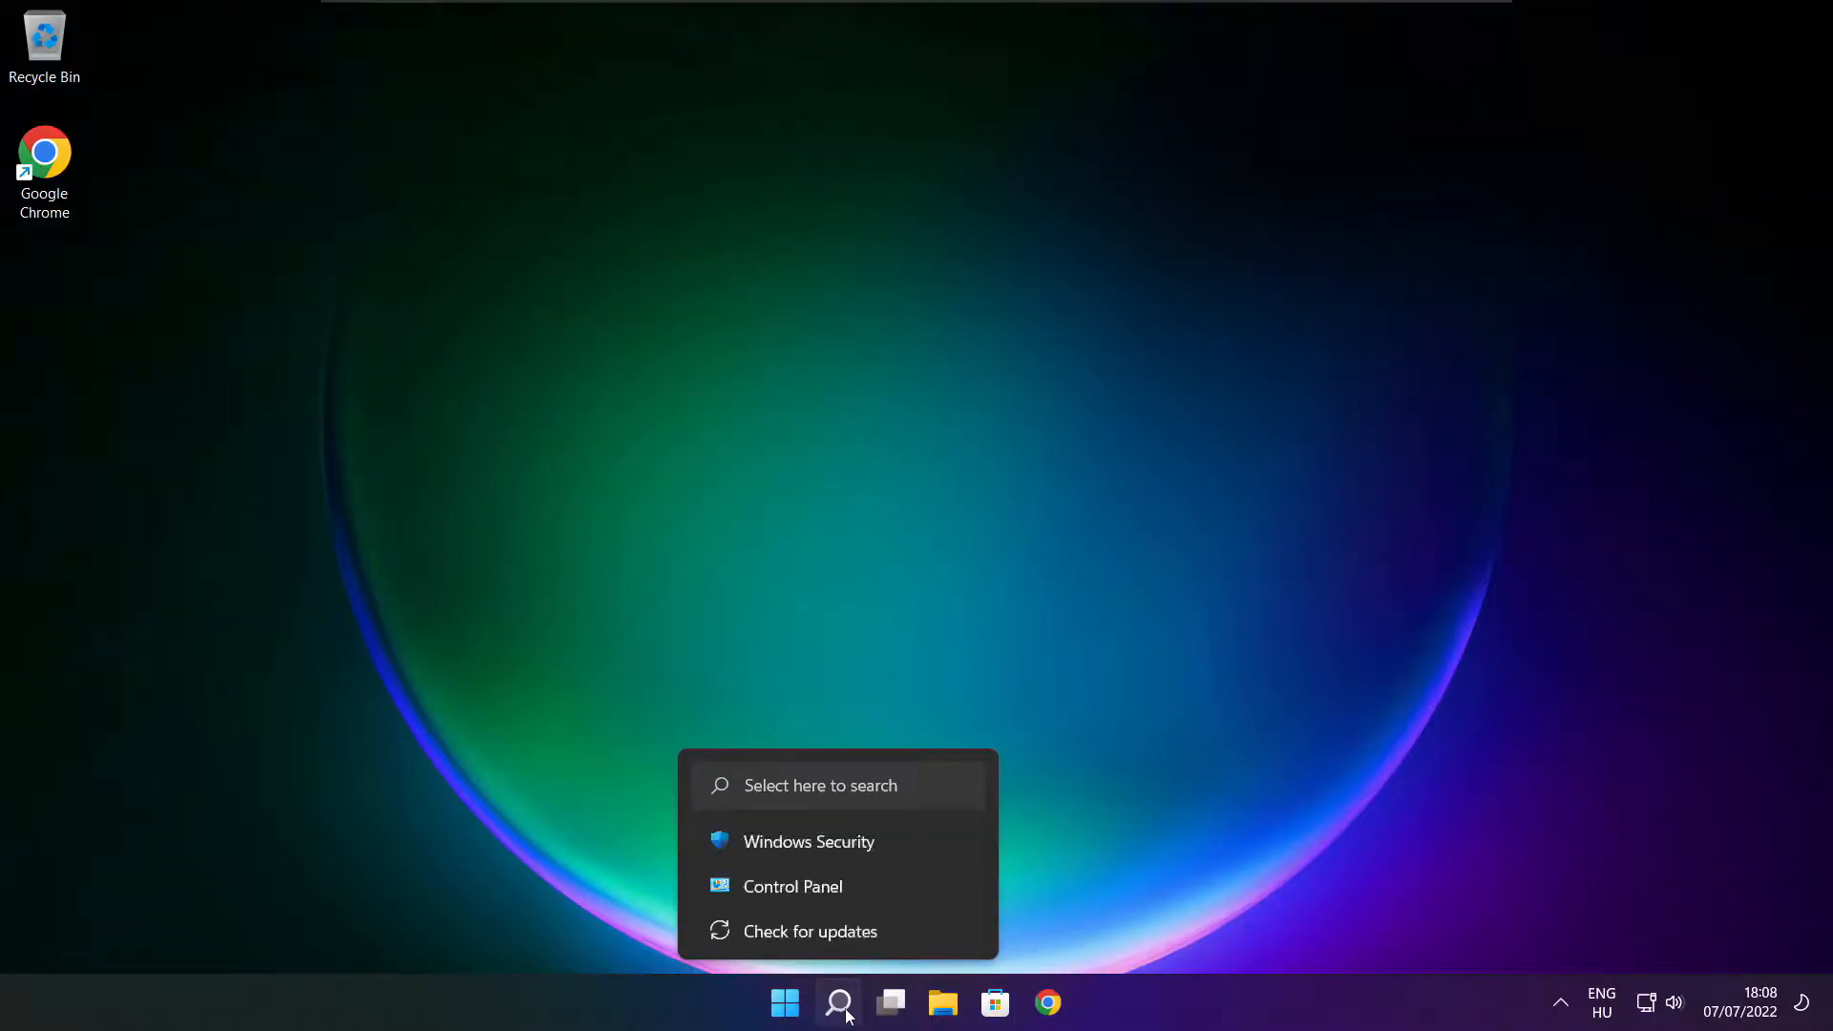
Search Windows for 'device manager' so Device Manager appears as the best match.
click(839, 1001)
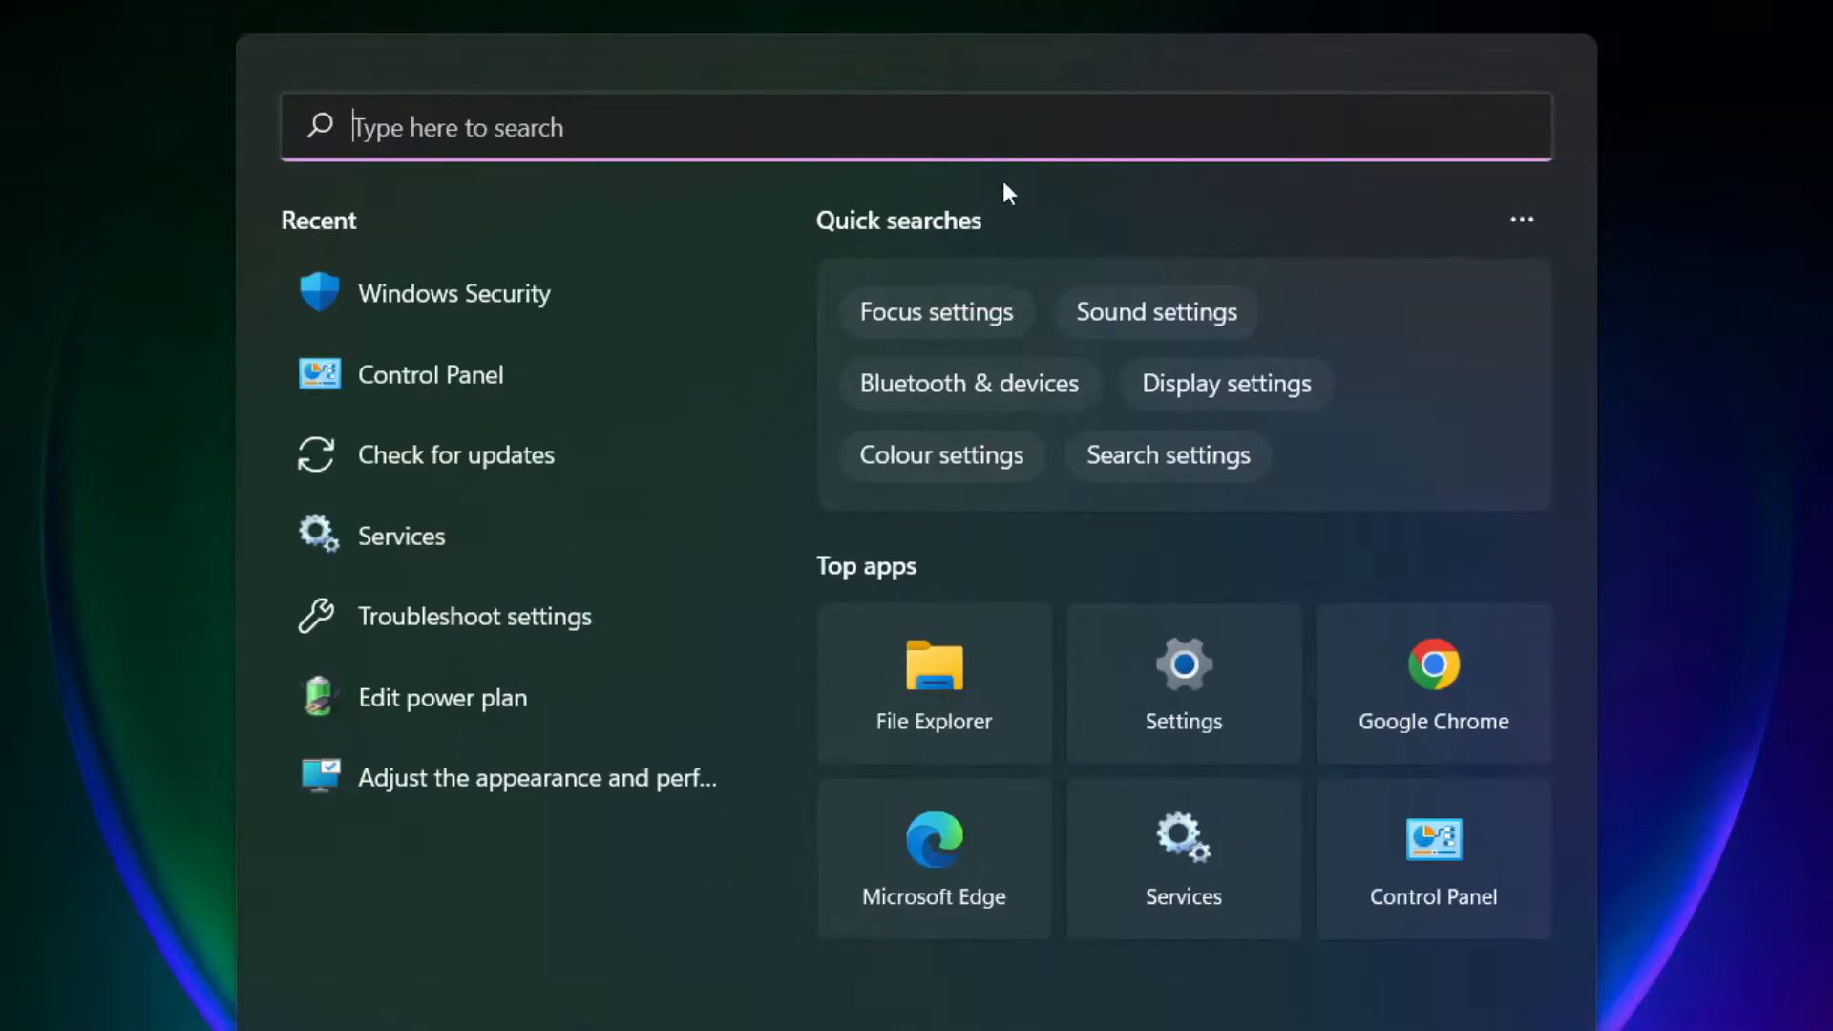
text(d)
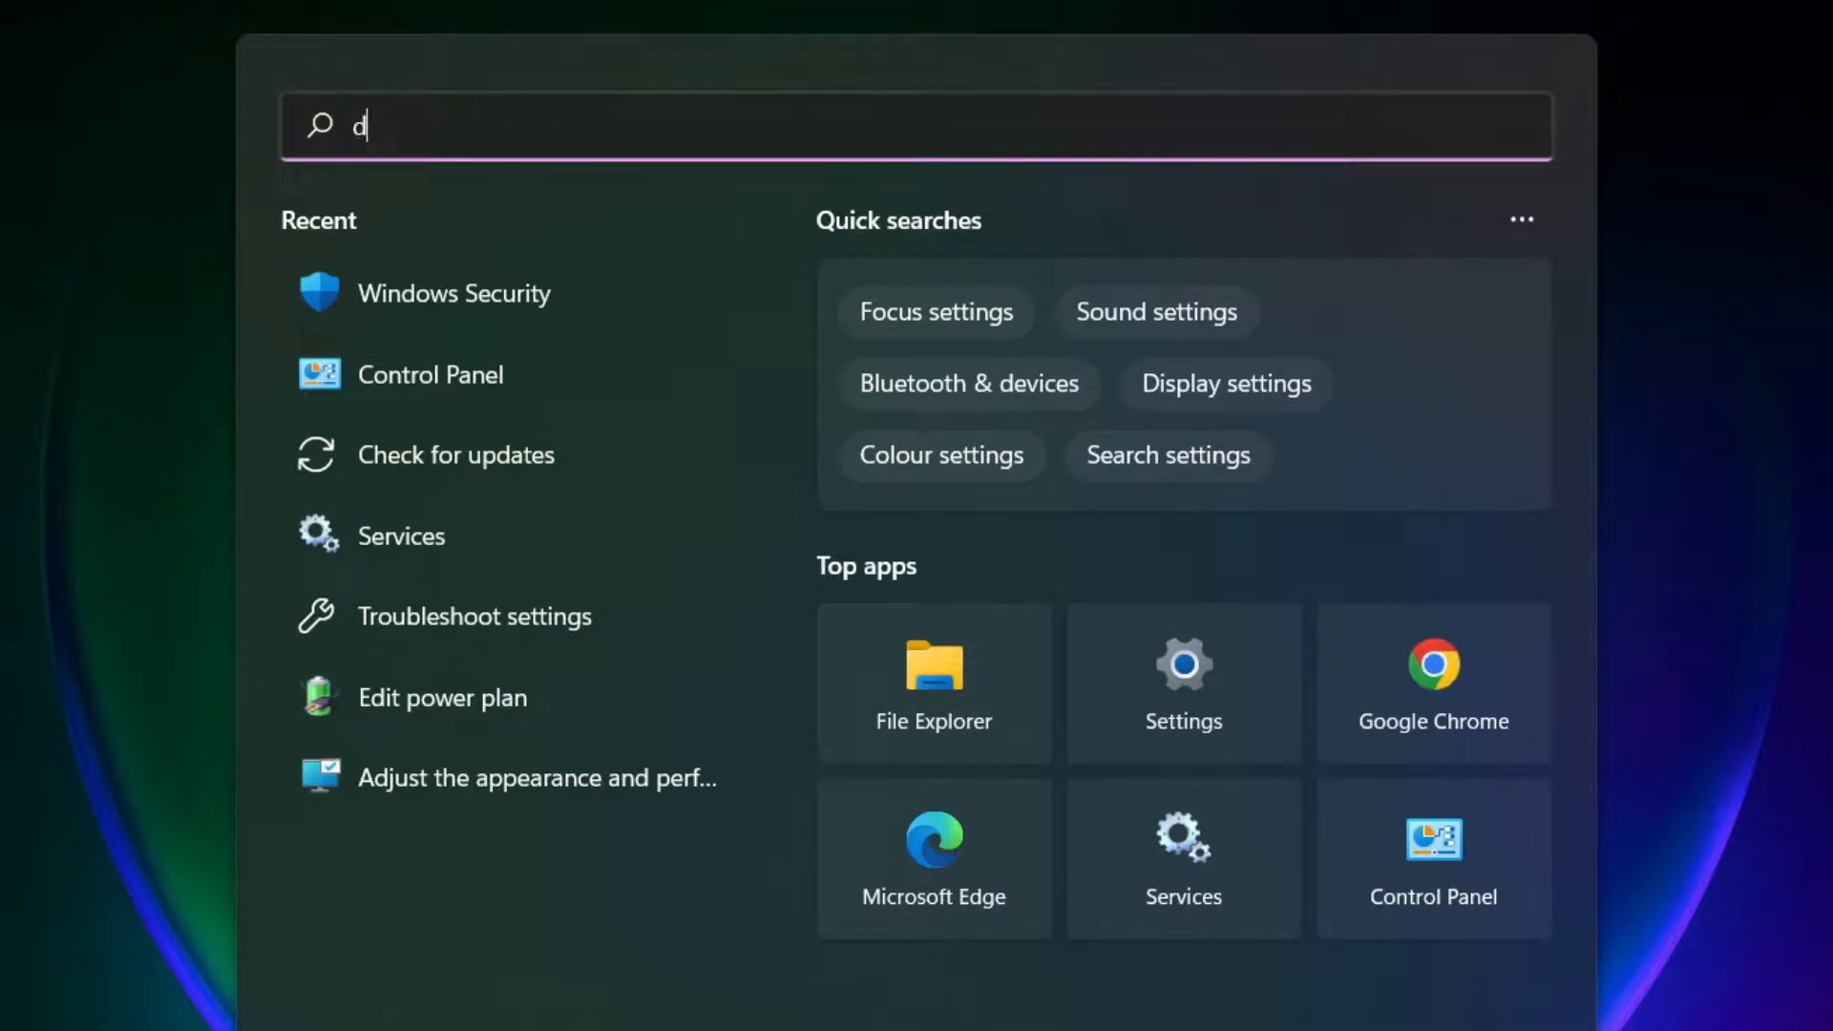
text(evice manager)
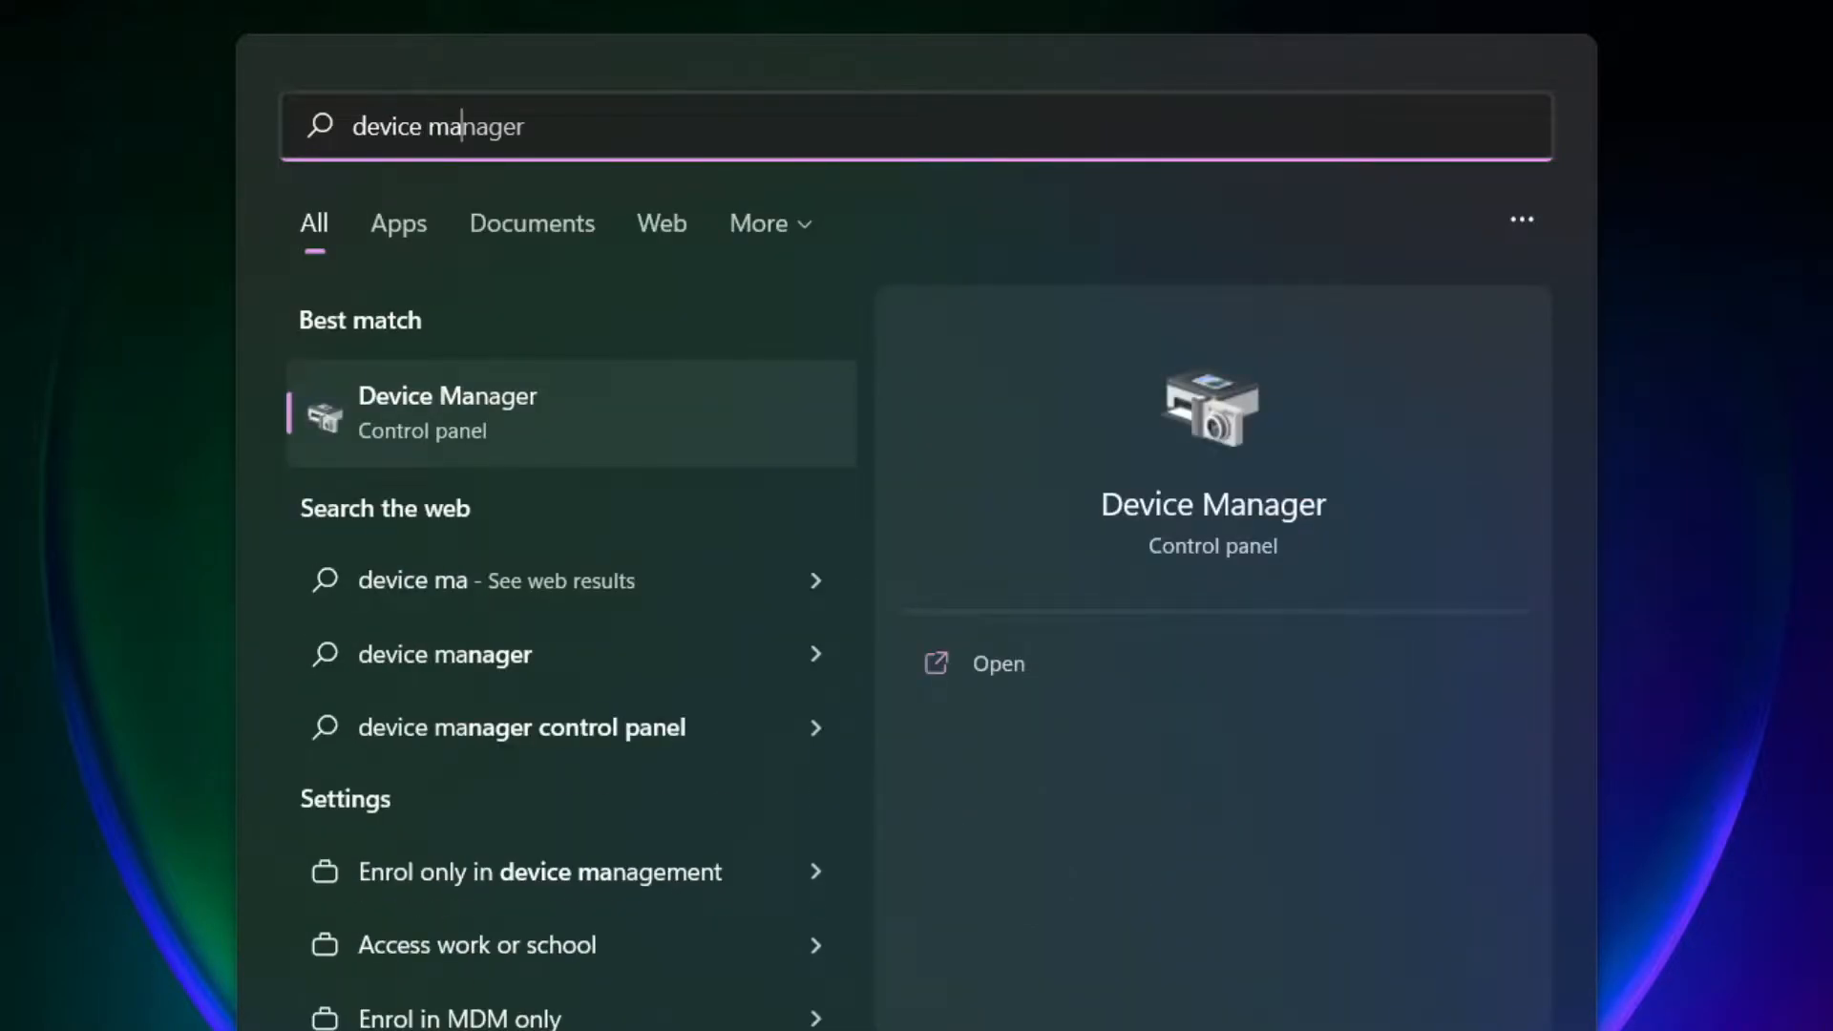
text(nager)
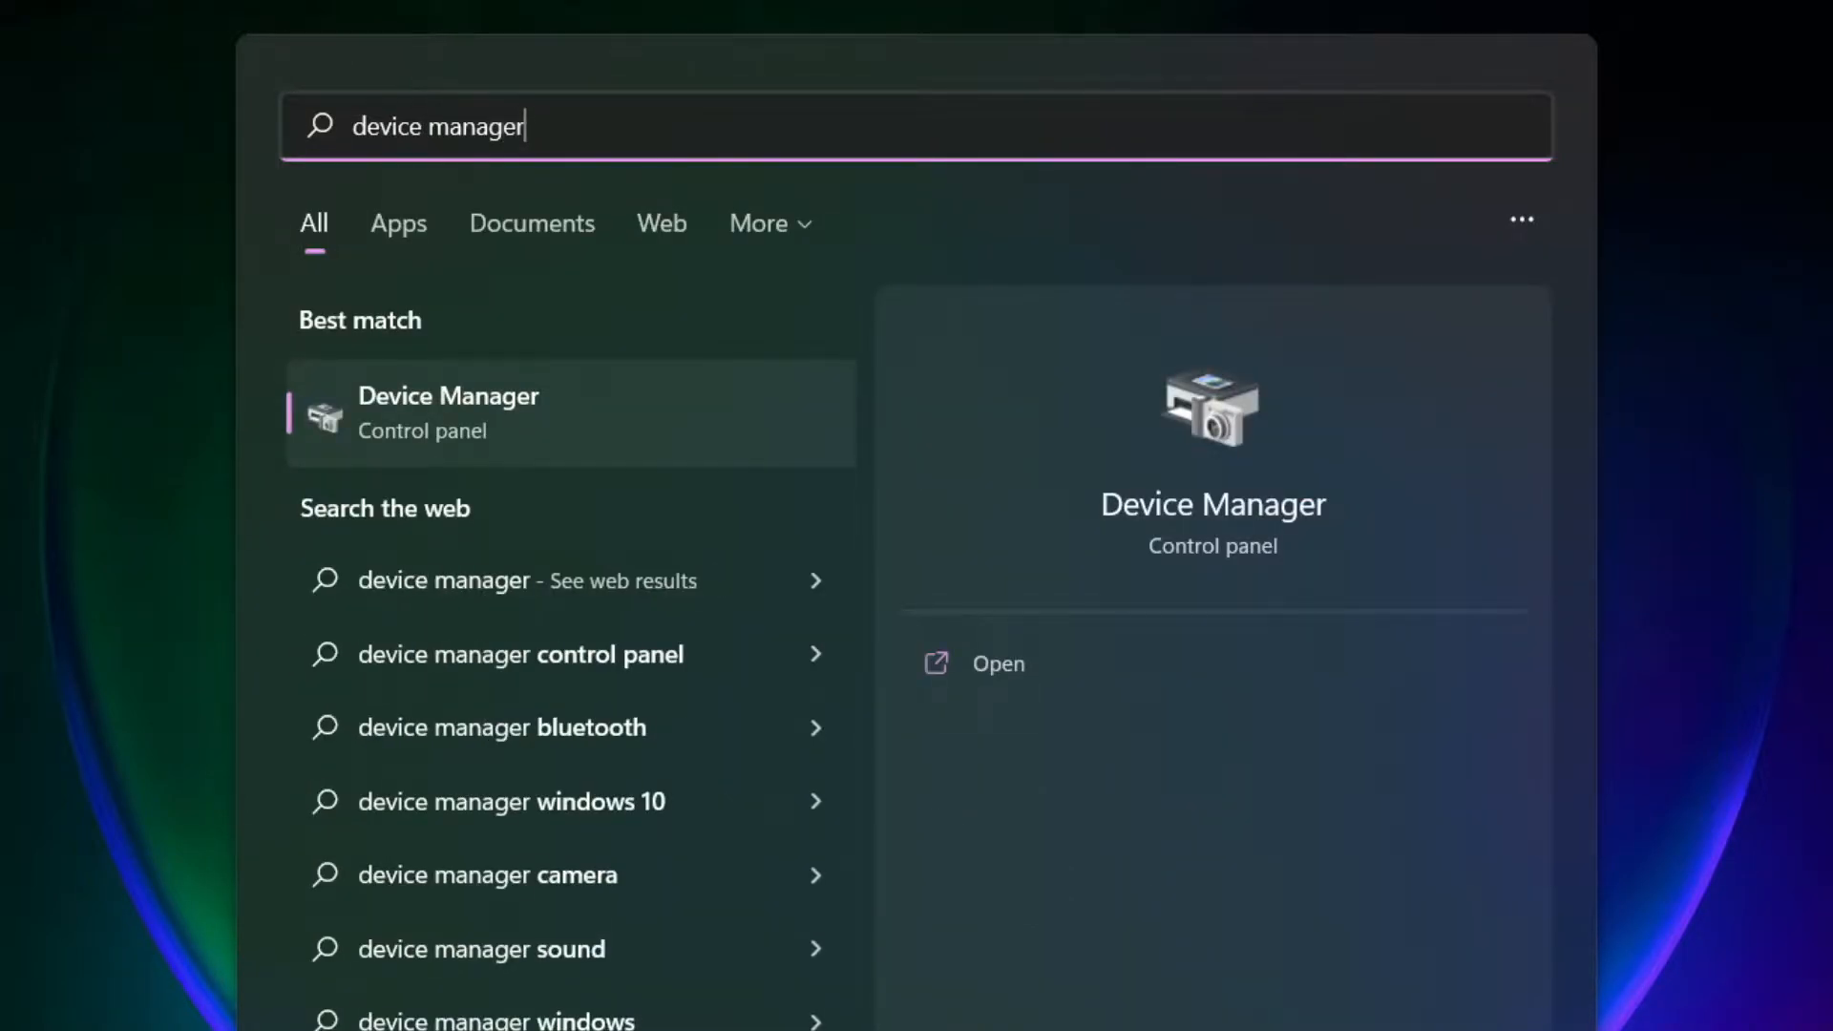
mouse_move(584, 458)
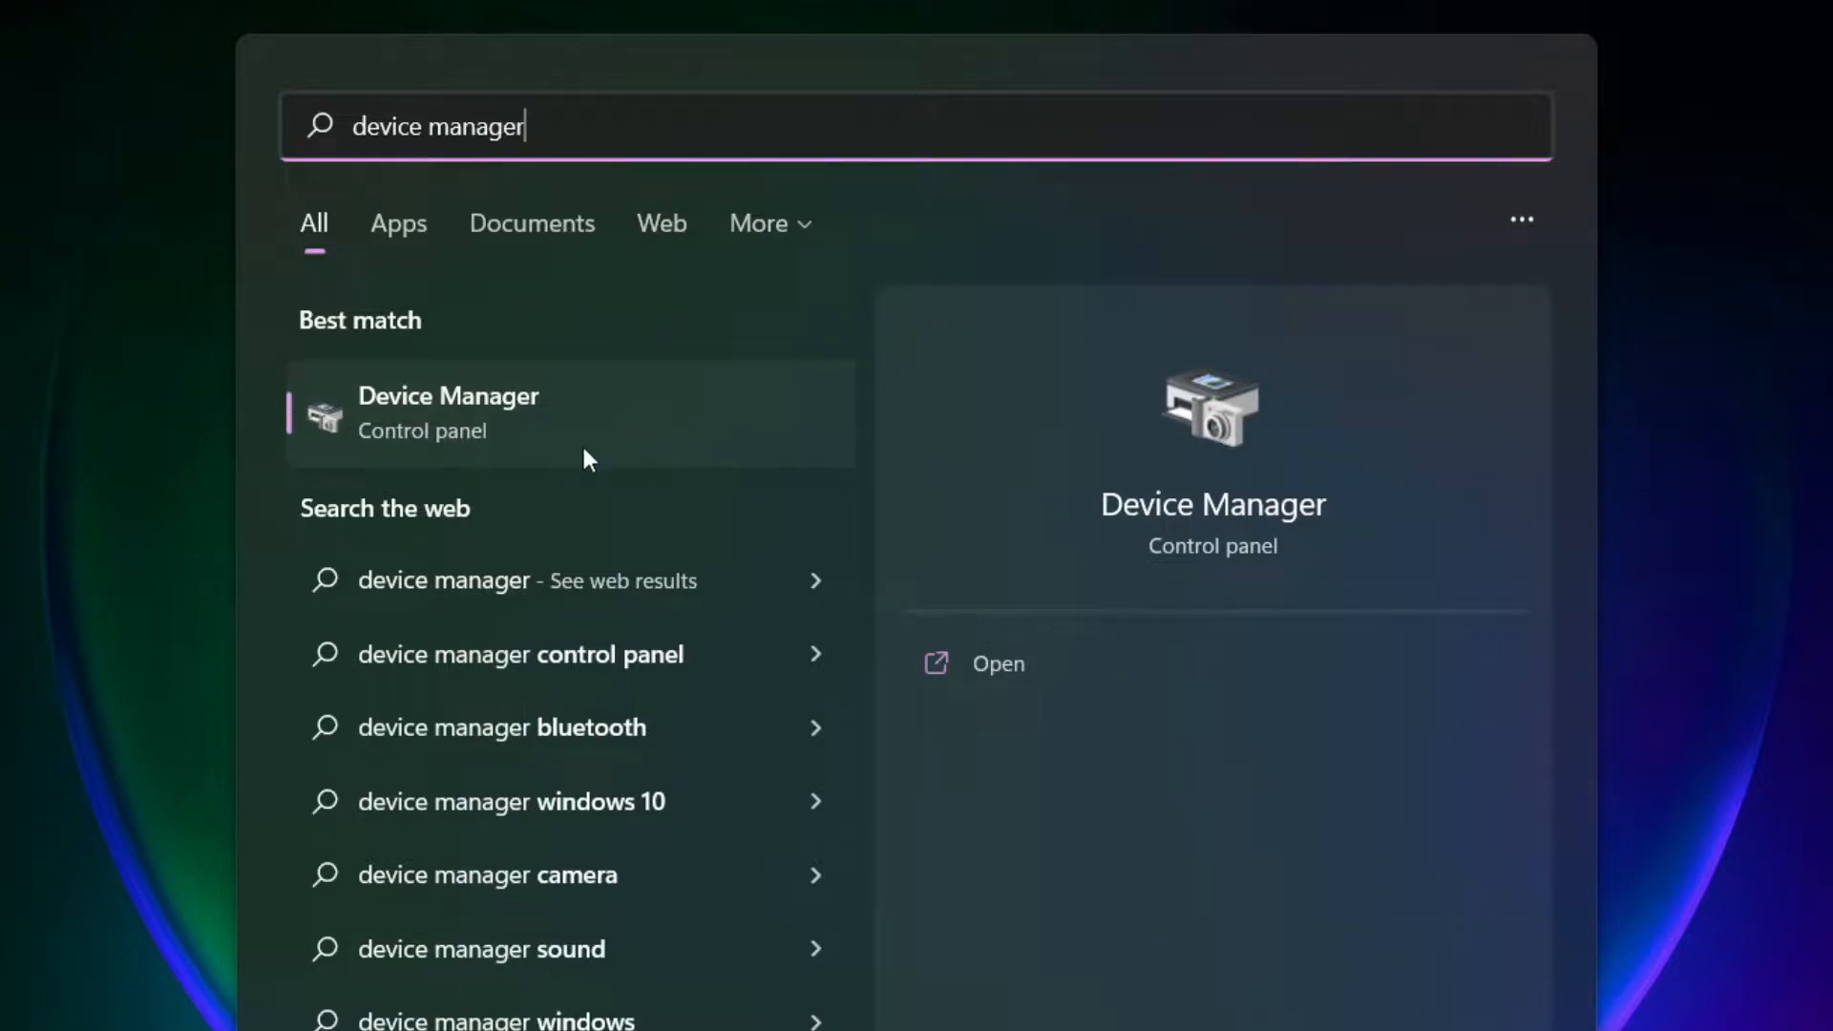
mouse_move(672, 437)
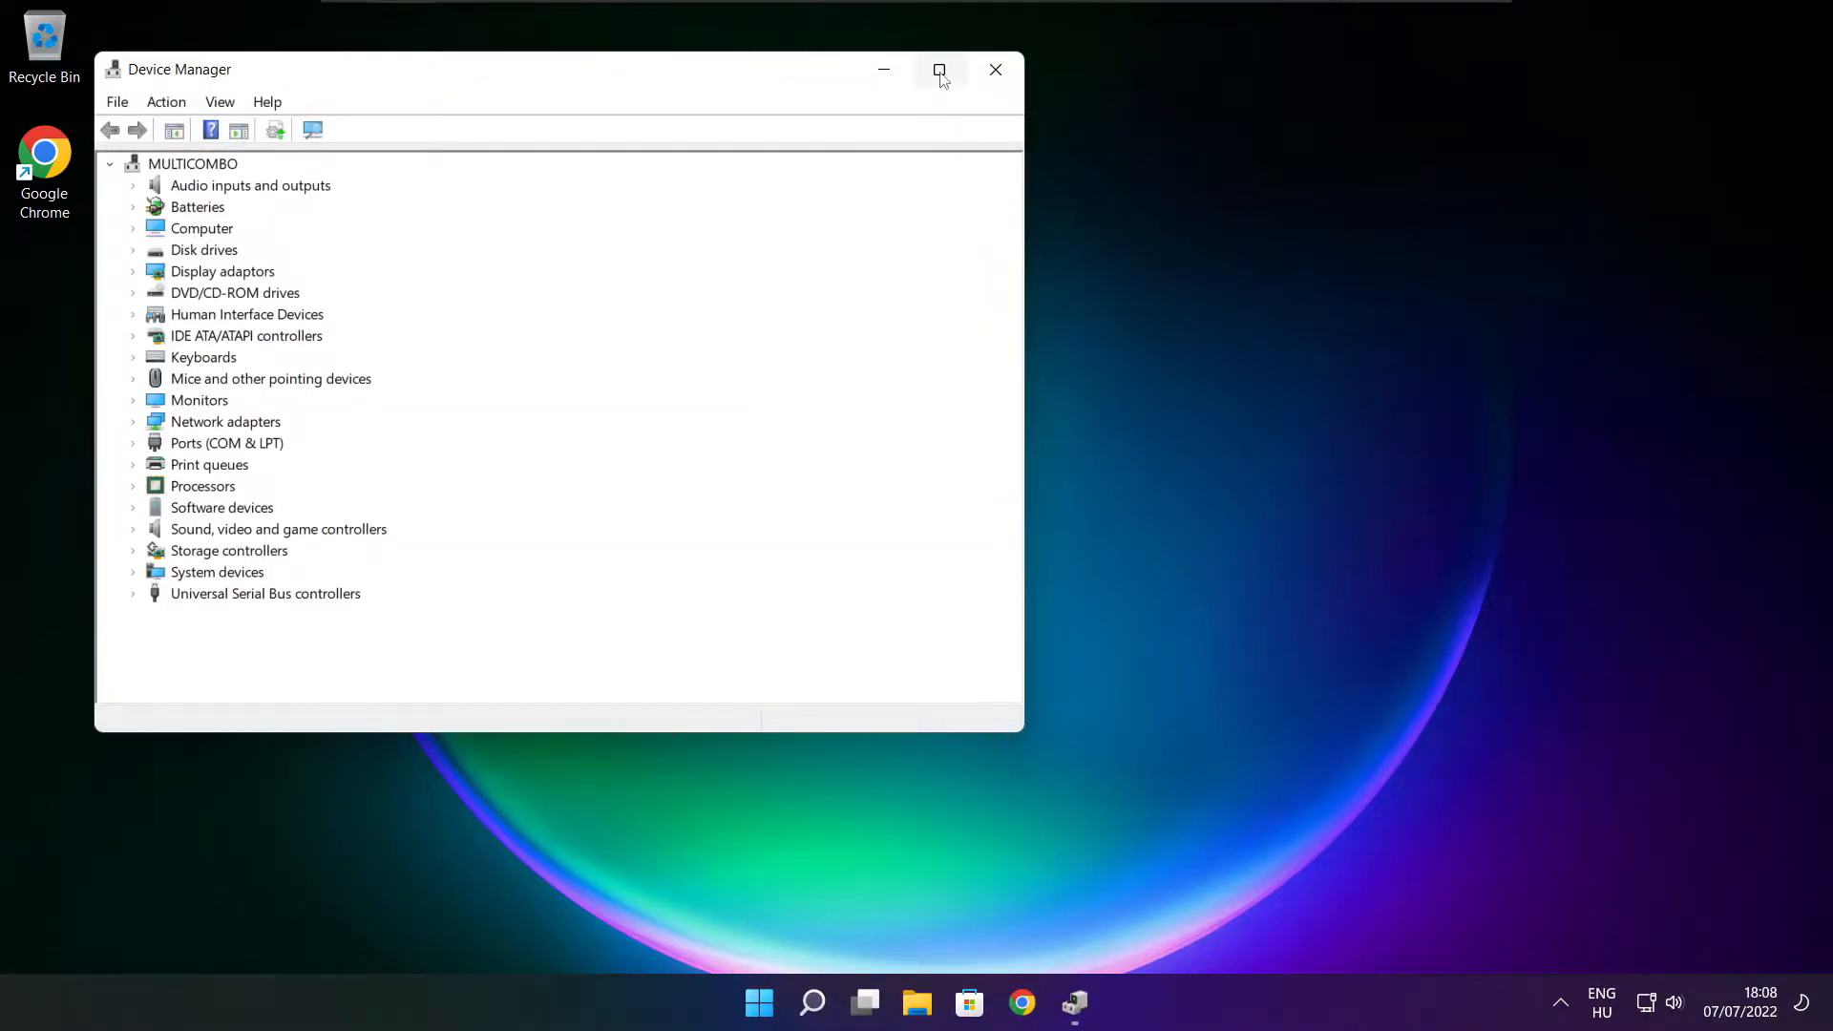
Maximize Device Manager and run an automatic driver search for the VMware SVGA 3D adapter.
click(939, 70)
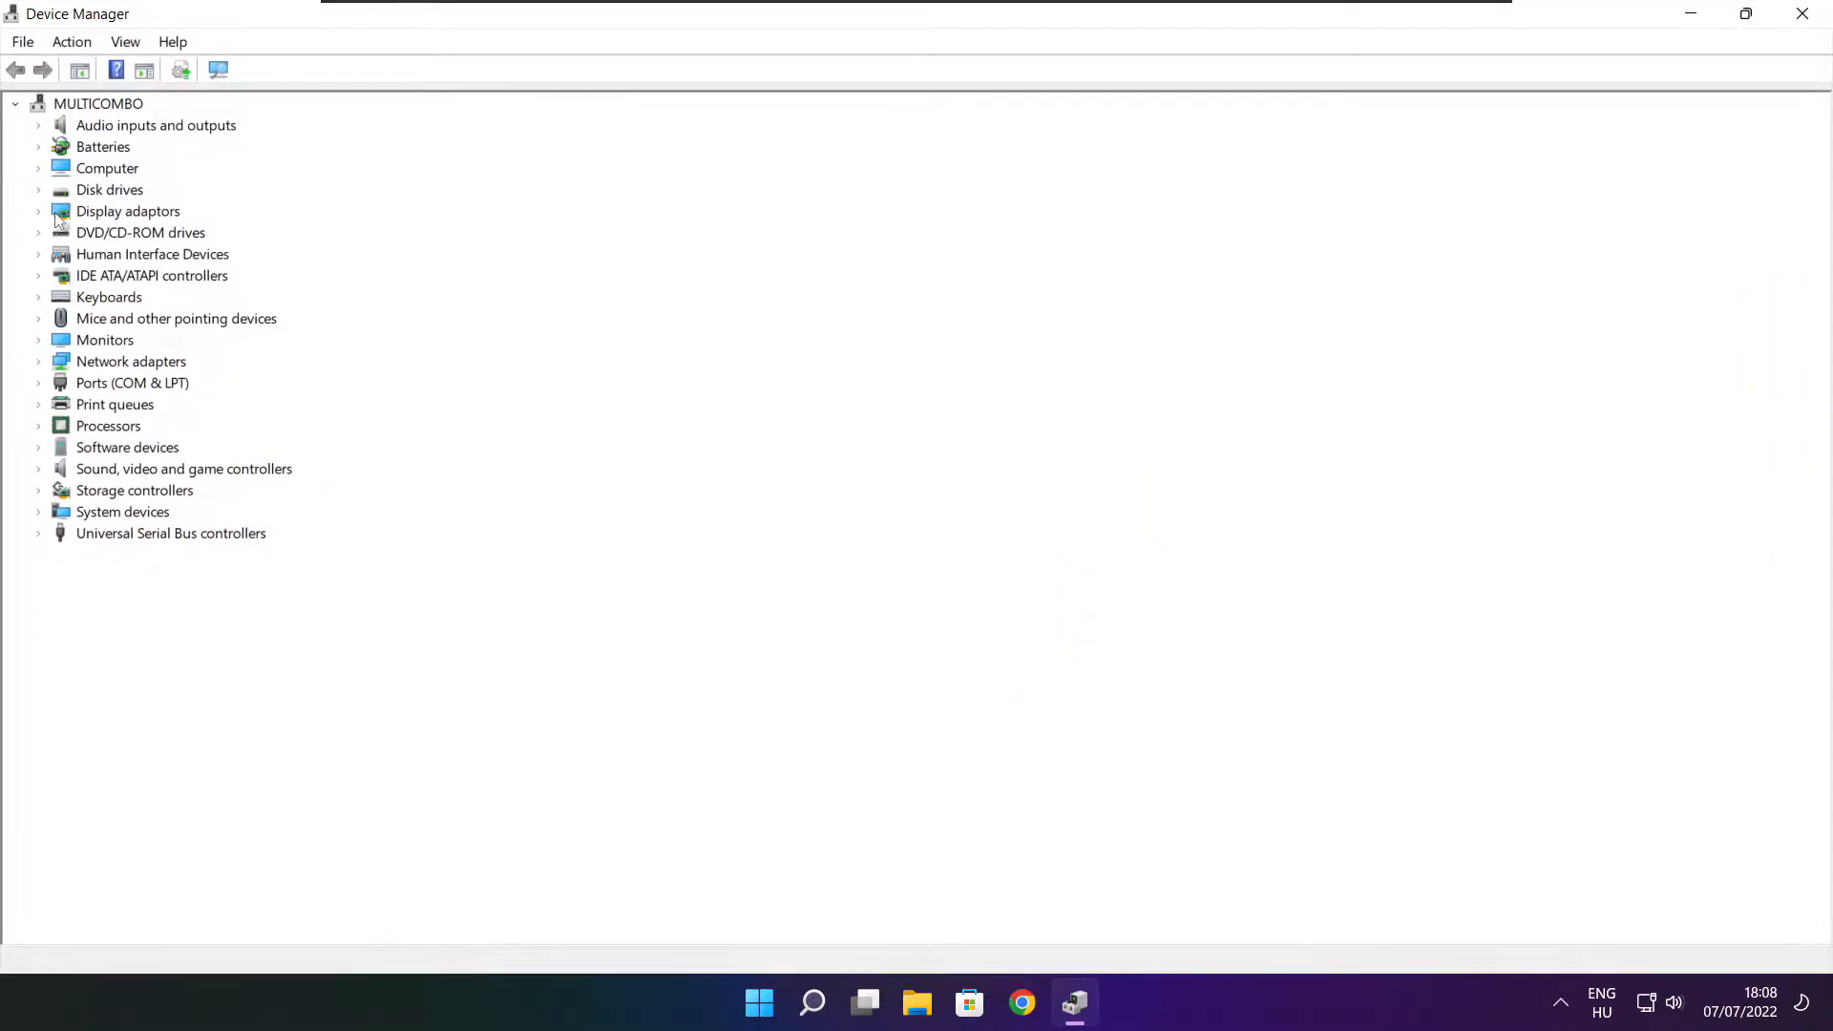
click(127, 210)
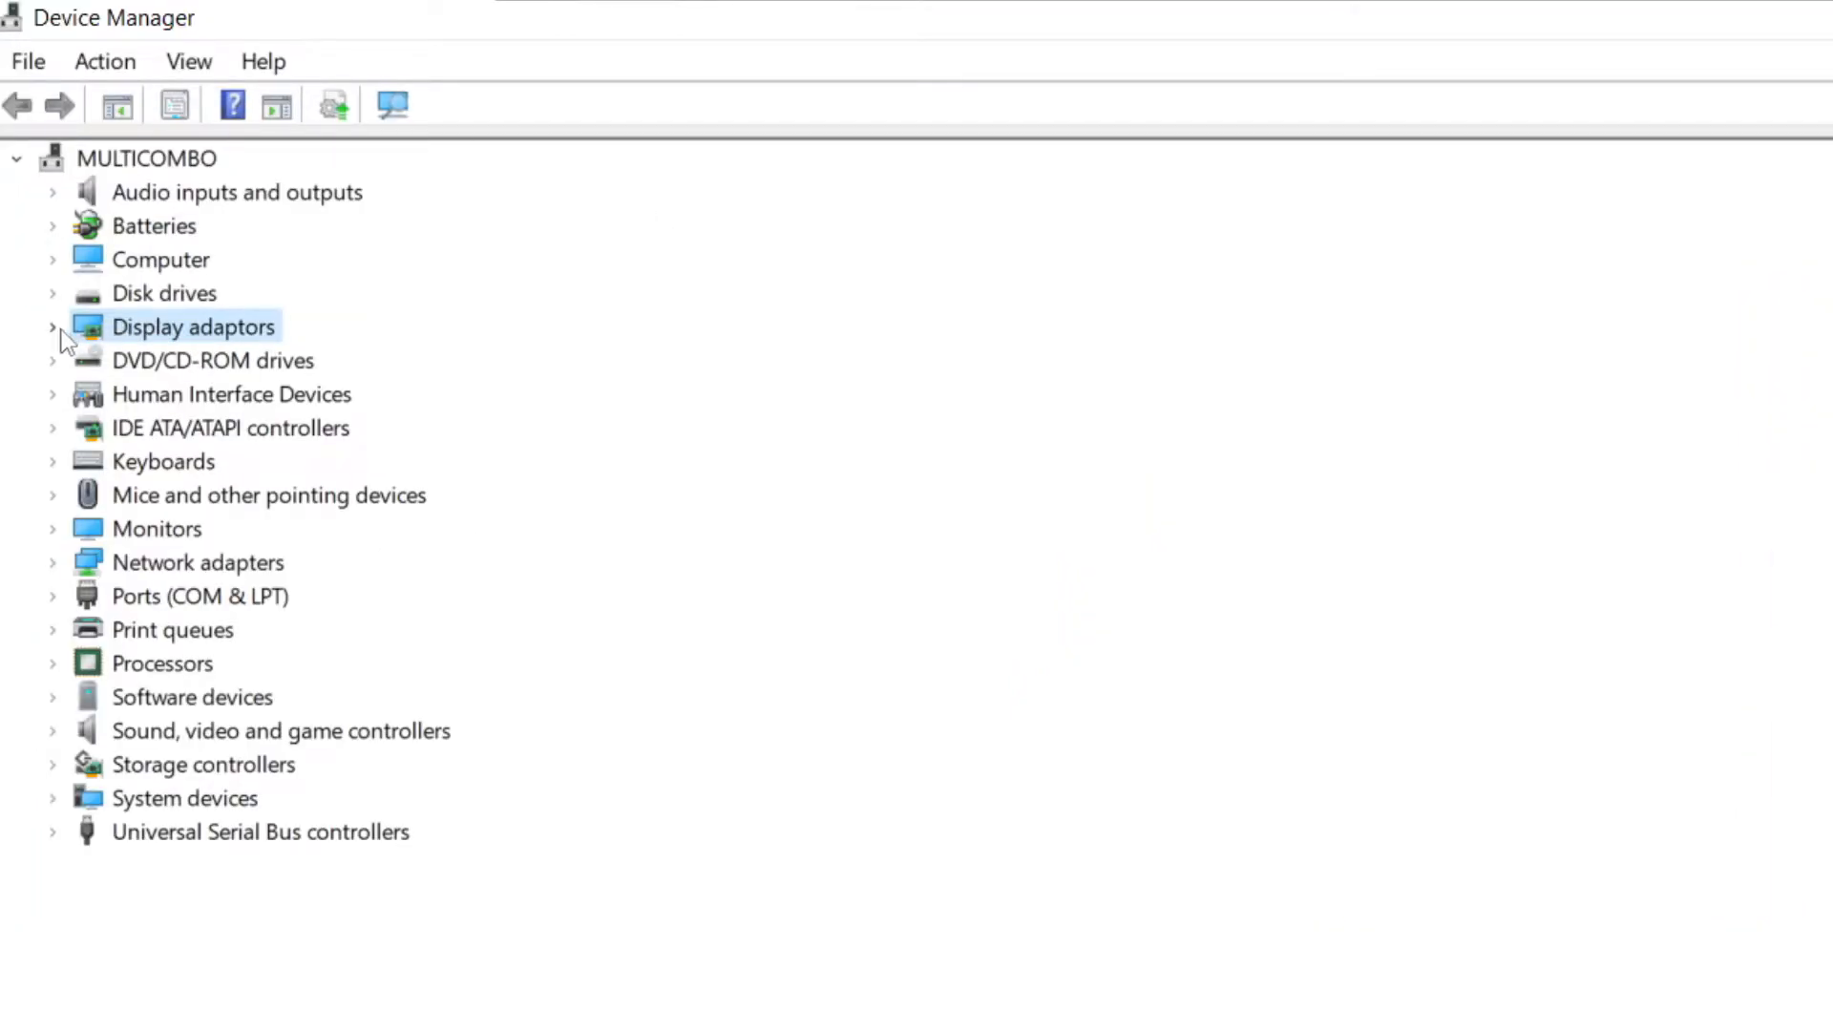
click(51, 326)
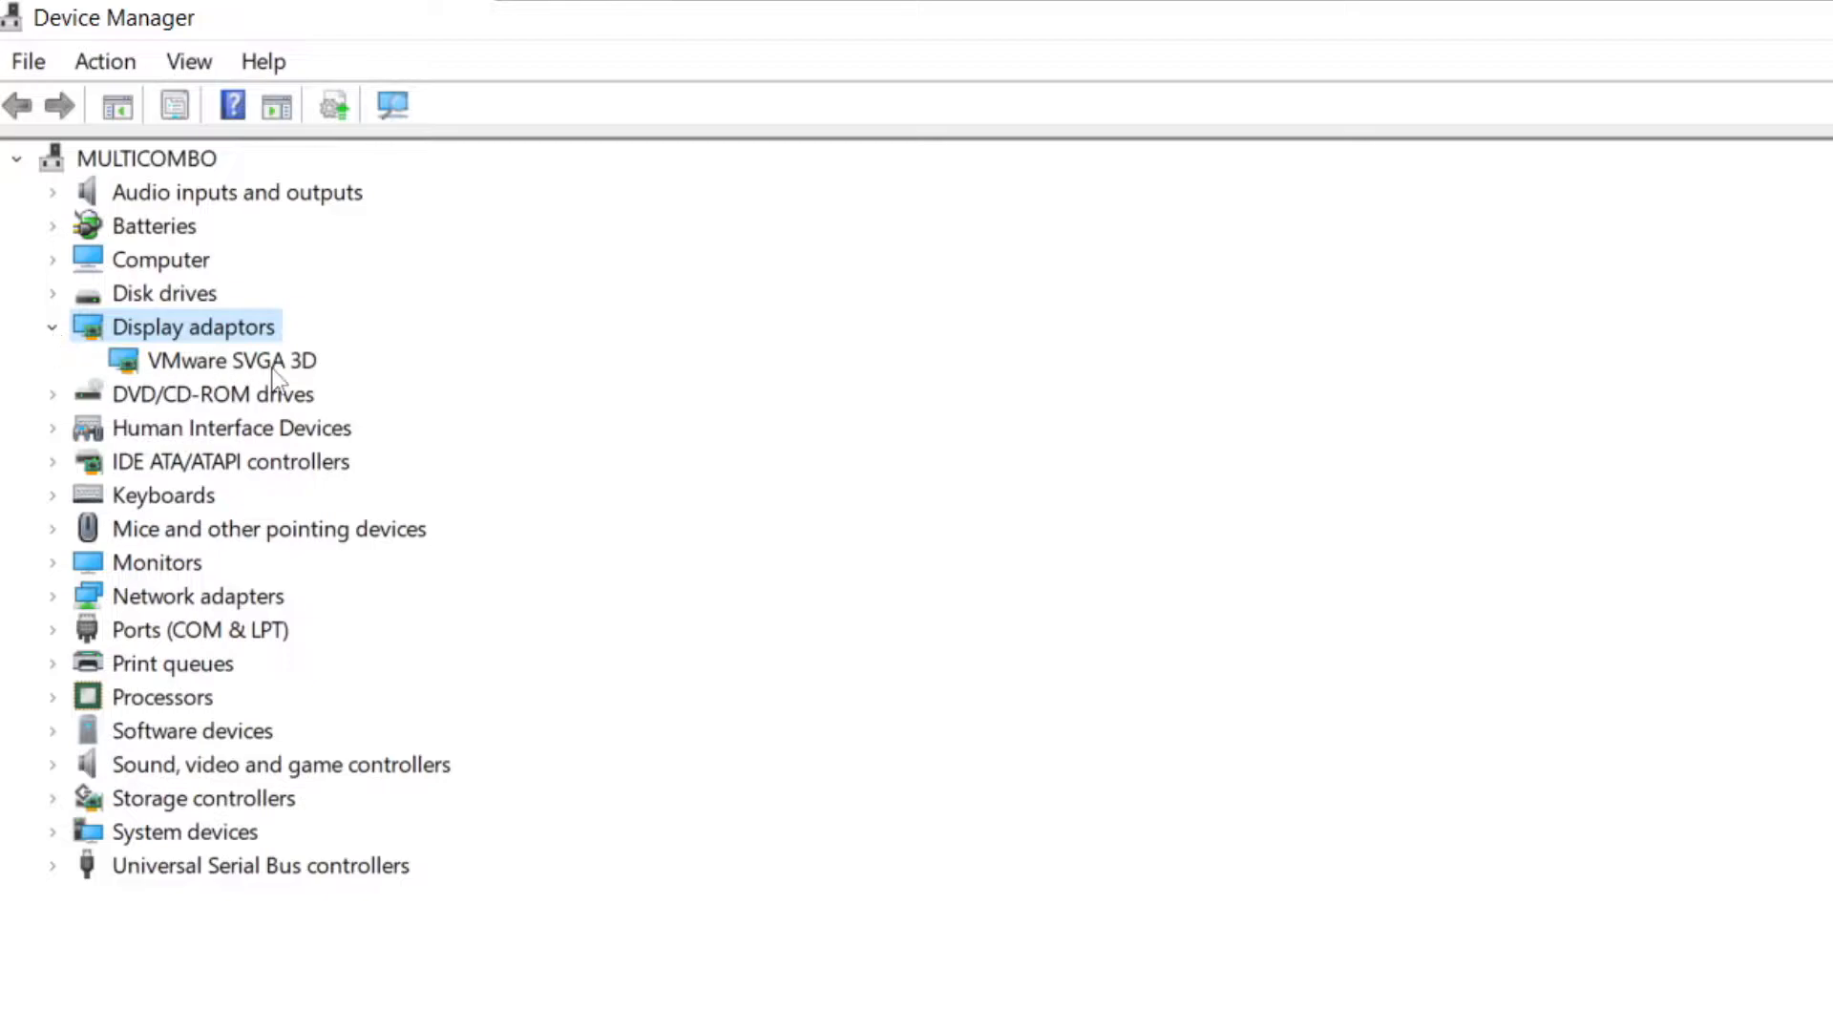
click(230, 360)
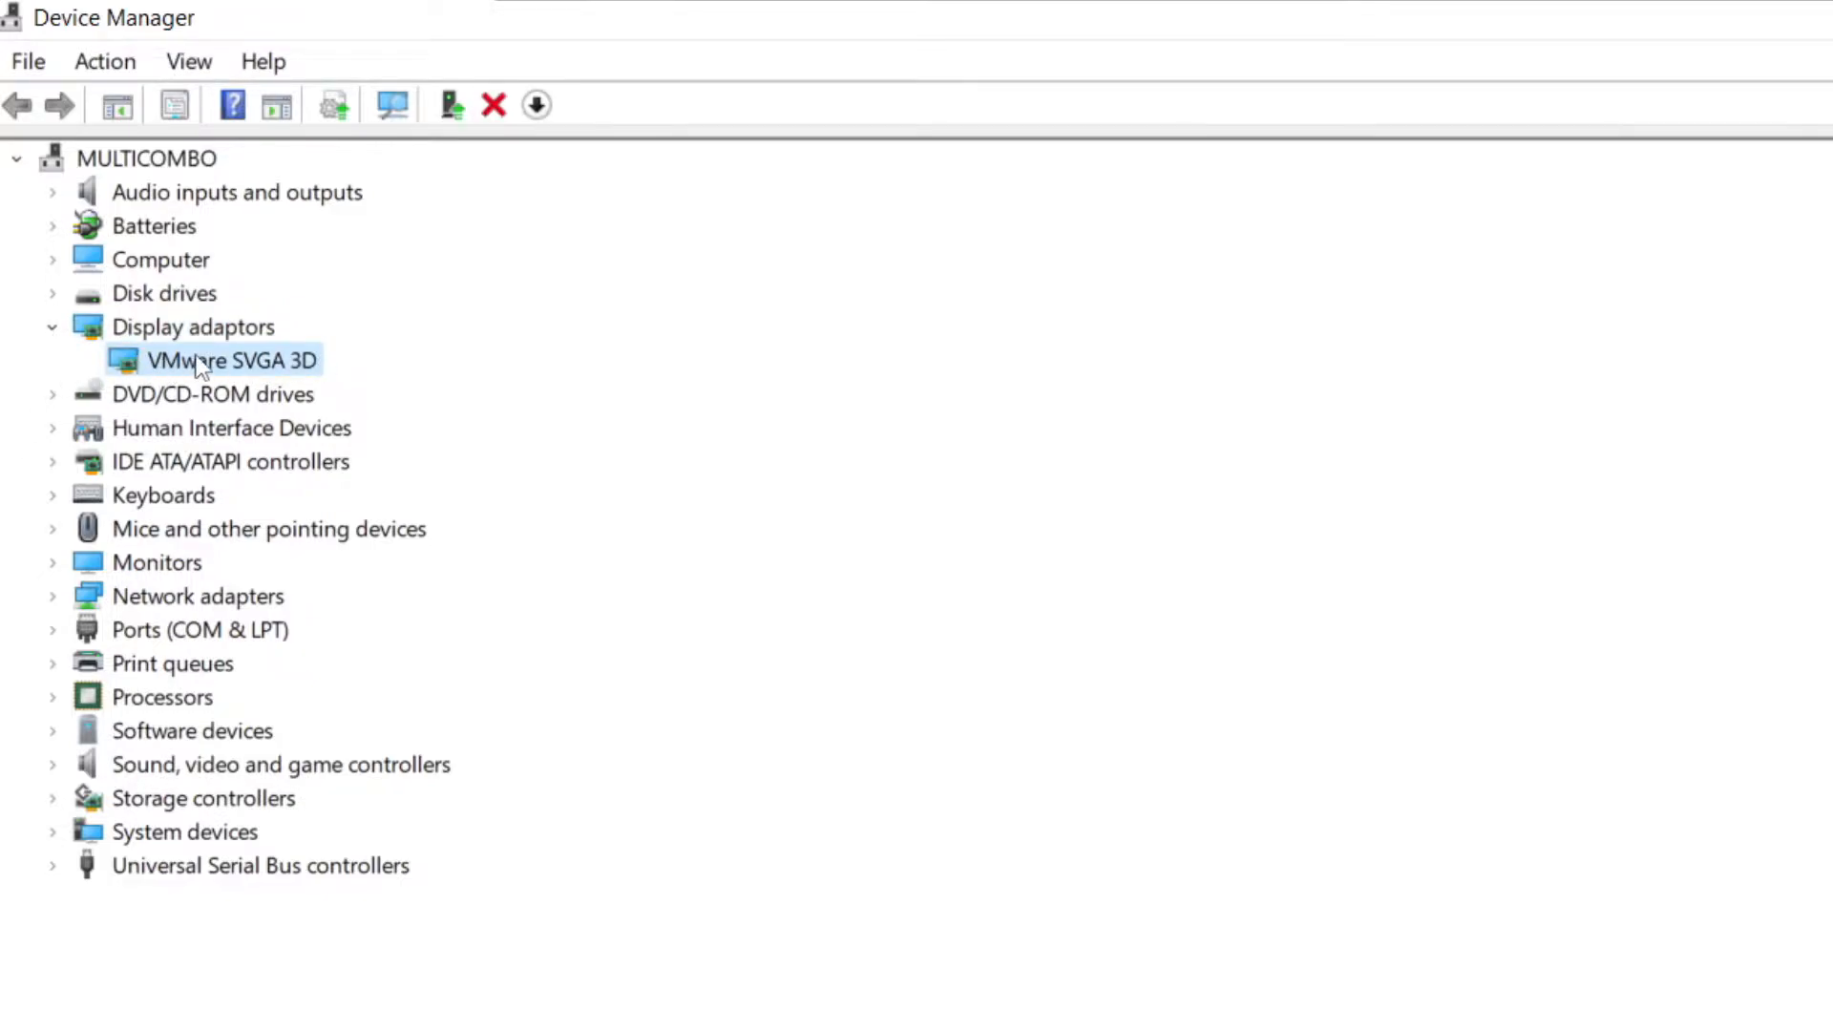
right_click(231, 360)
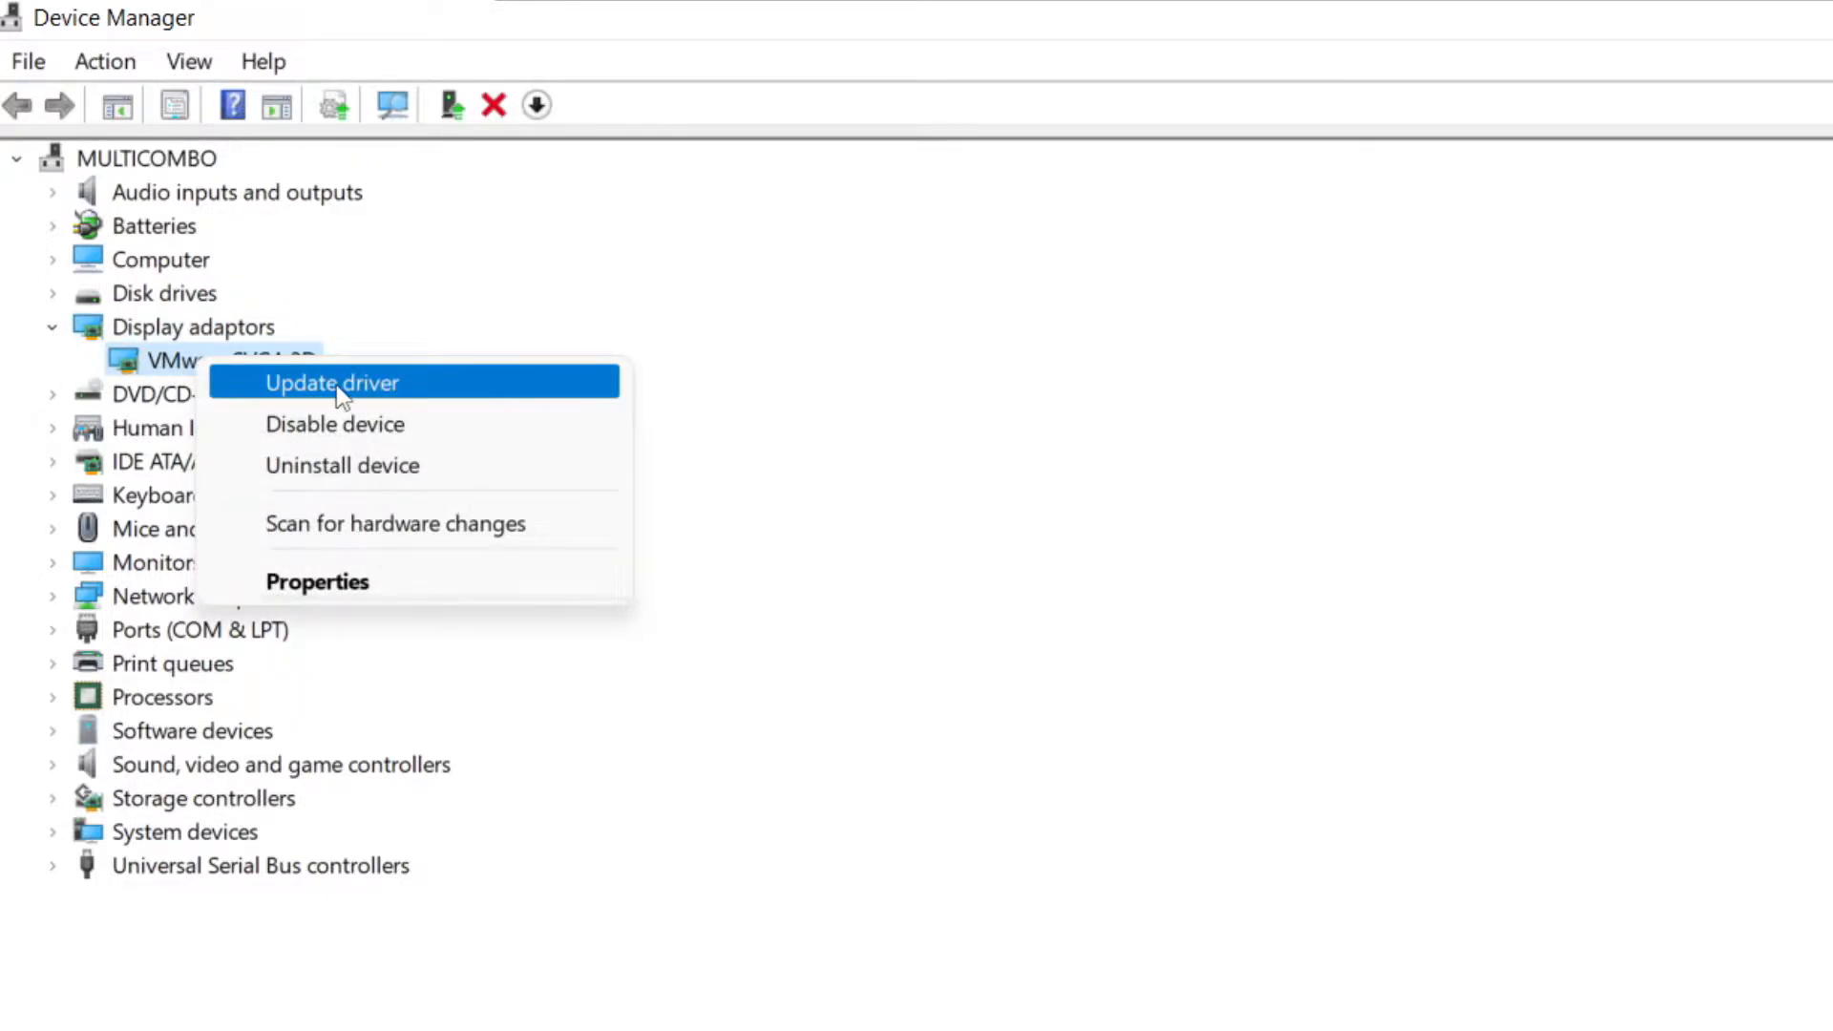
click(332, 382)
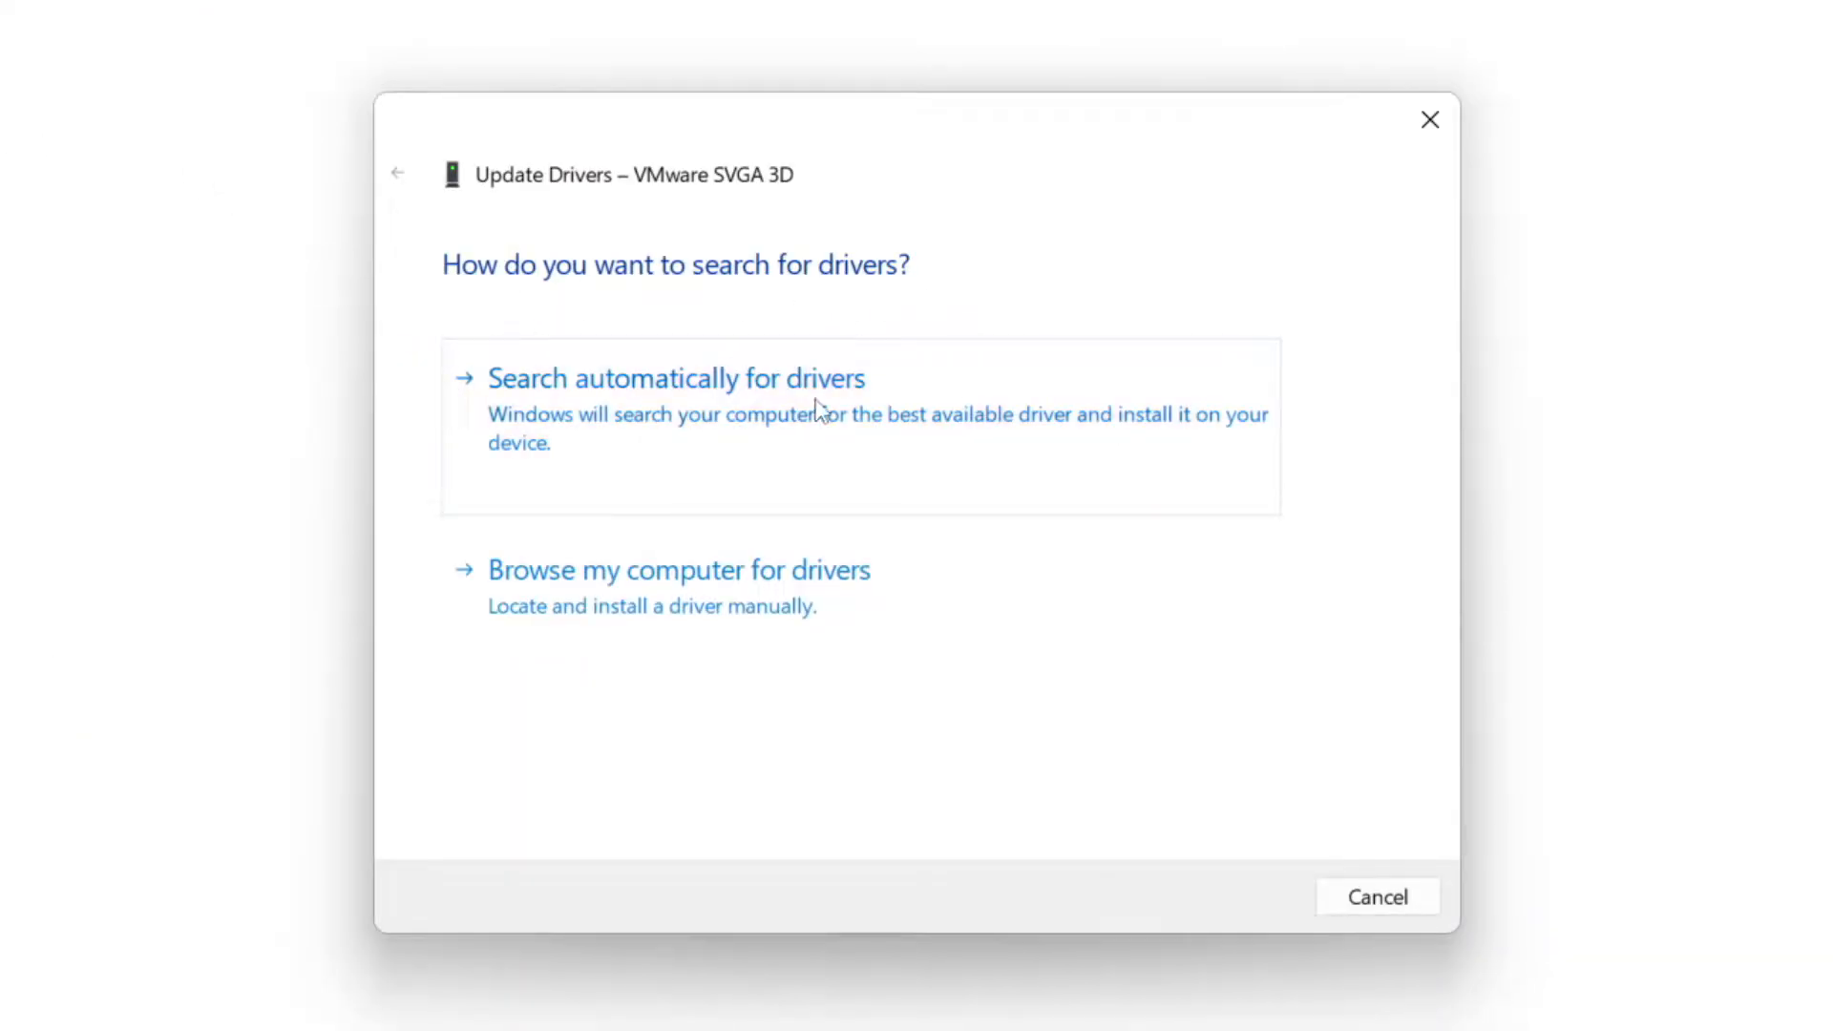
mouse_move(844, 423)
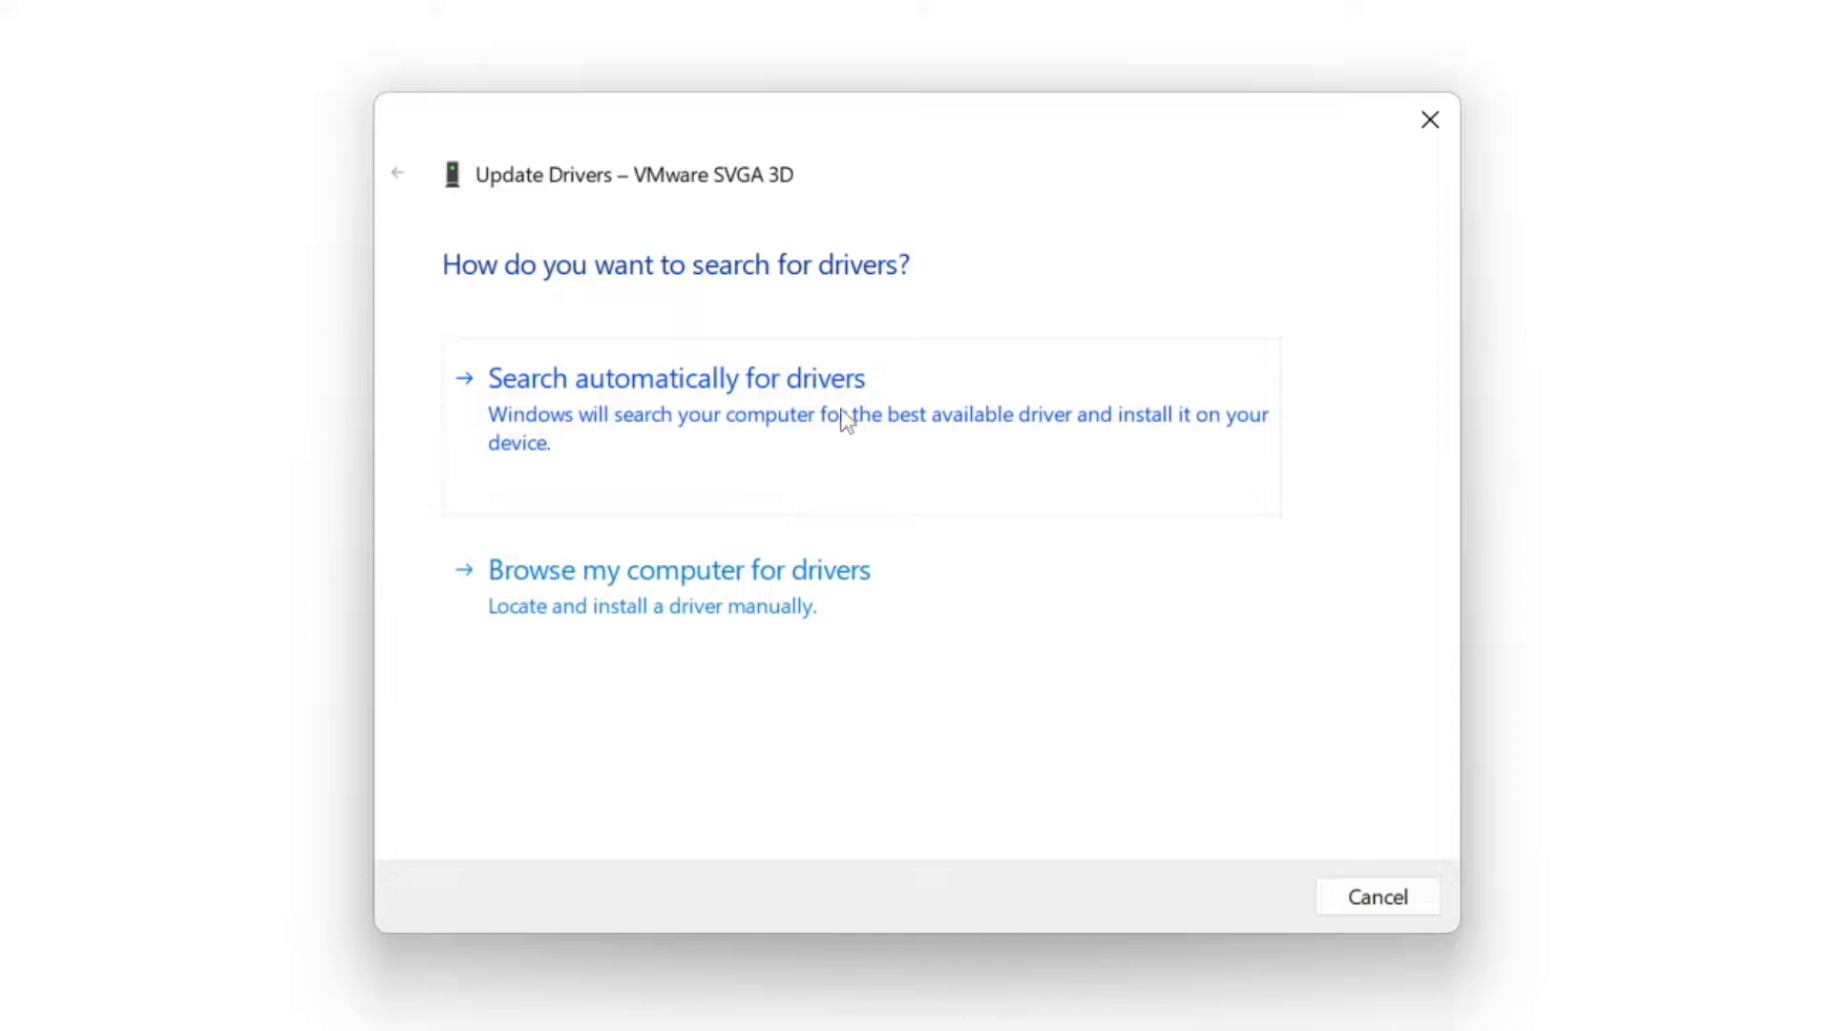
click(676, 378)
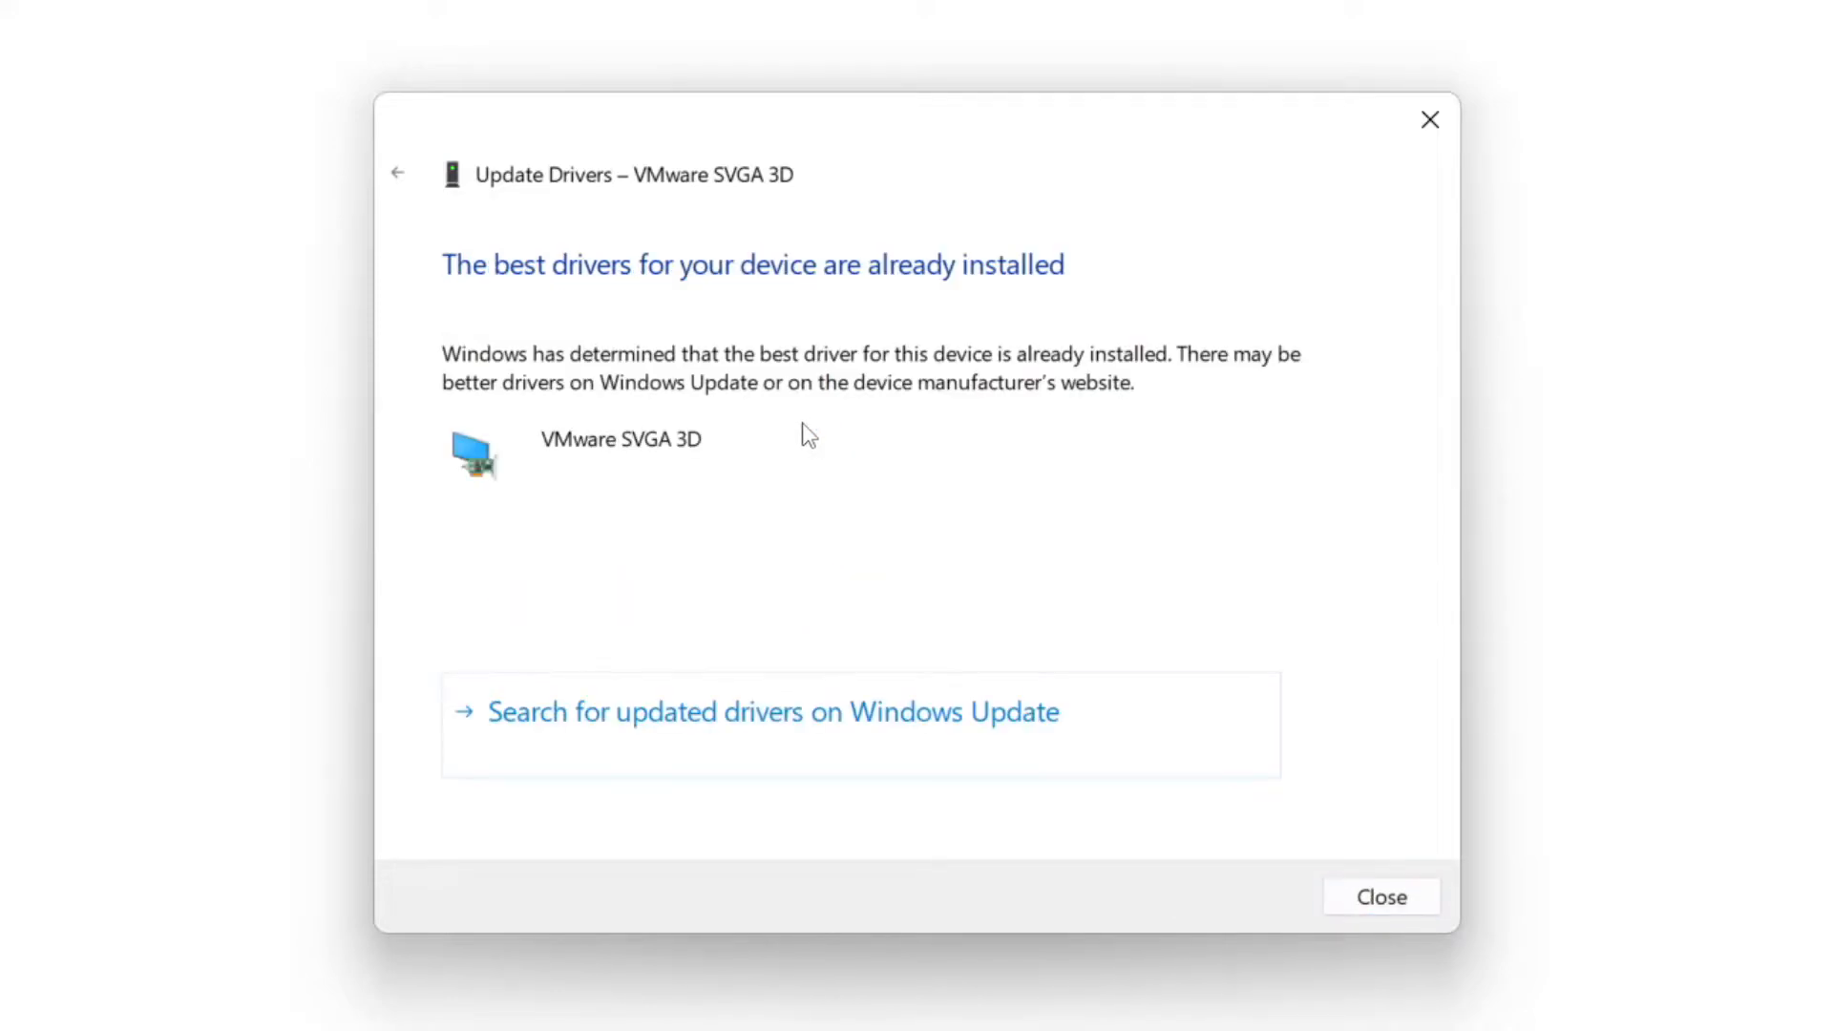
mouse_move(614, 465)
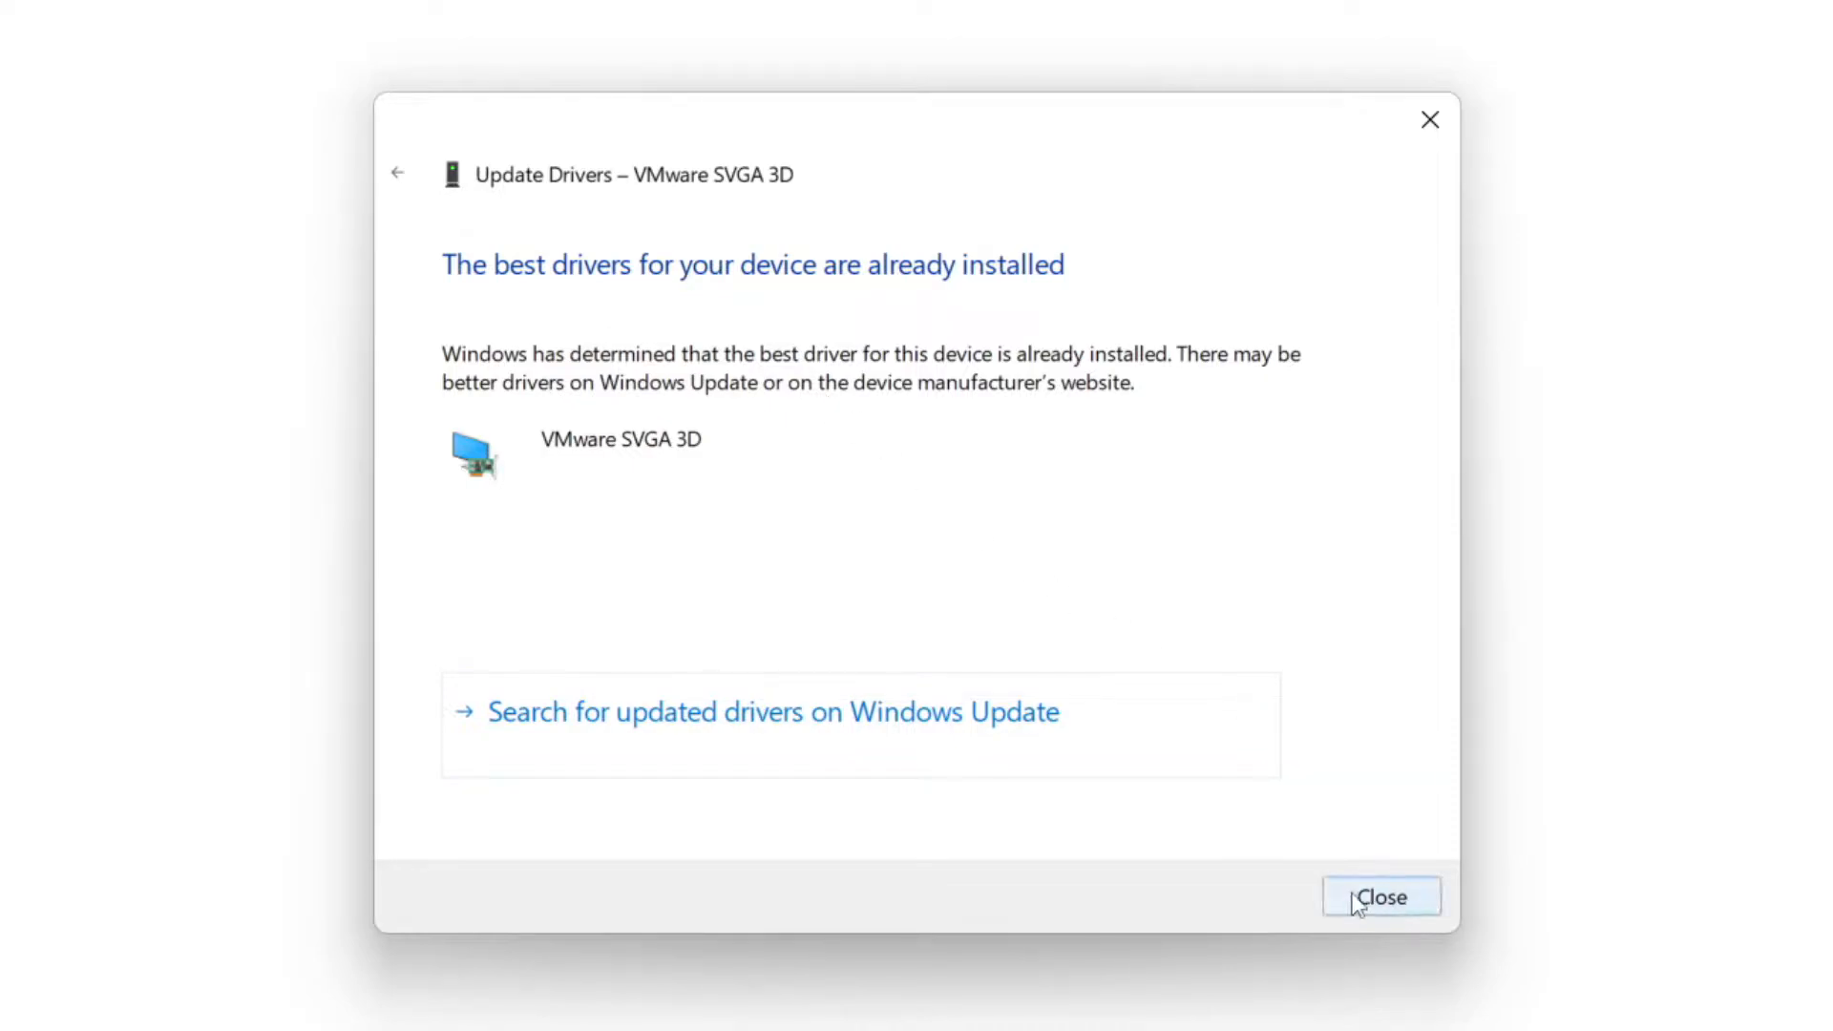
click(1380, 897)
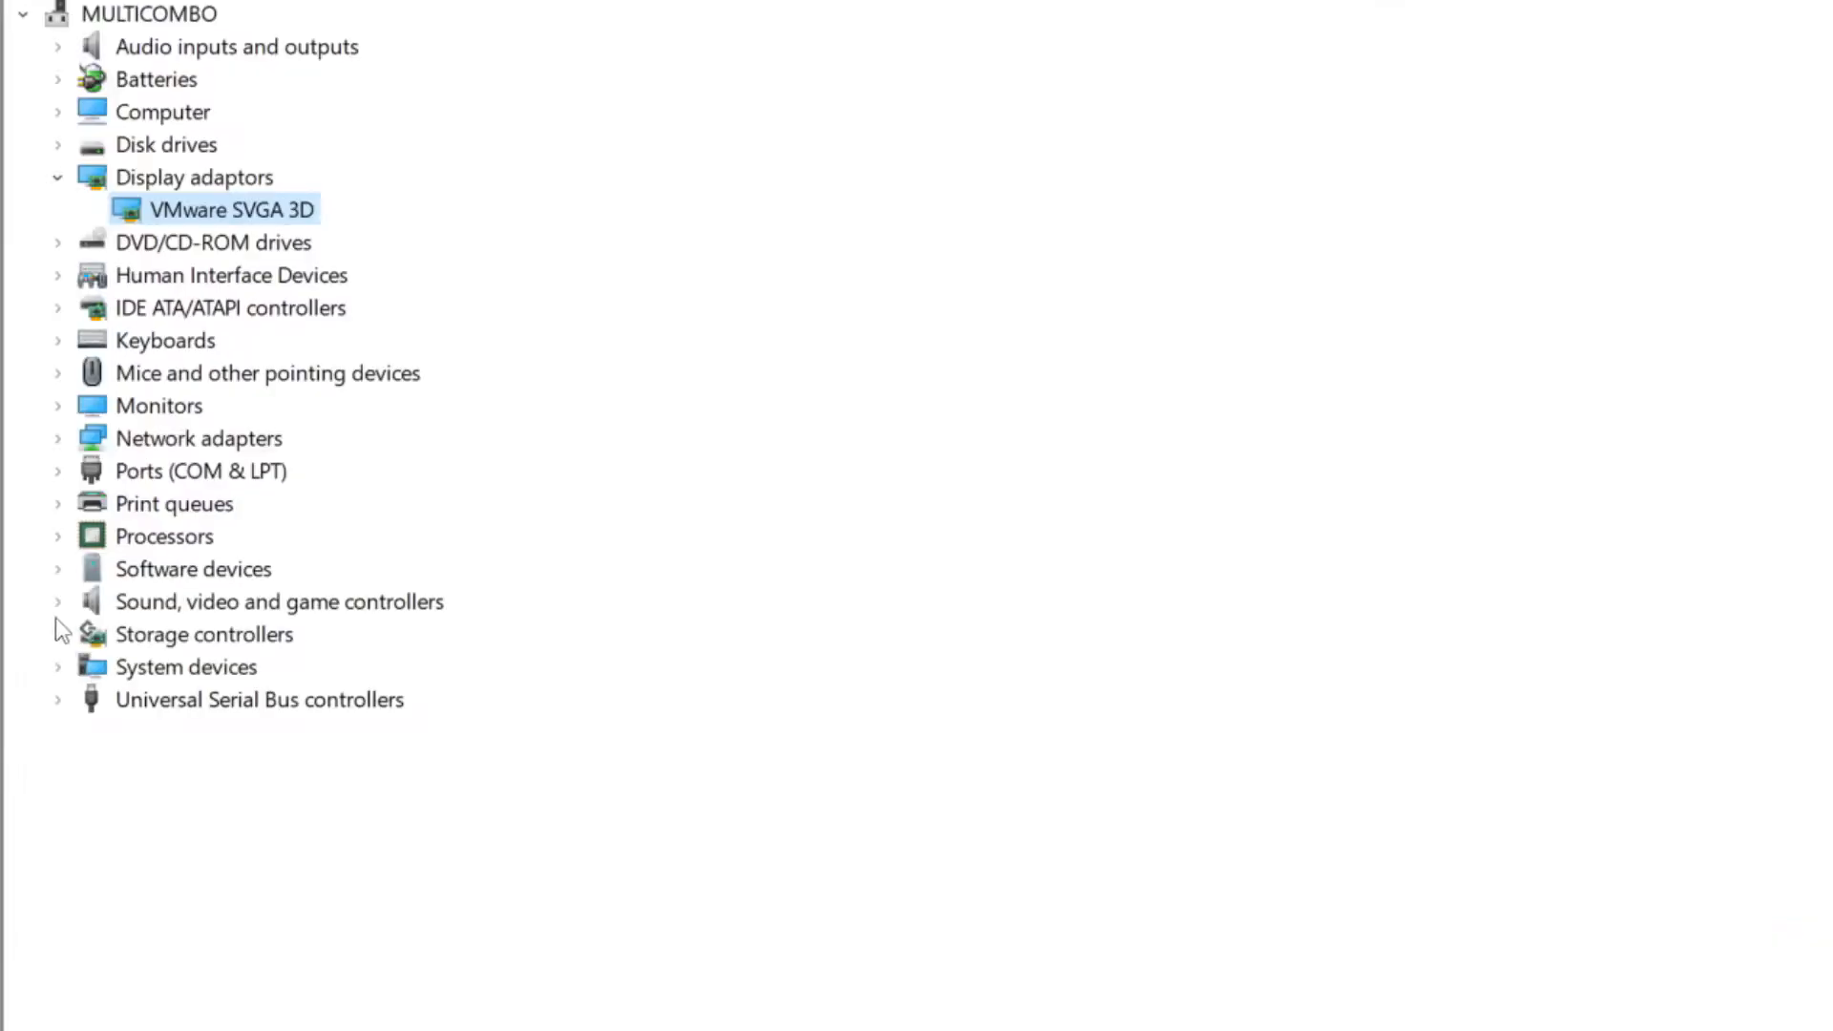
Run an automatic driver search for the High Definition Audio Device under Sound, video and game controllers.
click(280, 601)
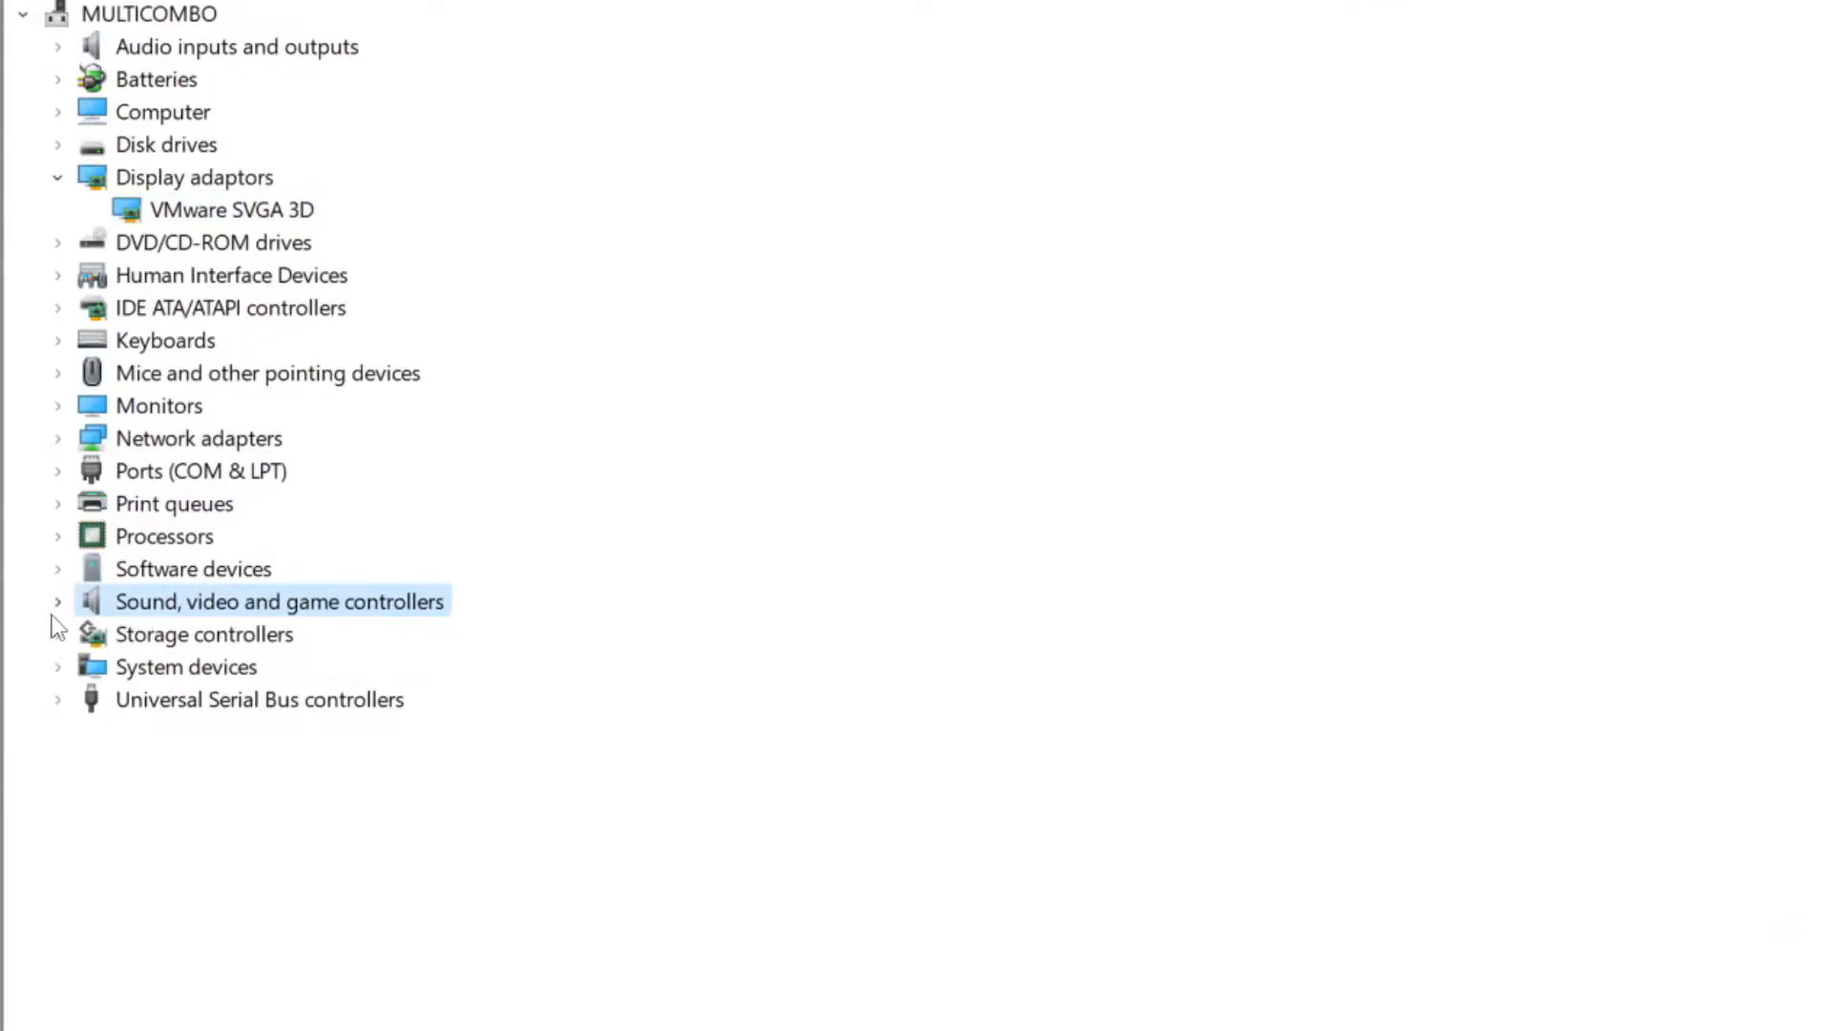
click(57, 601)
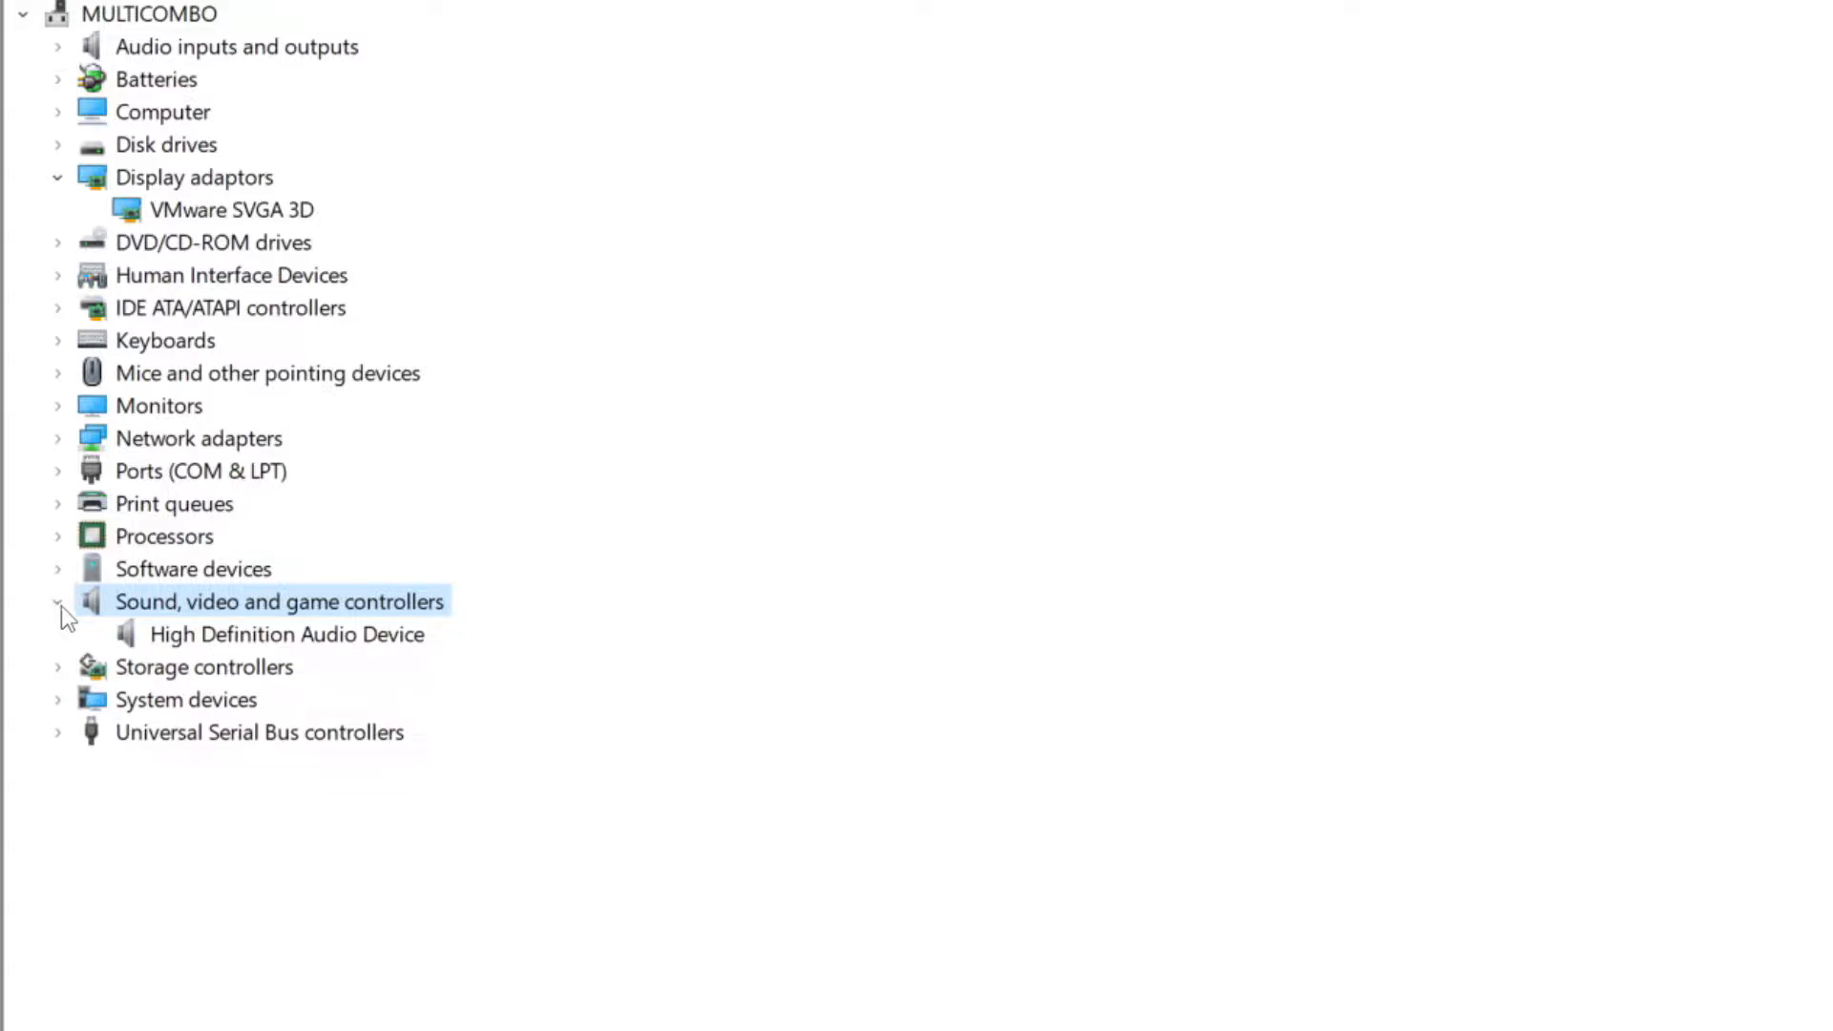
click(286, 634)
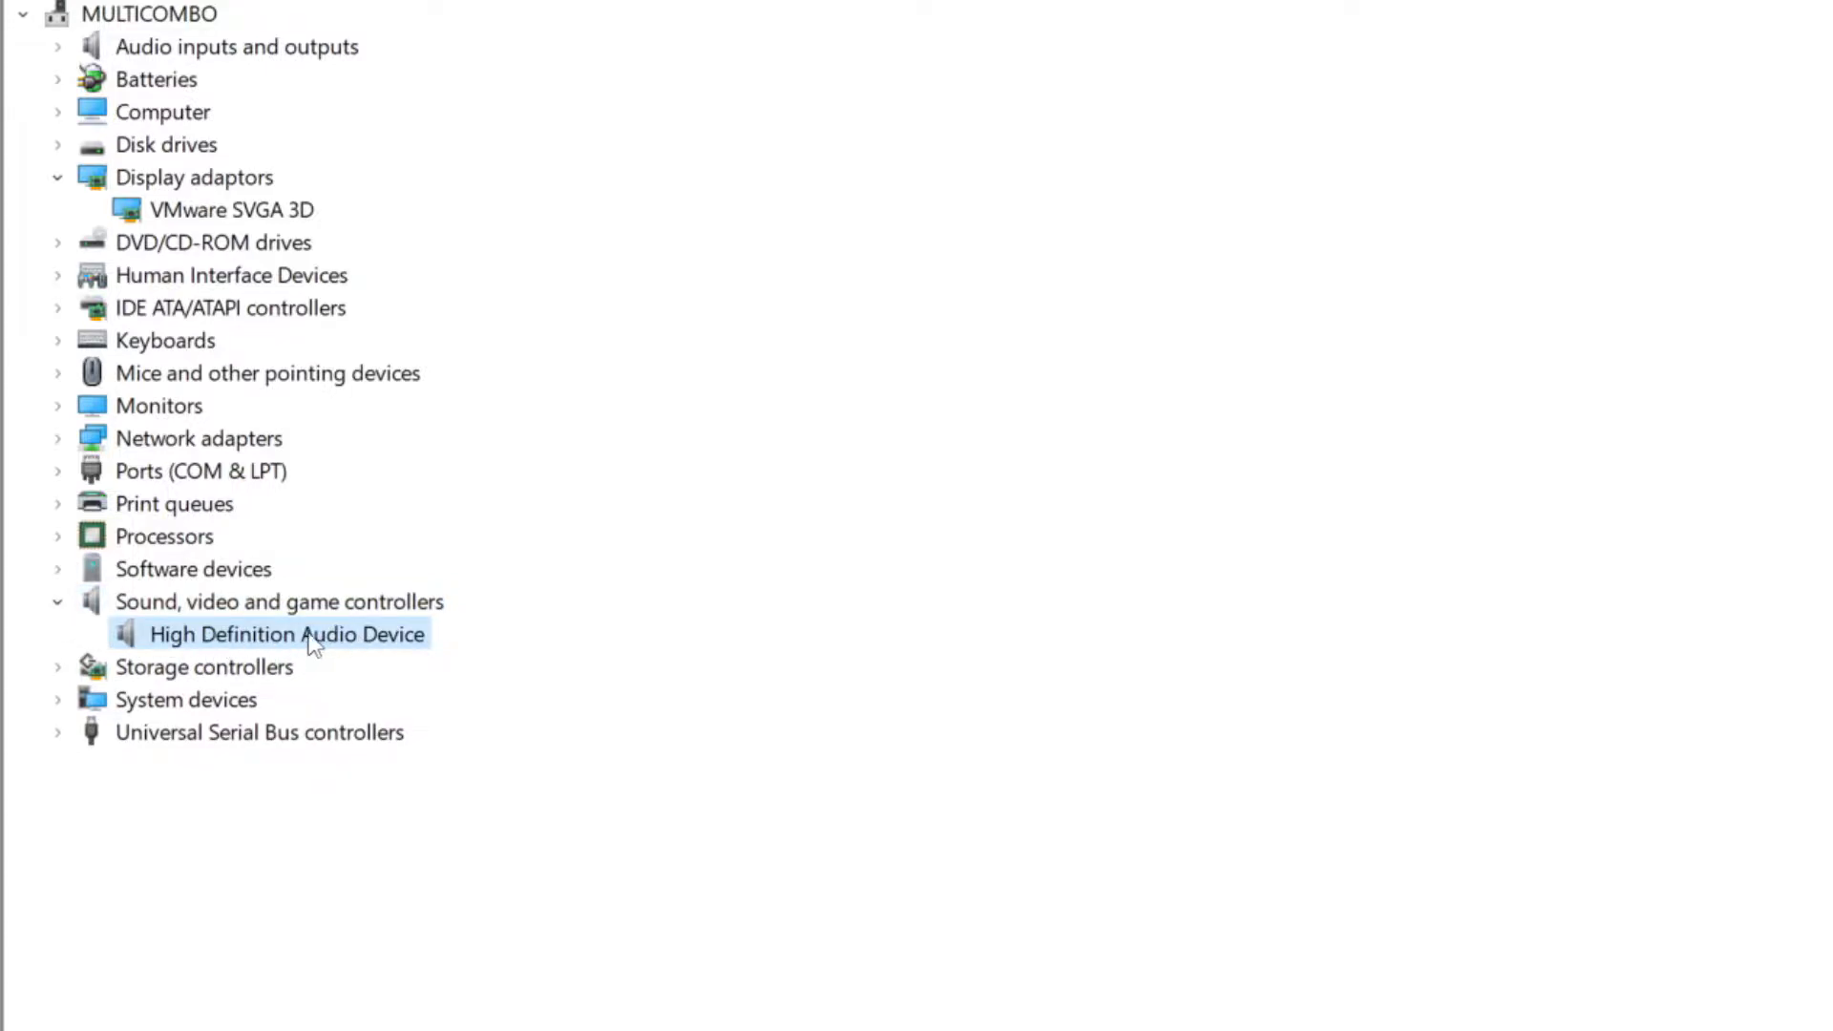
mouse_move(271, 646)
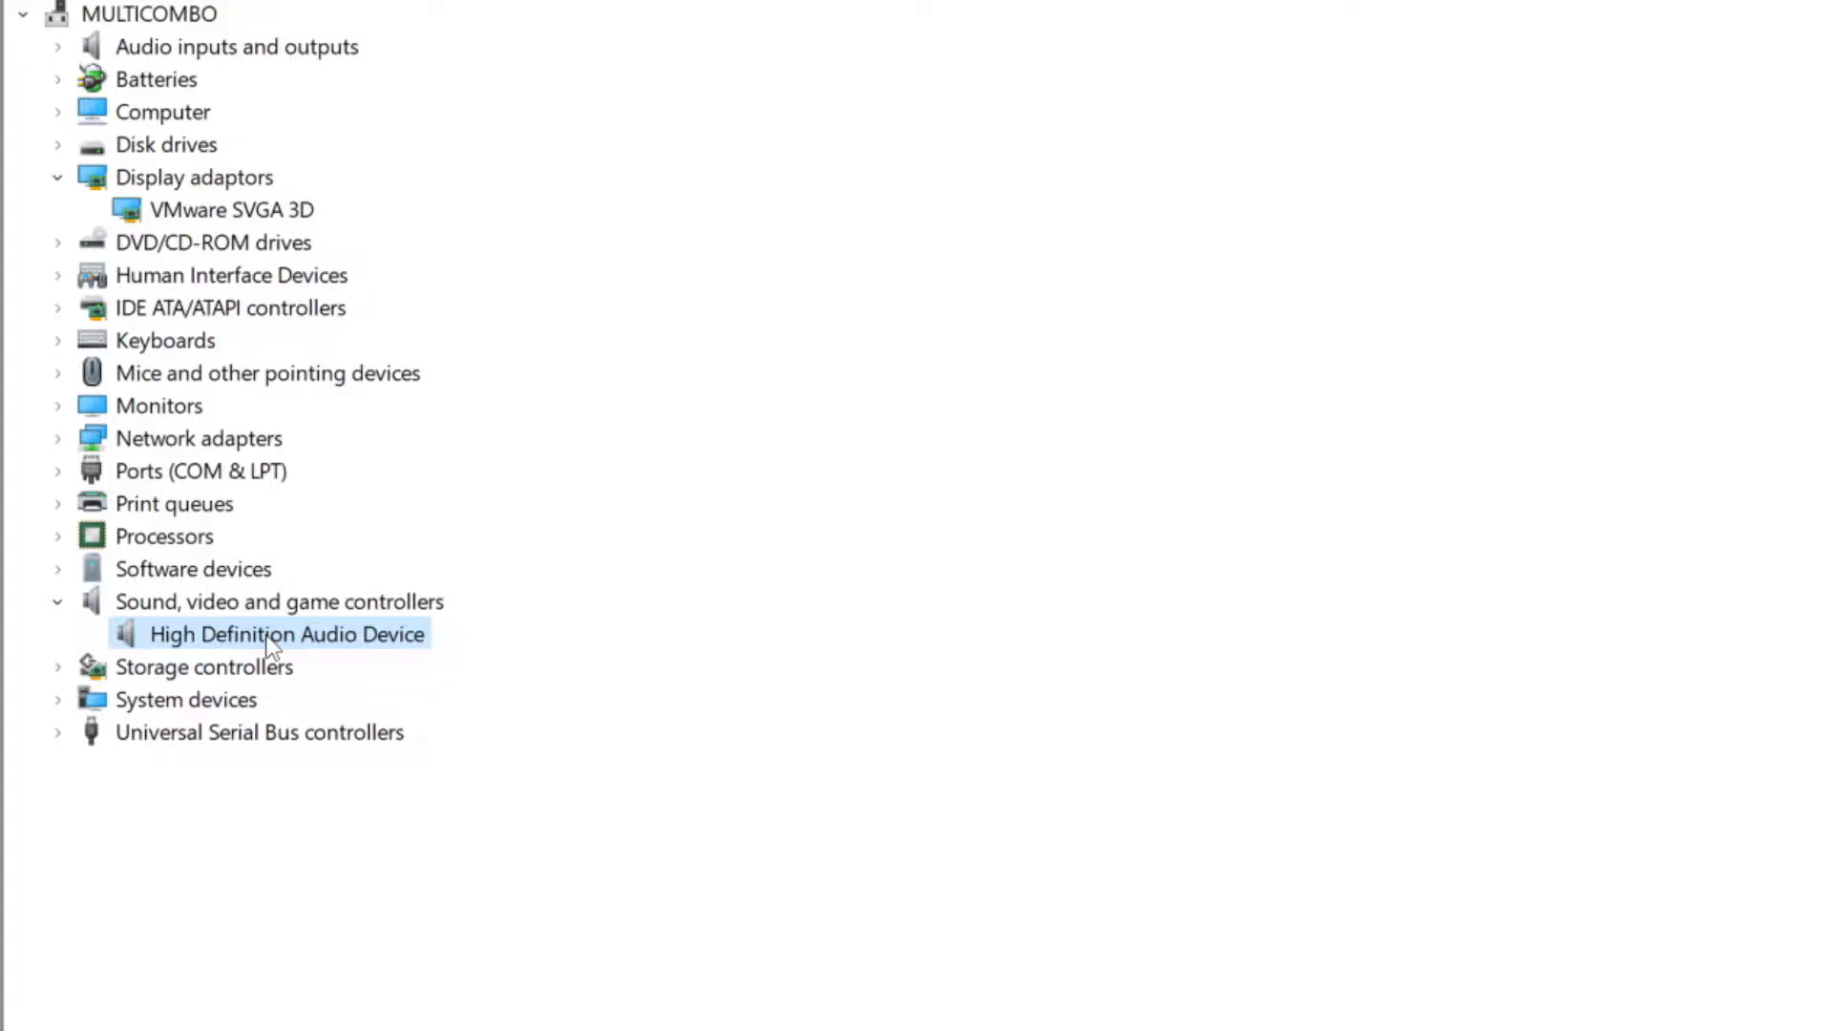
right_click(286, 634)
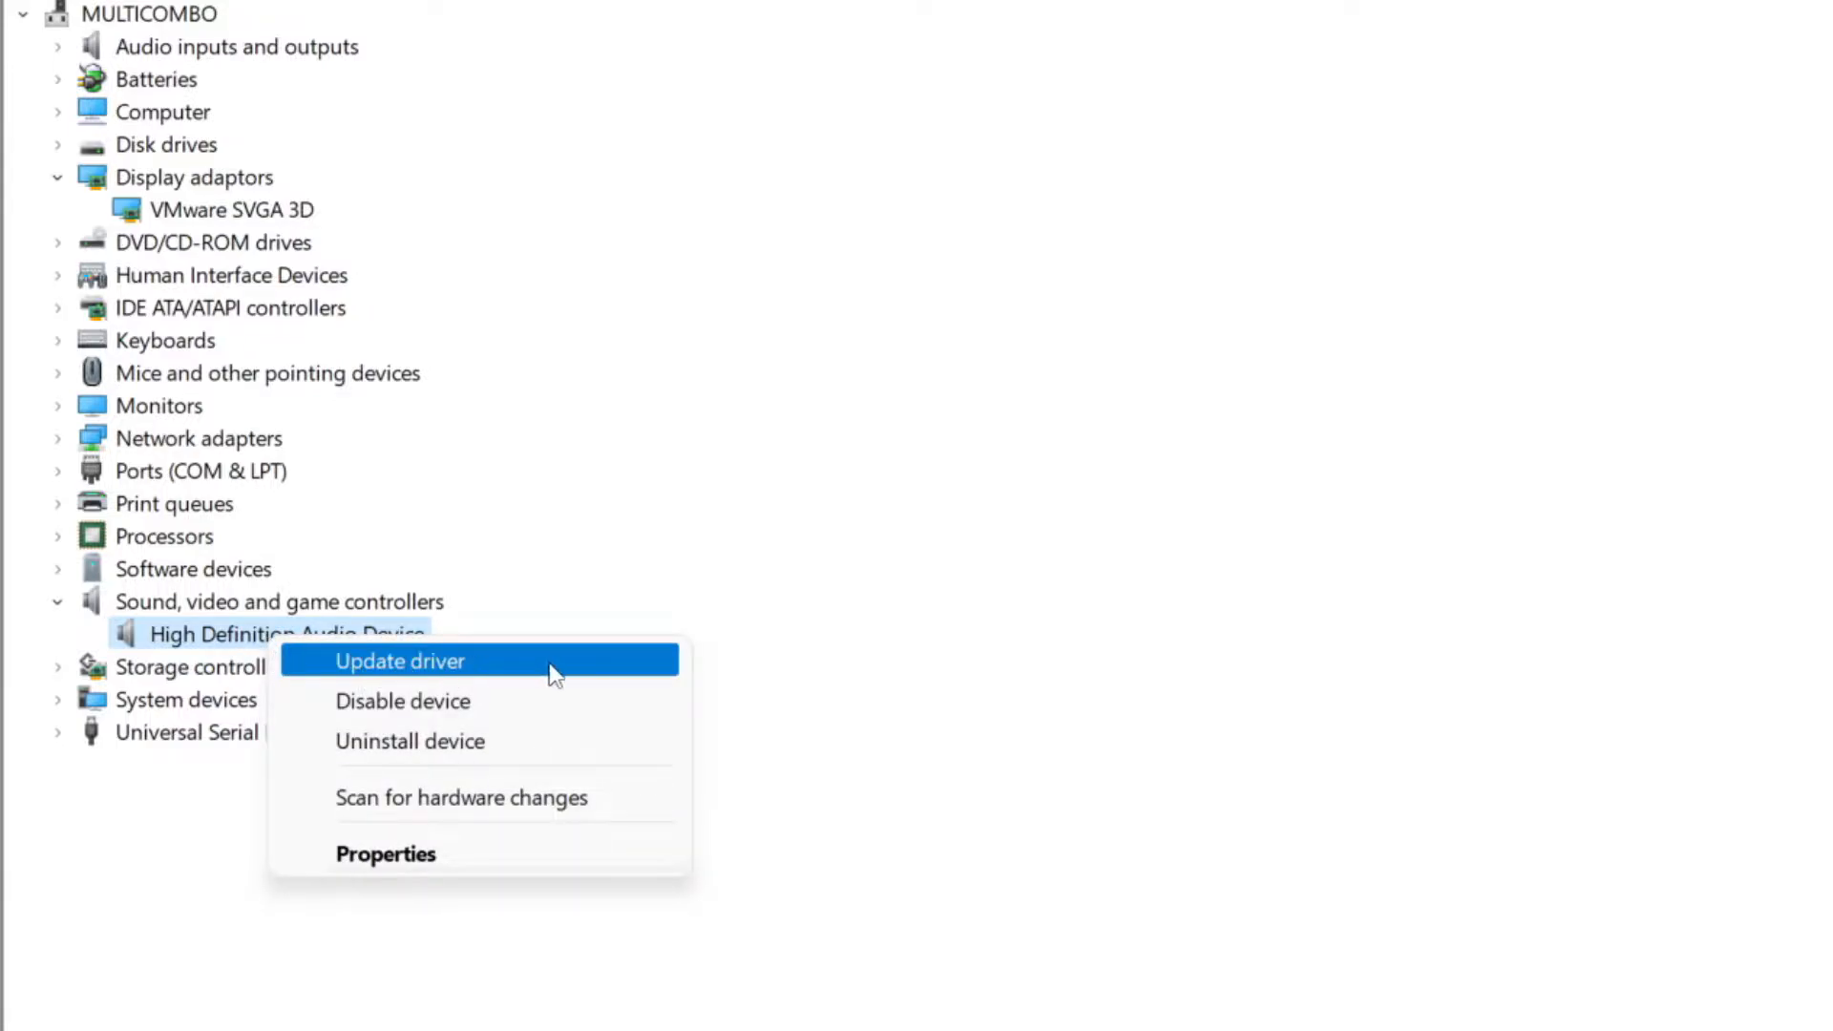
click(399, 661)
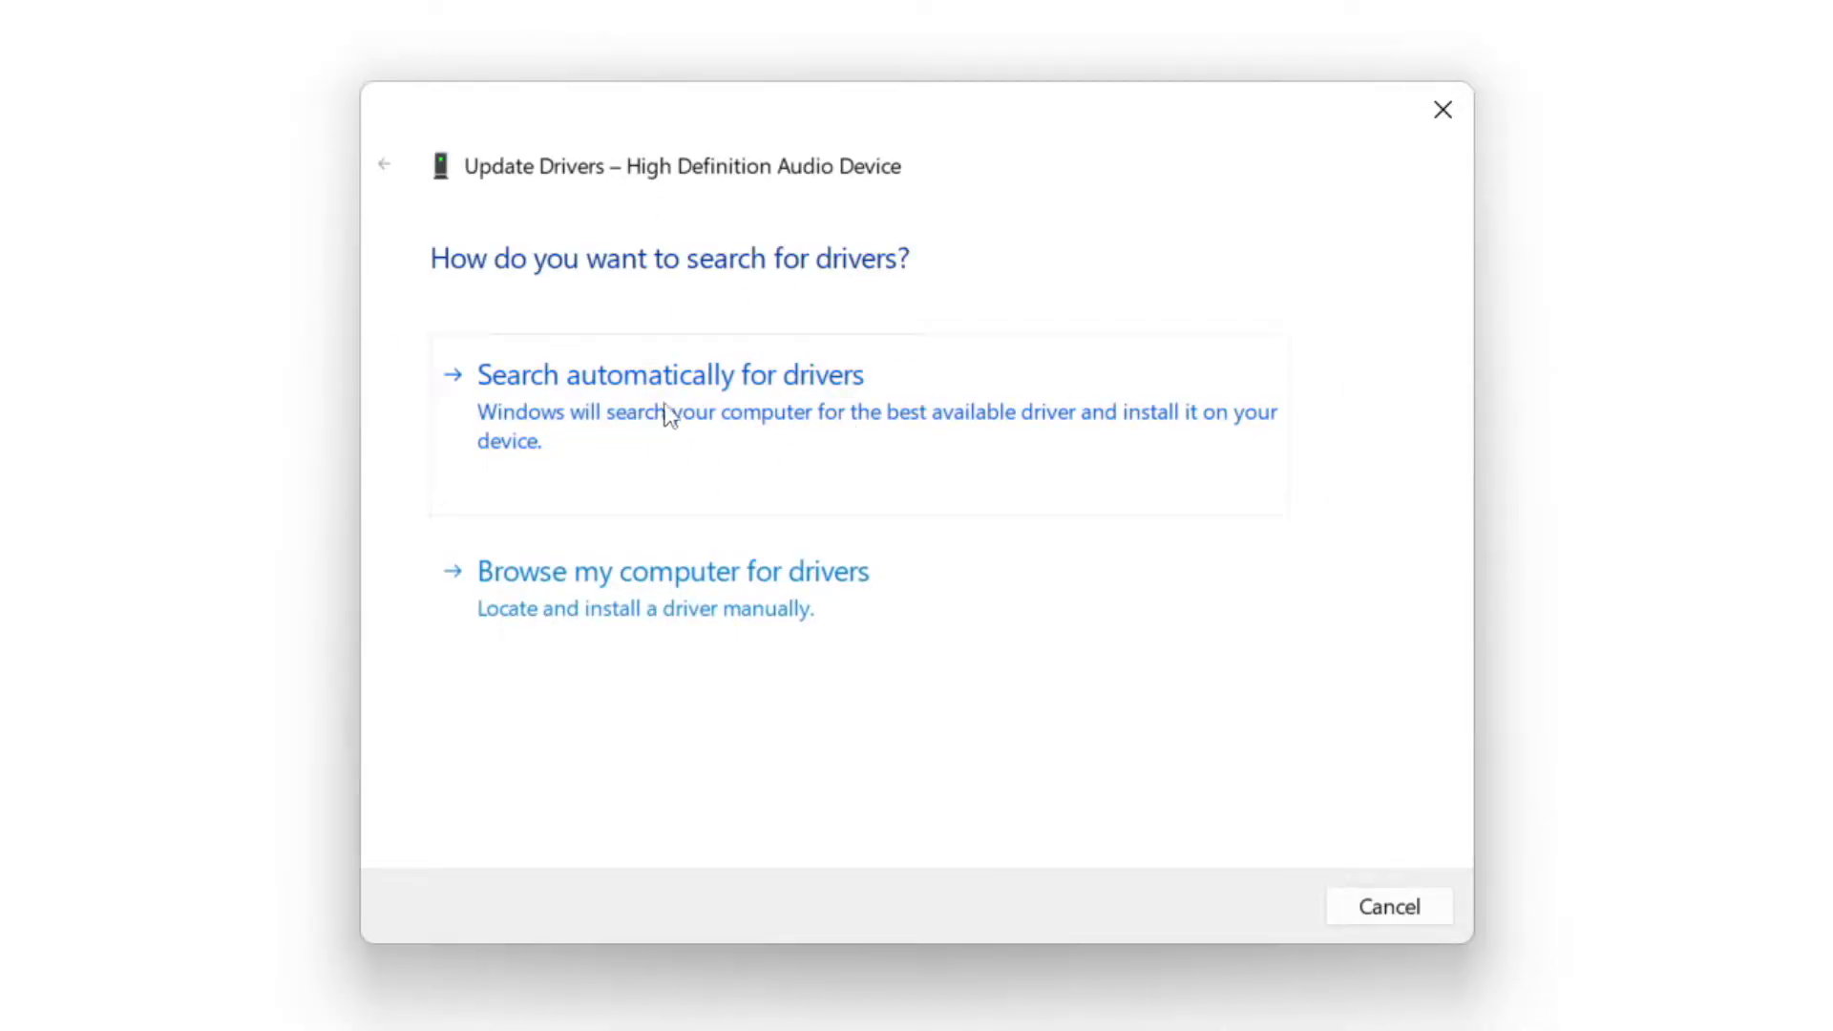
click(670, 375)
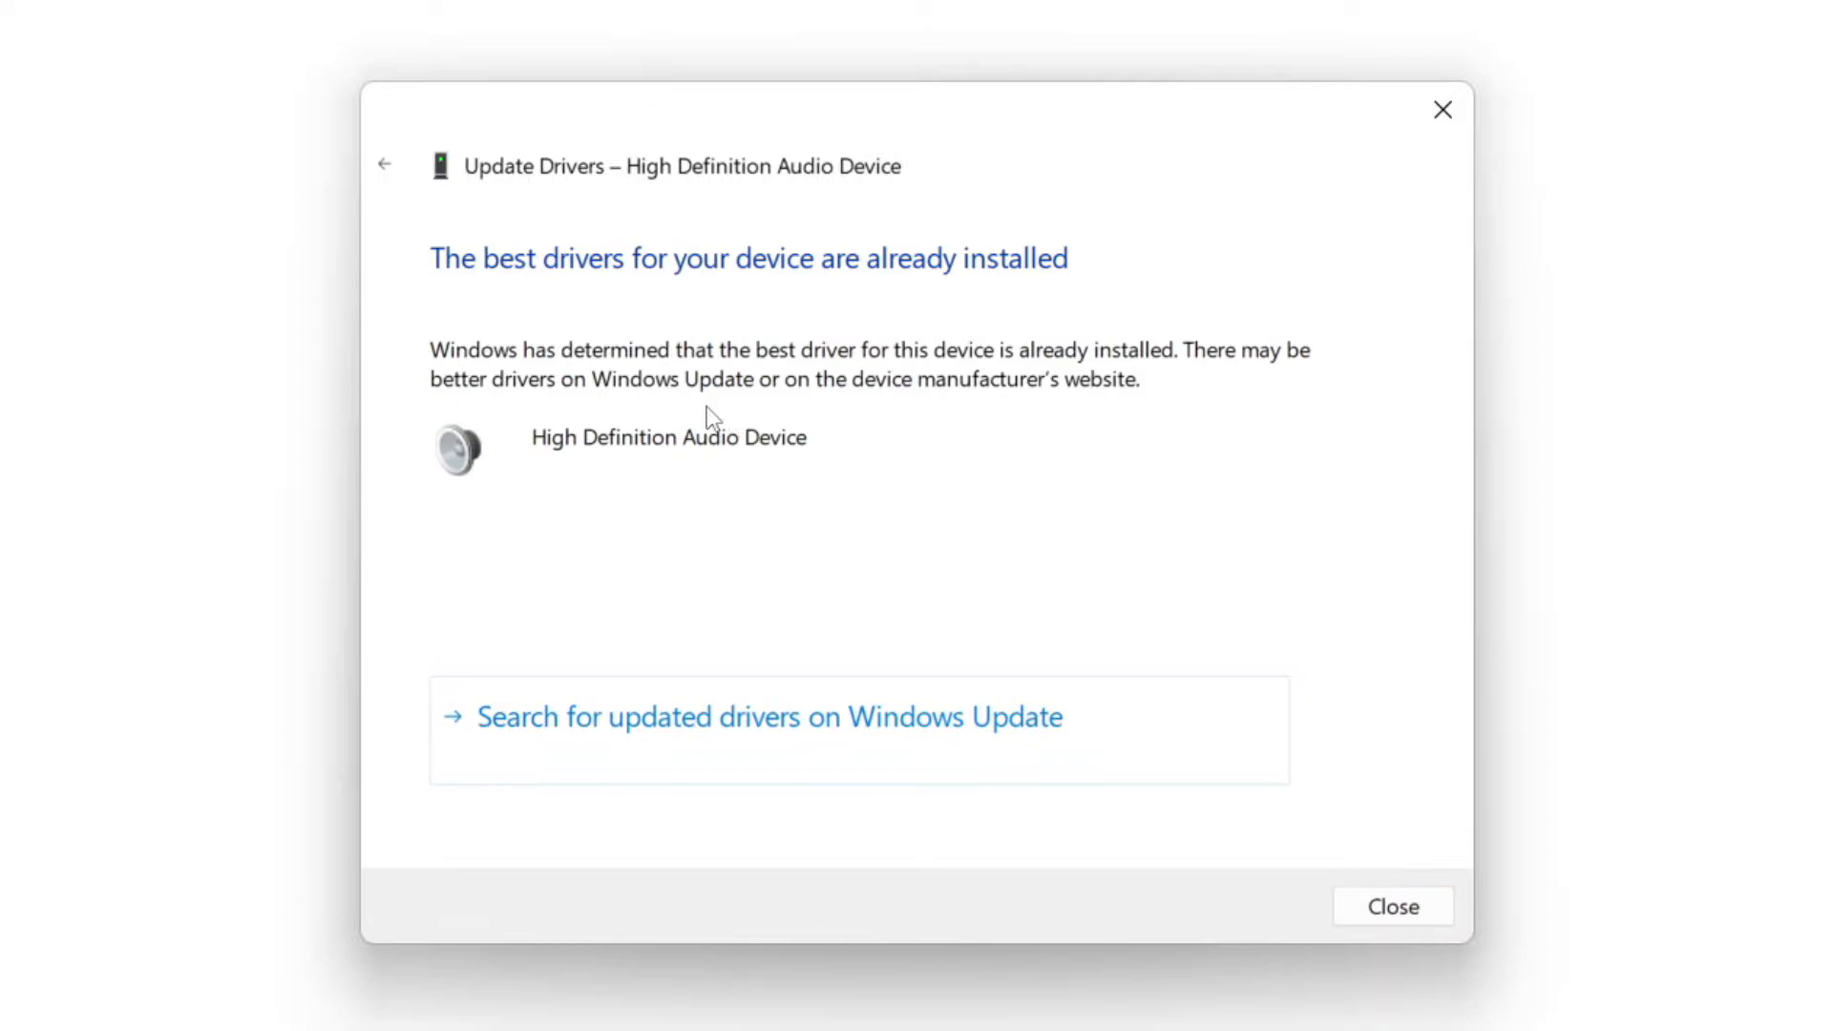
mouse_move(631, 304)
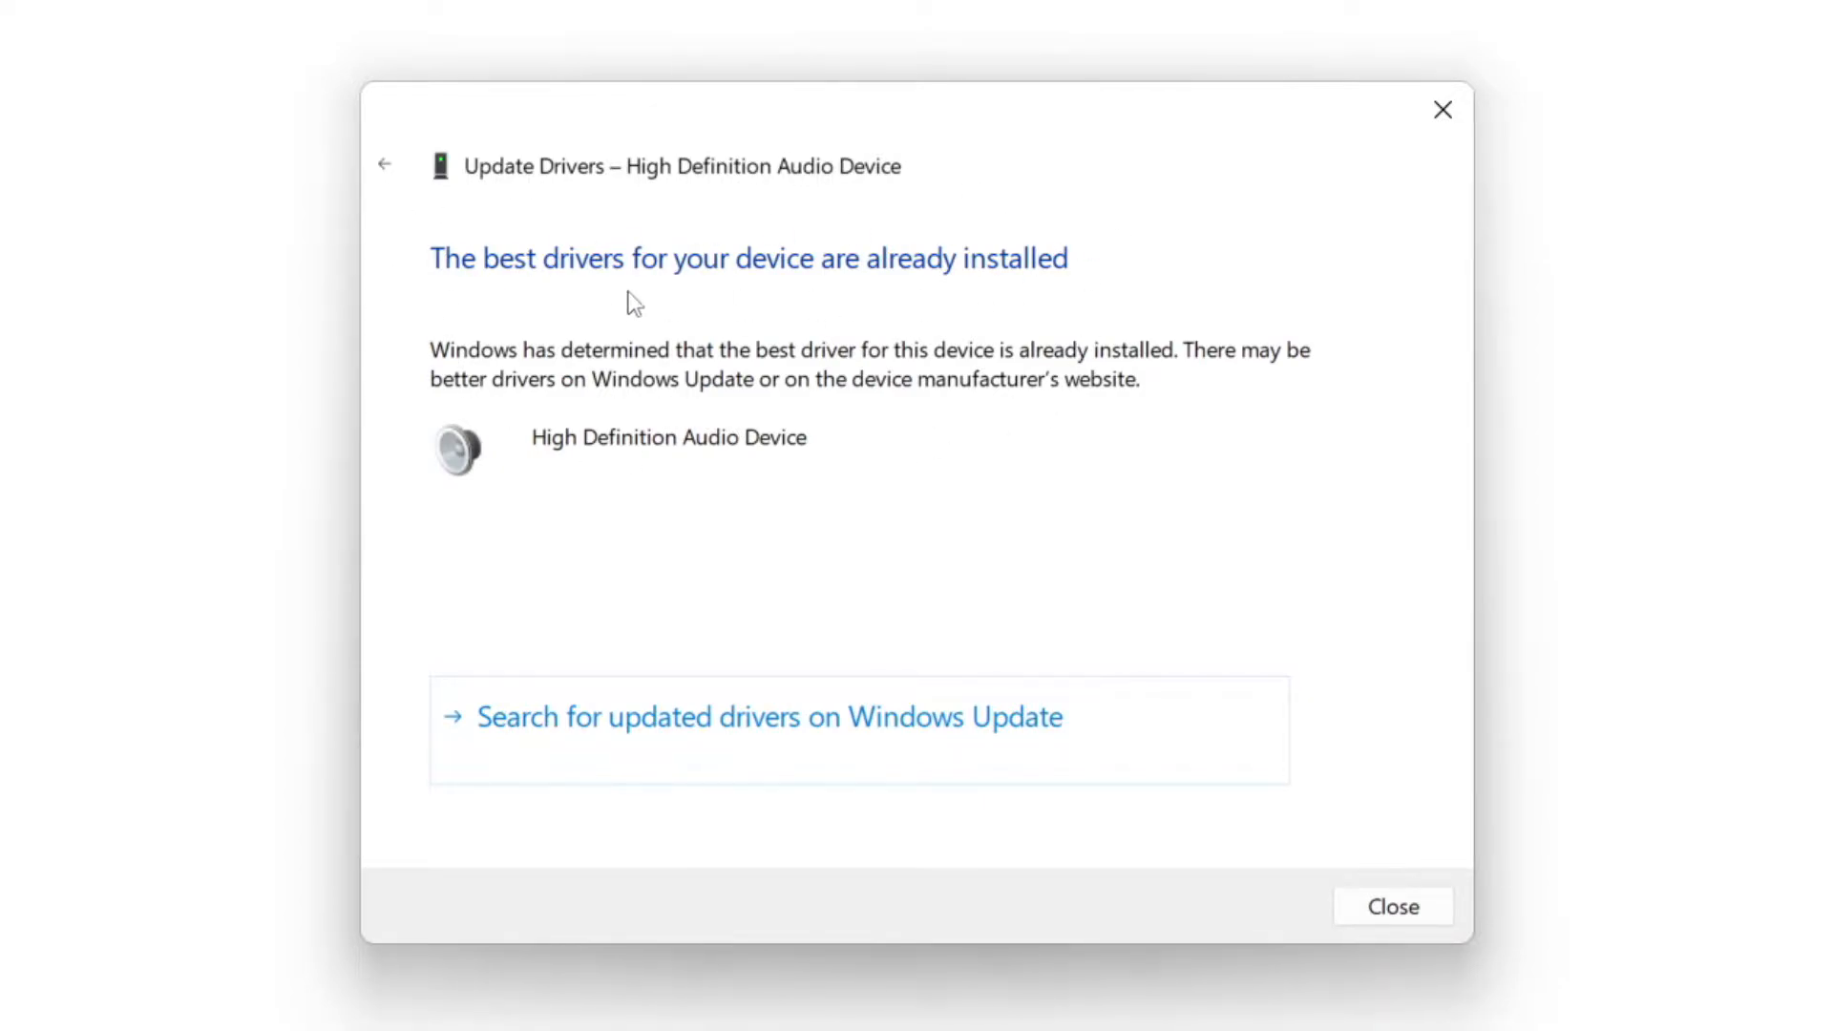
mouse_move(1392, 906)
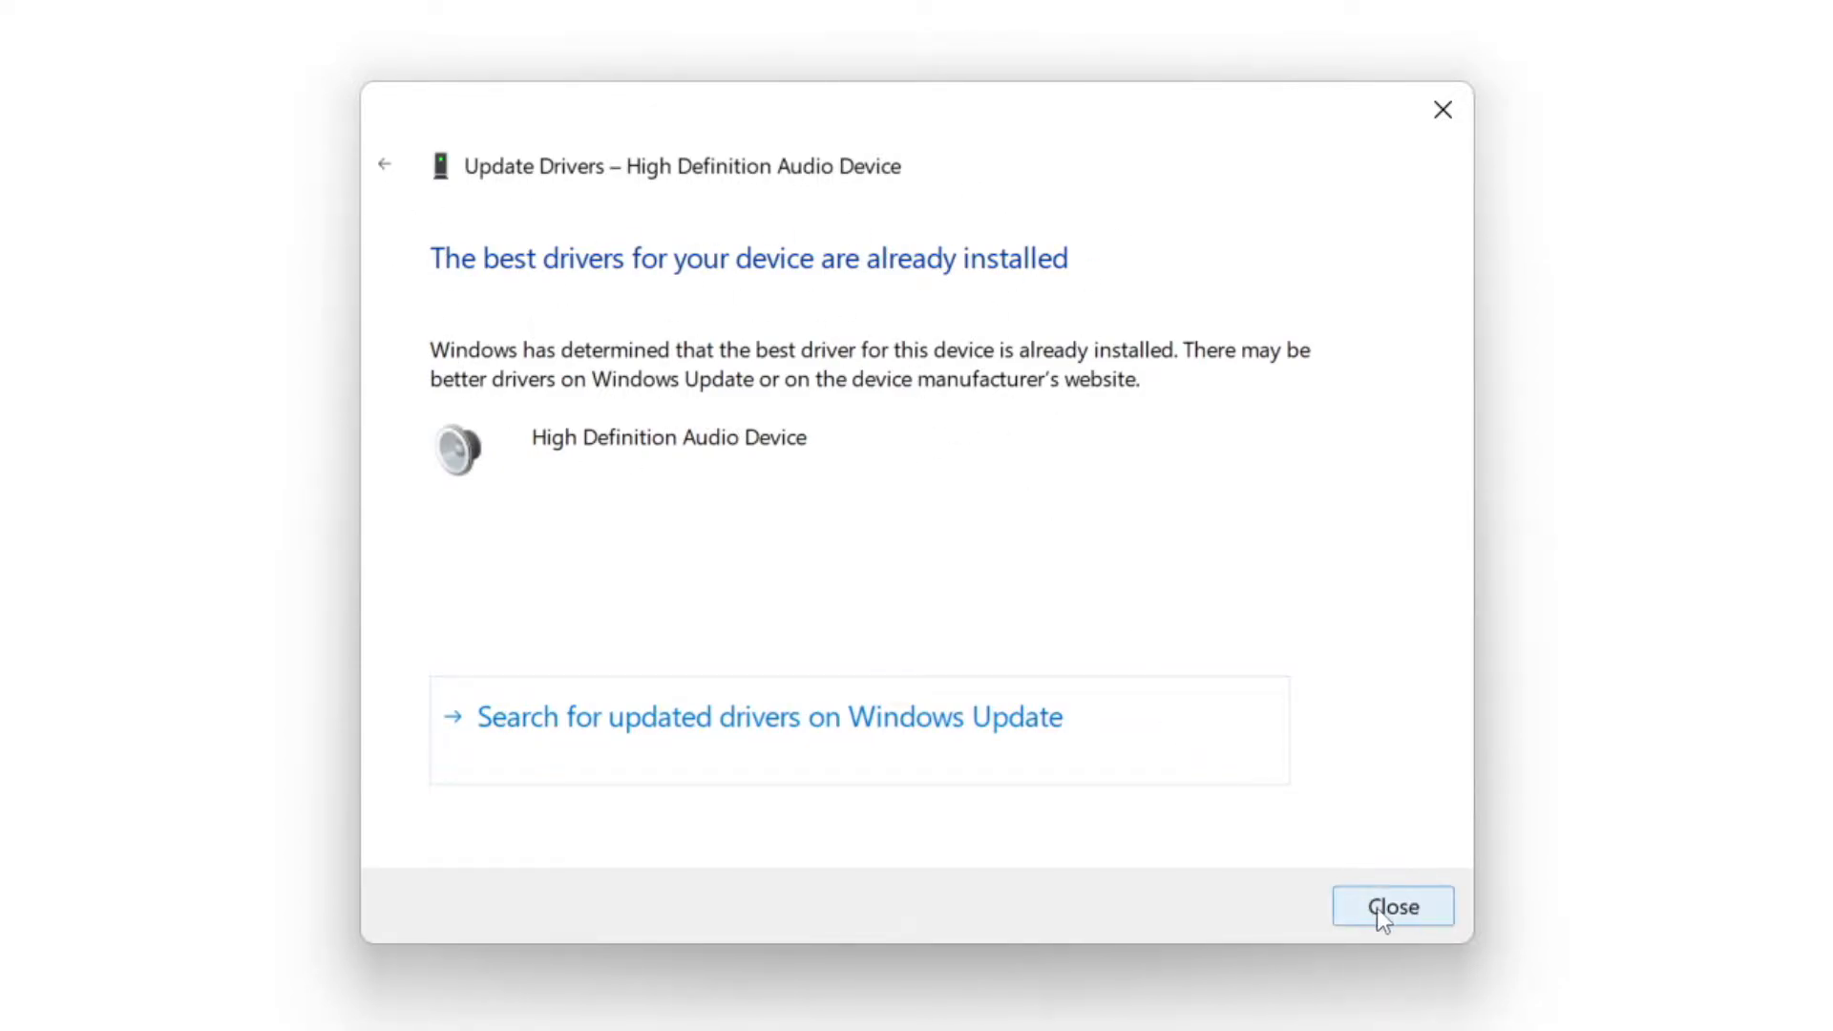
click(1392, 906)
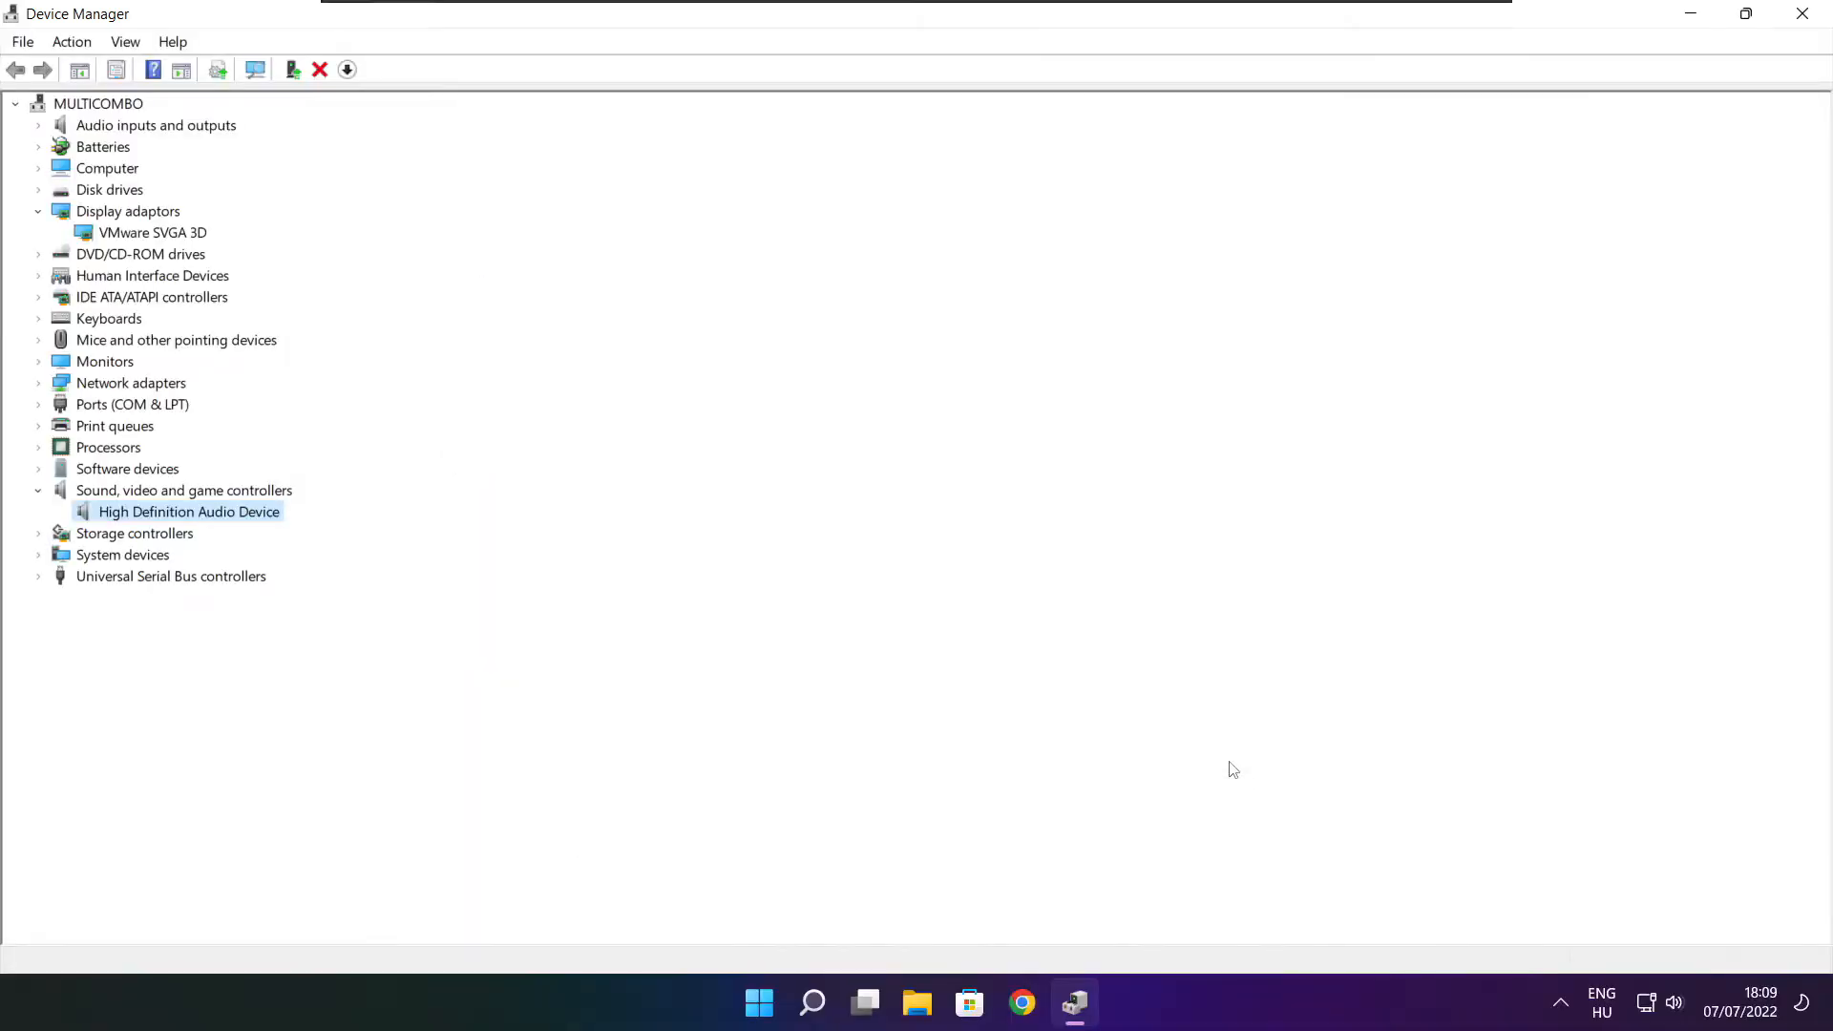
mouse_move(1804, 13)
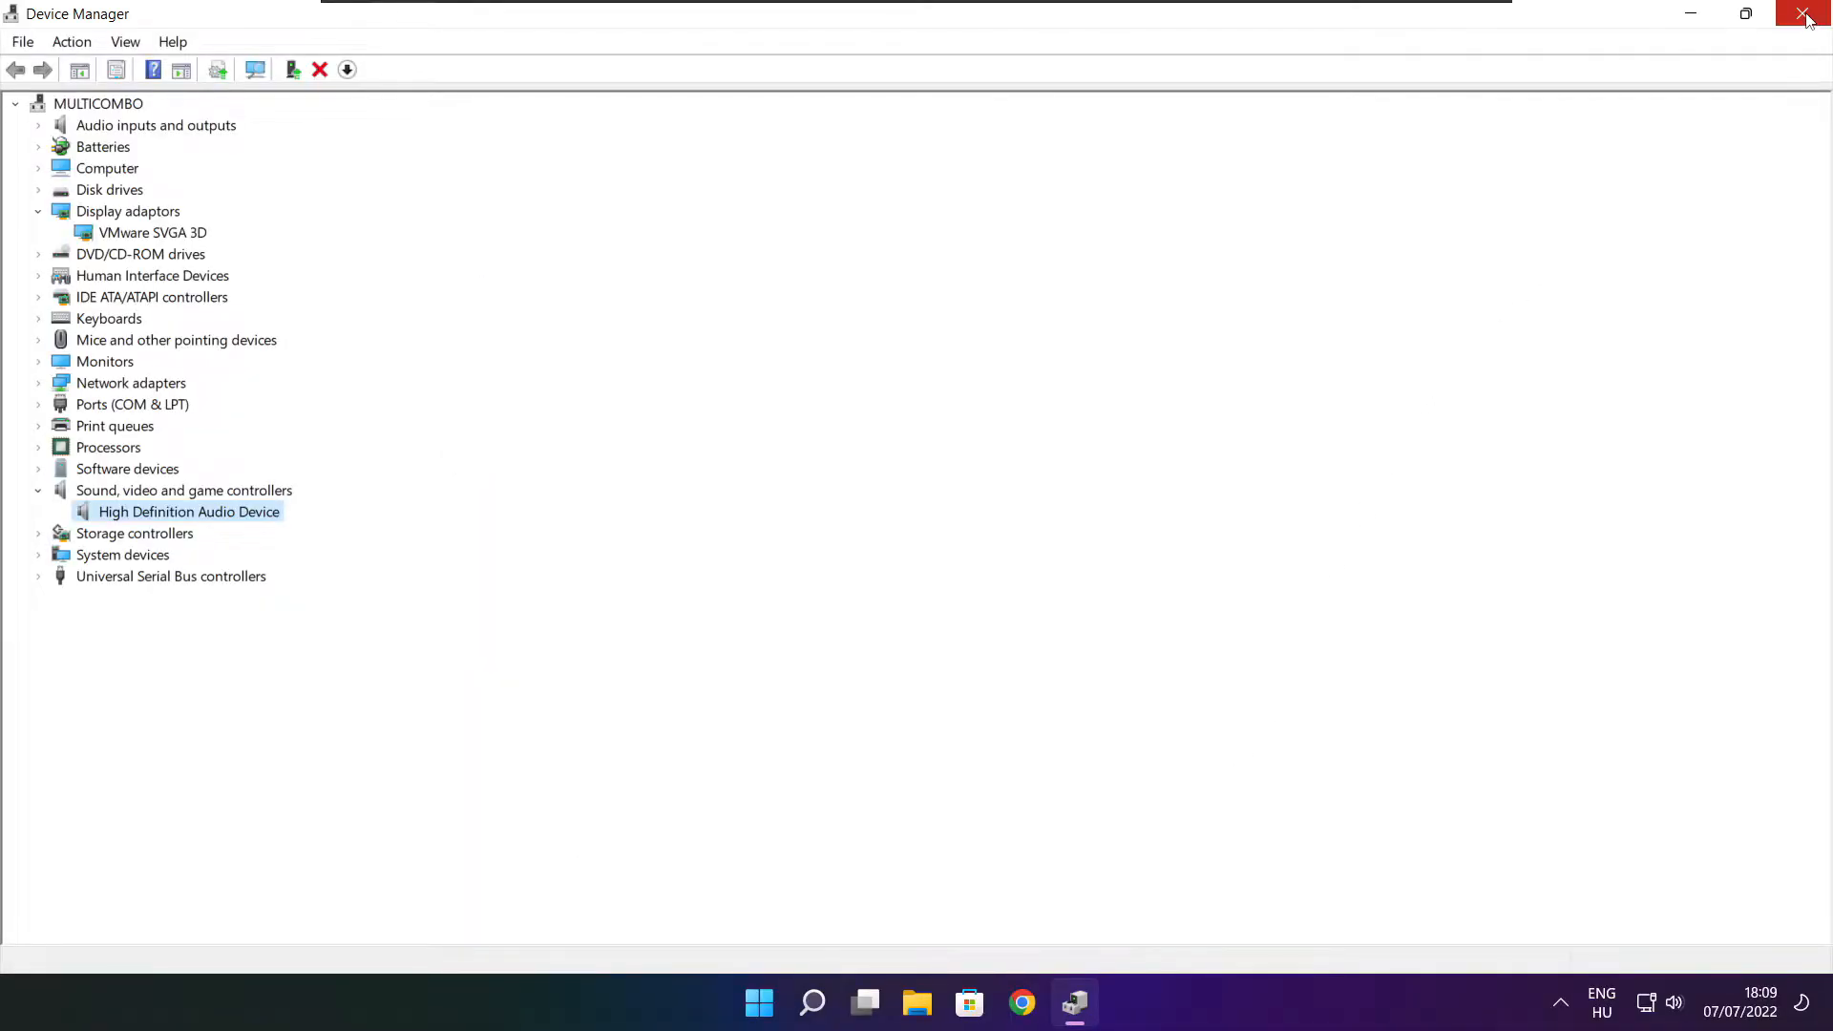
Close Device Manager and show the context menu for 'not working game' in Steam's Library.
click(1803, 13)
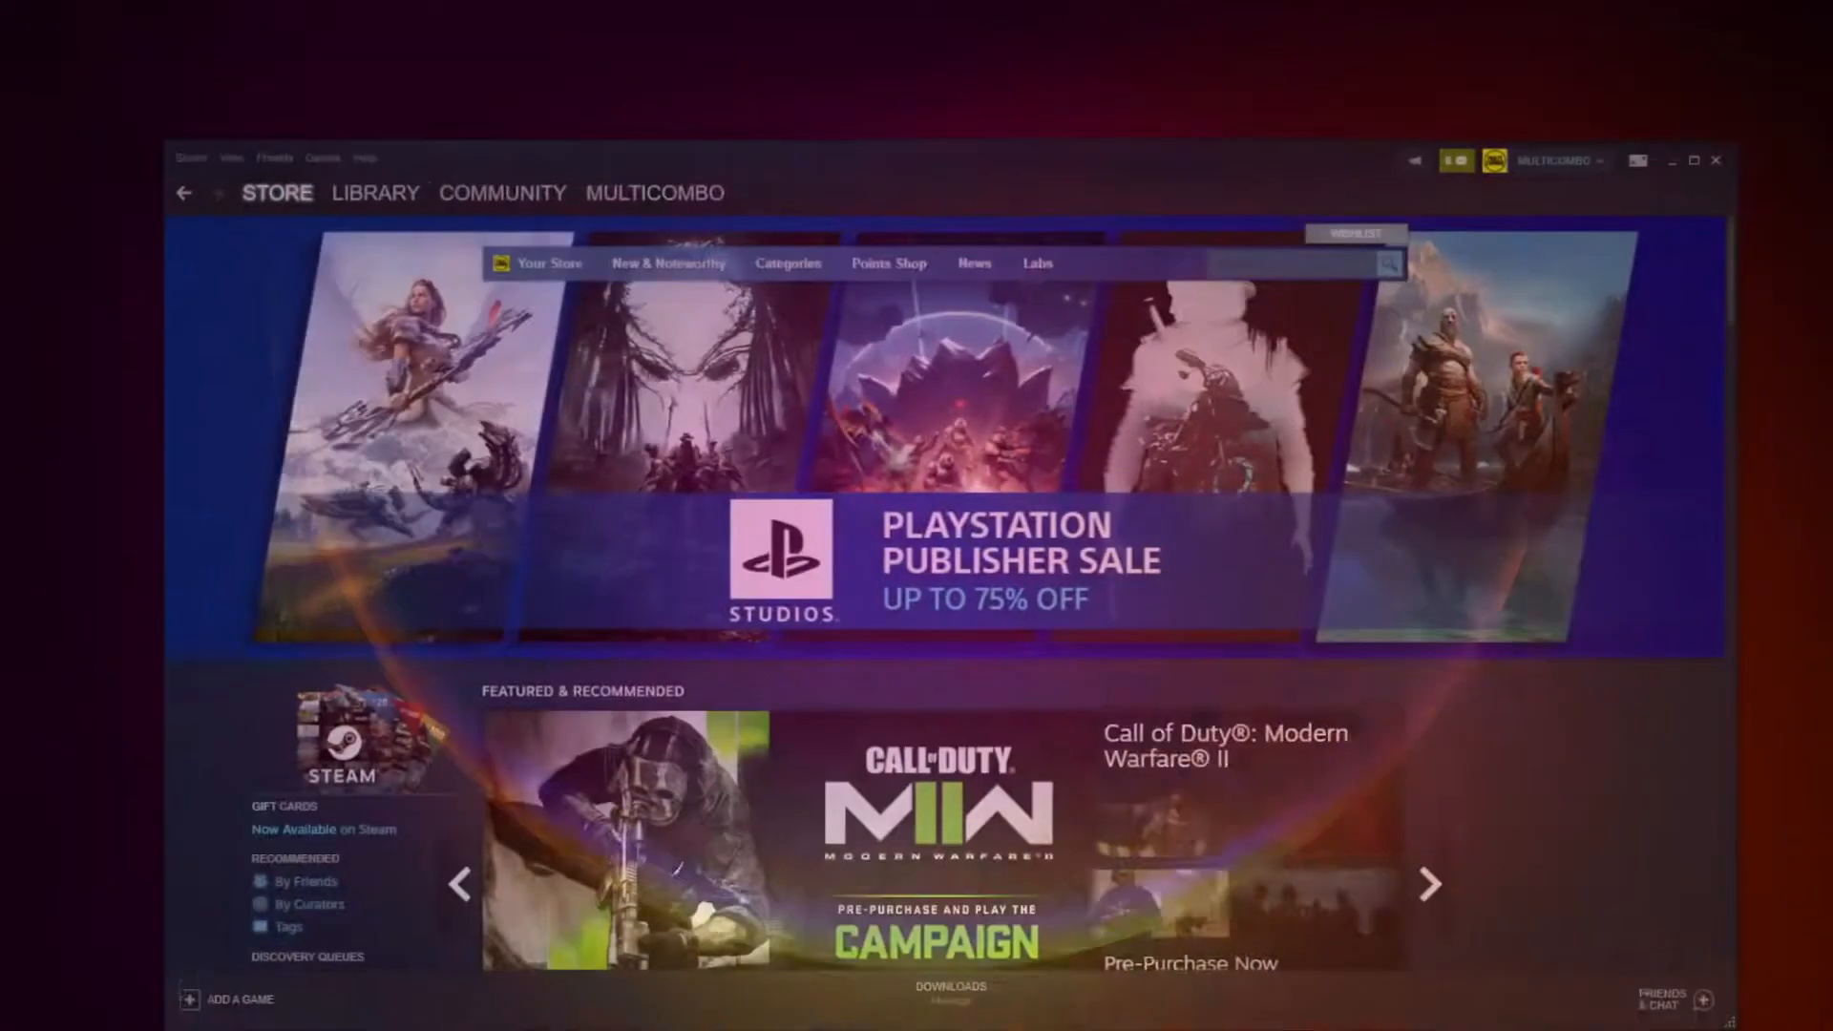
click(321, 106)
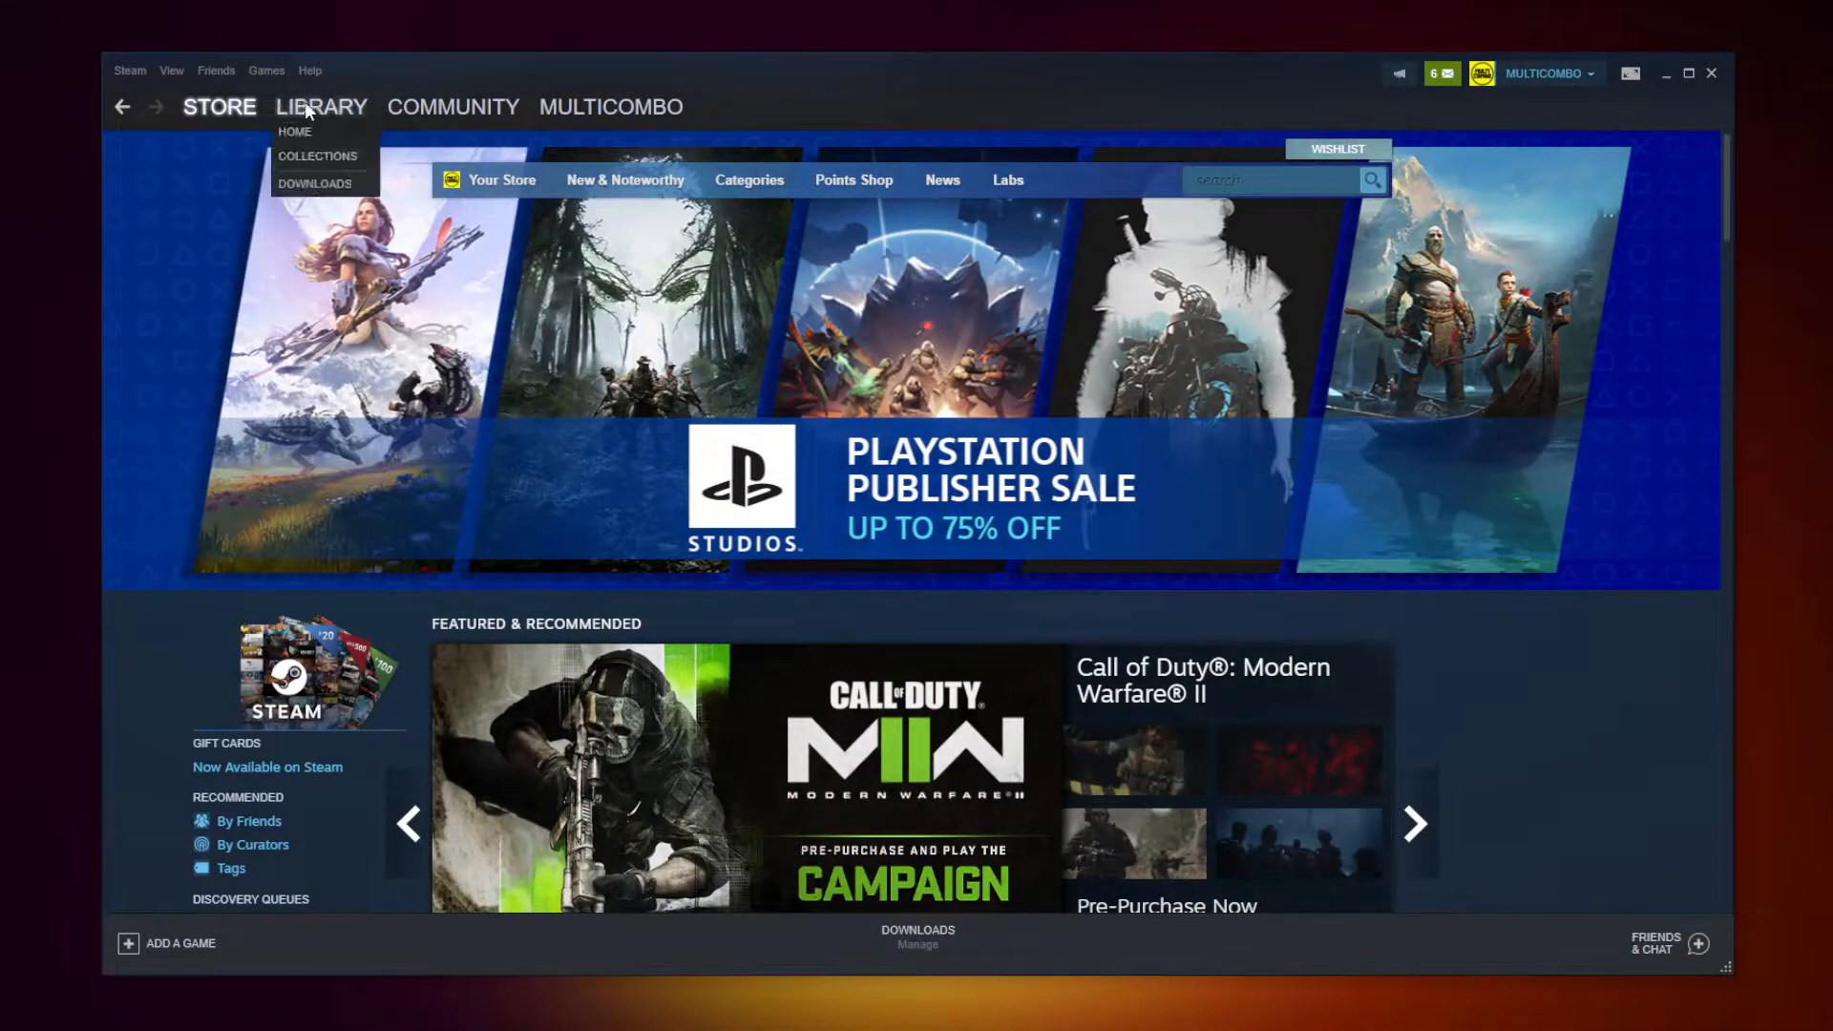
click(321, 106)
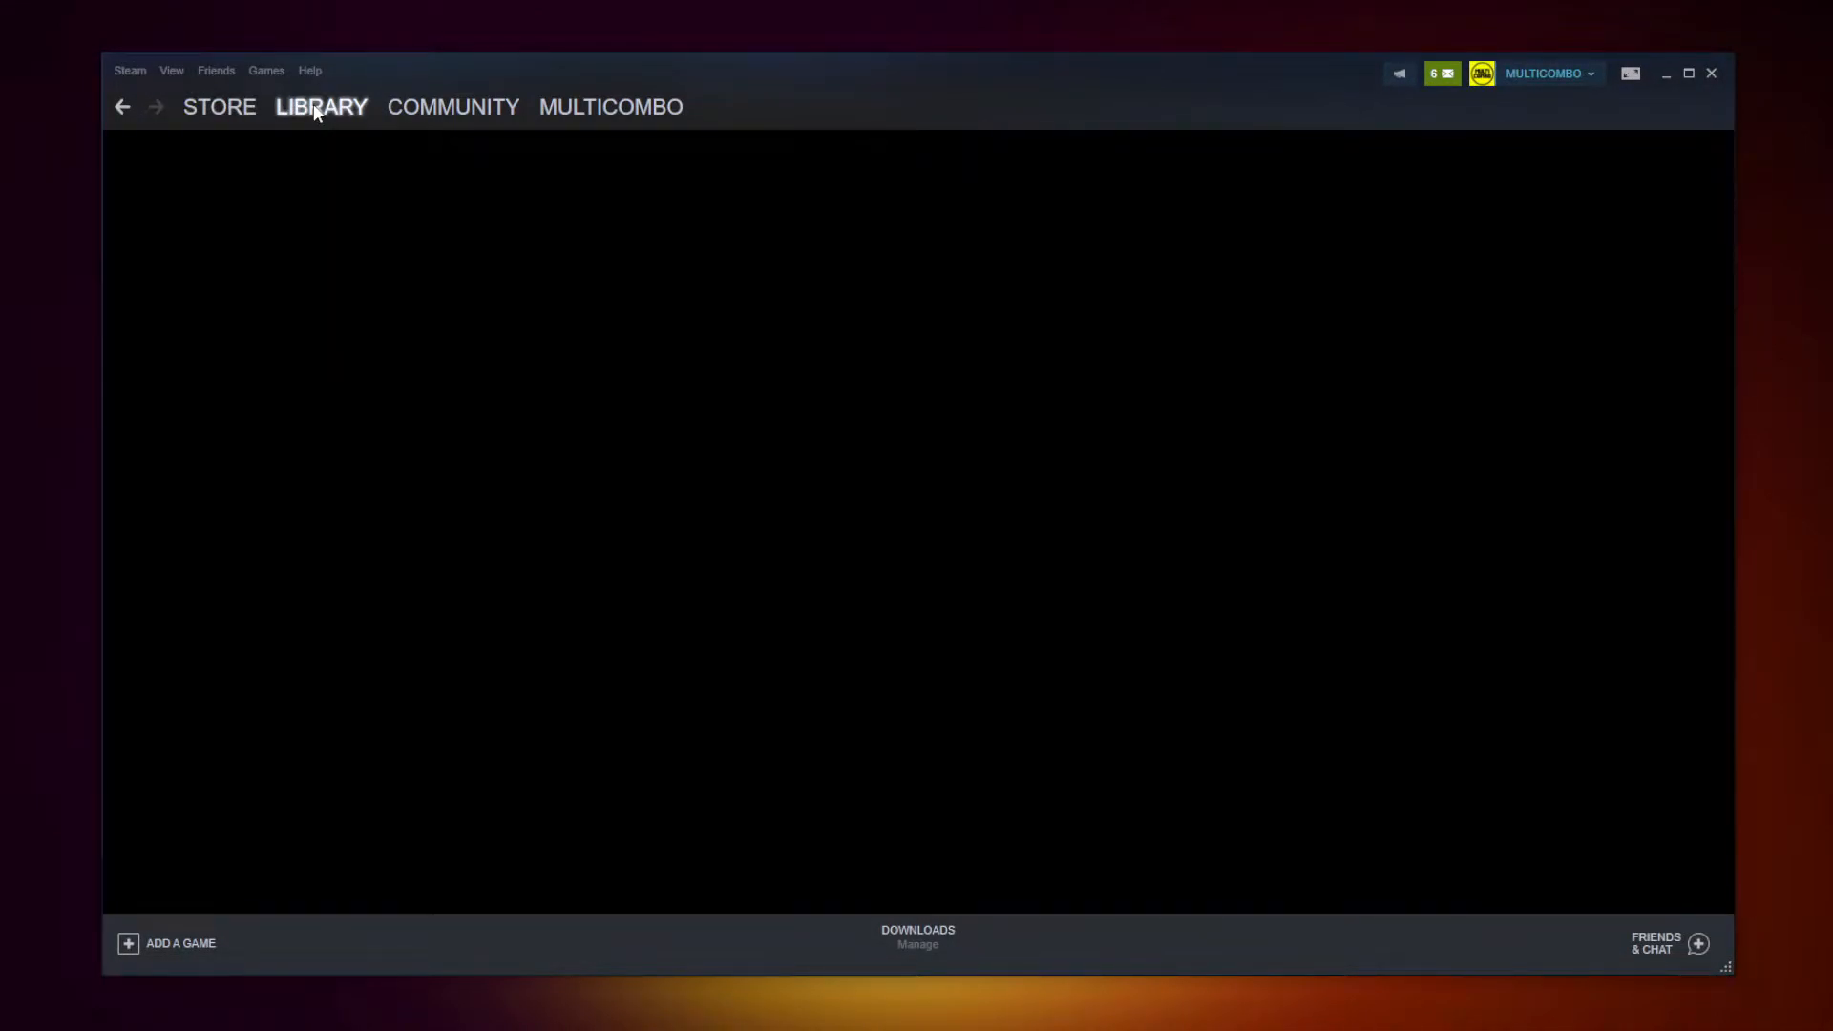
click(320, 106)
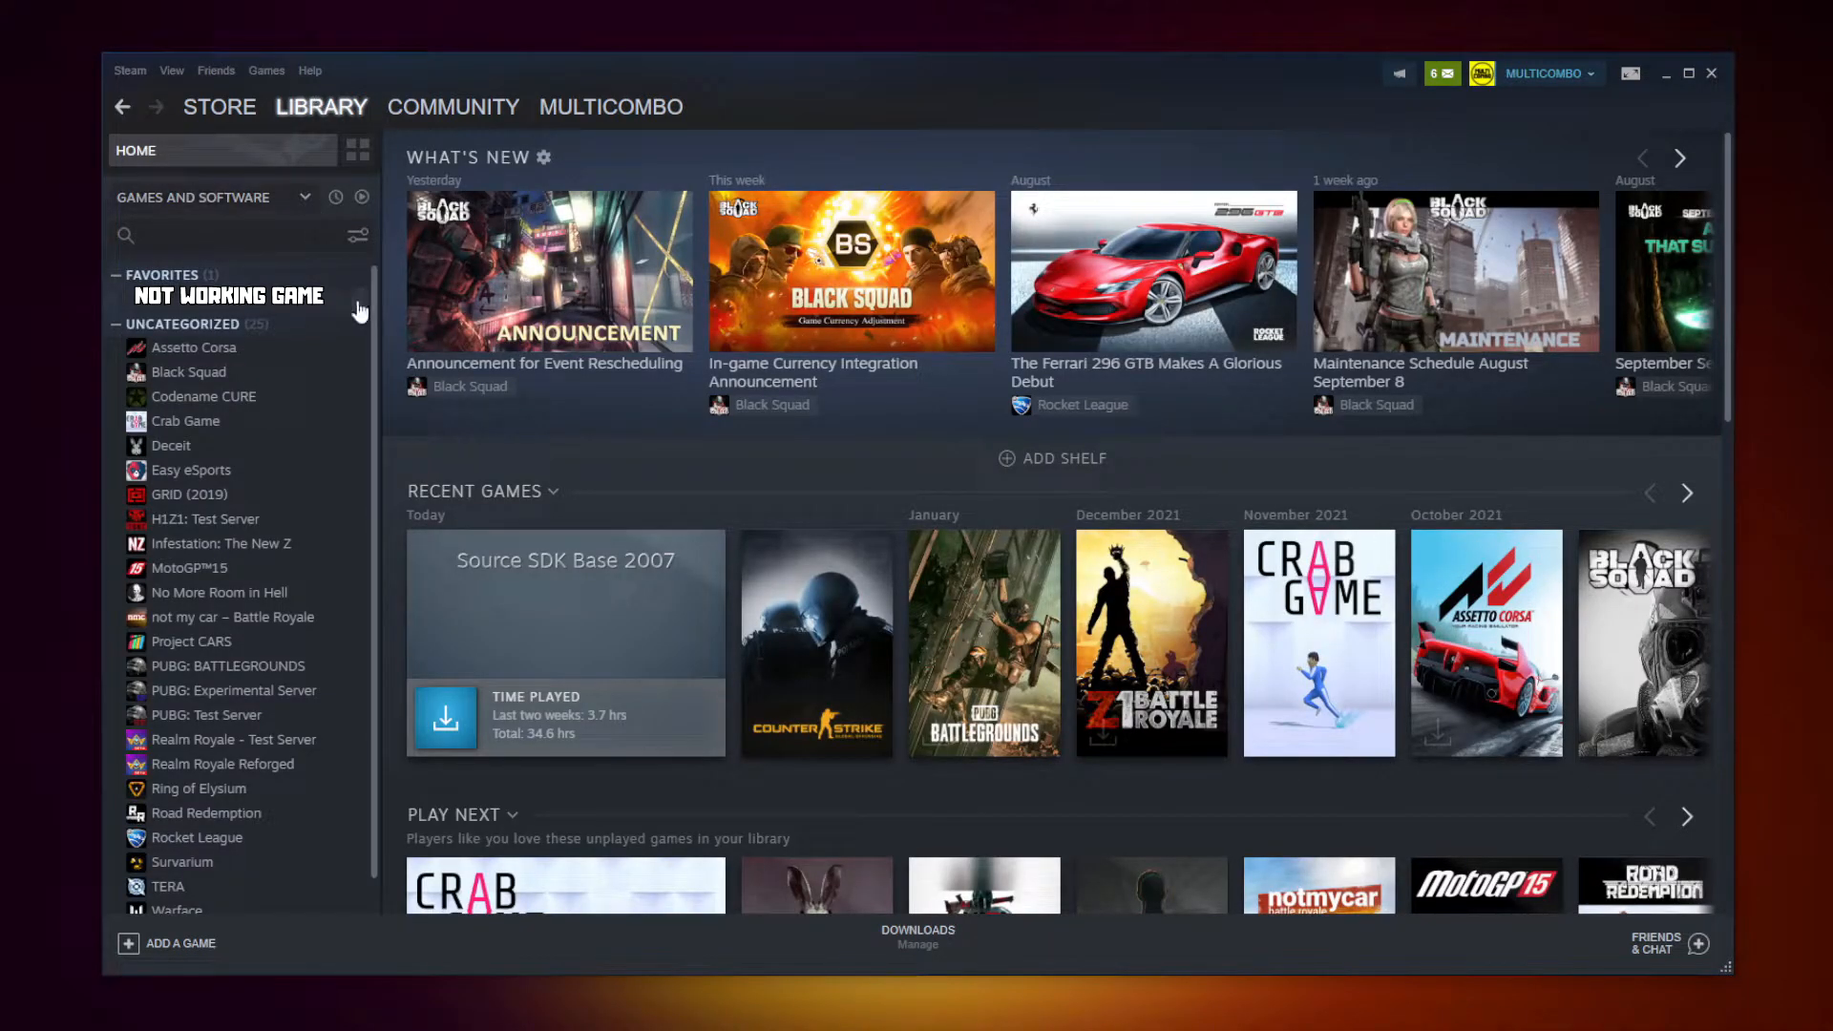
right_click(228, 295)
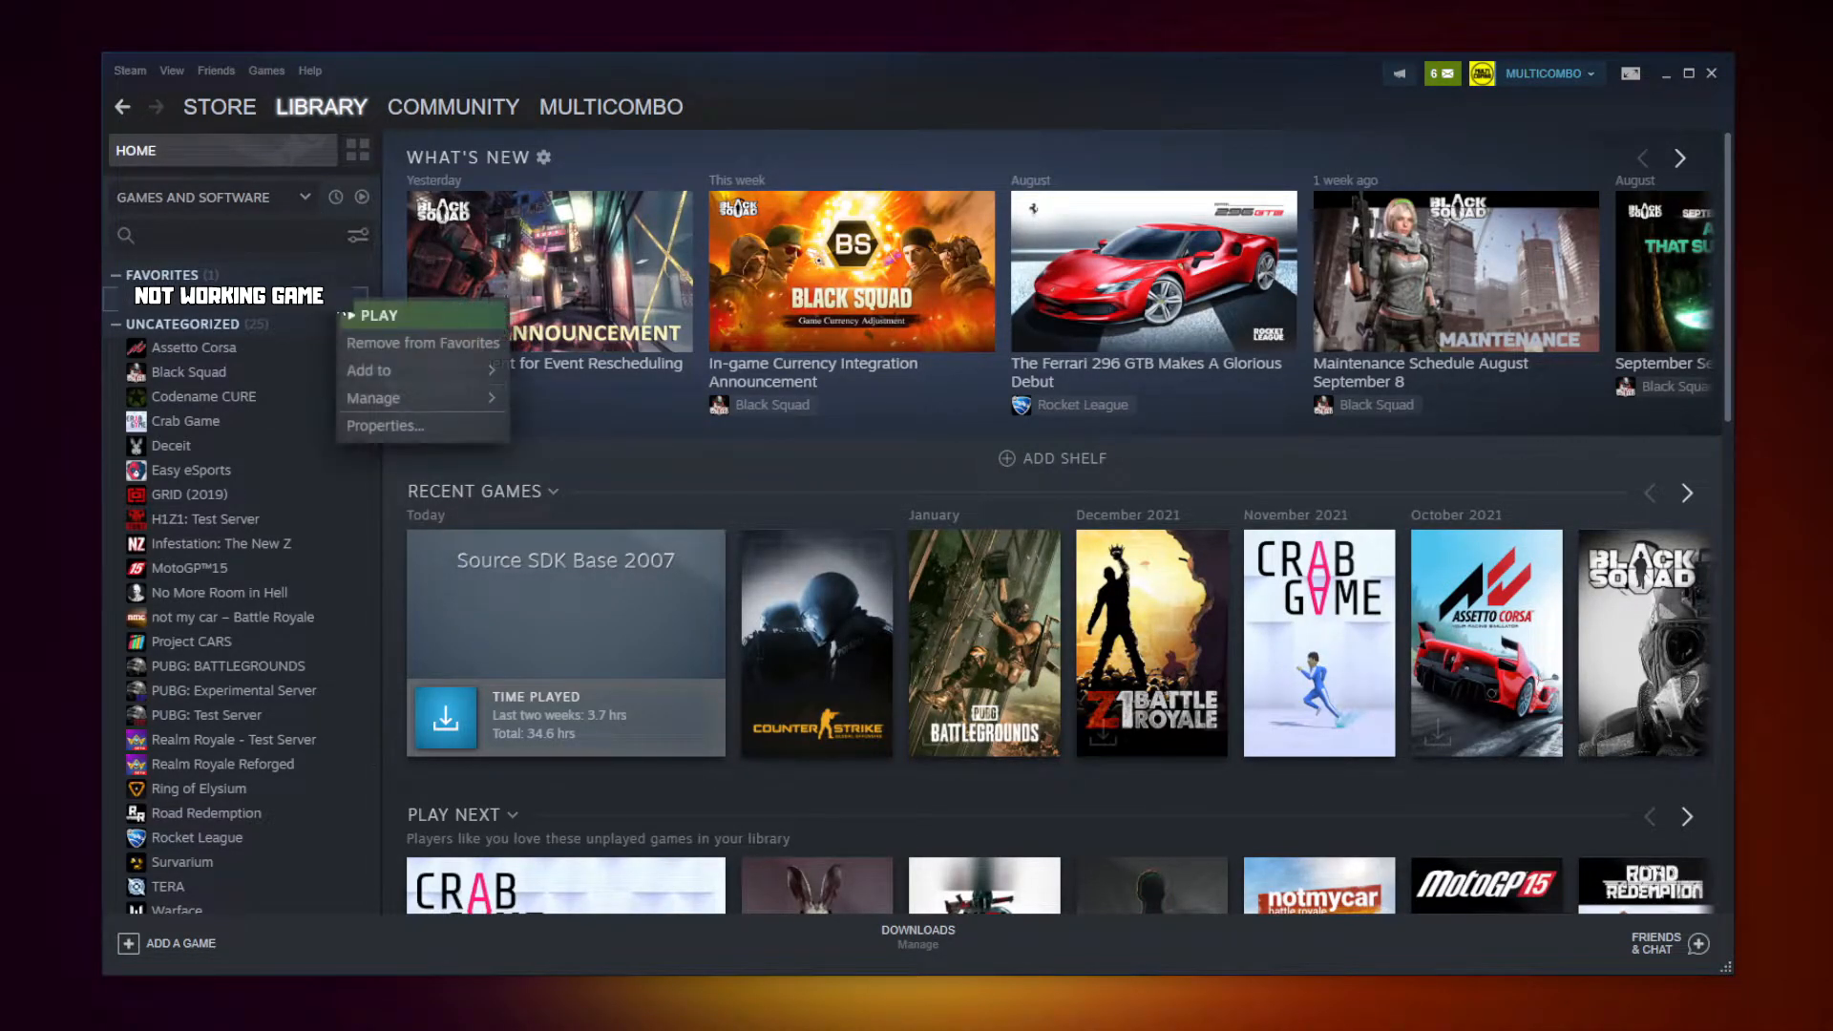
mouse_move(384, 426)
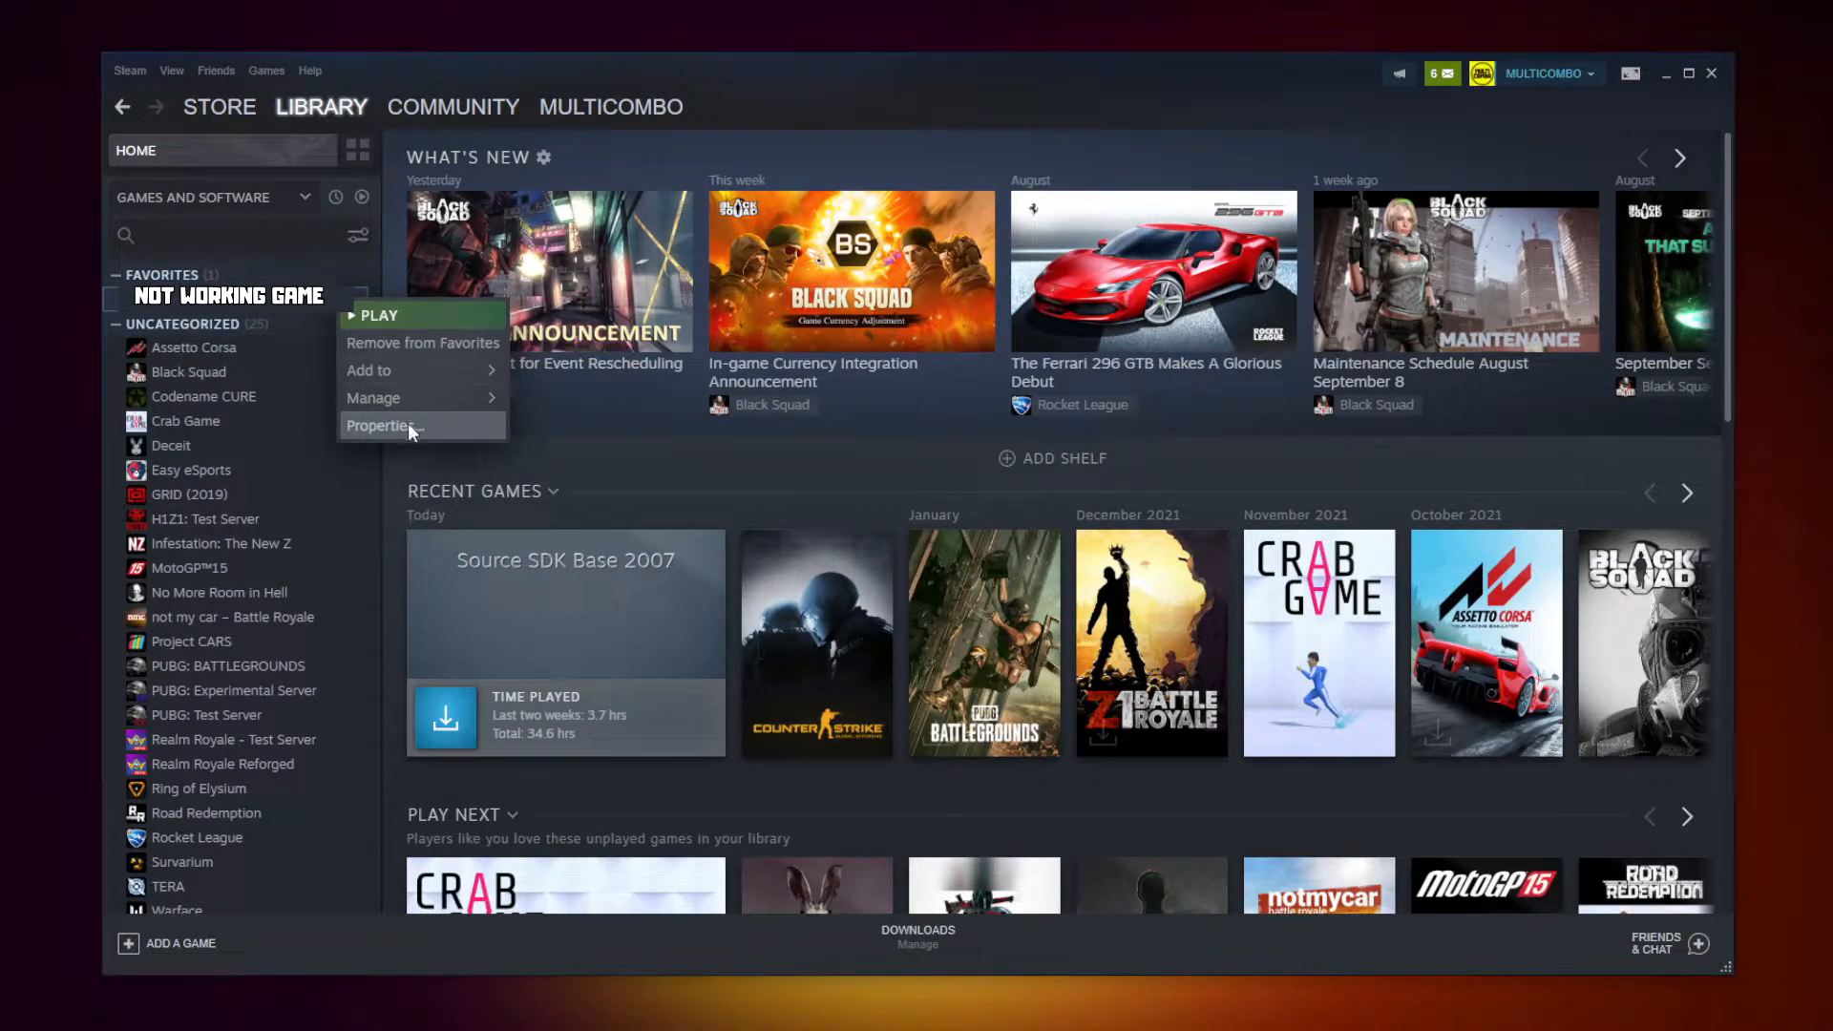
Verify the game's local files from Properties, validating all 3367 files.
click(381, 426)
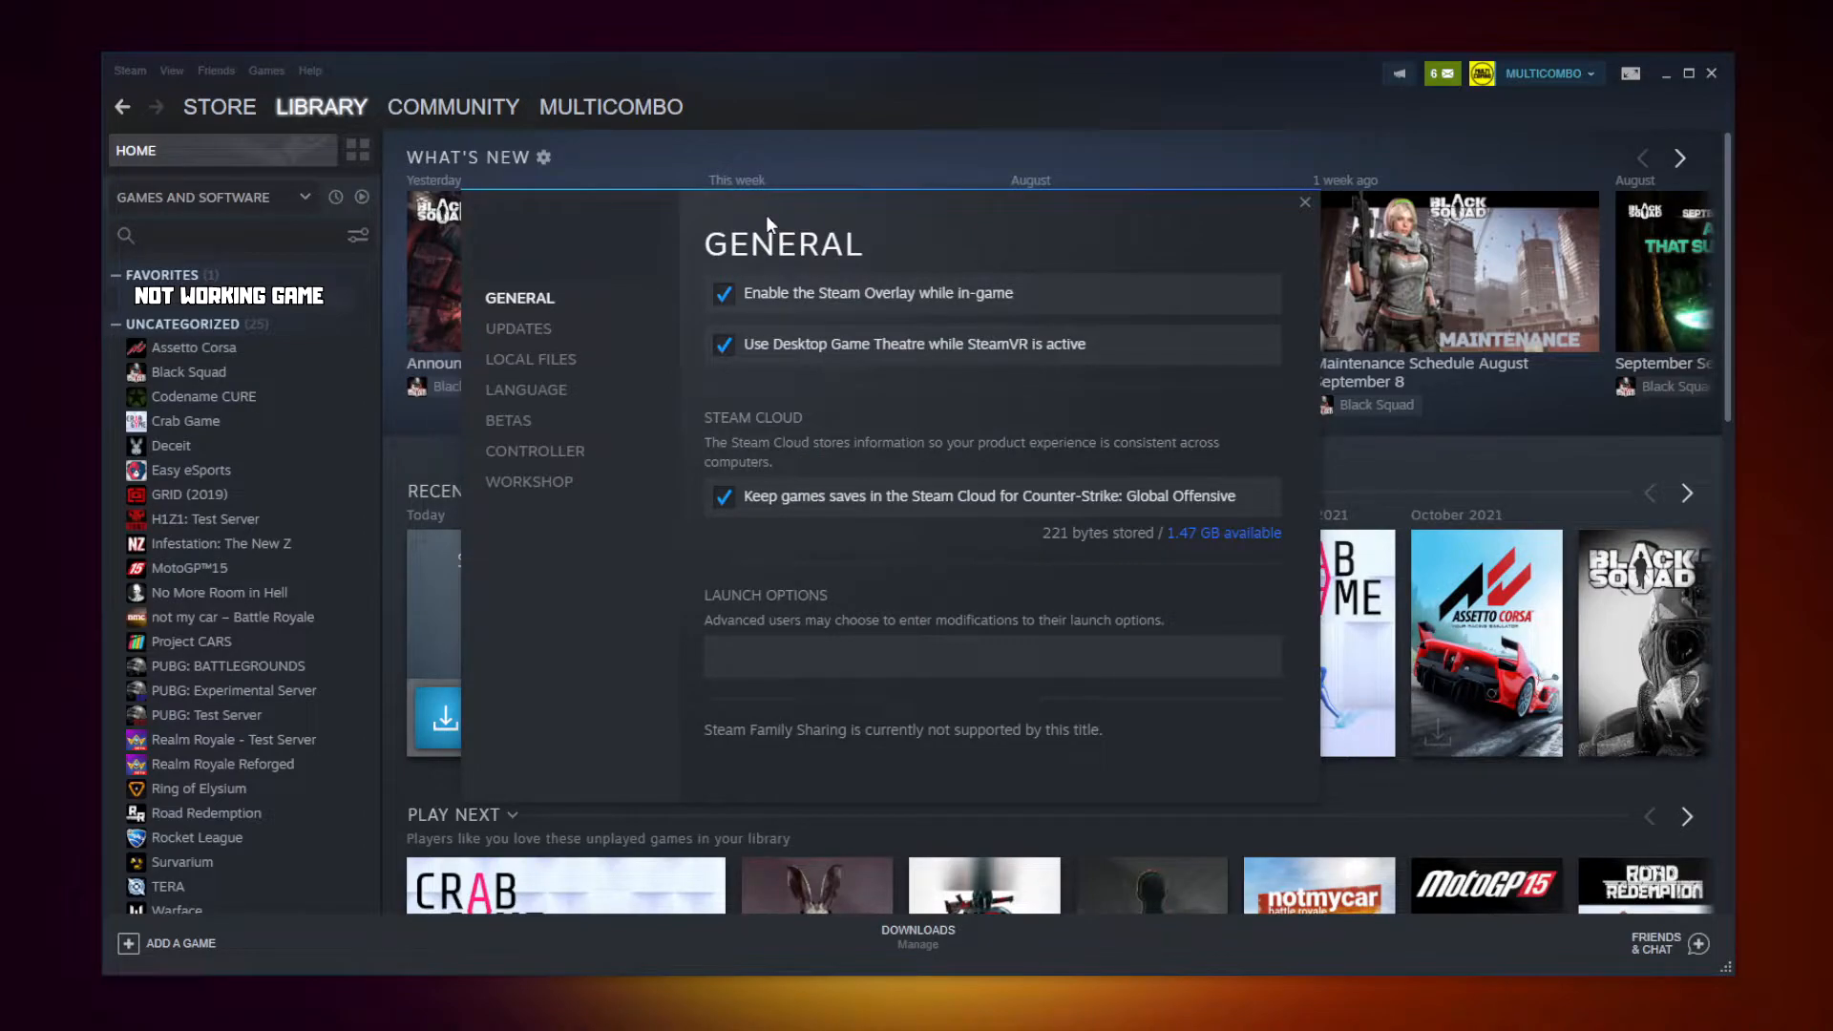
mouse_move(725, 275)
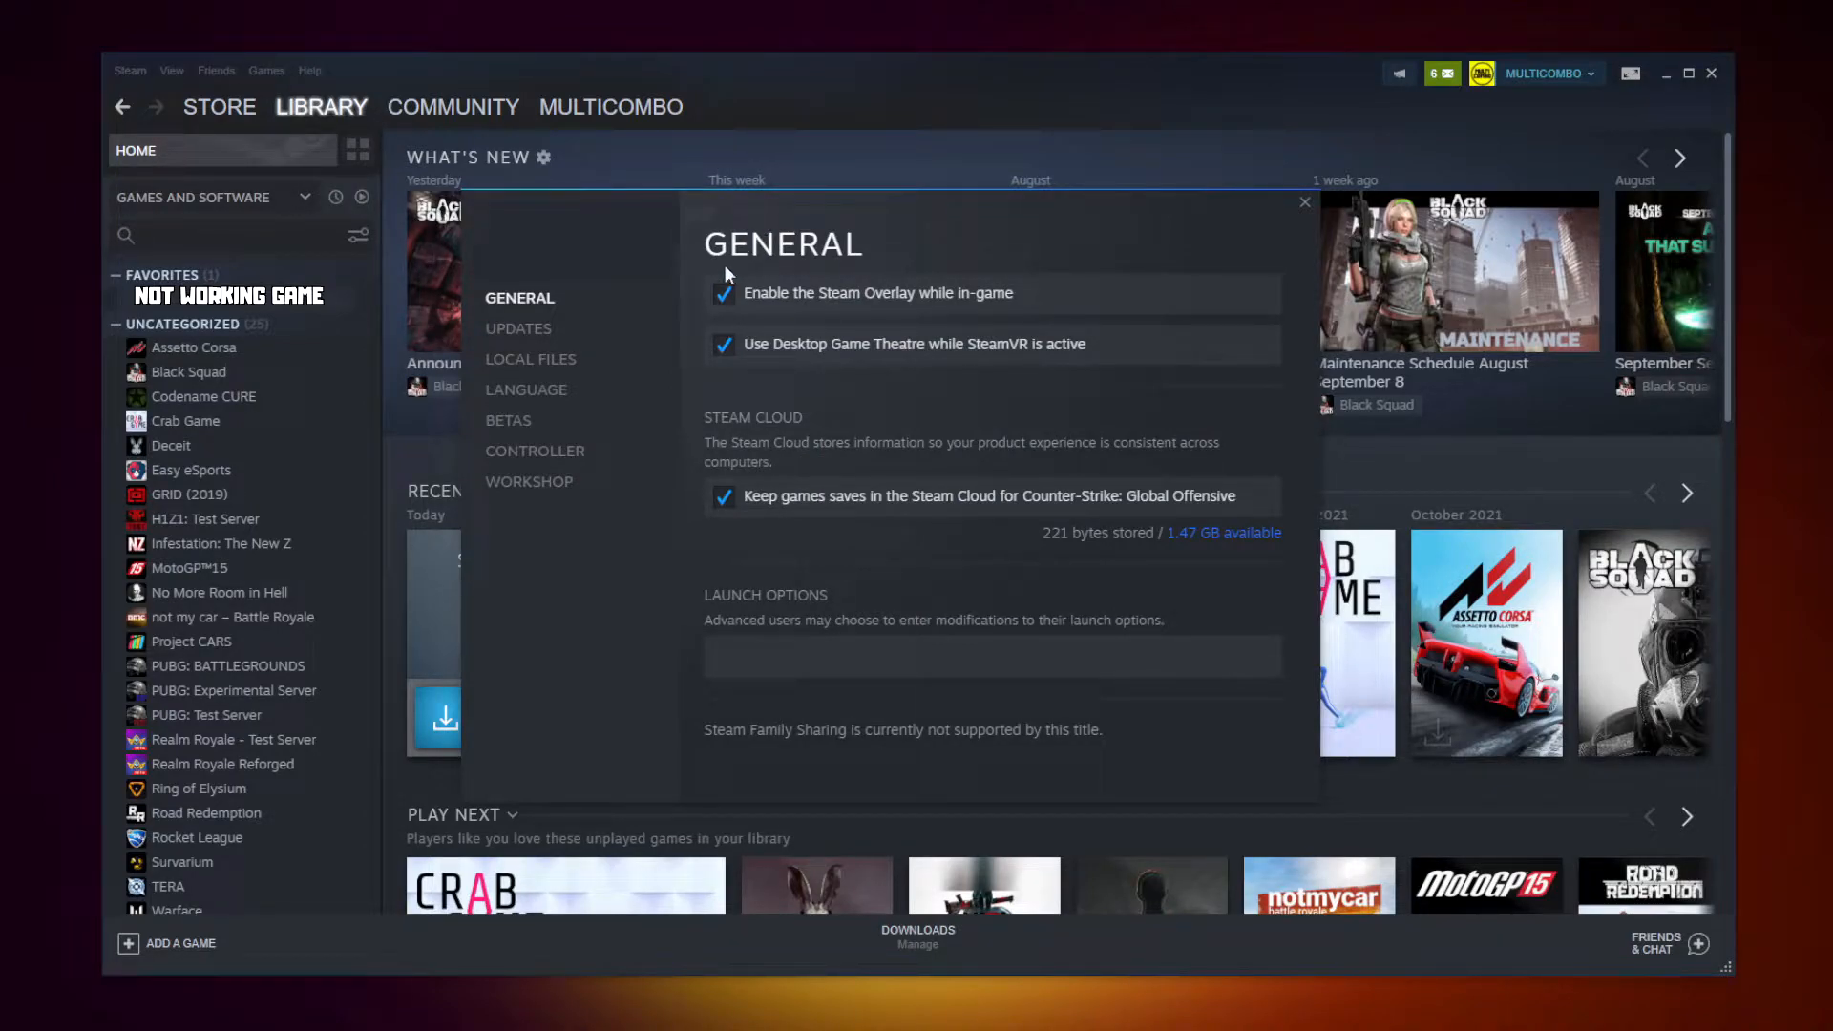
mouse_move(530, 359)
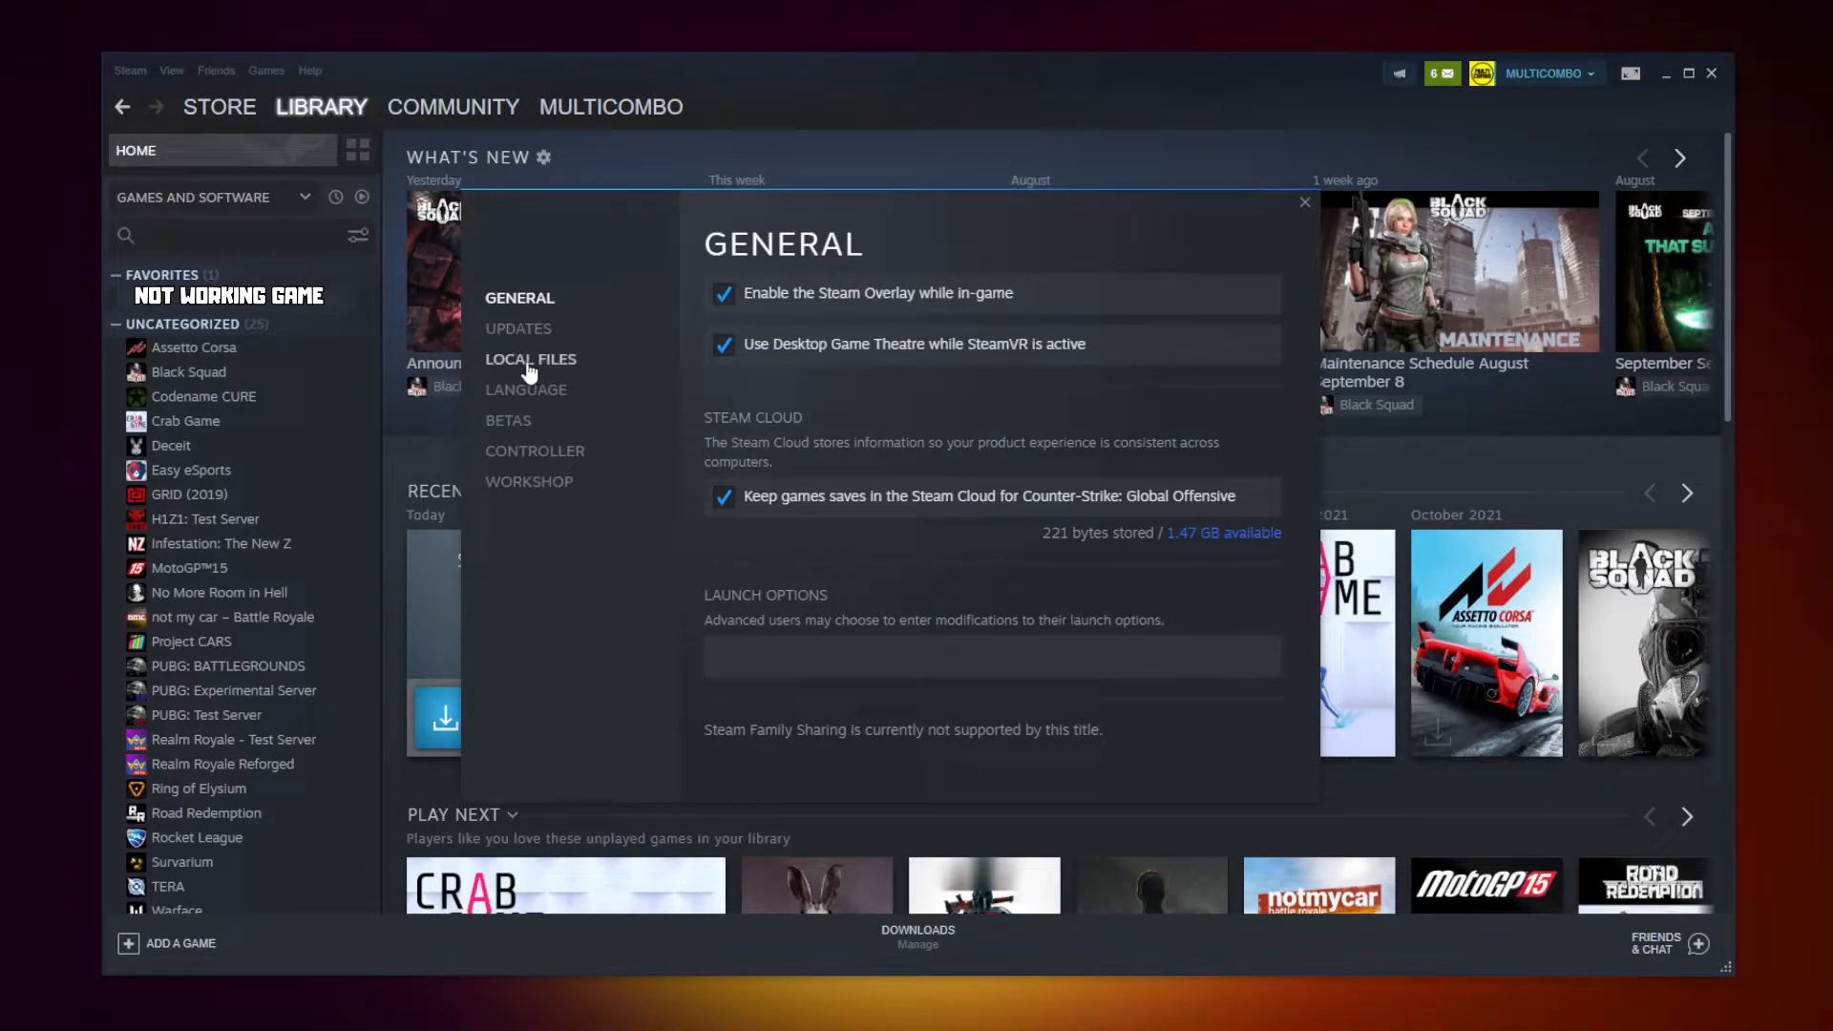
click(530, 359)
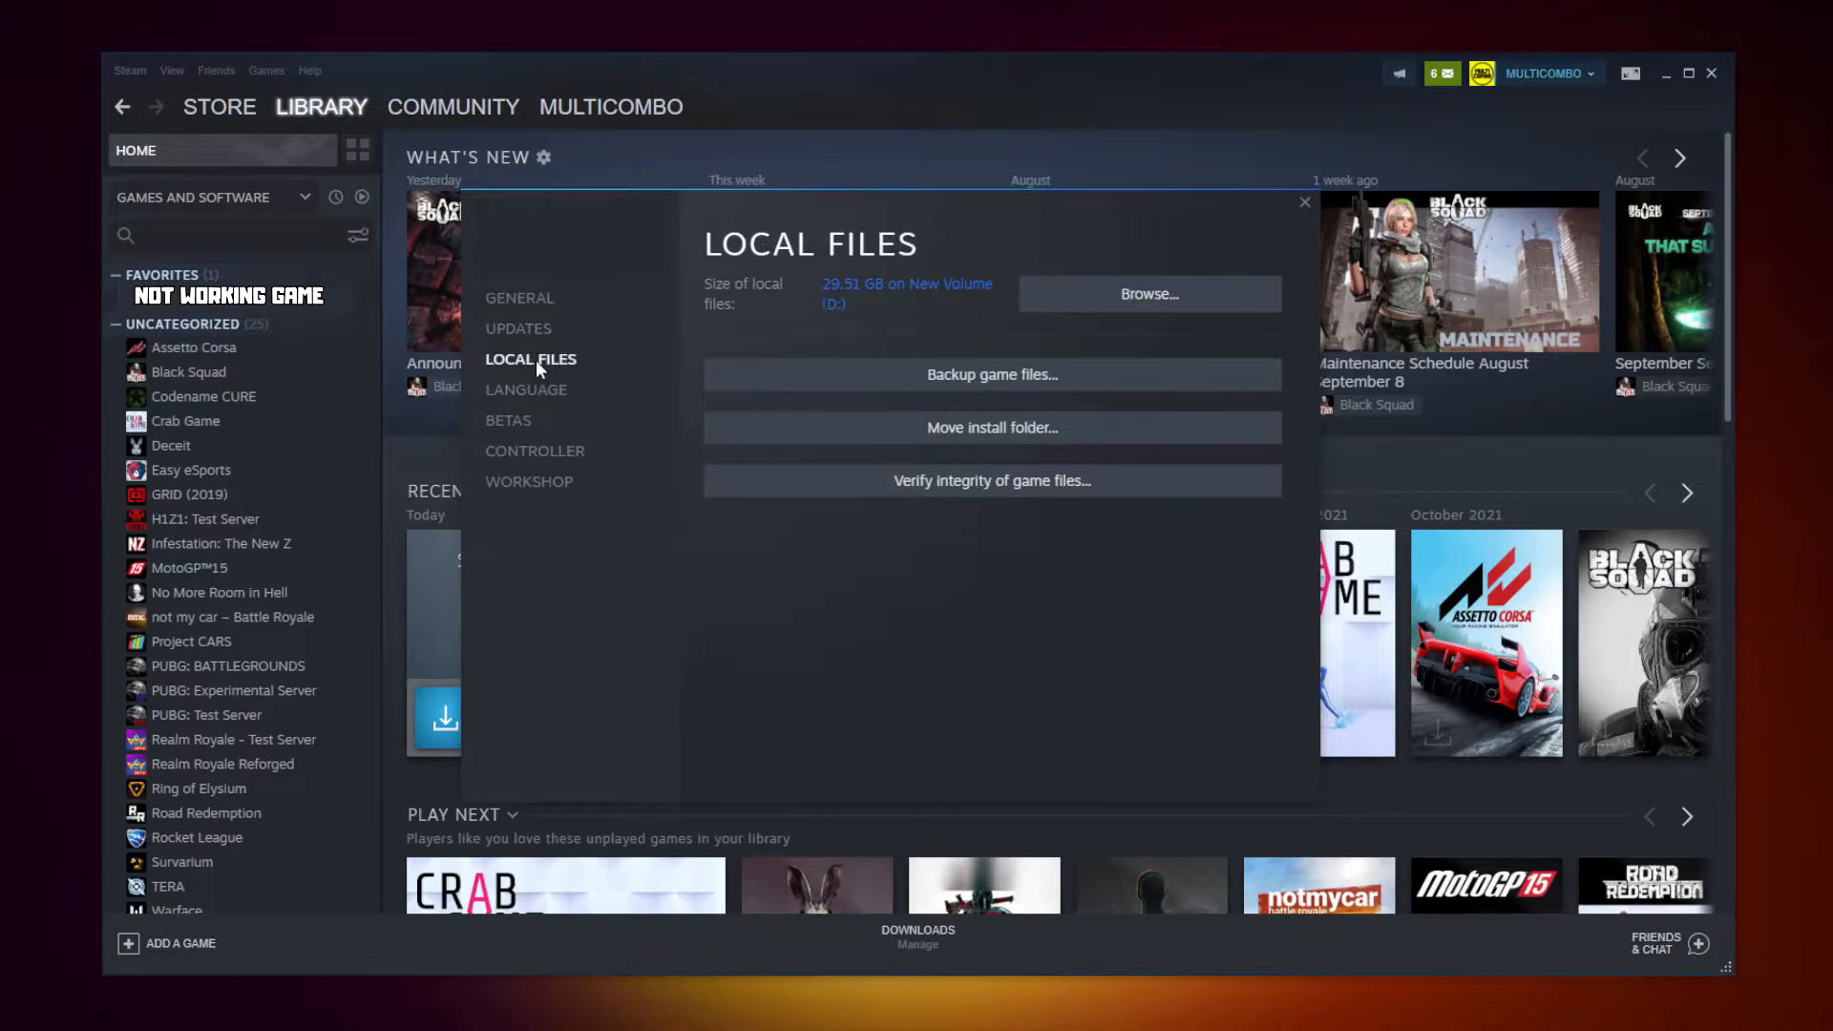
mouse_move(991, 480)
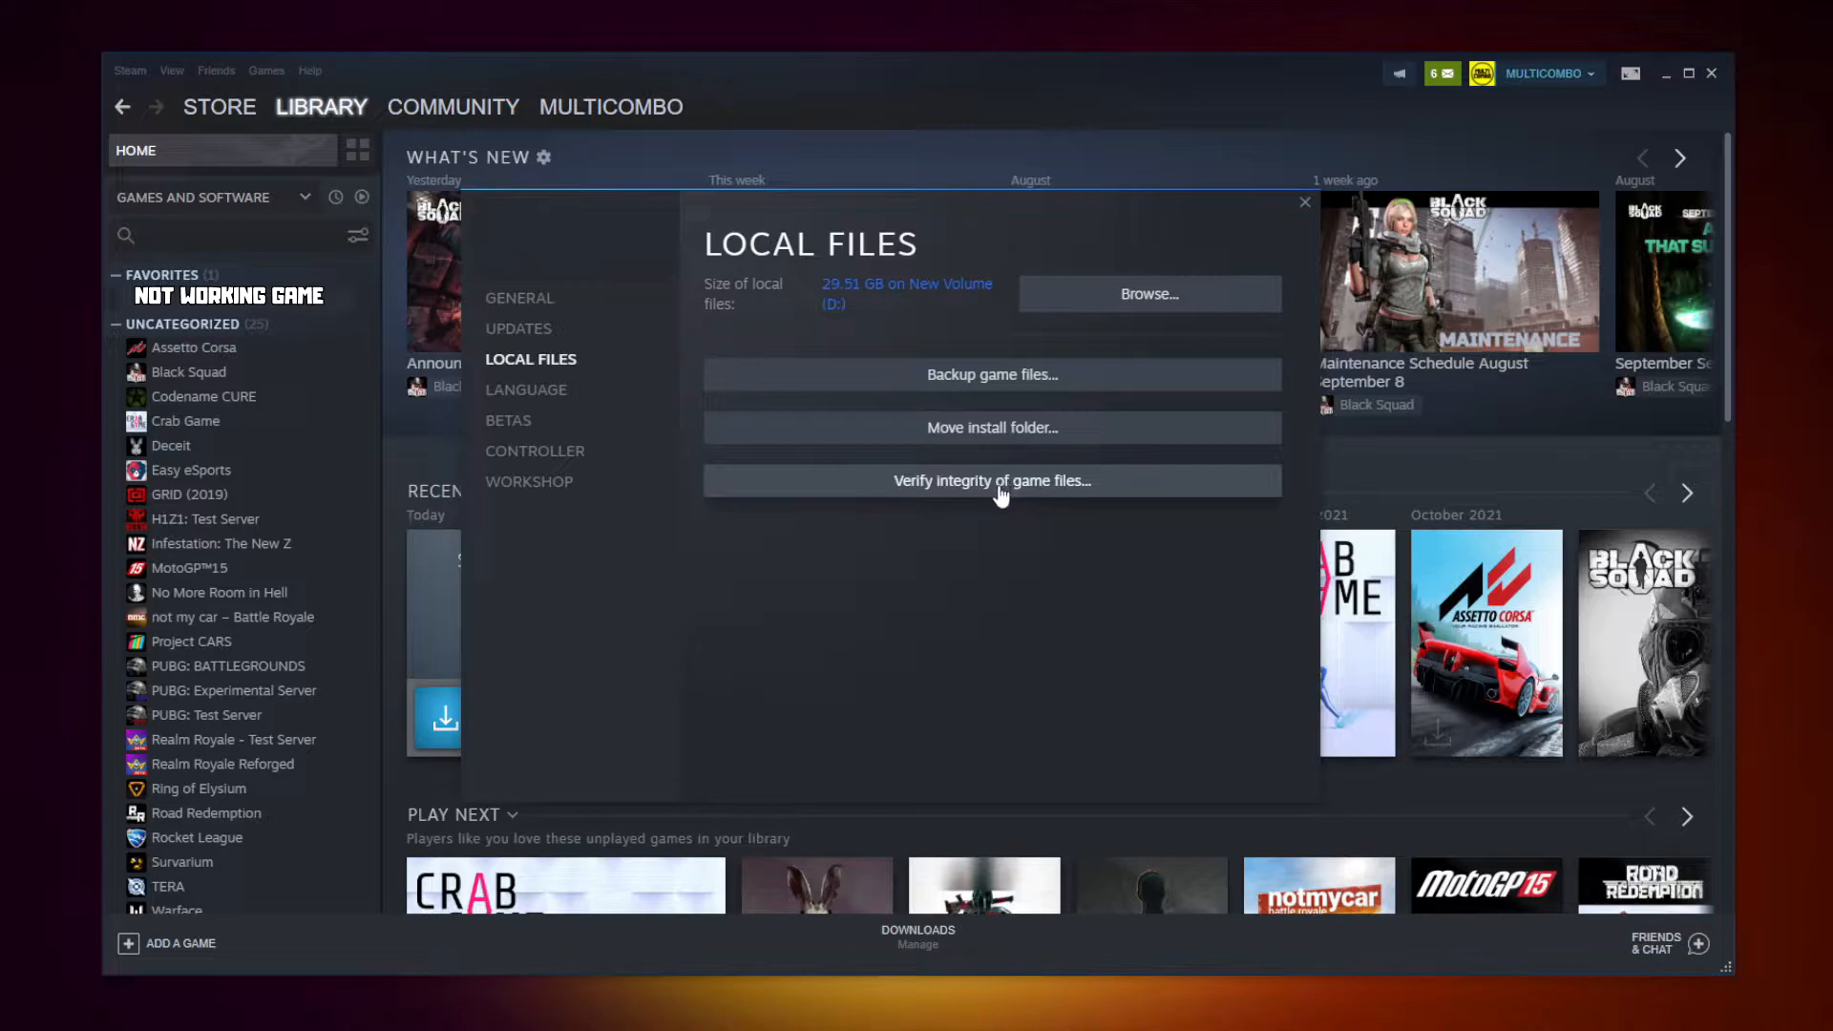
click(991, 480)
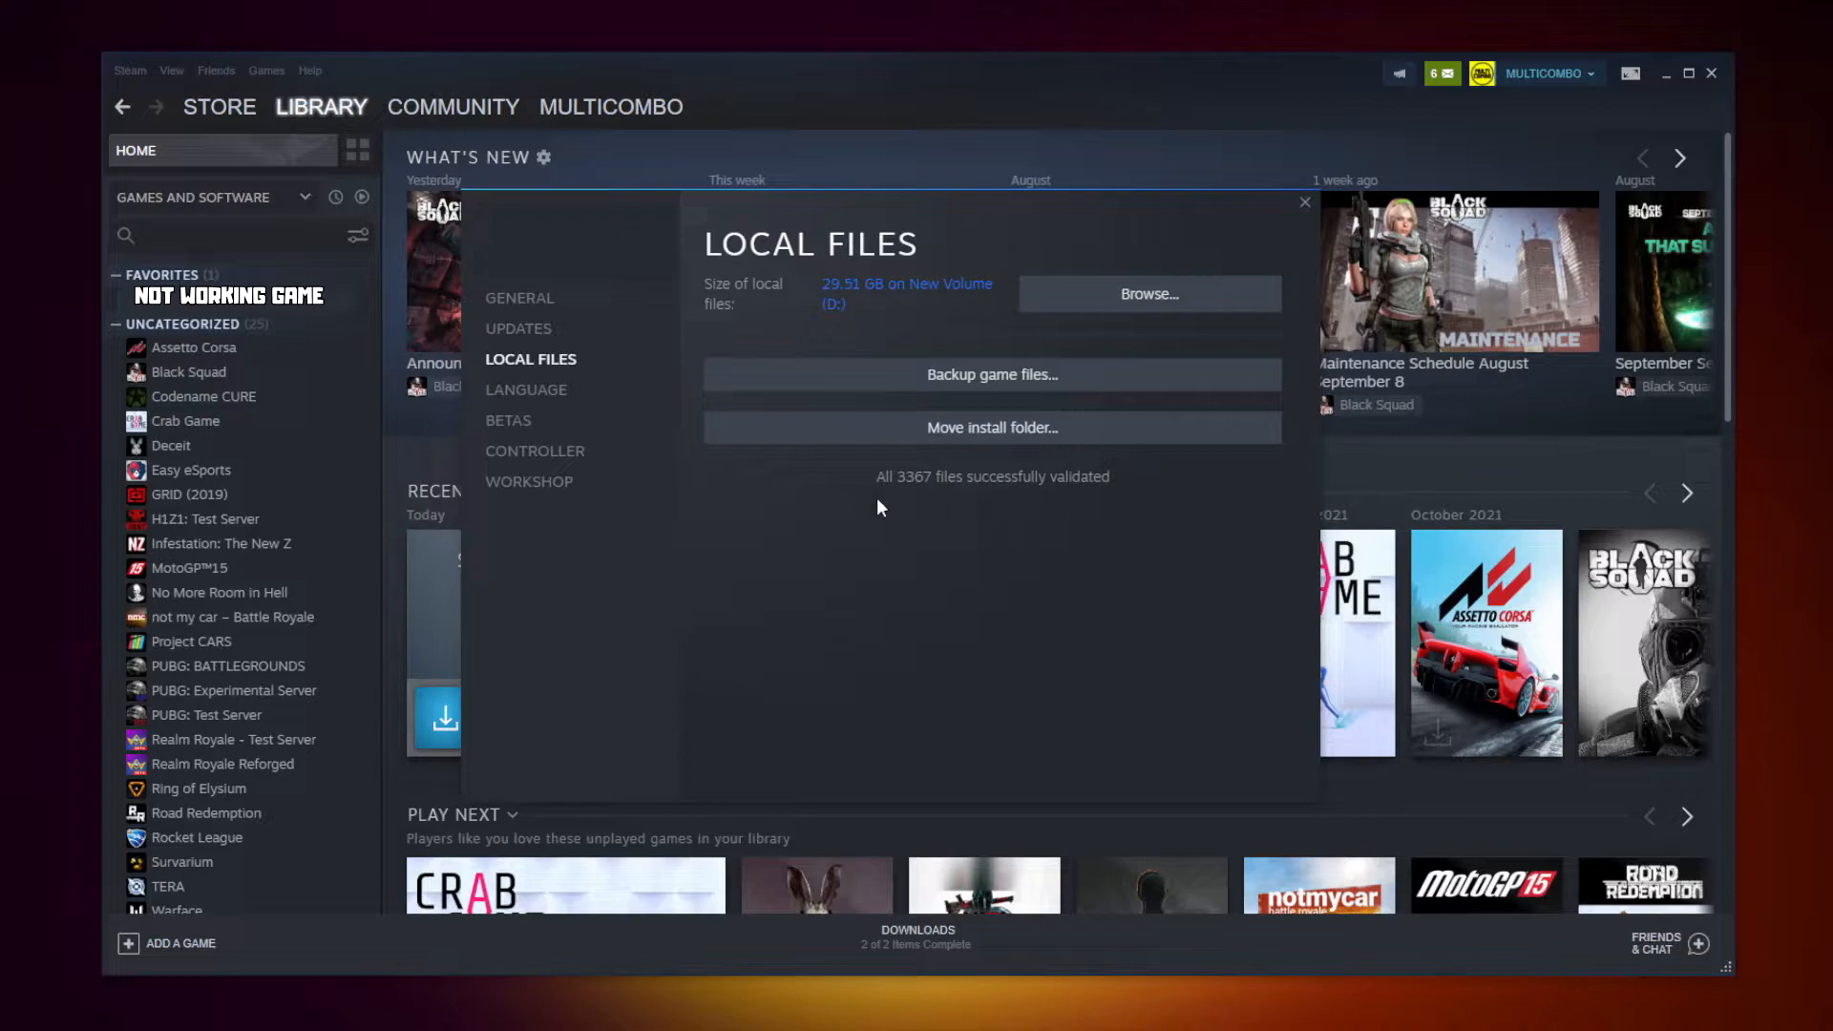
mouse_move(929, 526)
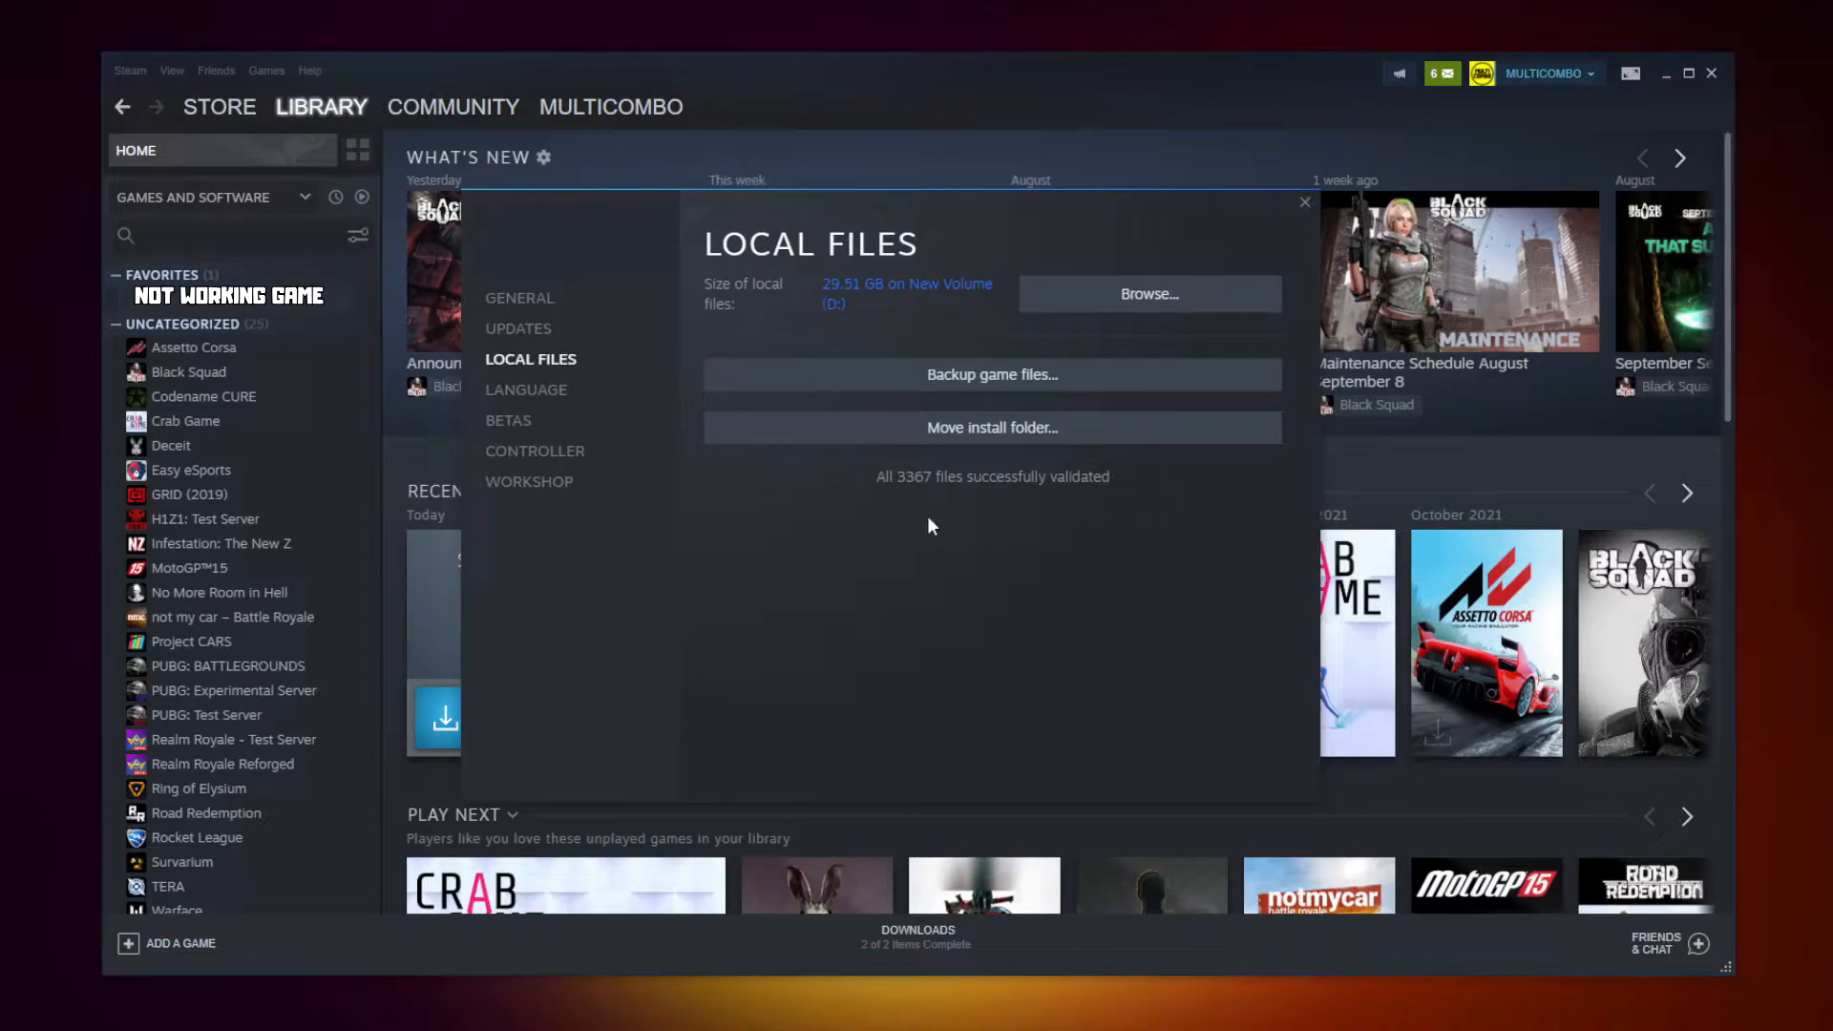
mouse_move(1120, 303)
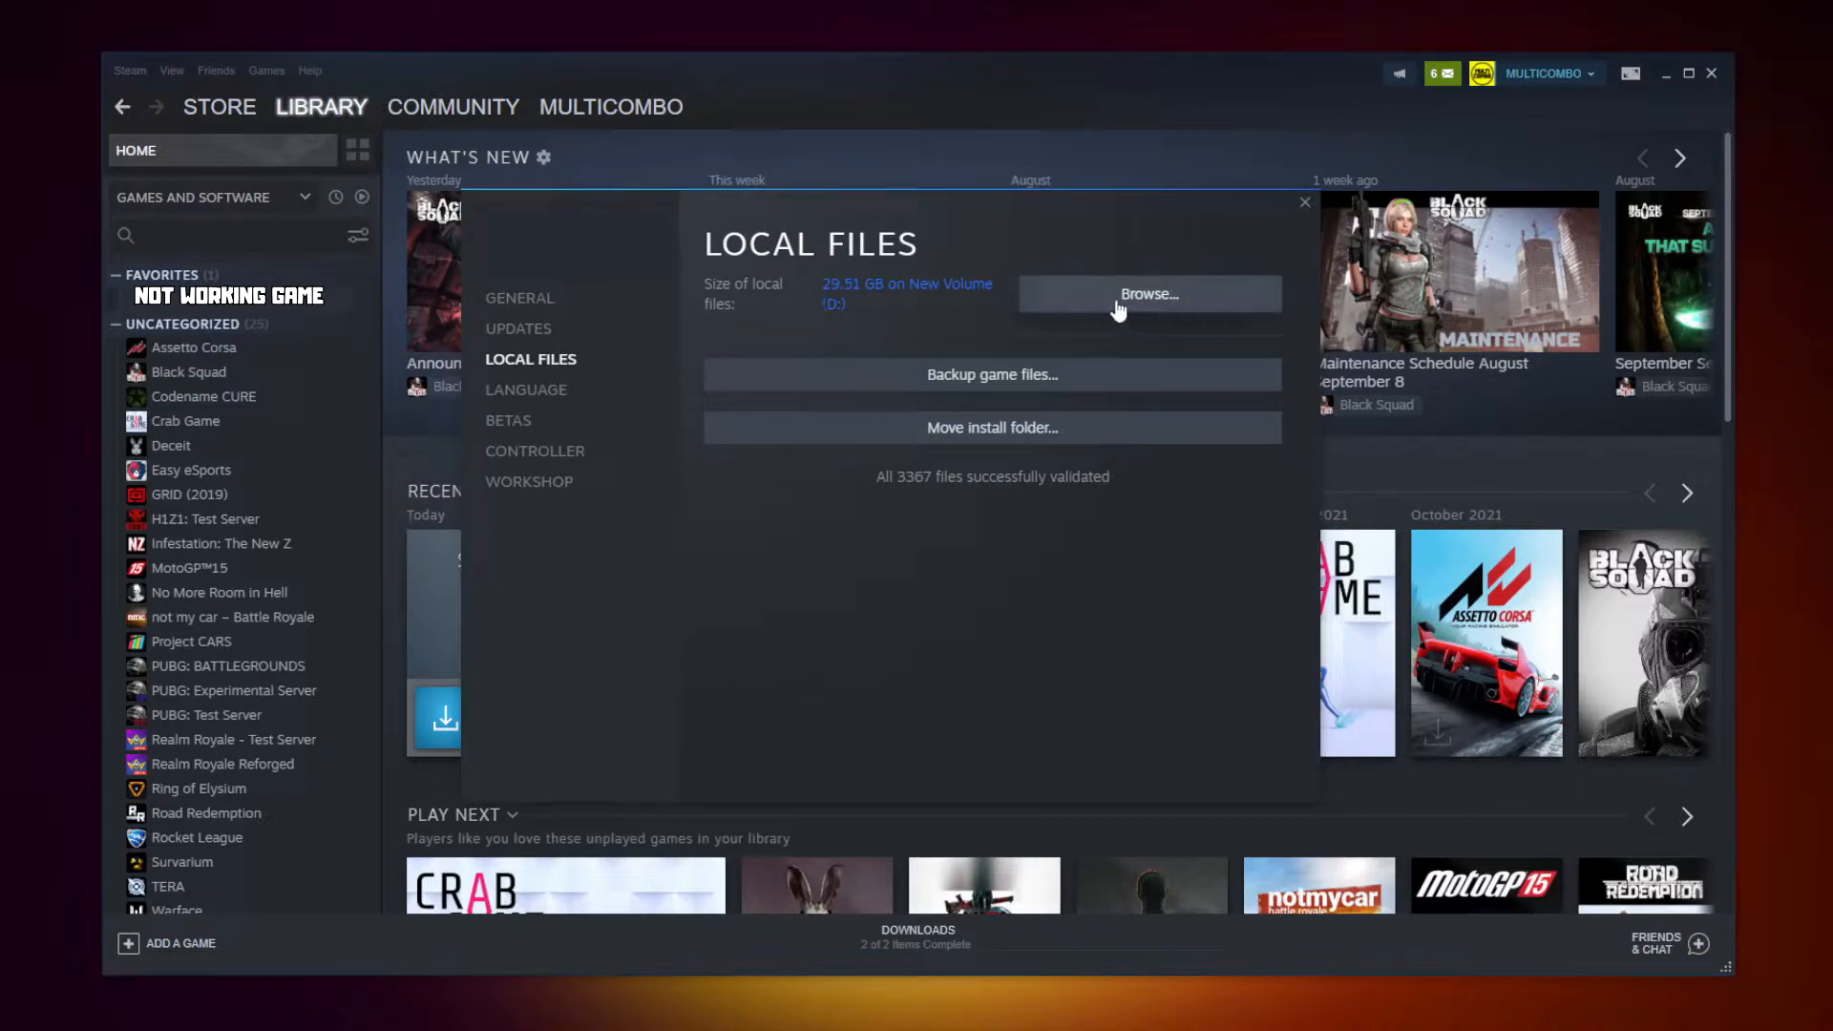
Browse to the game's install folder and show Properties for its .exe file.
click(1148, 293)
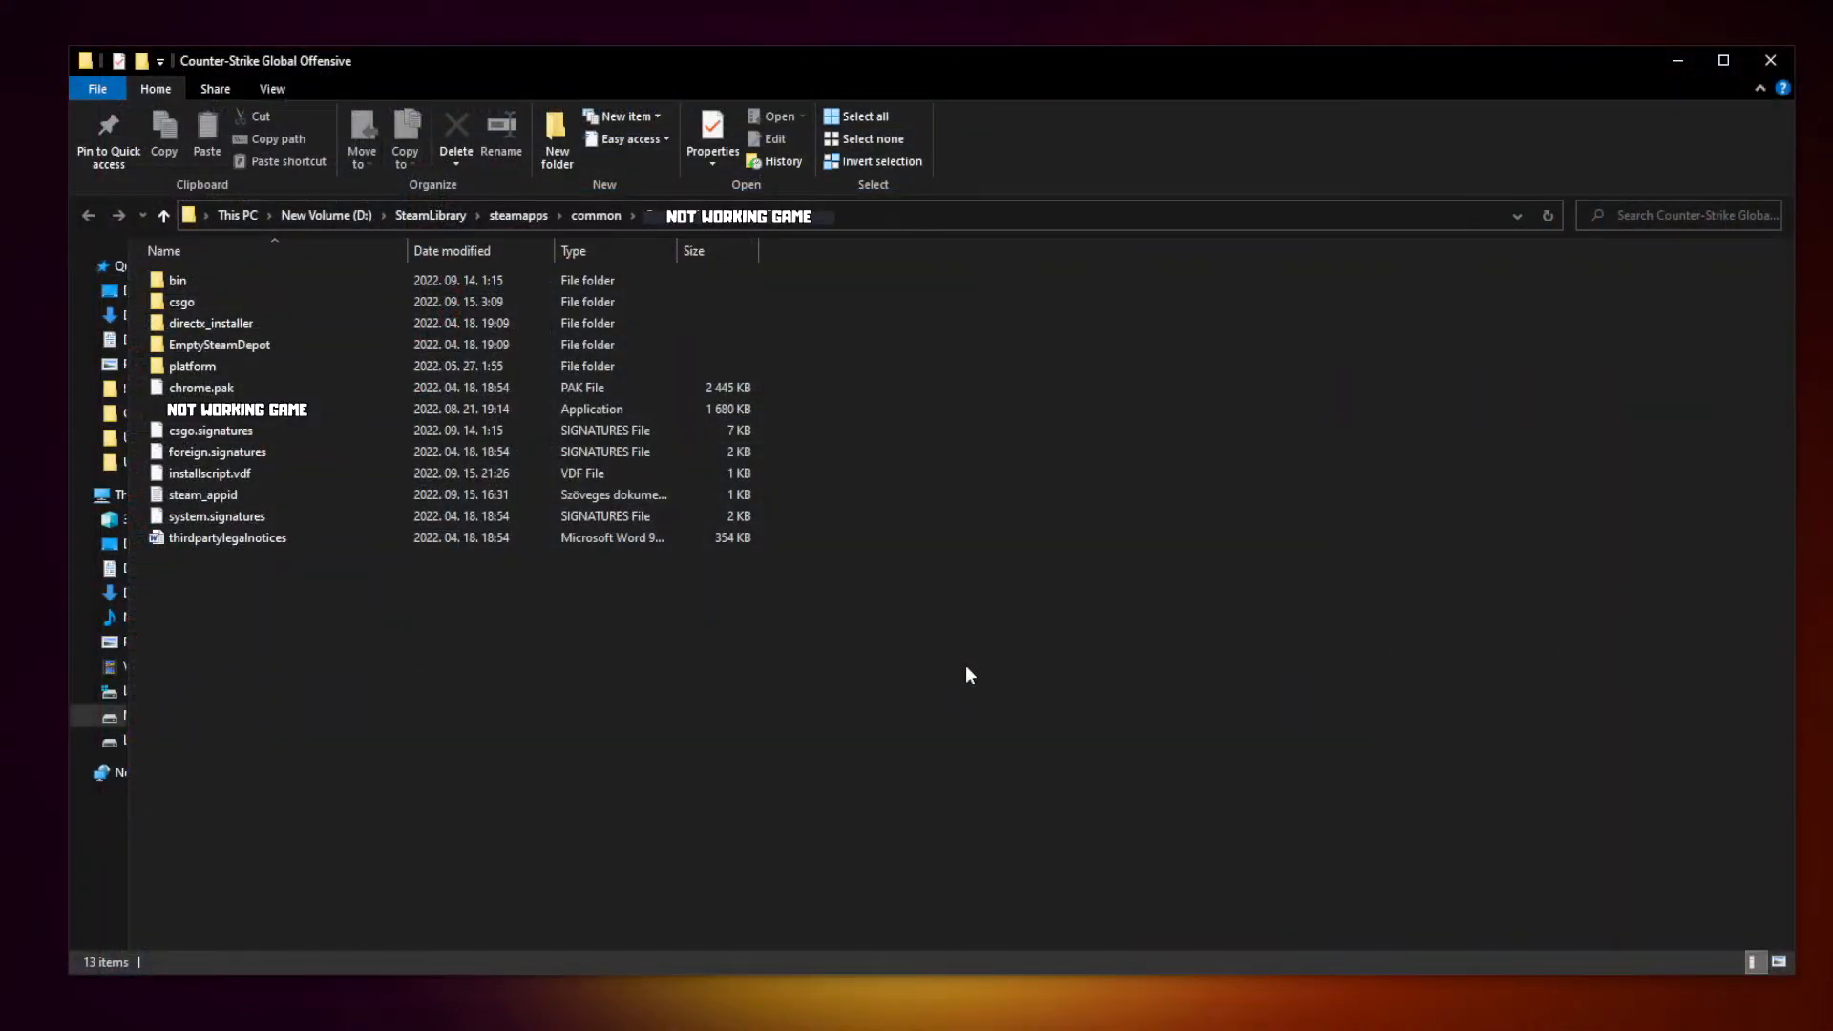
click(236, 410)
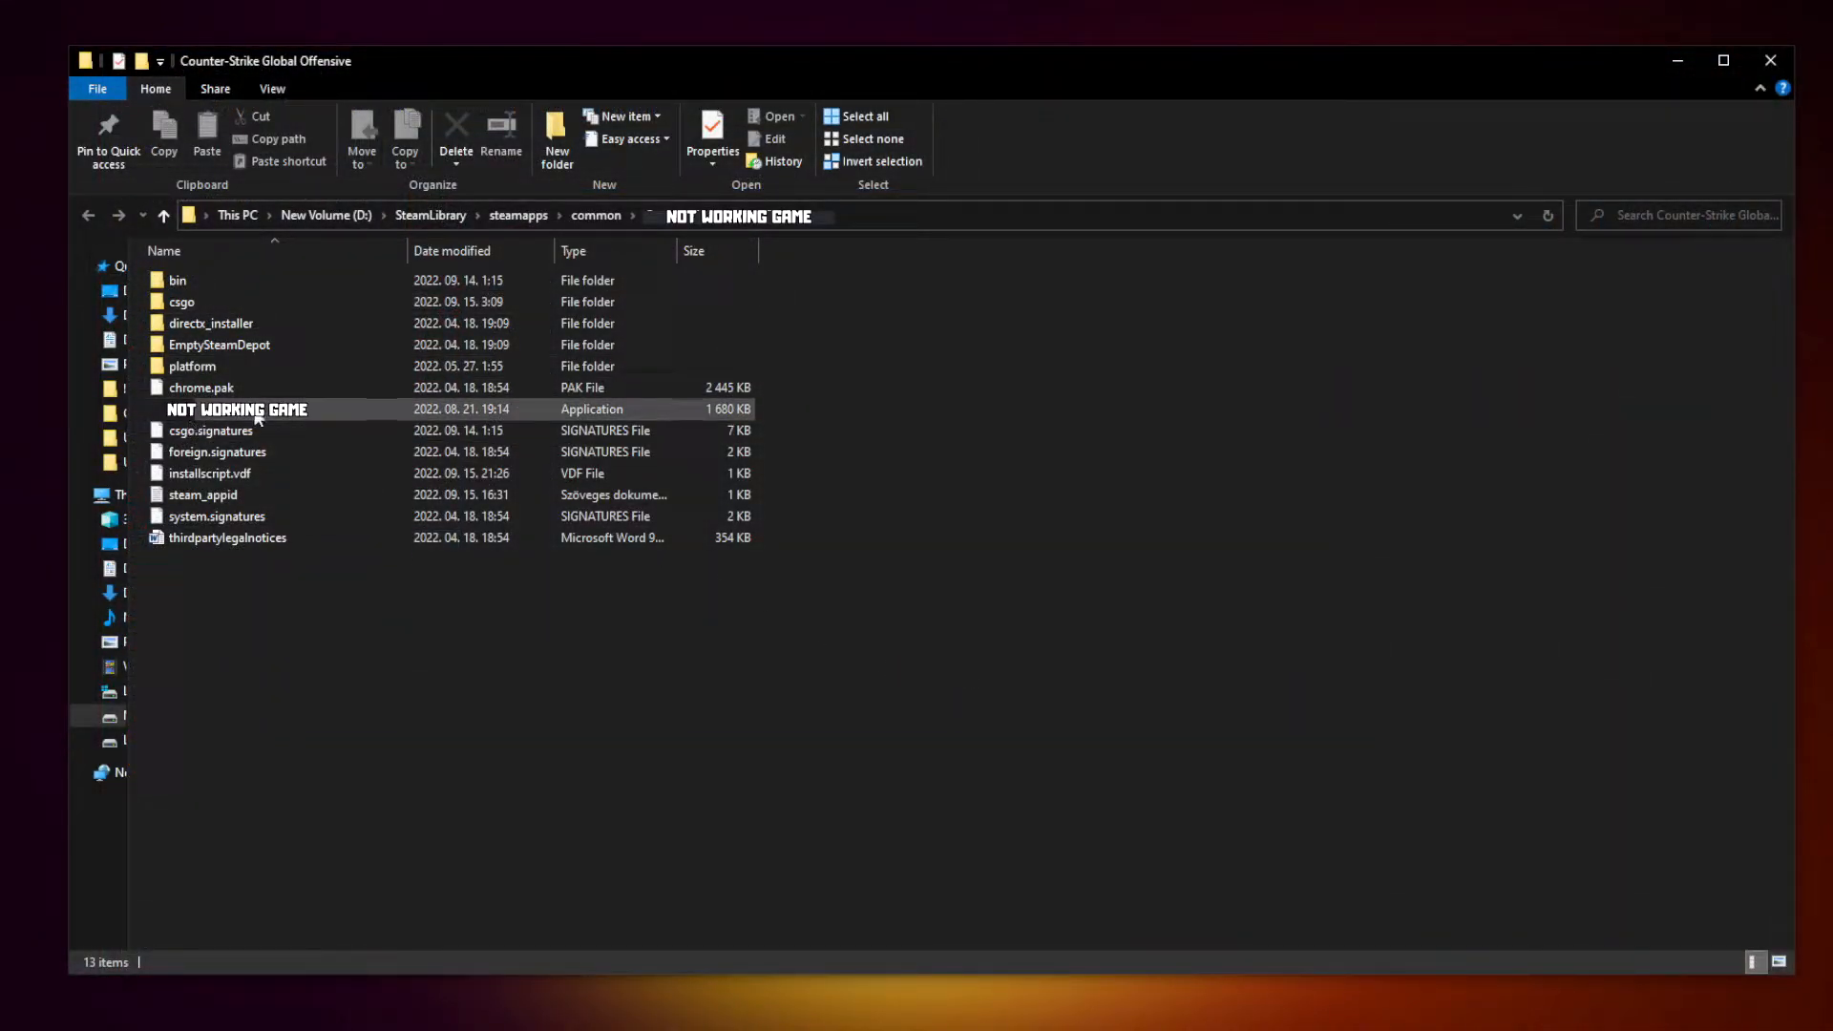
click(236, 407)
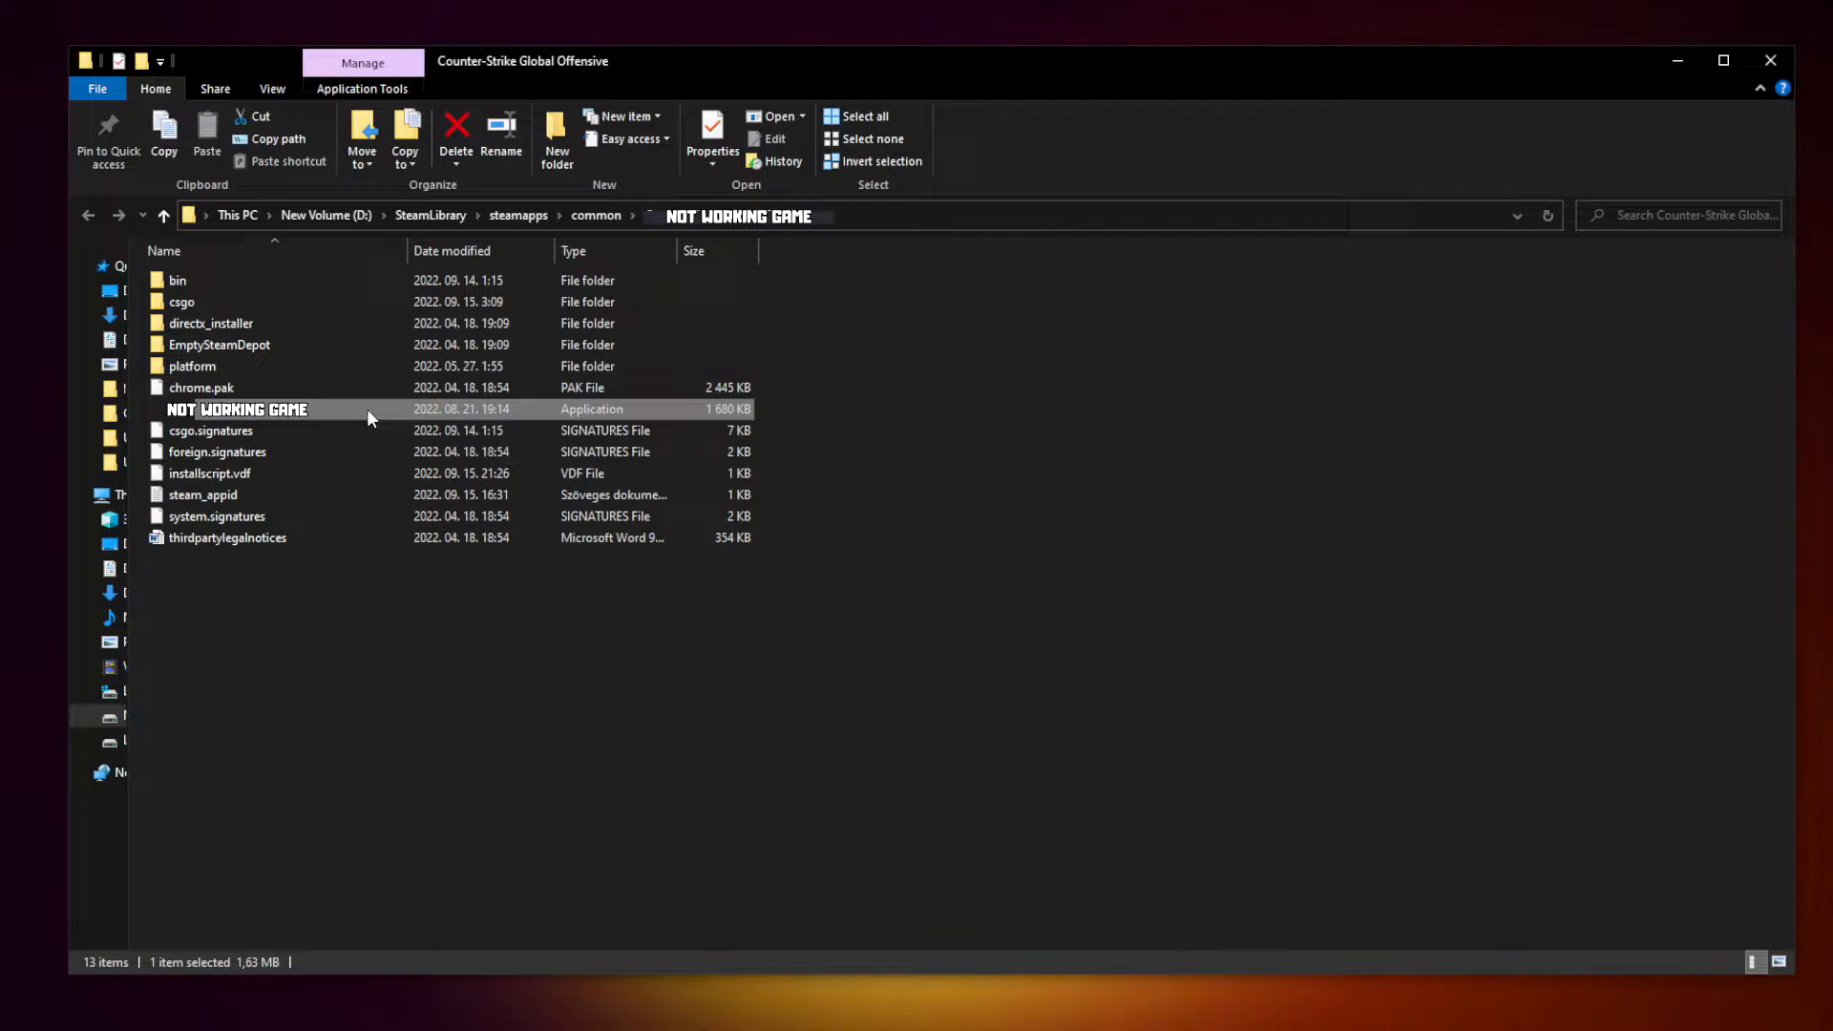
right_click(236, 409)
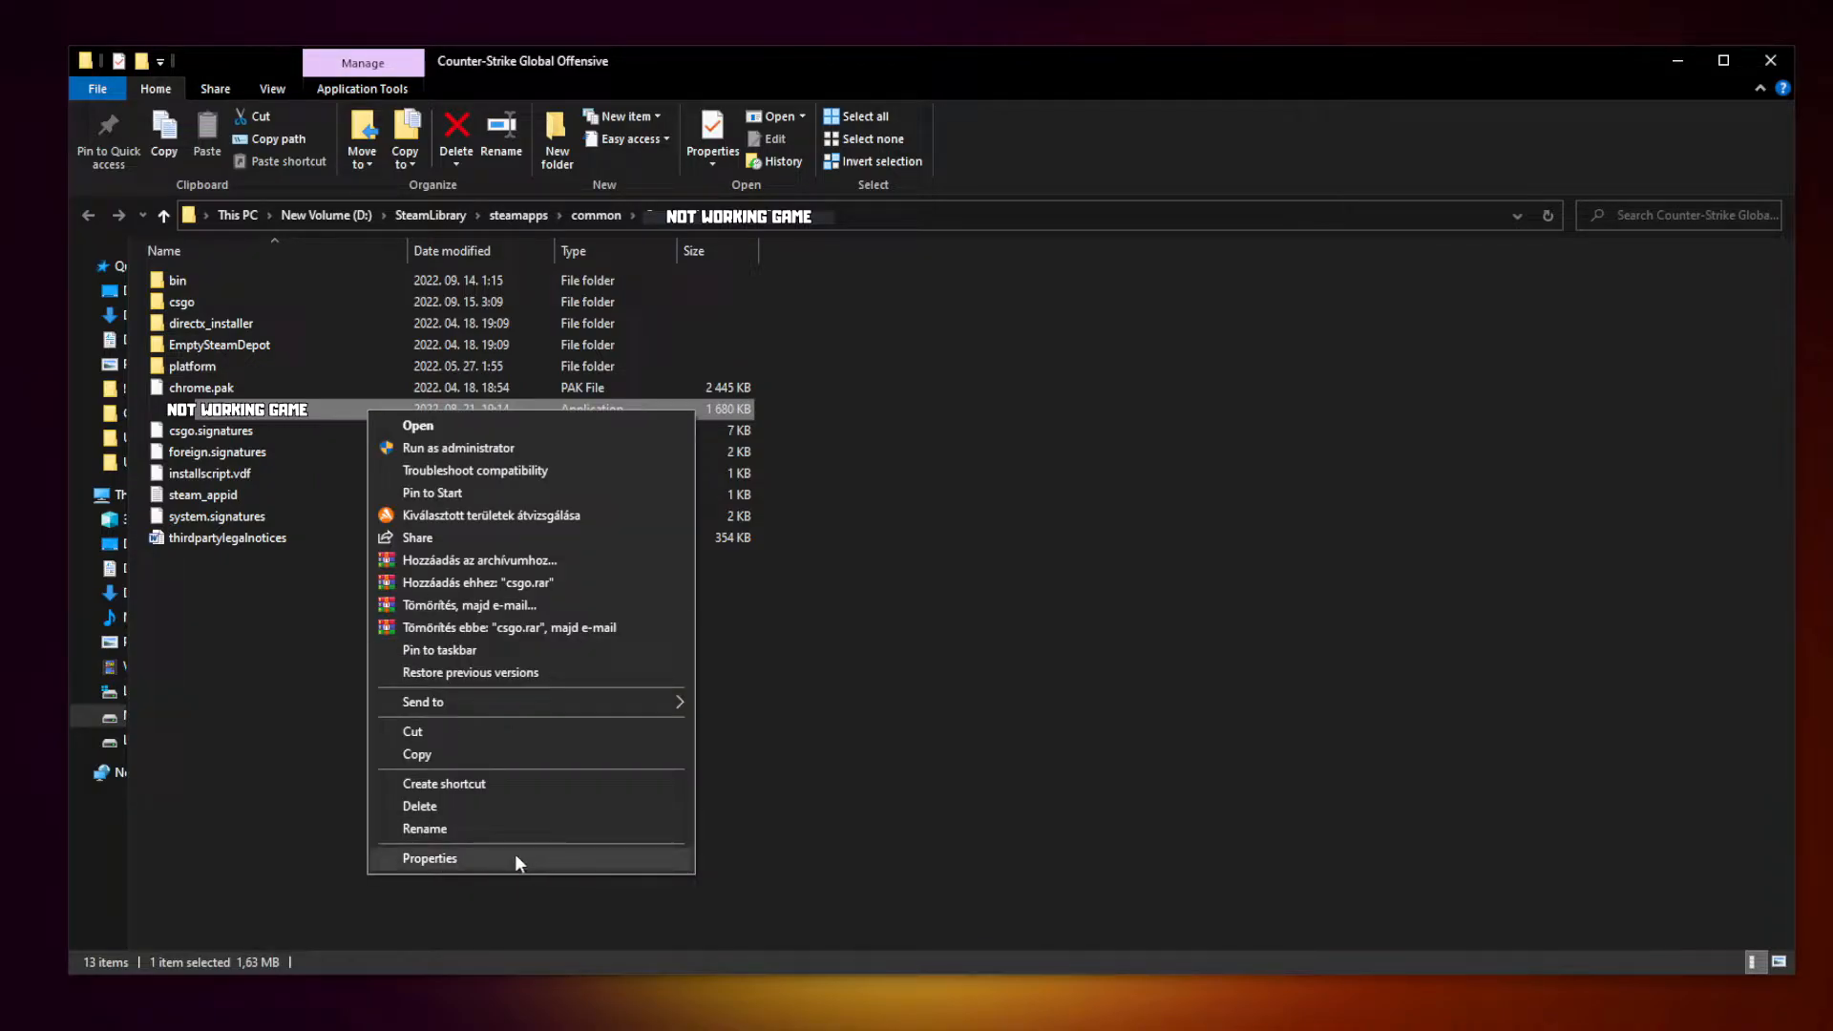
mouse_move(530, 864)
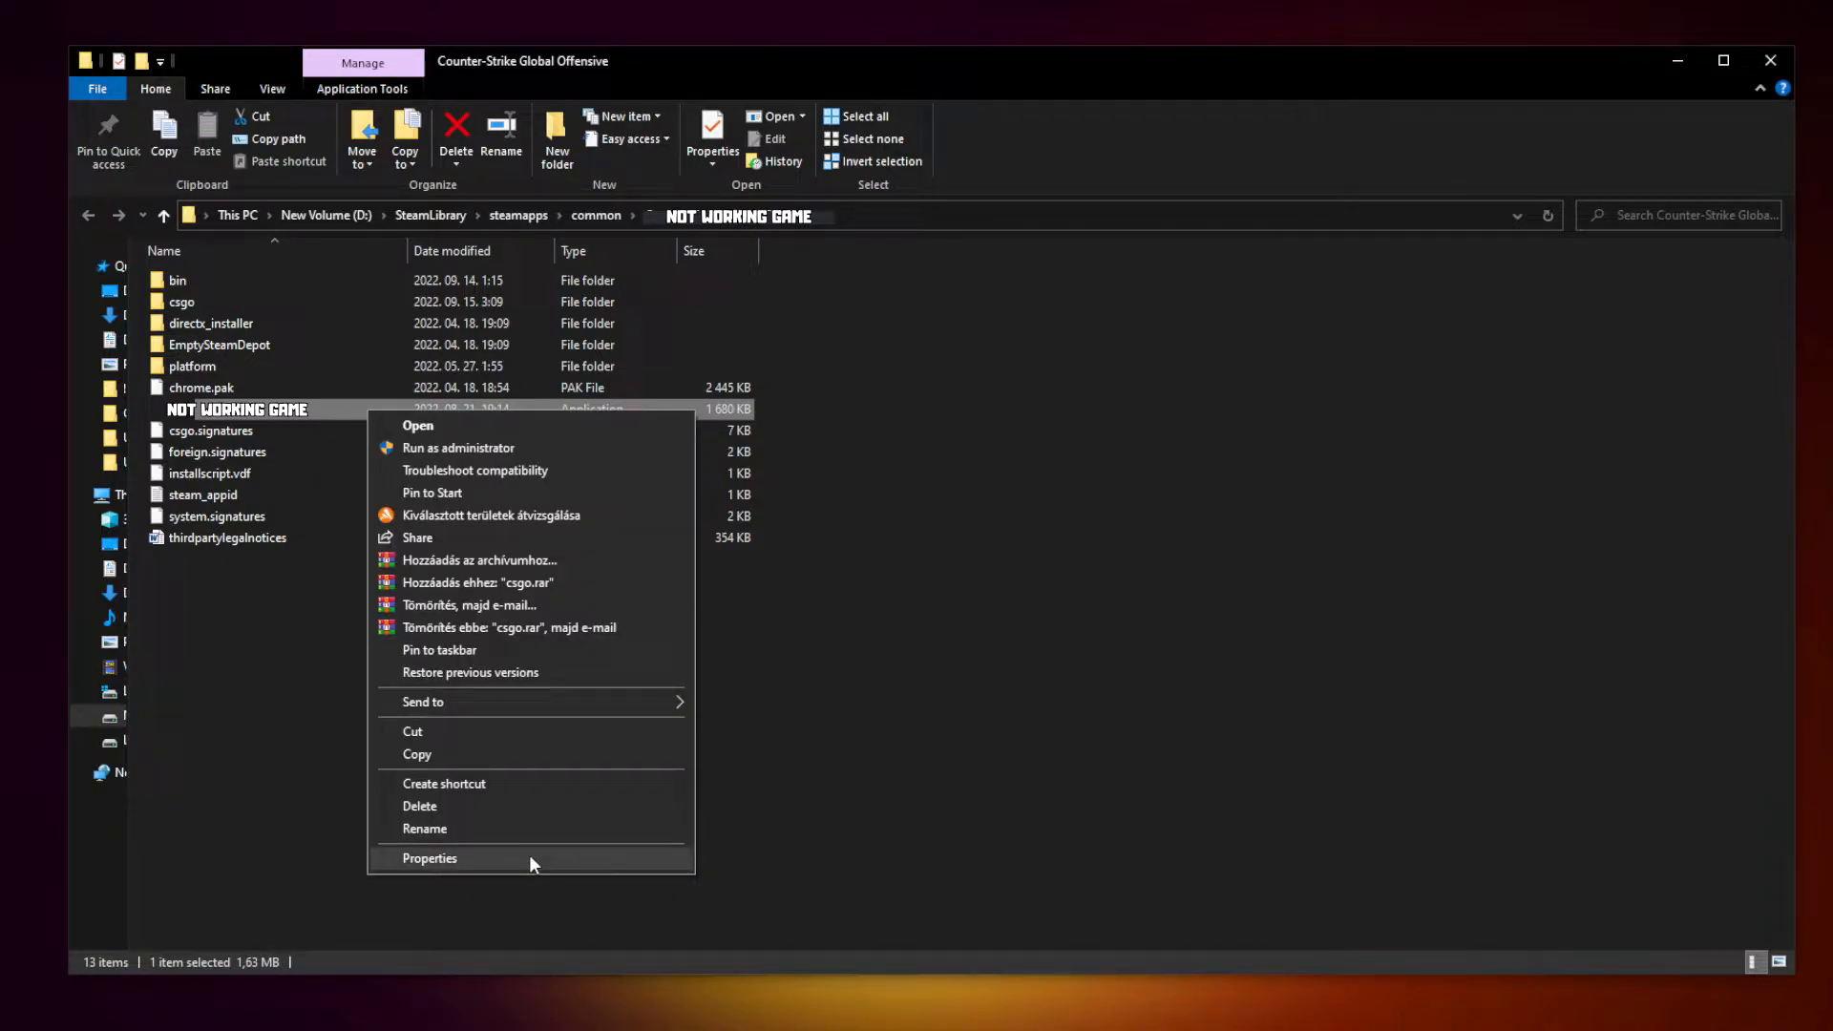
click(428, 858)
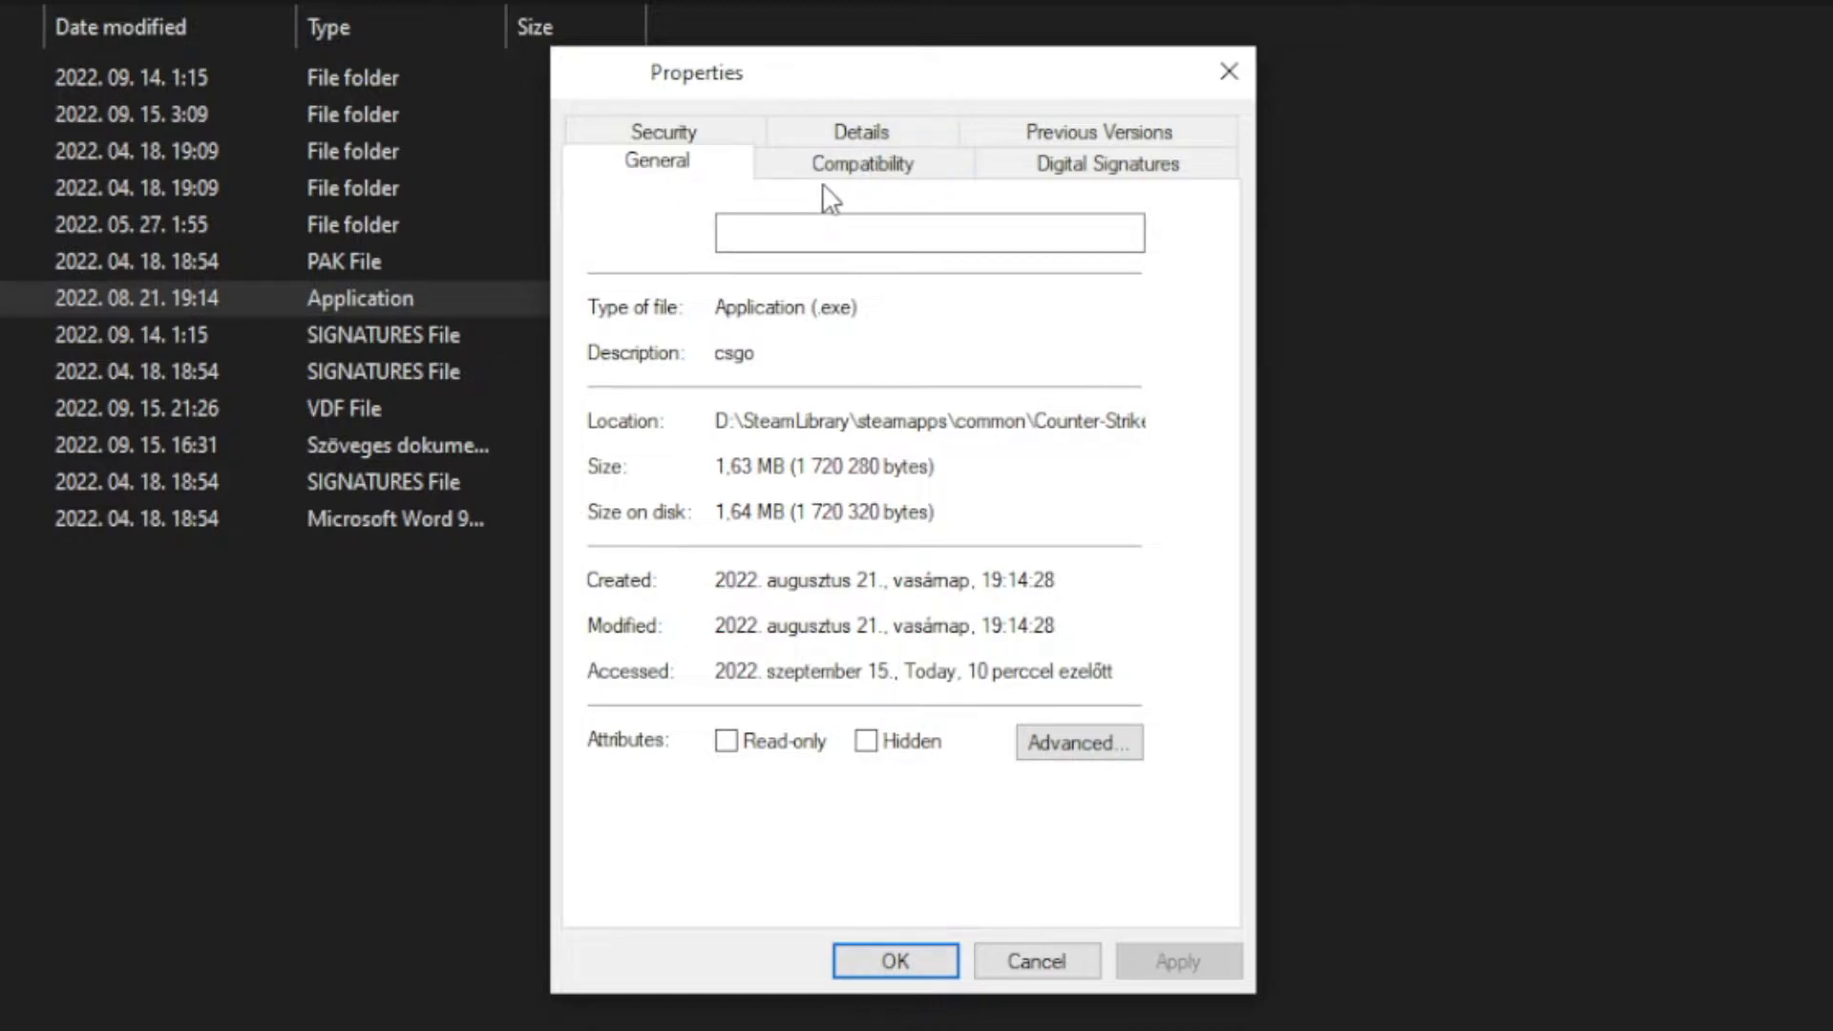
Set the game .exe to Windows 8 compatibility, fullscreen optimizations off, and run as administrator.
click(861, 162)
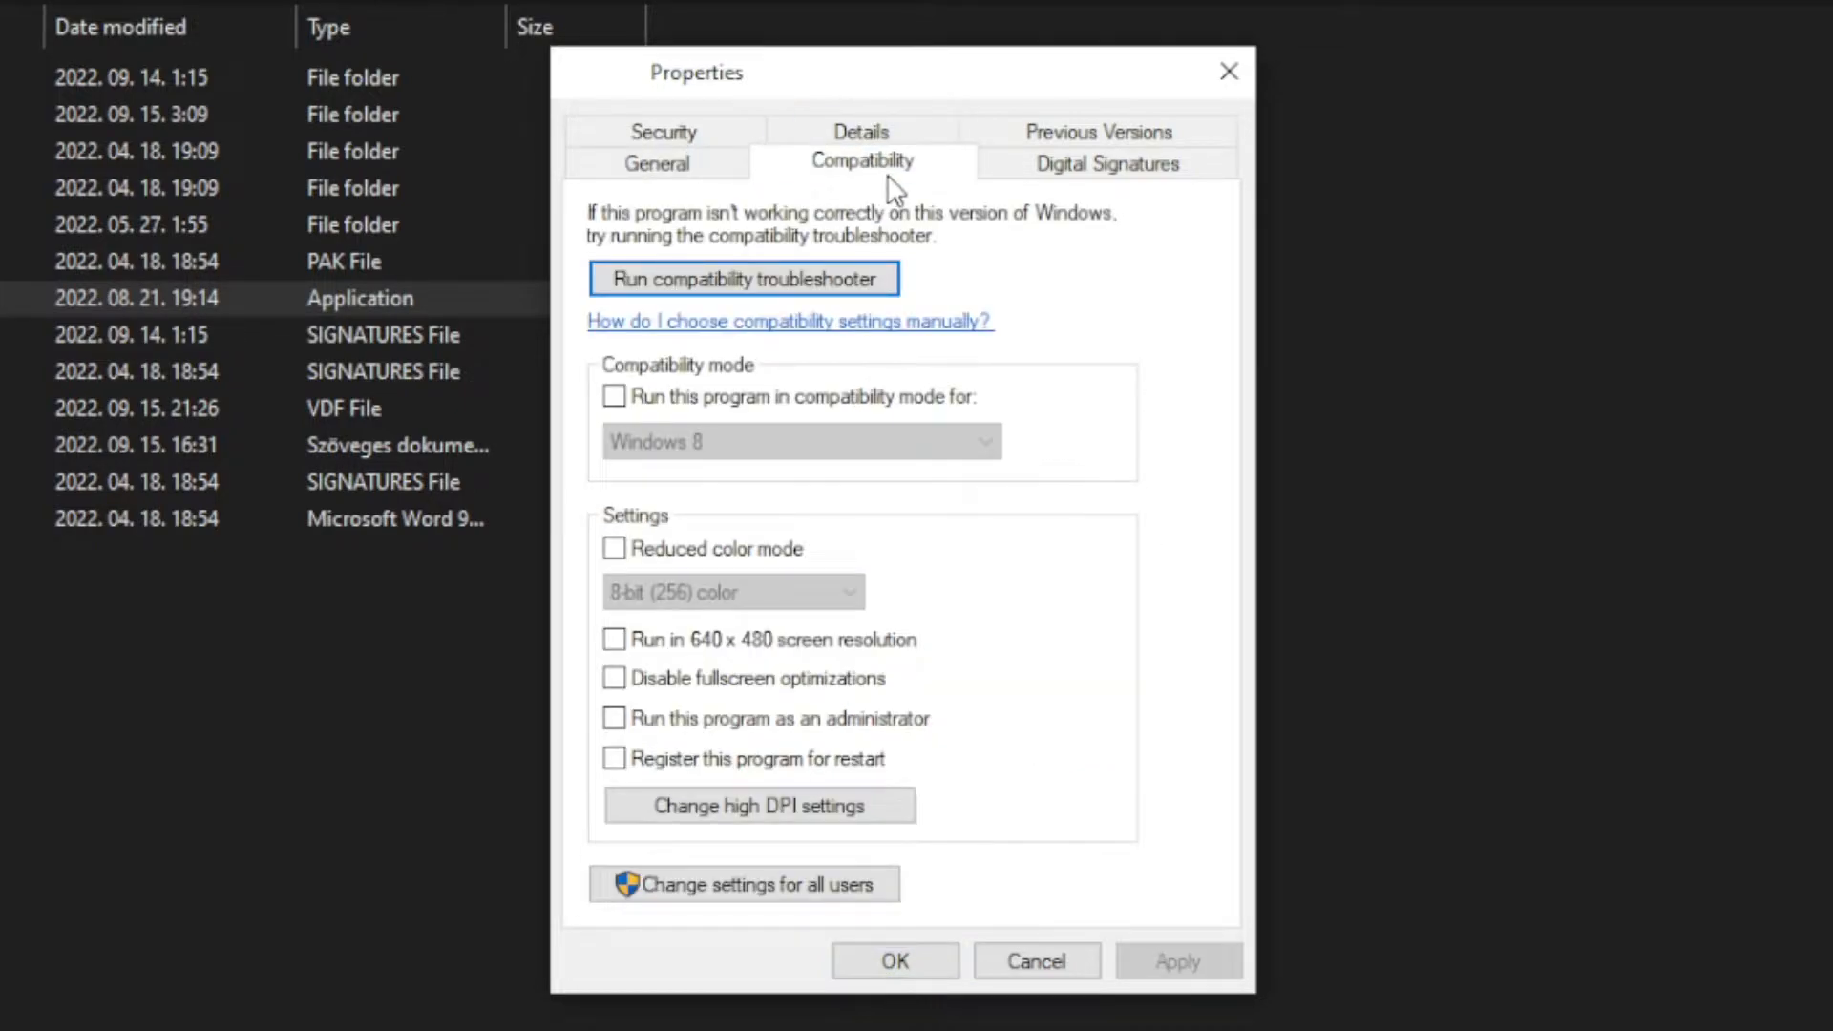
click(614, 396)
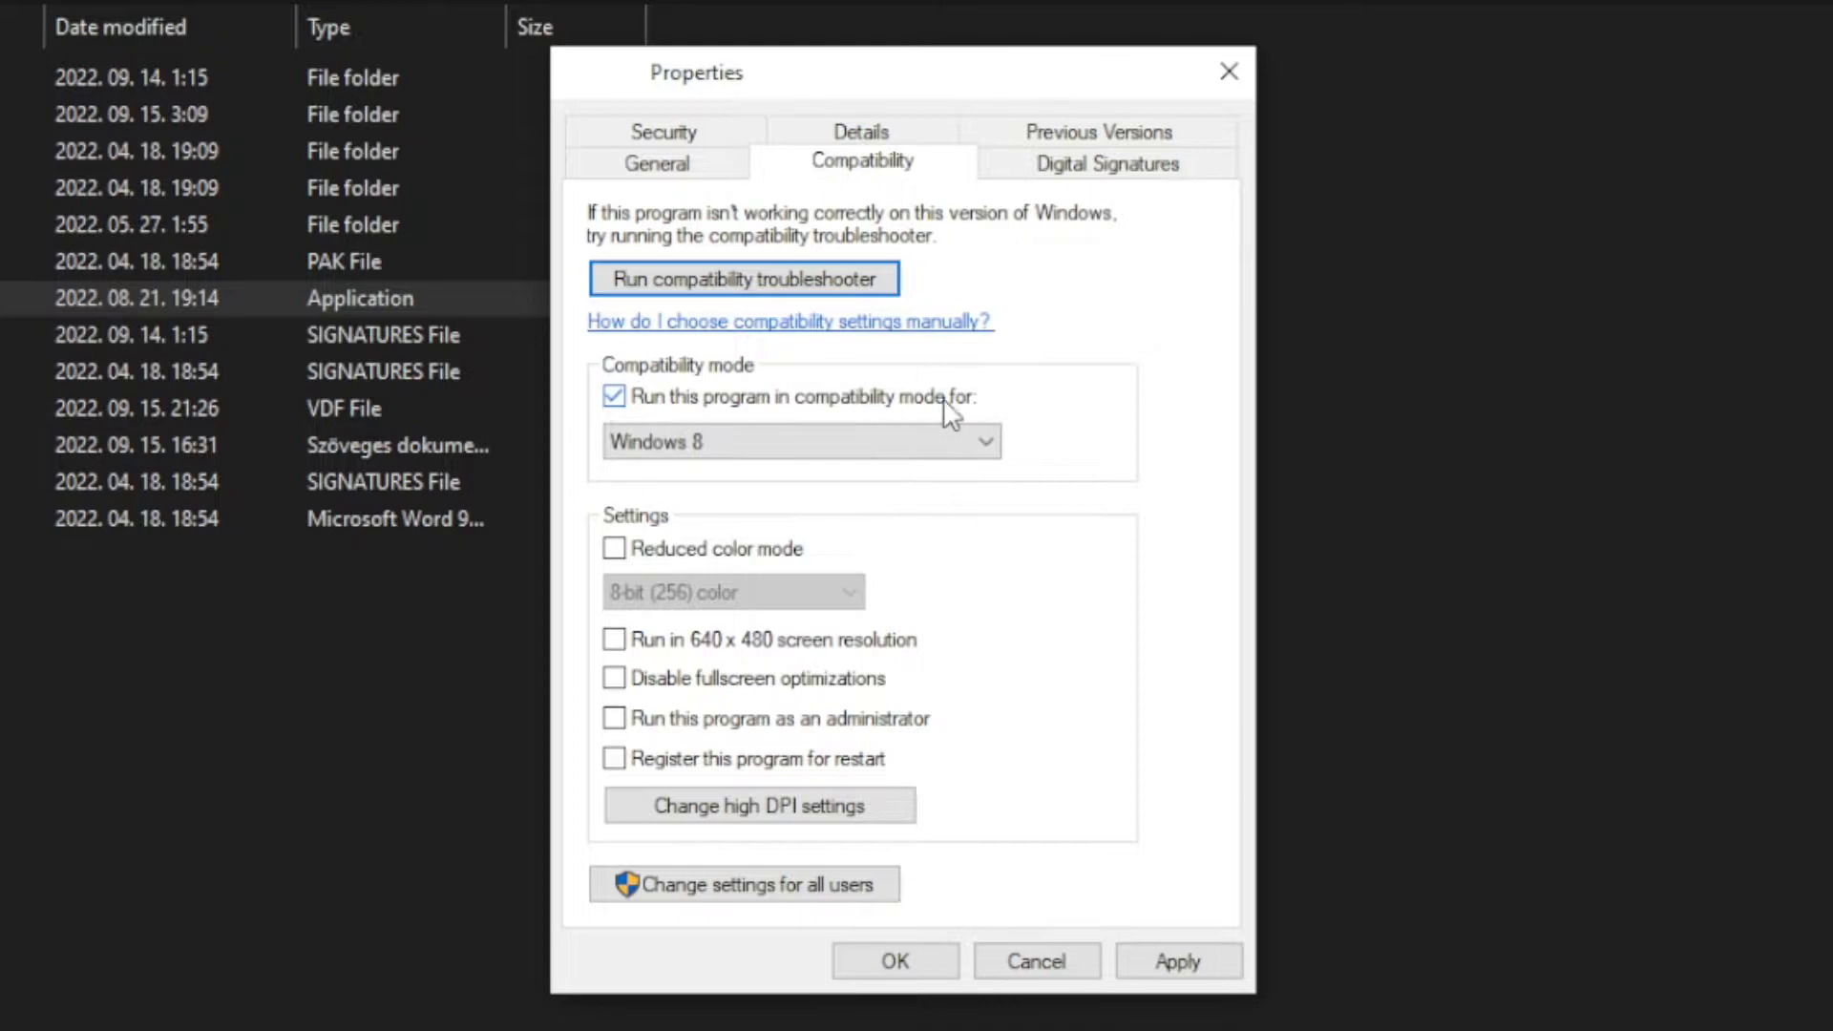
click(986, 441)
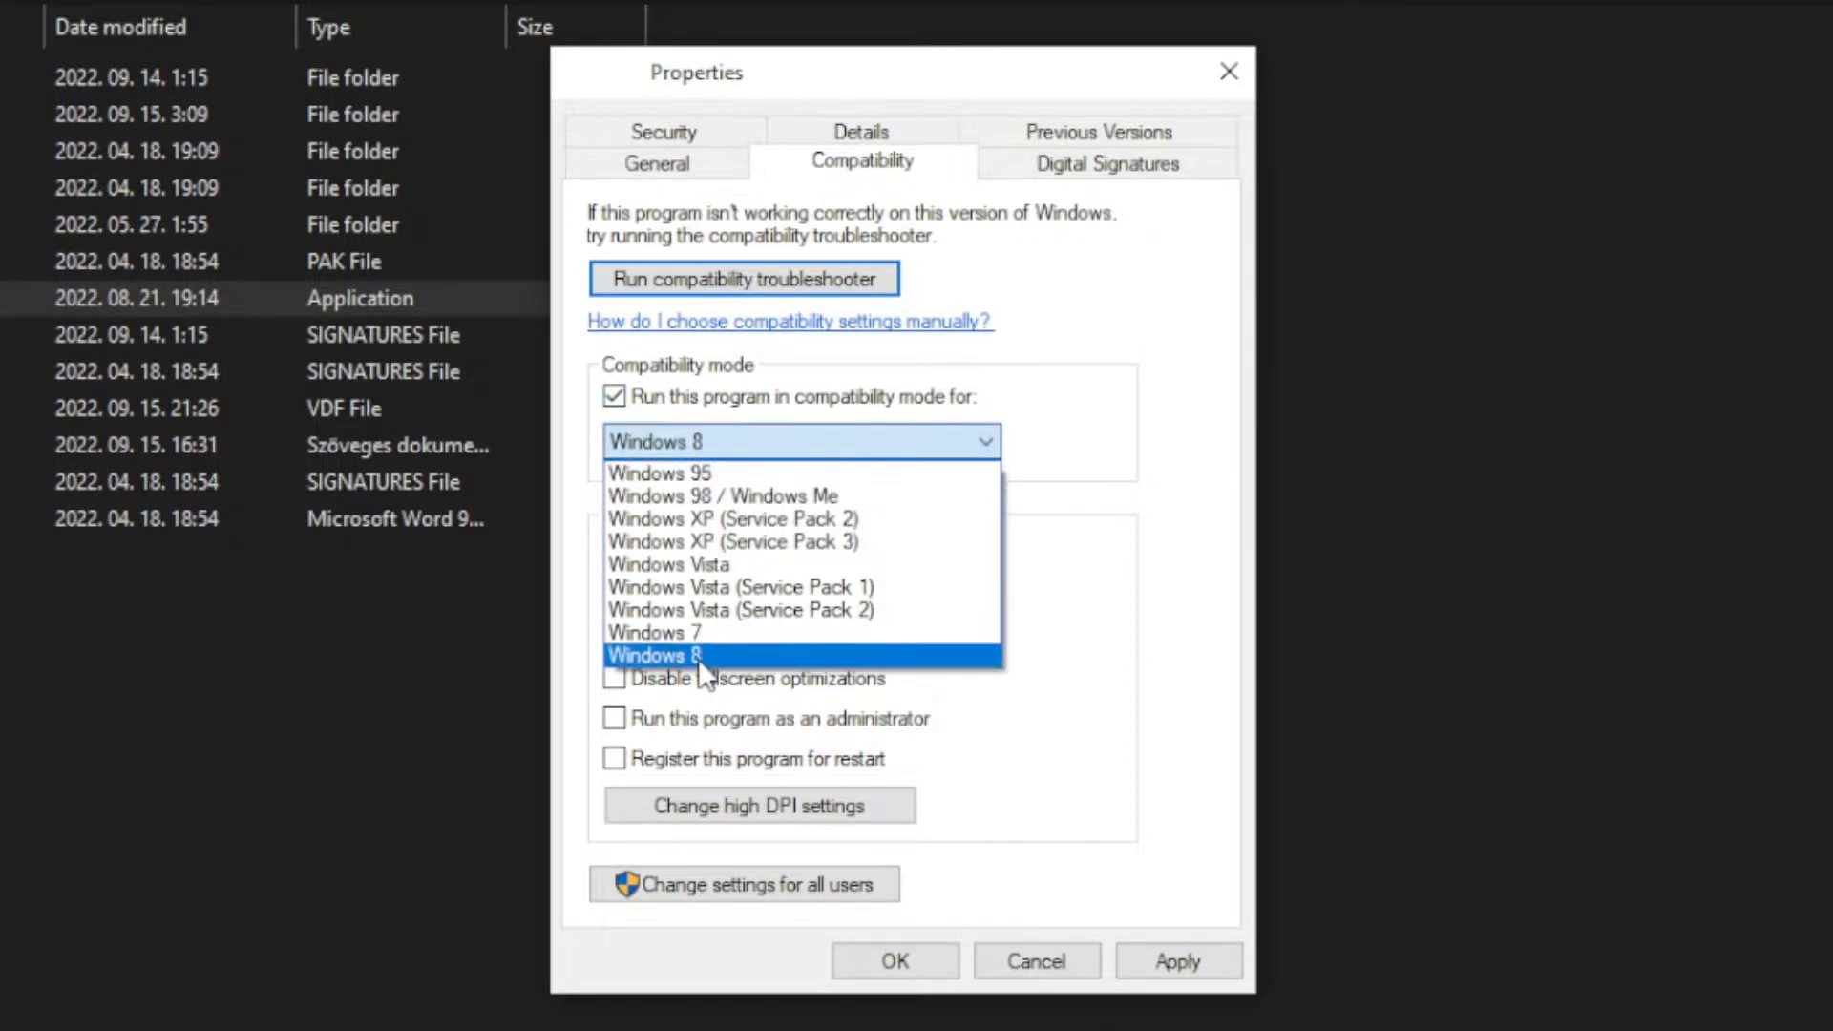
mouse_move(655, 631)
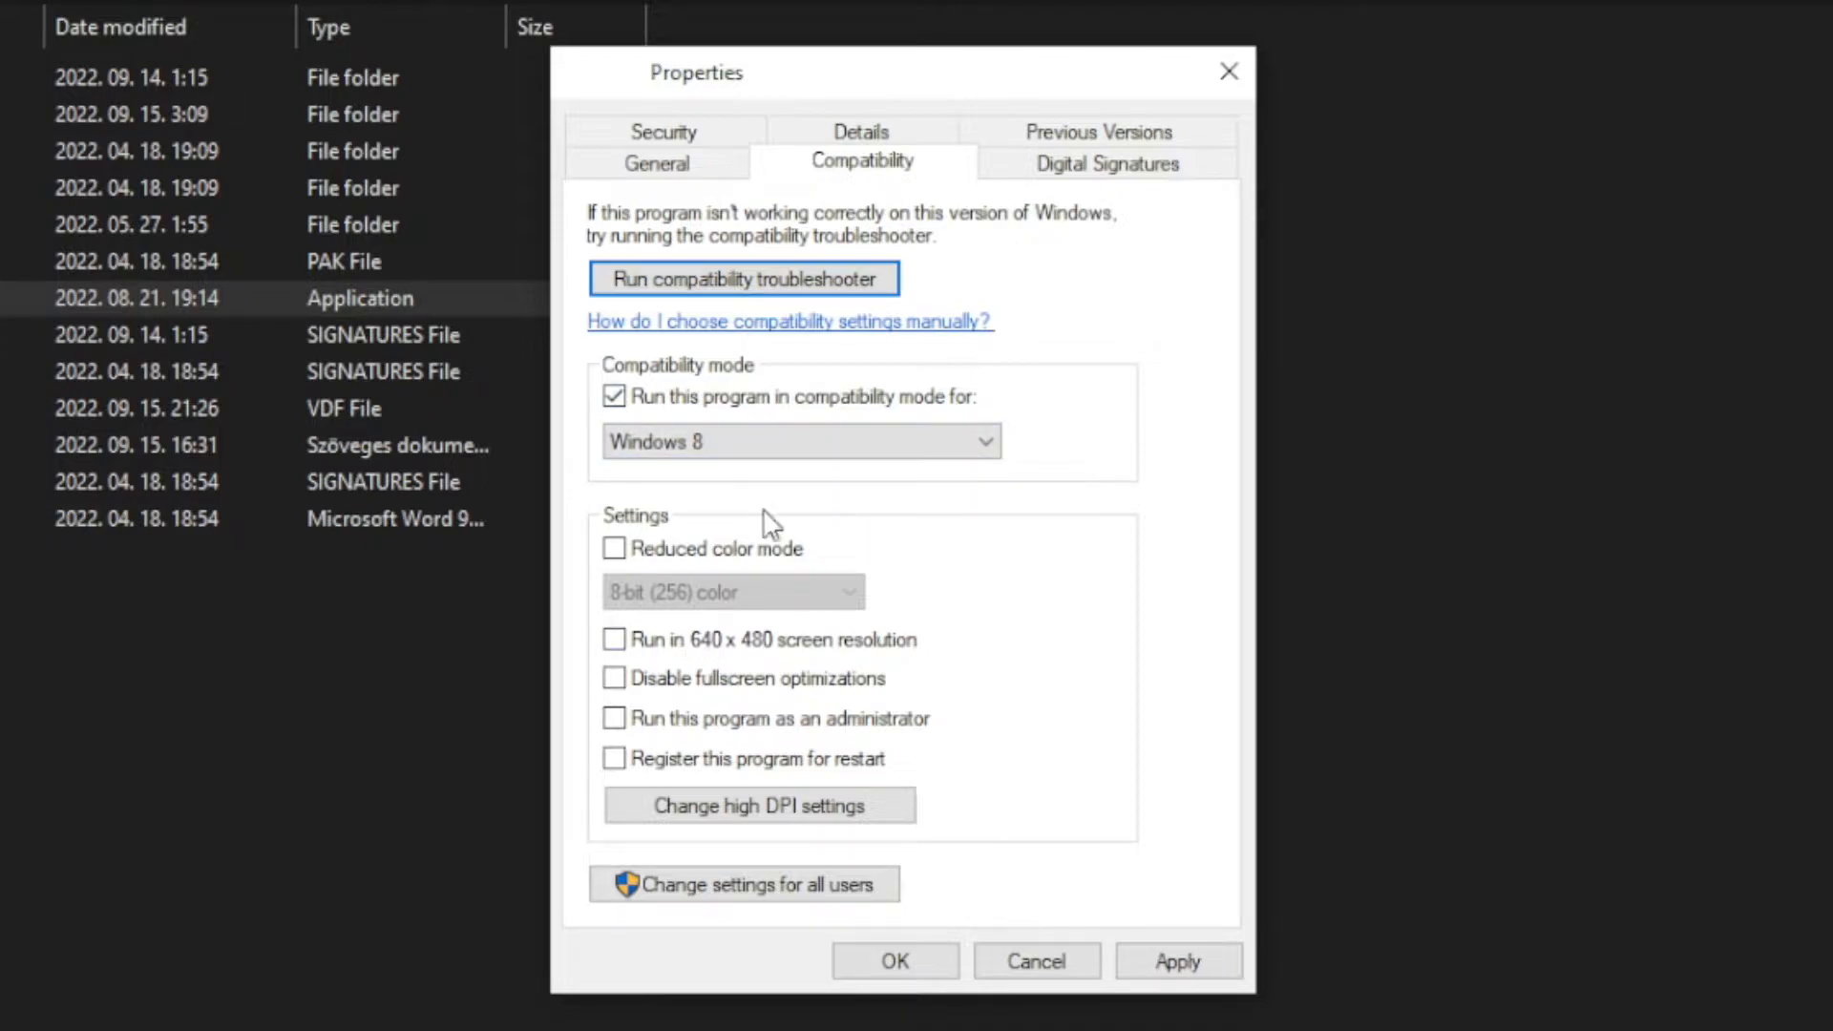
mouse_move(786, 526)
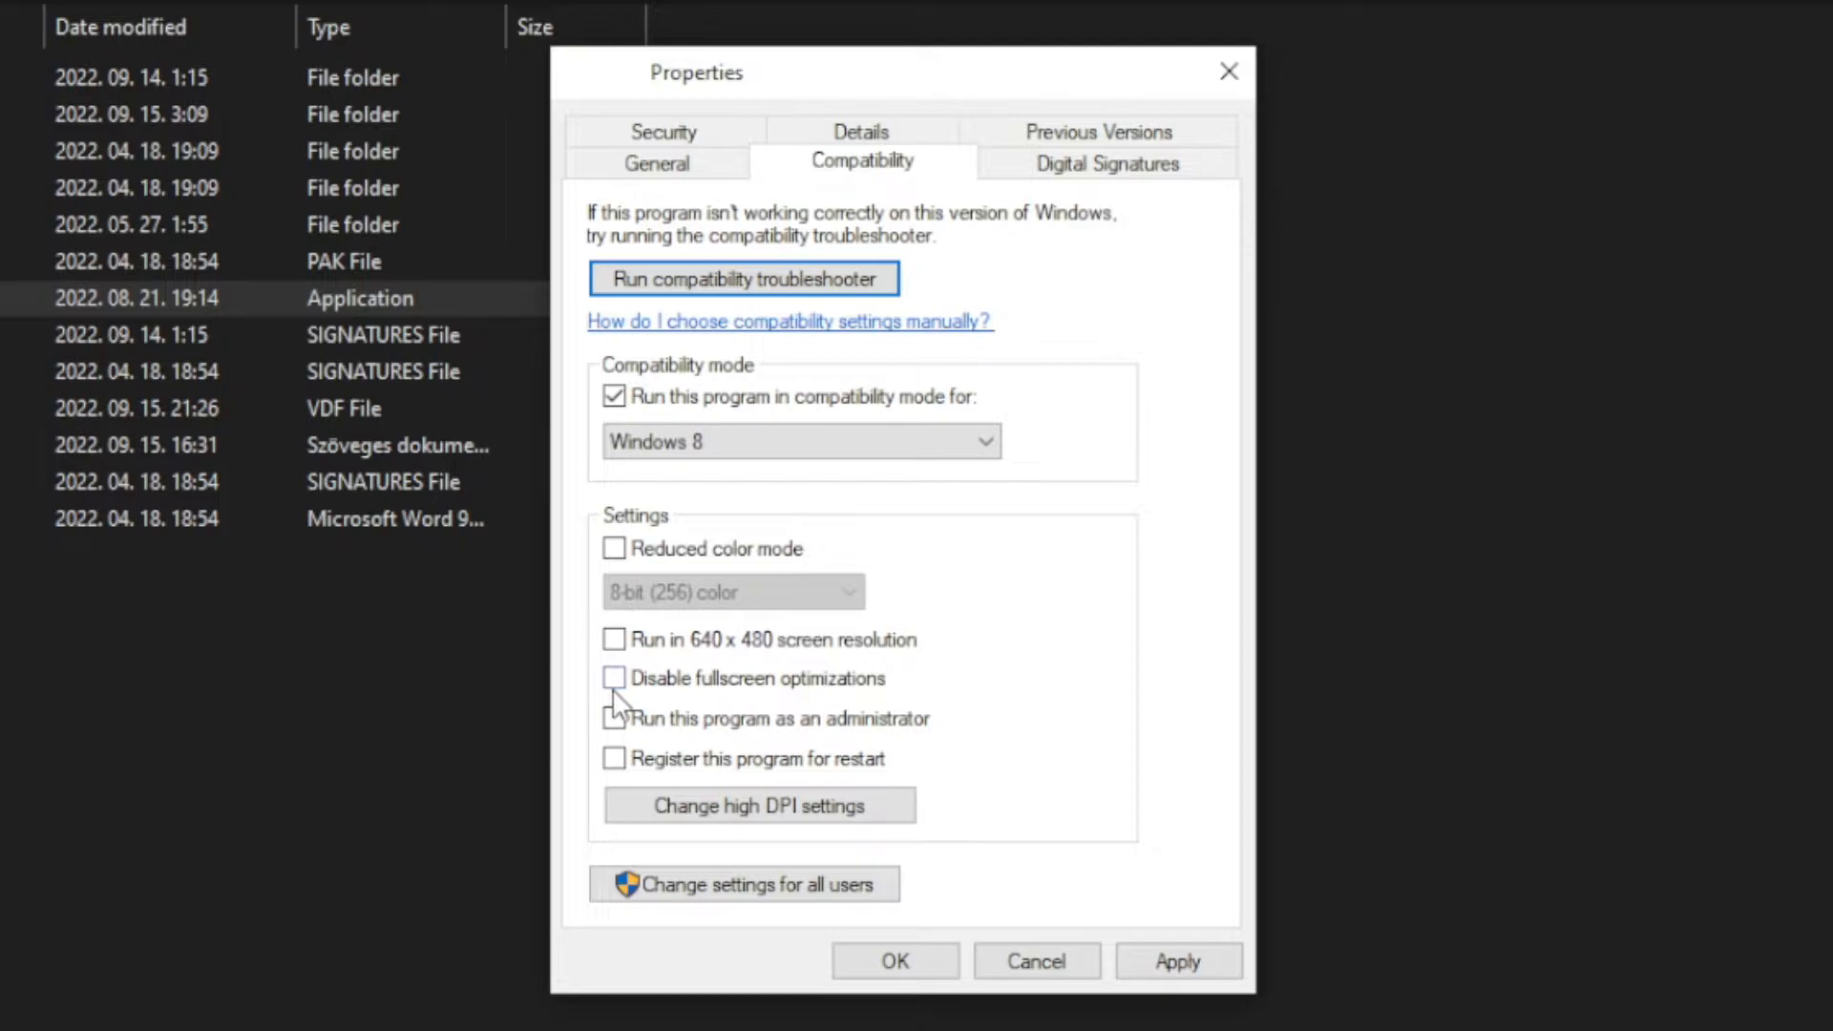
click(614, 677)
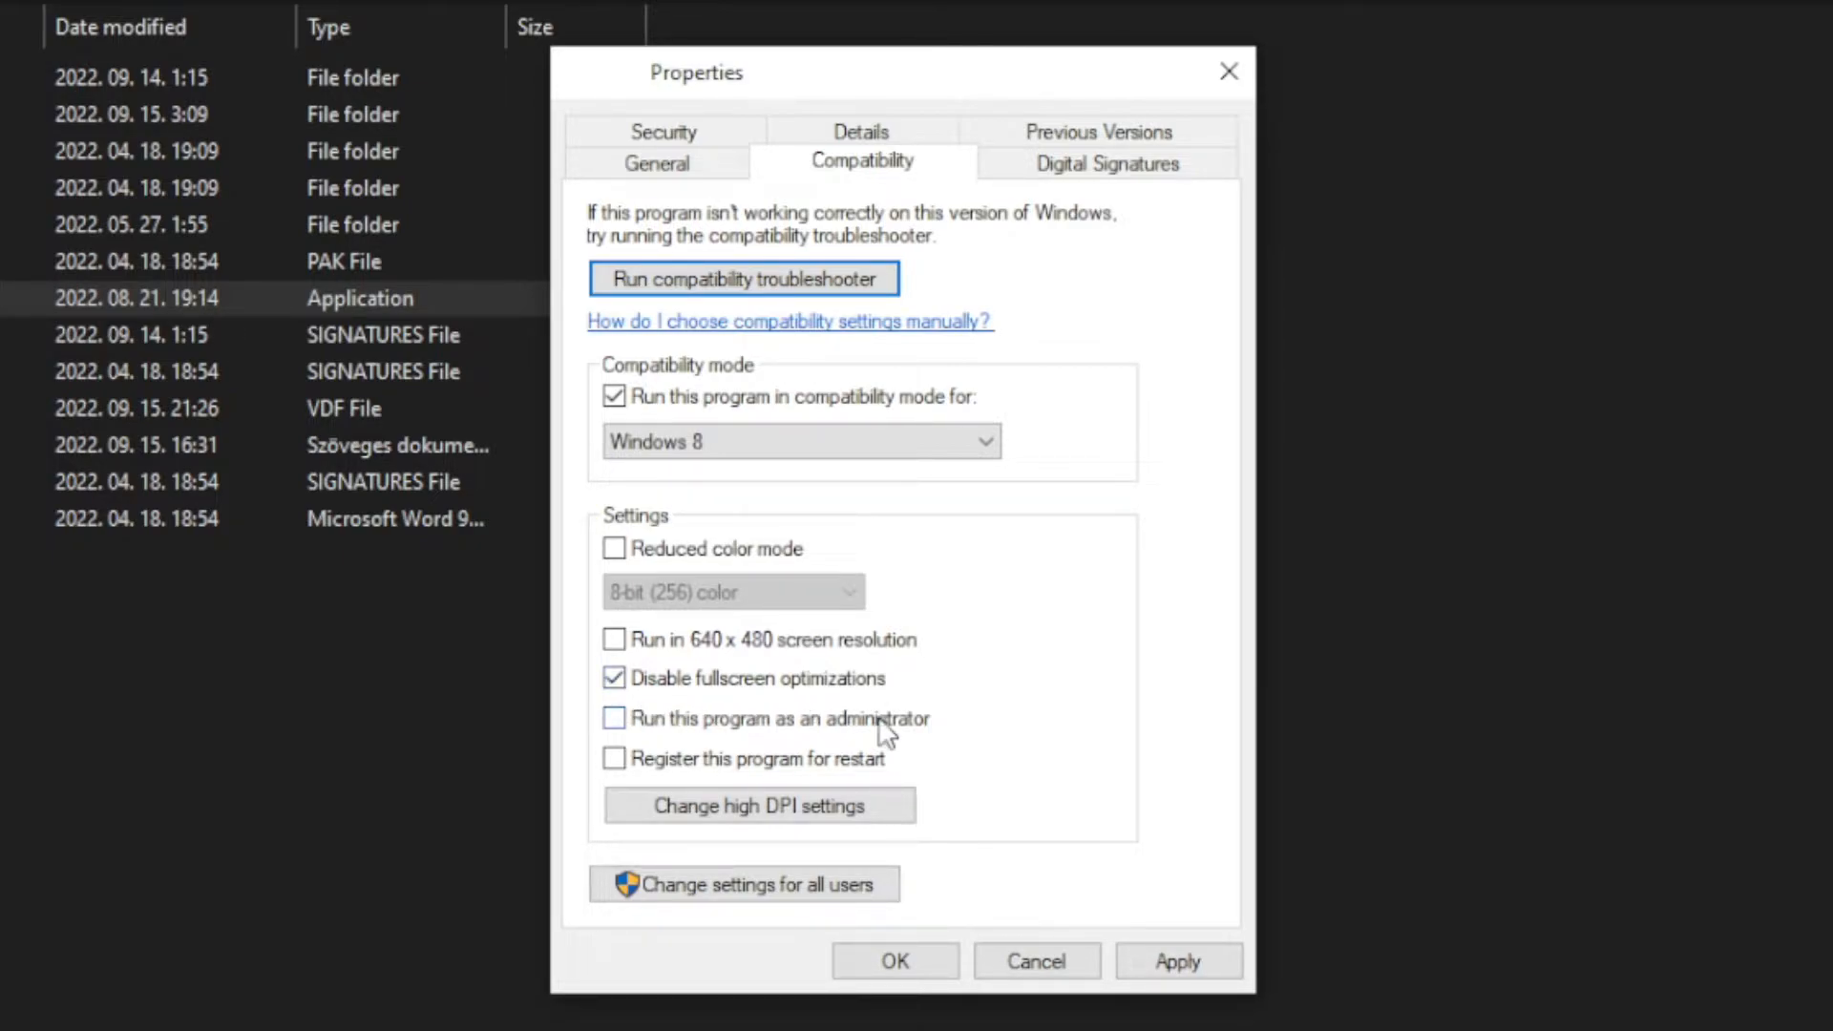
click(614, 718)
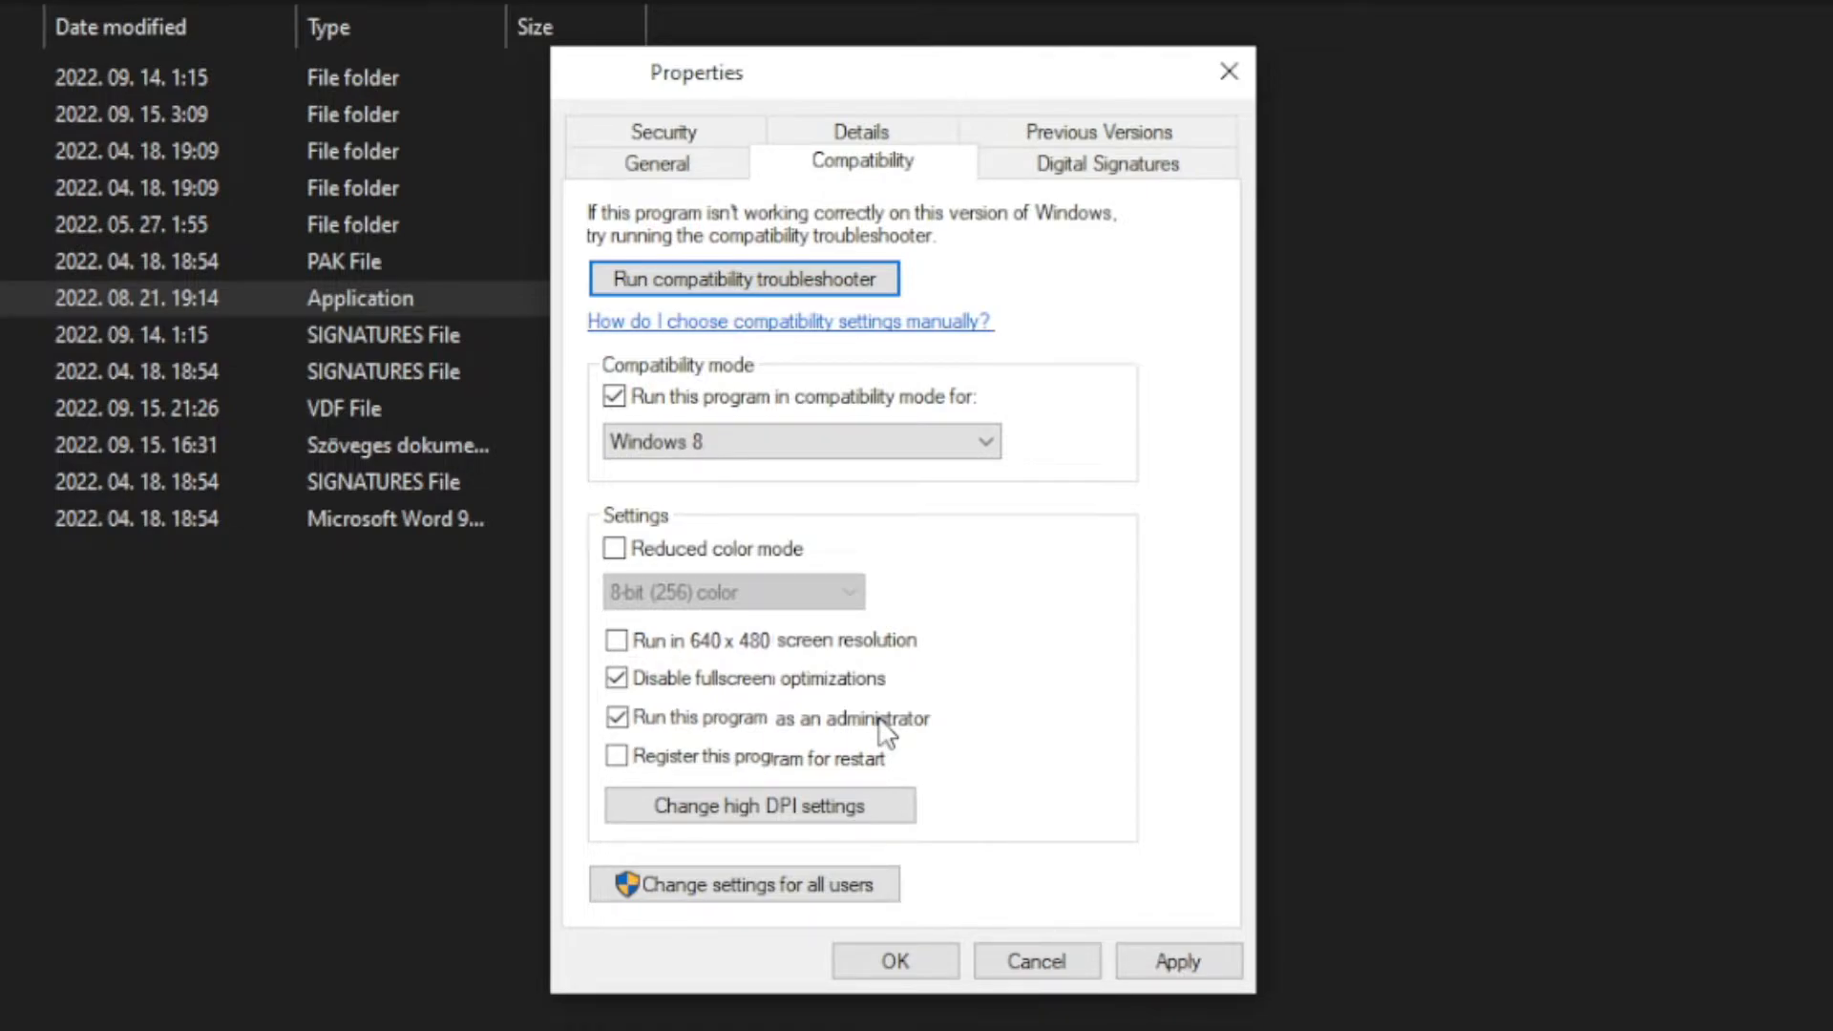
click(1179, 959)
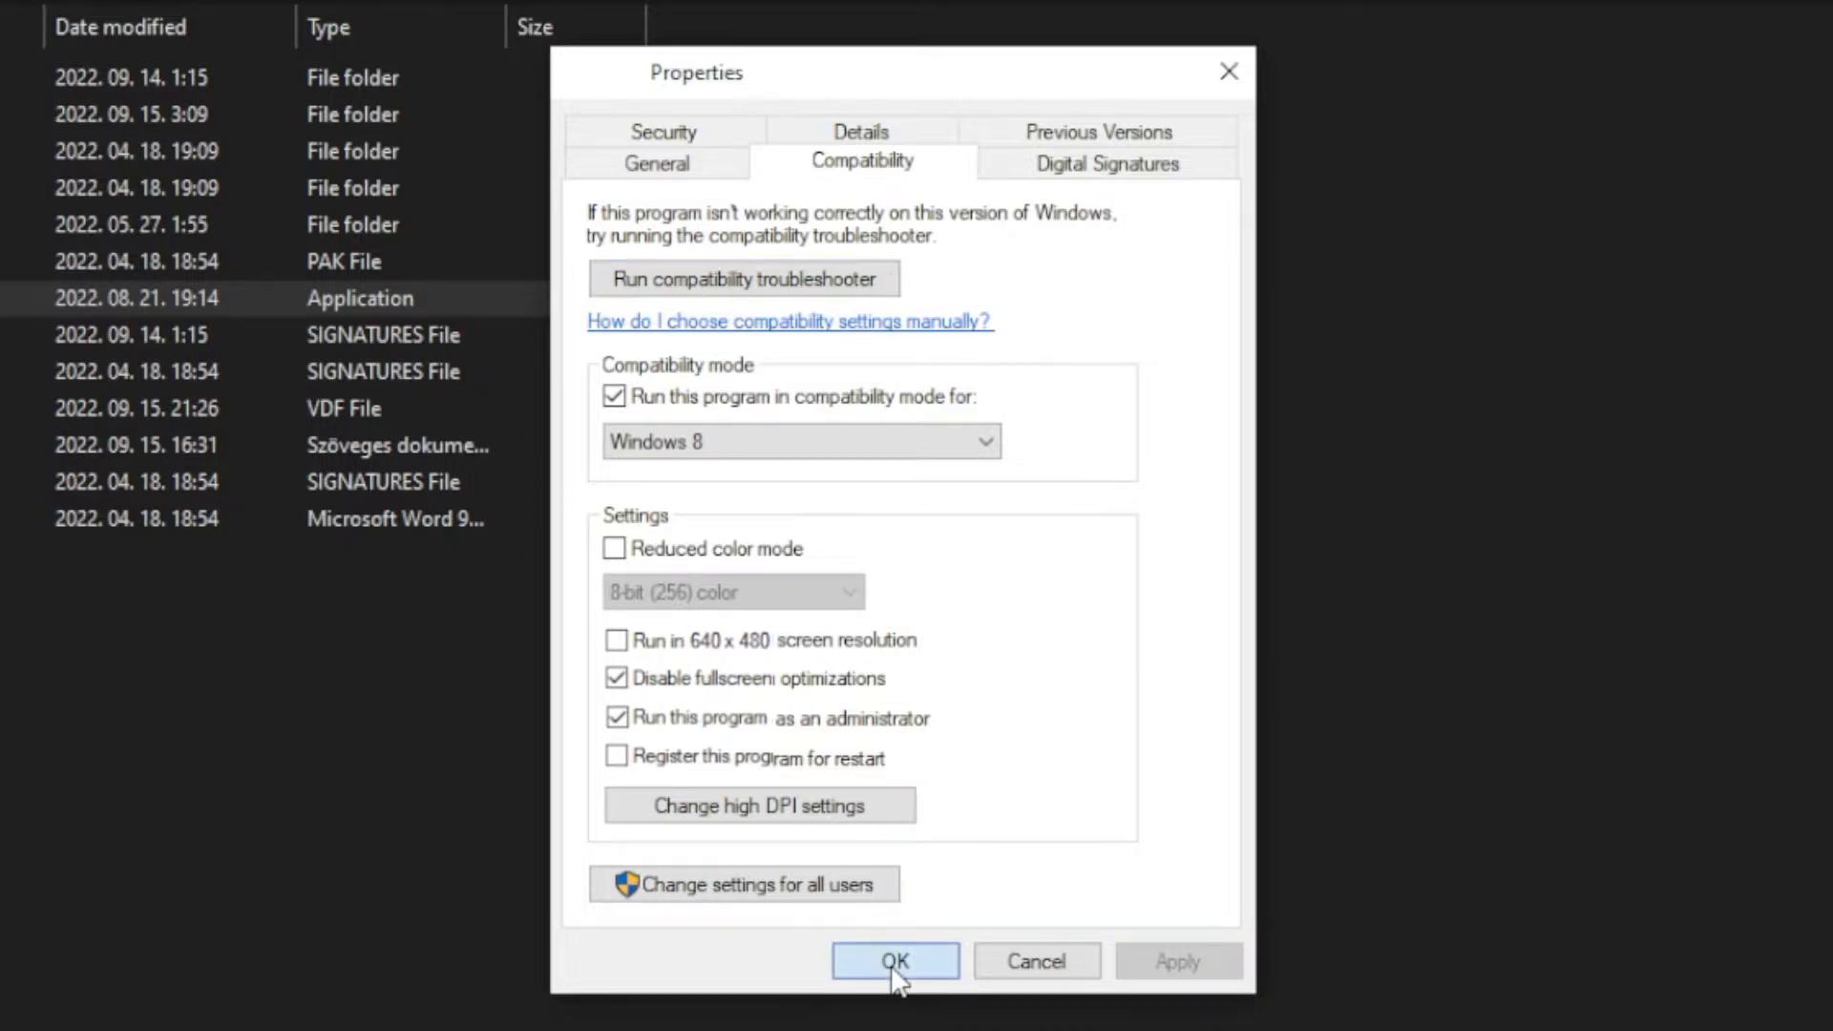
click(894, 960)
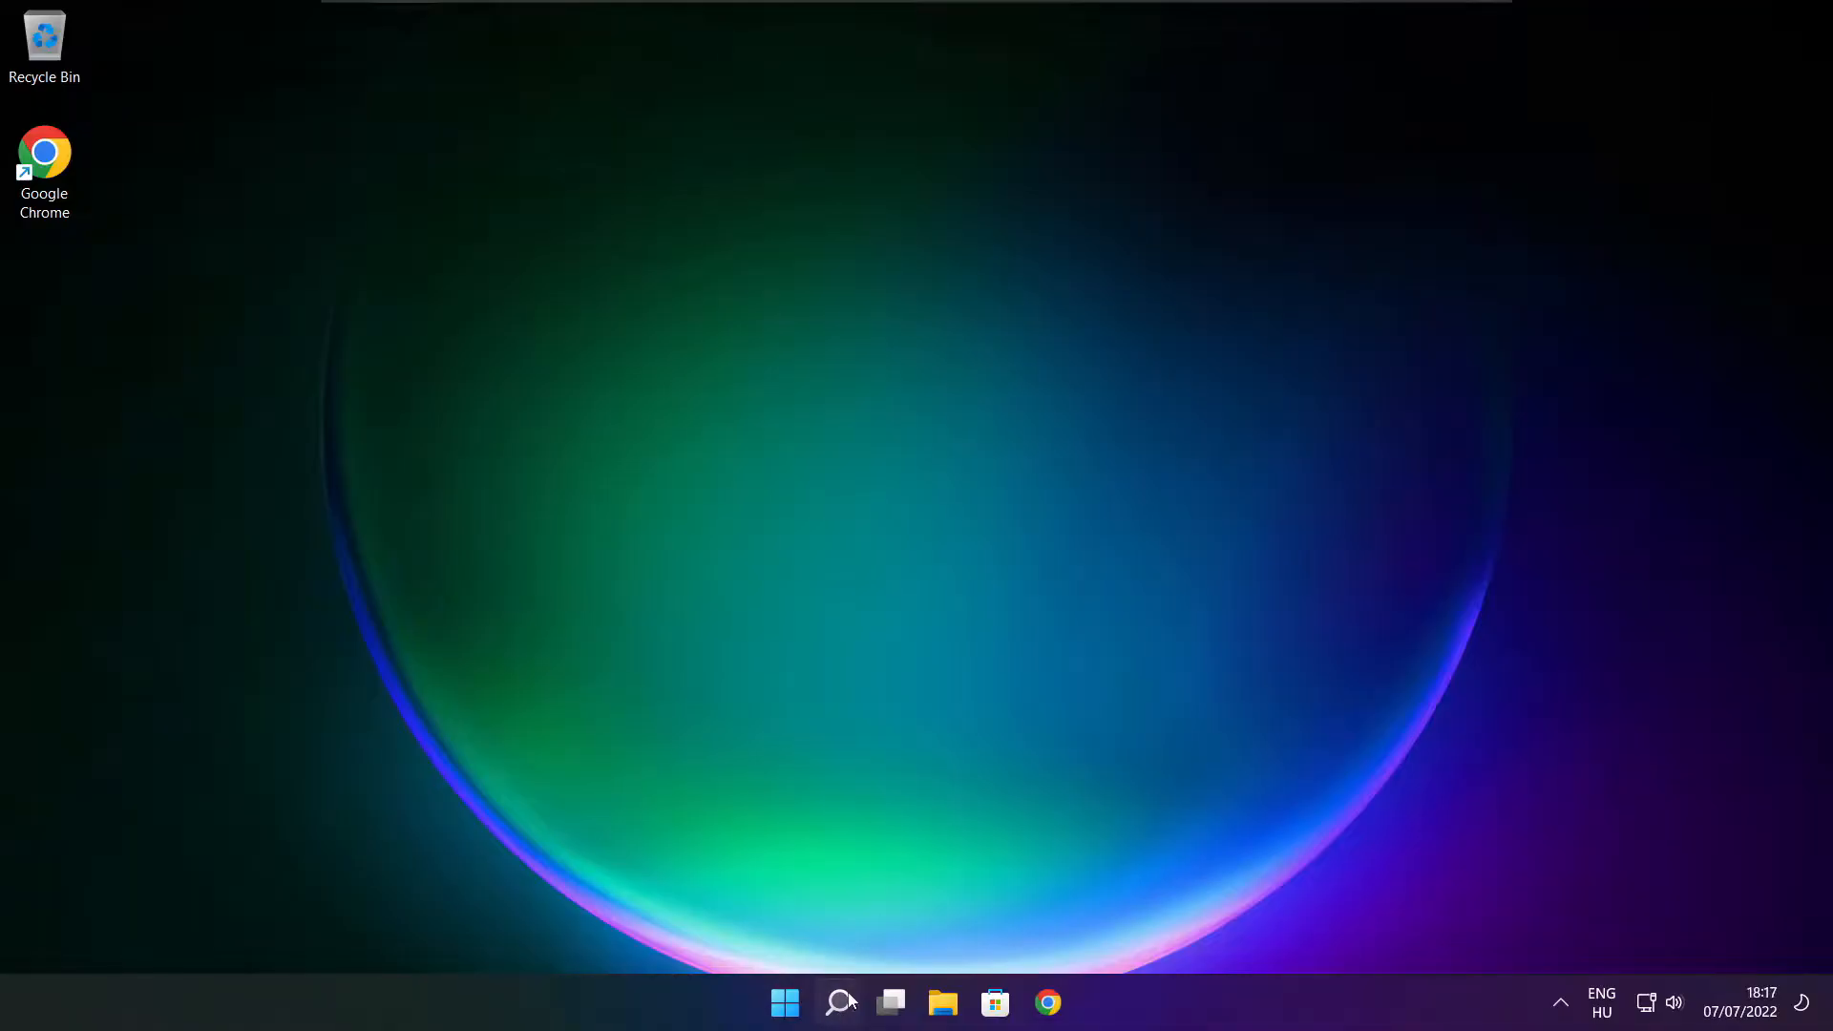
Search 'updates' and run Check for updates, confirming Windows is up to date.
click(838, 1002)
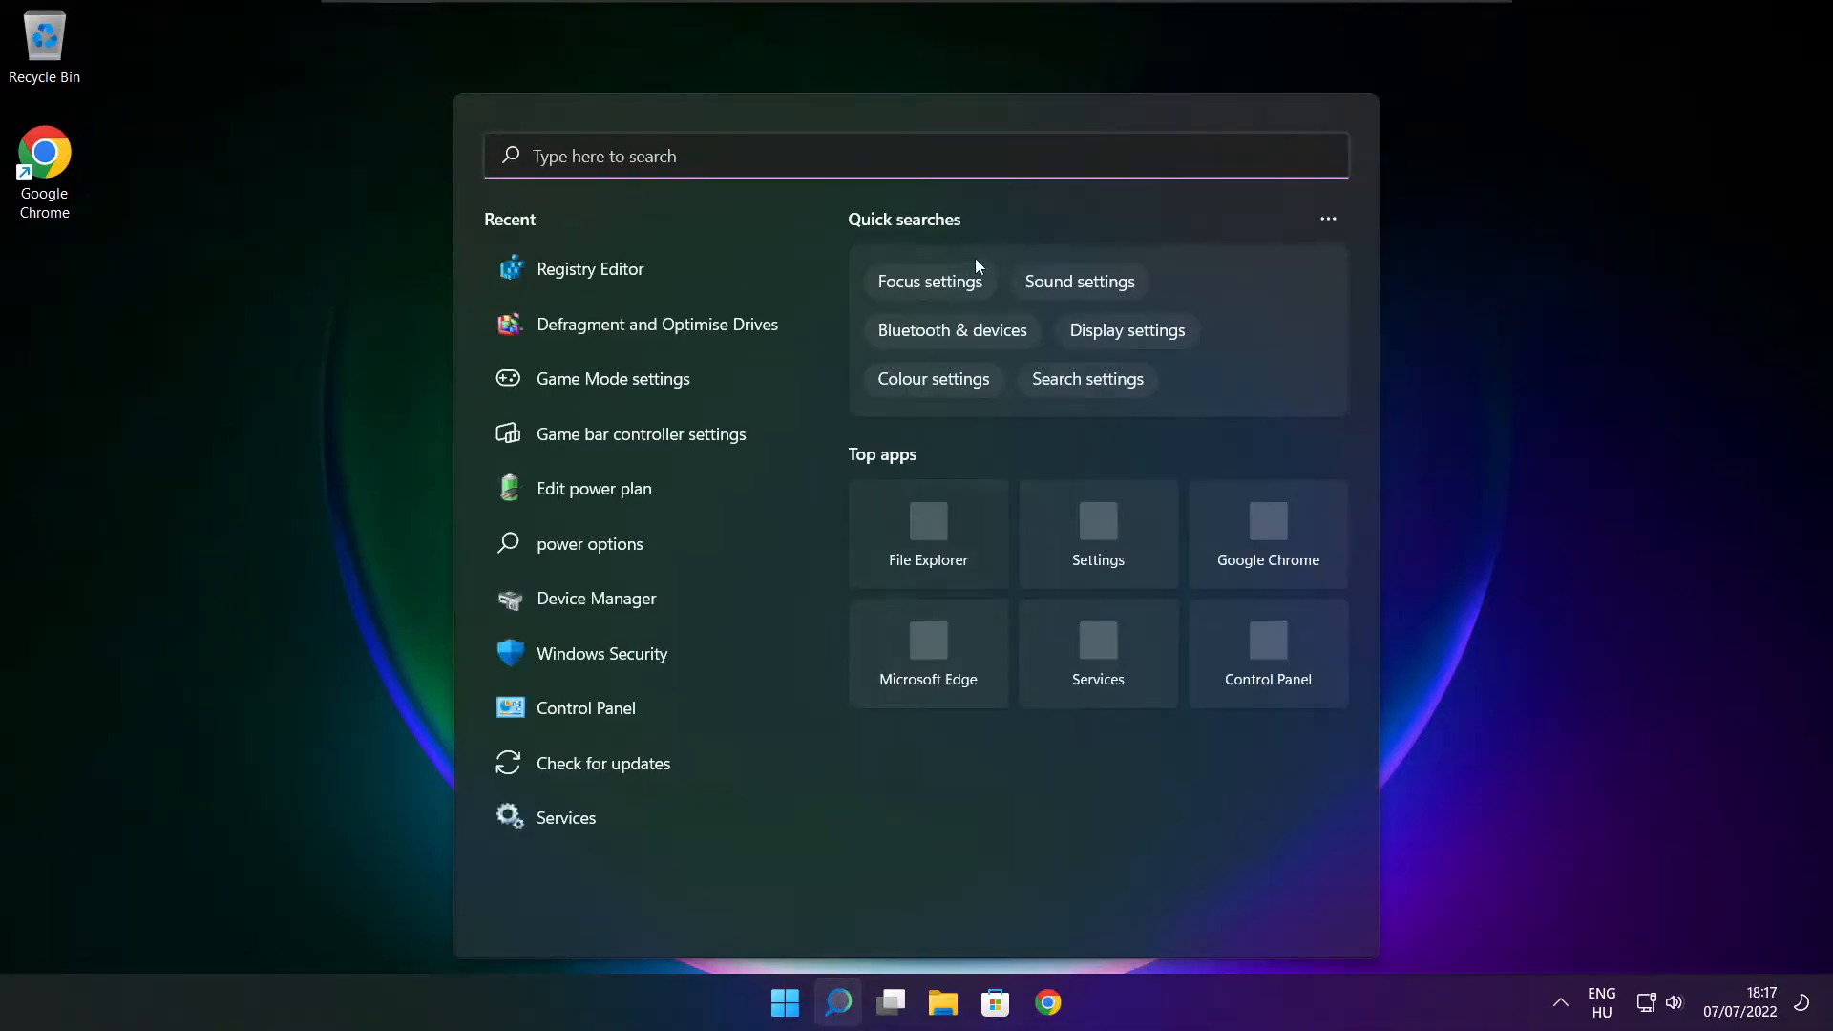
text(upd)
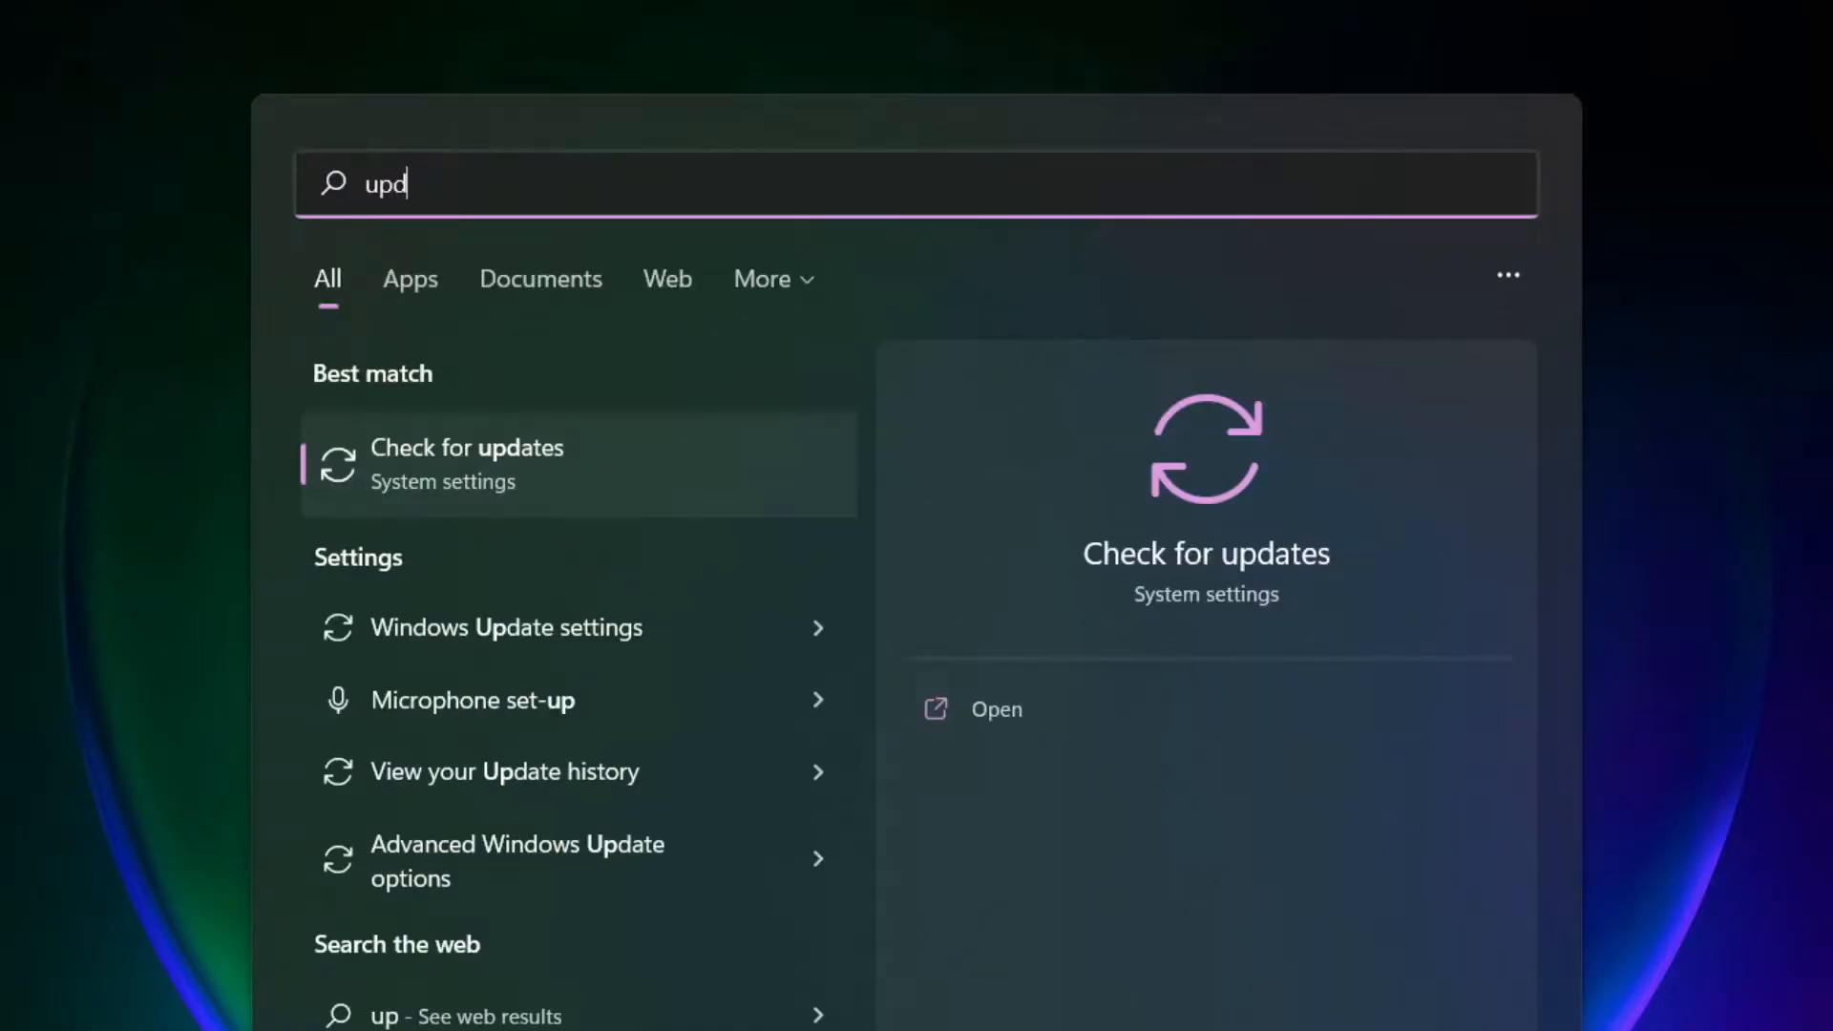
text(ates)
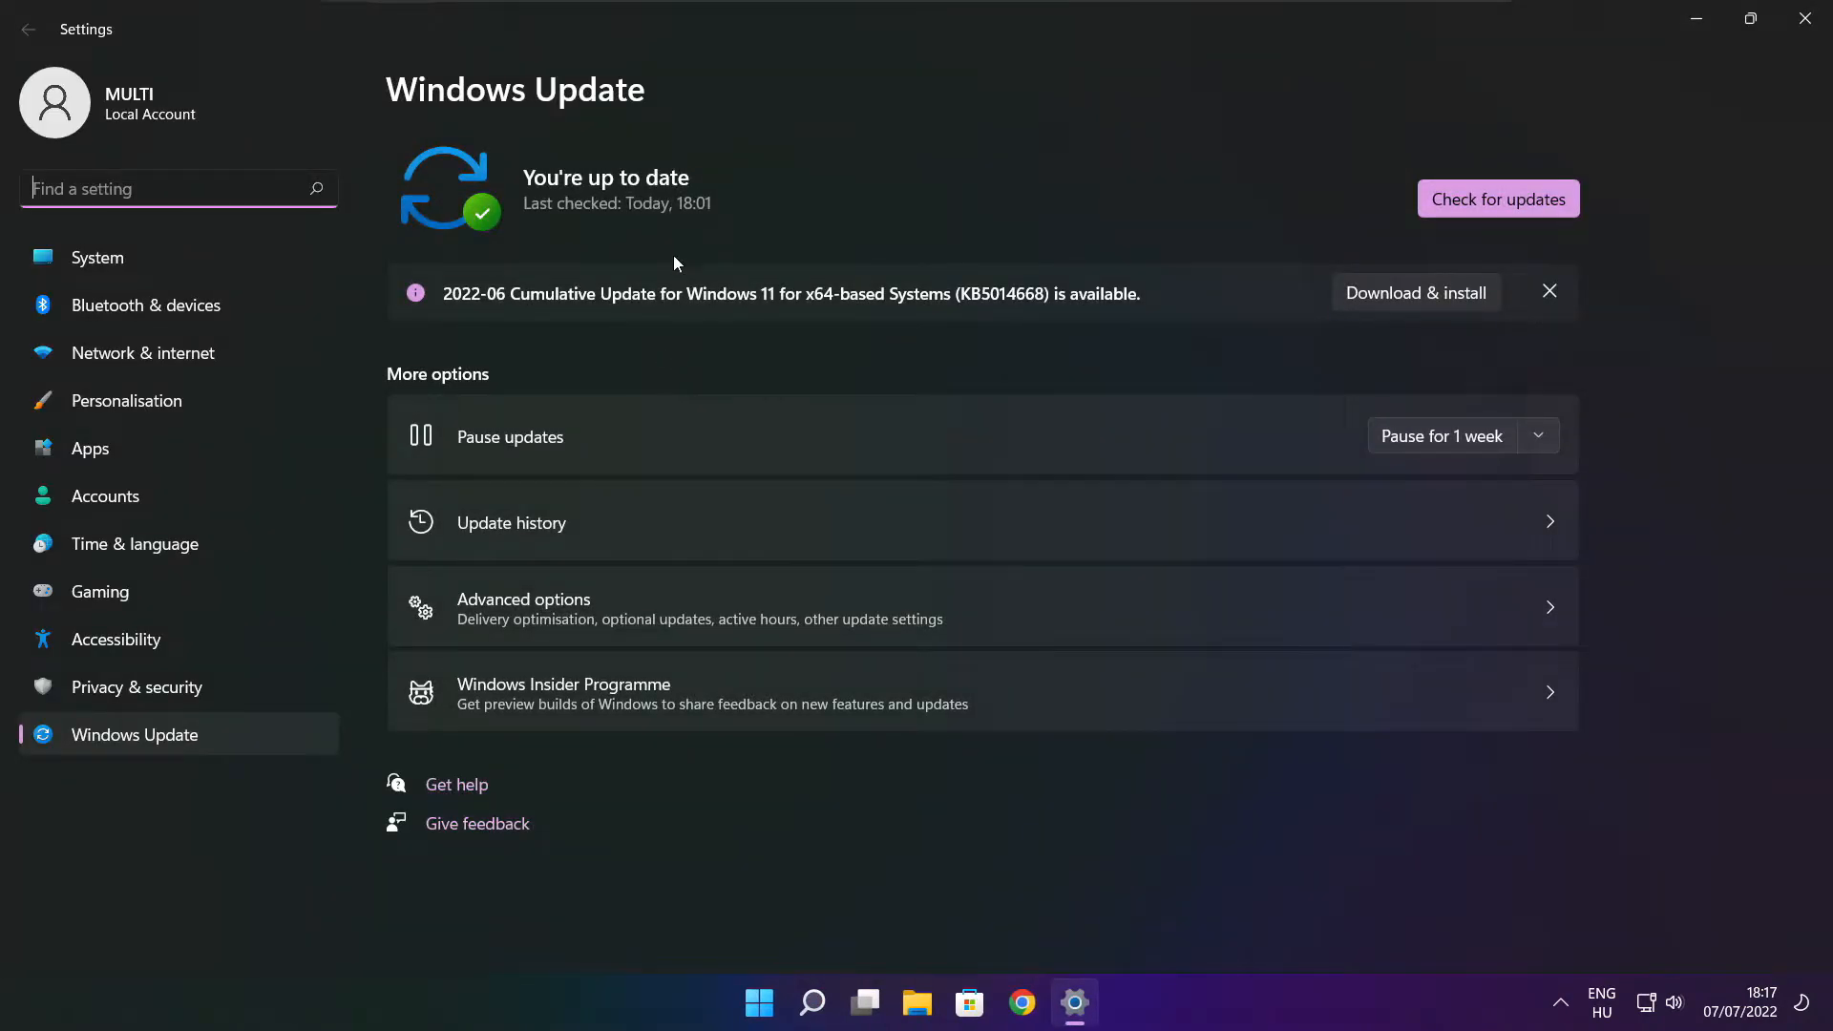
click(1498, 198)
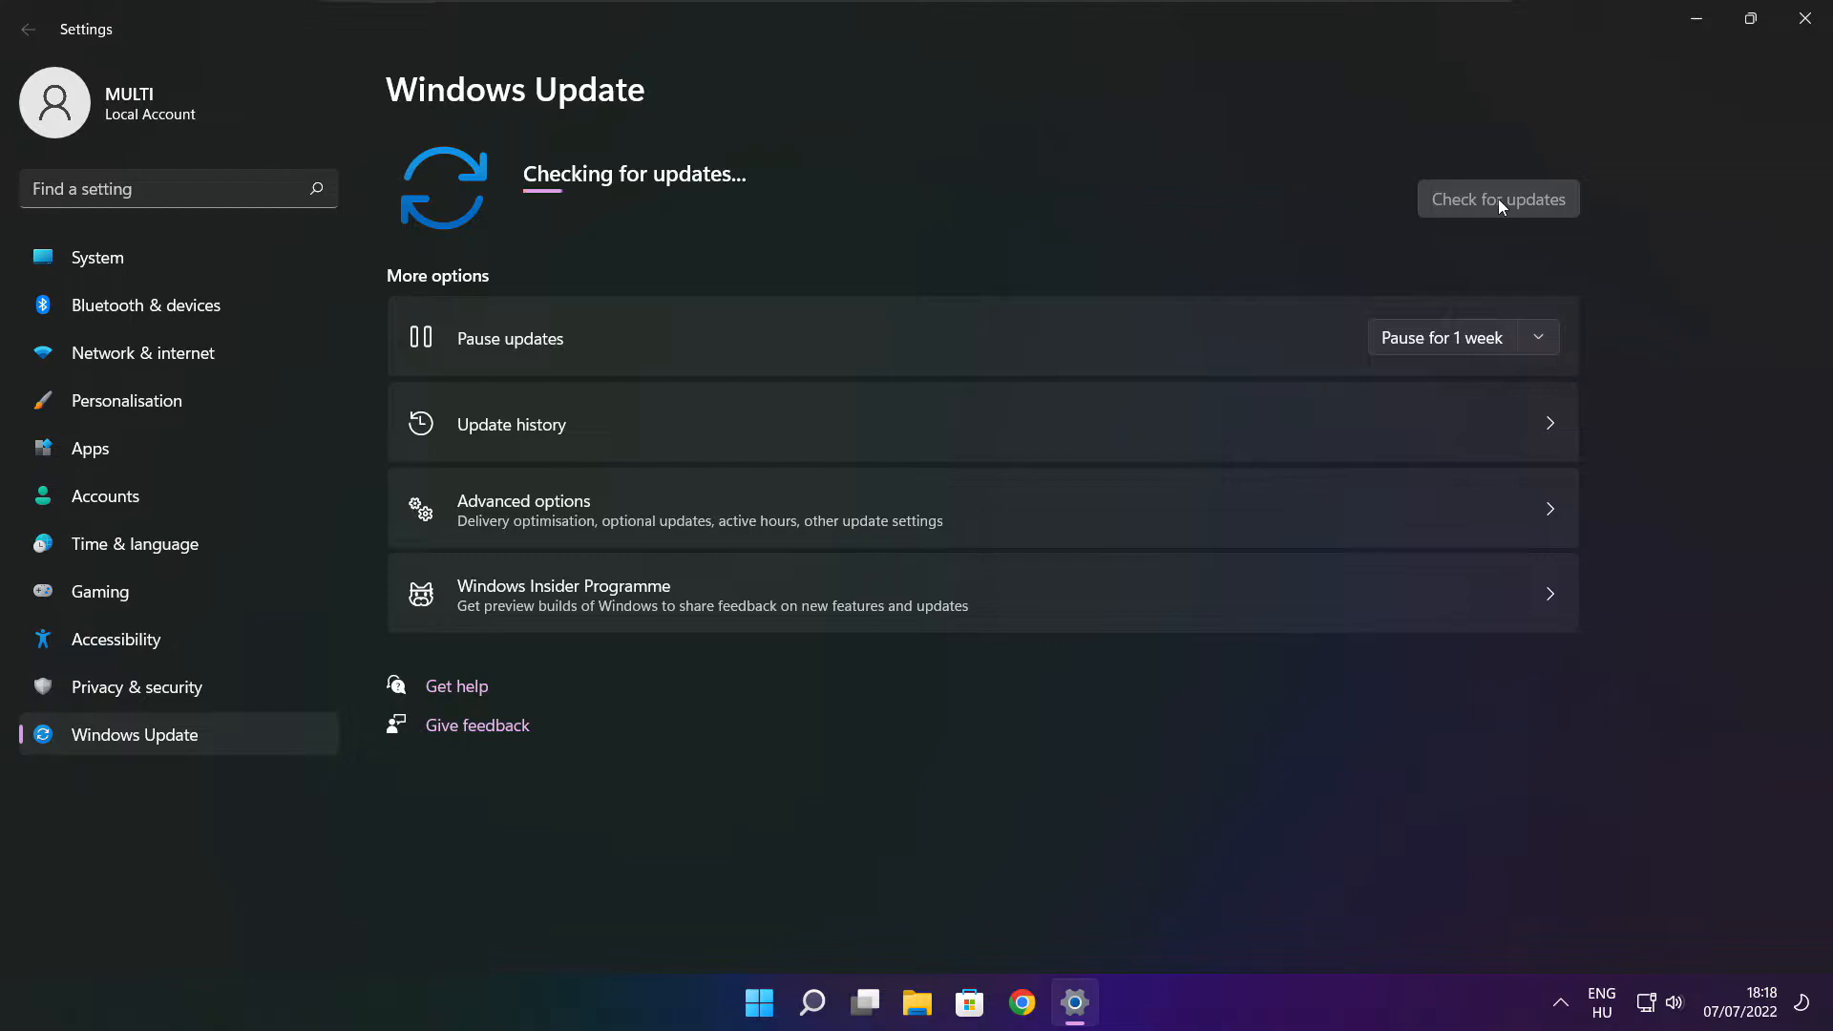
click(1498, 198)
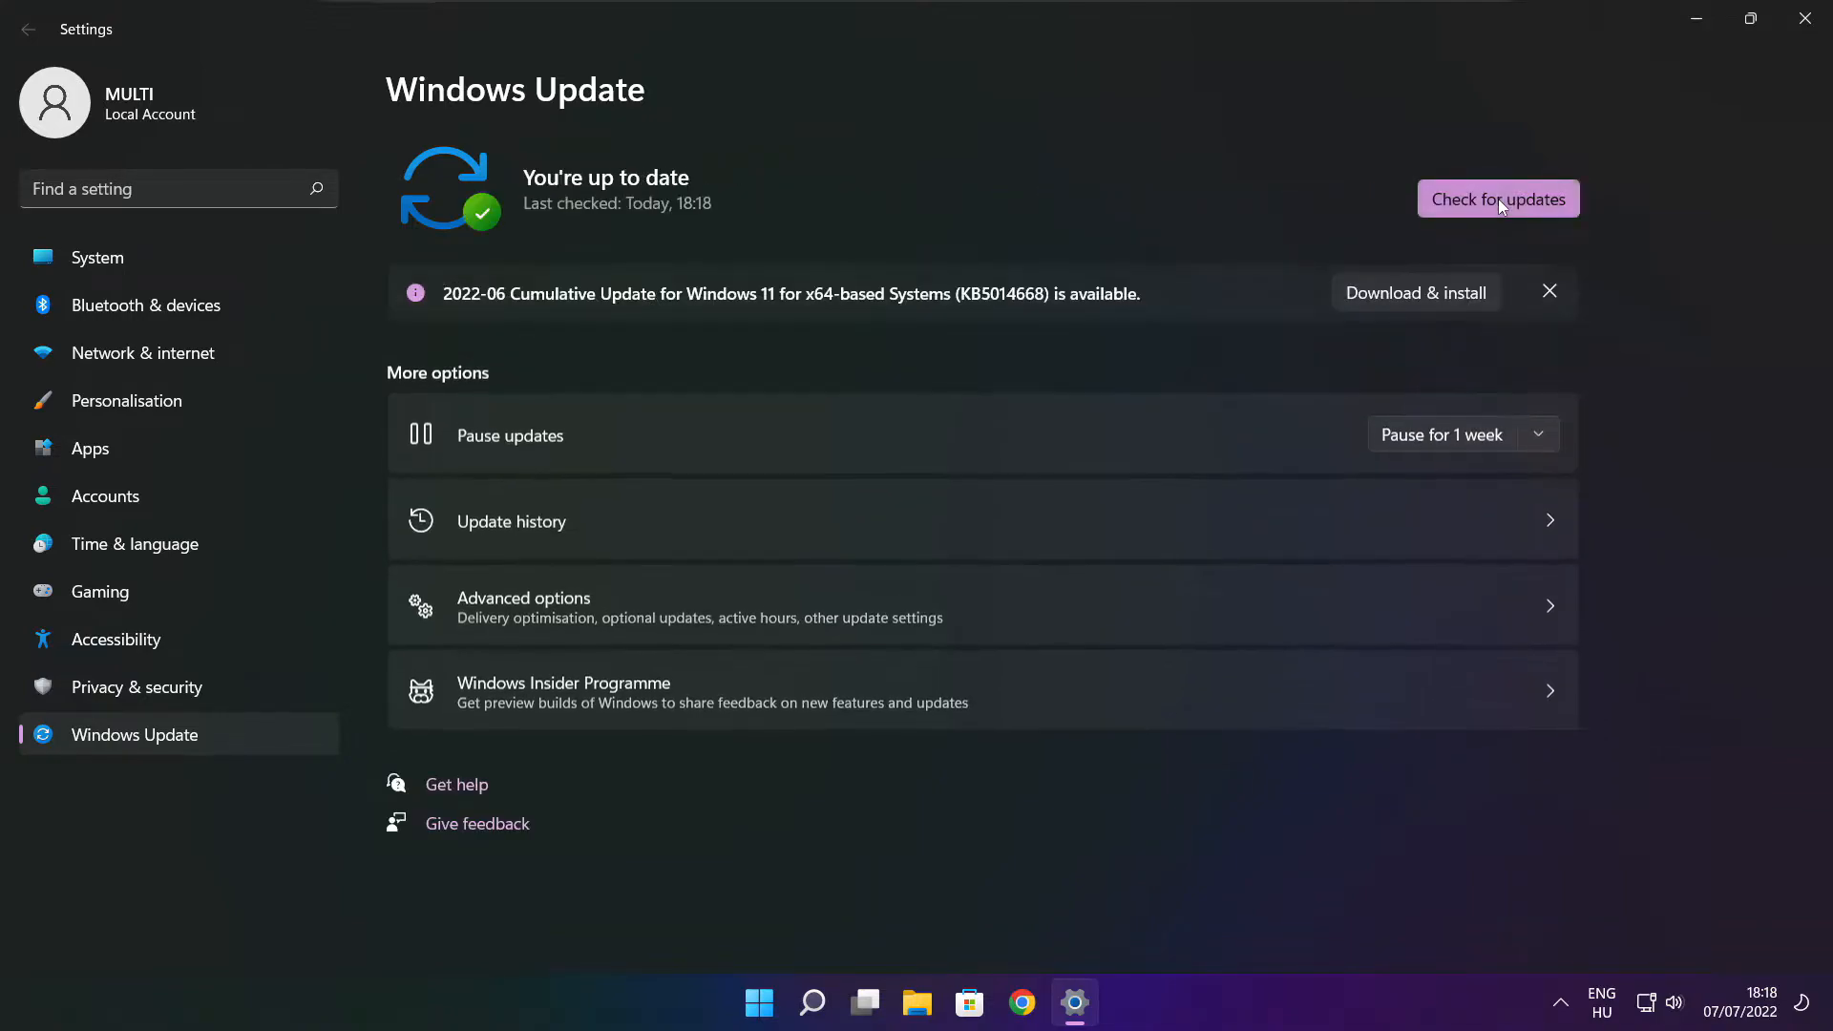
mouse_move(1774, 57)
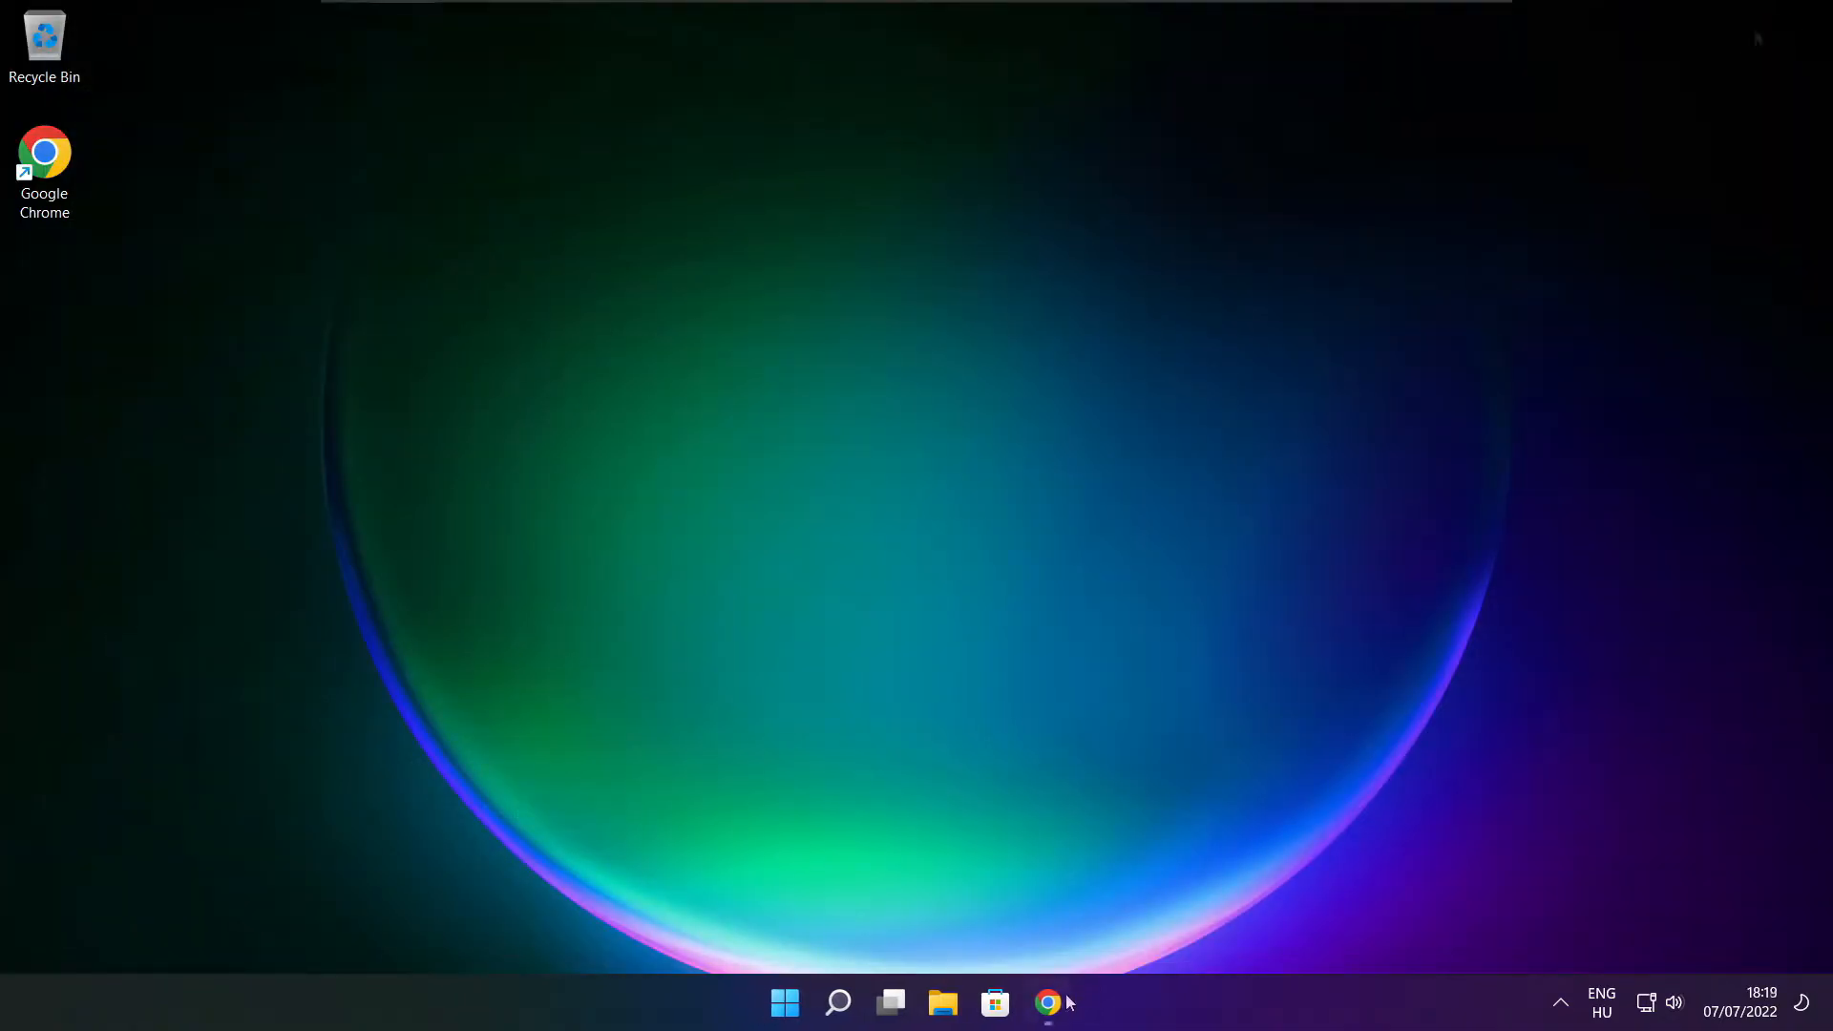
Download dxwebsetup.exe from the DirectX End-User Runtime page in Chrome.
click(1047, 1001)
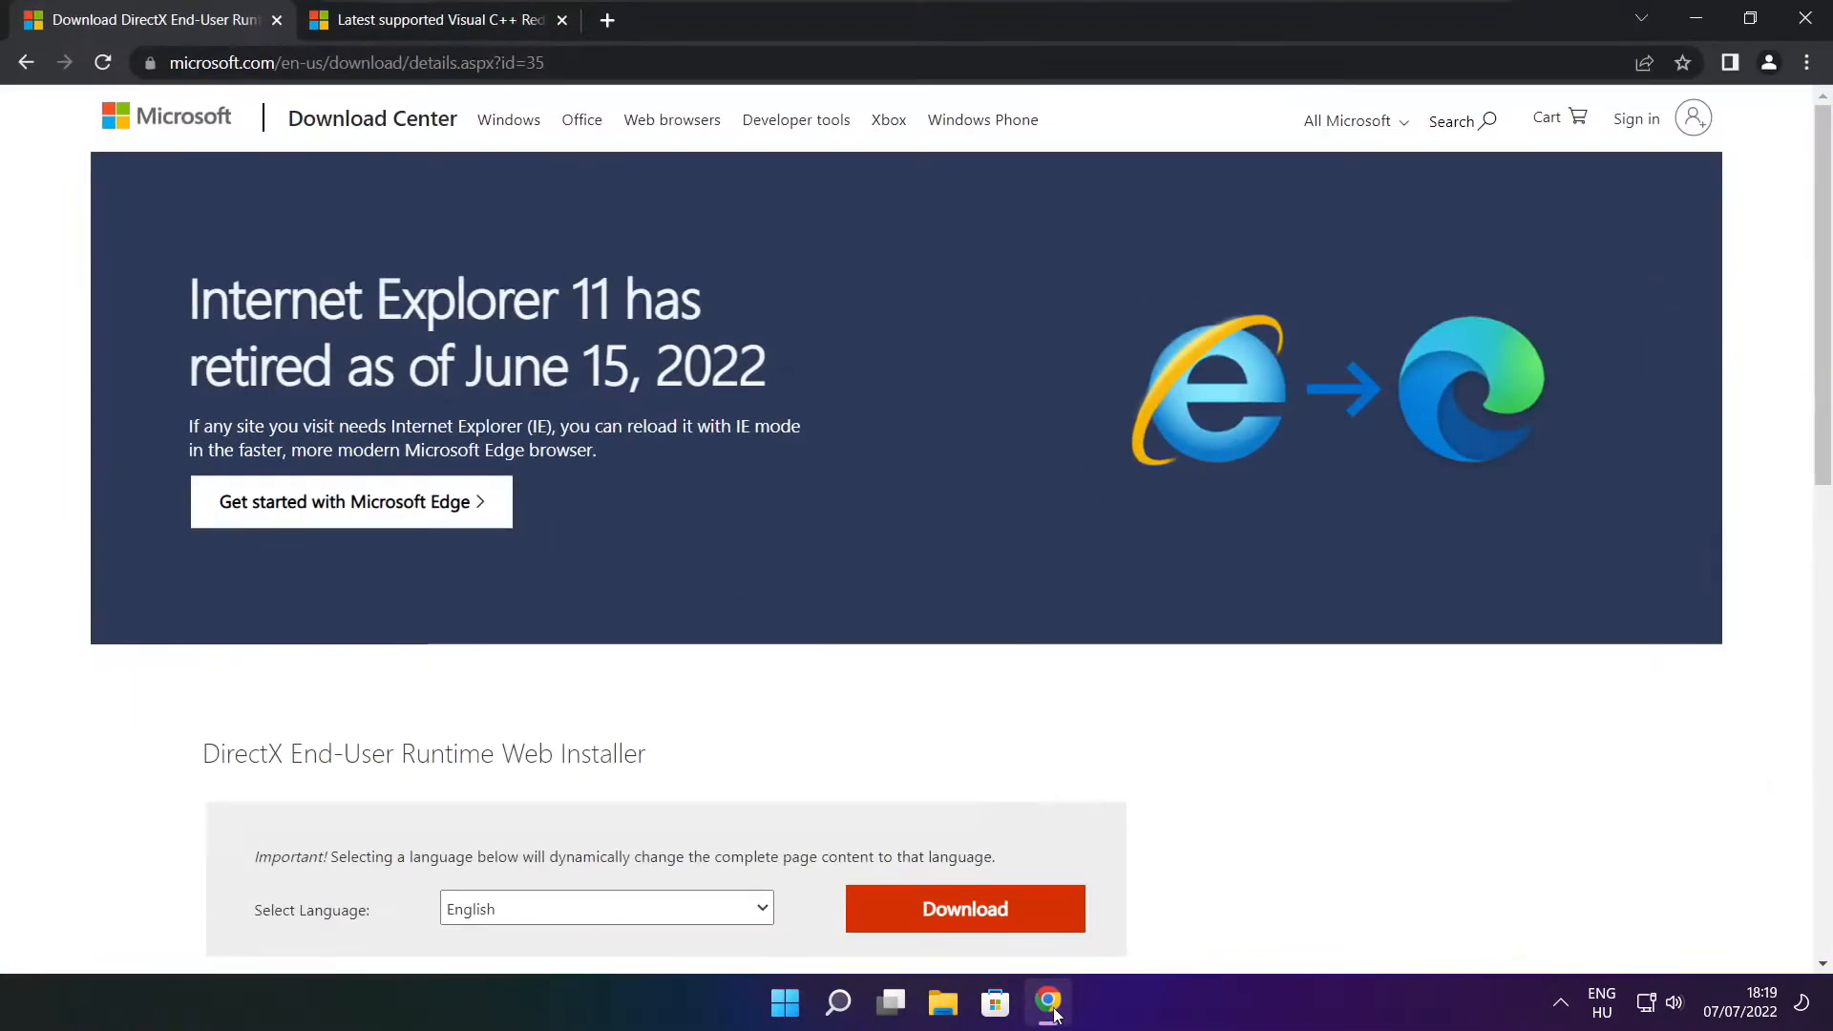
click(350, 62)
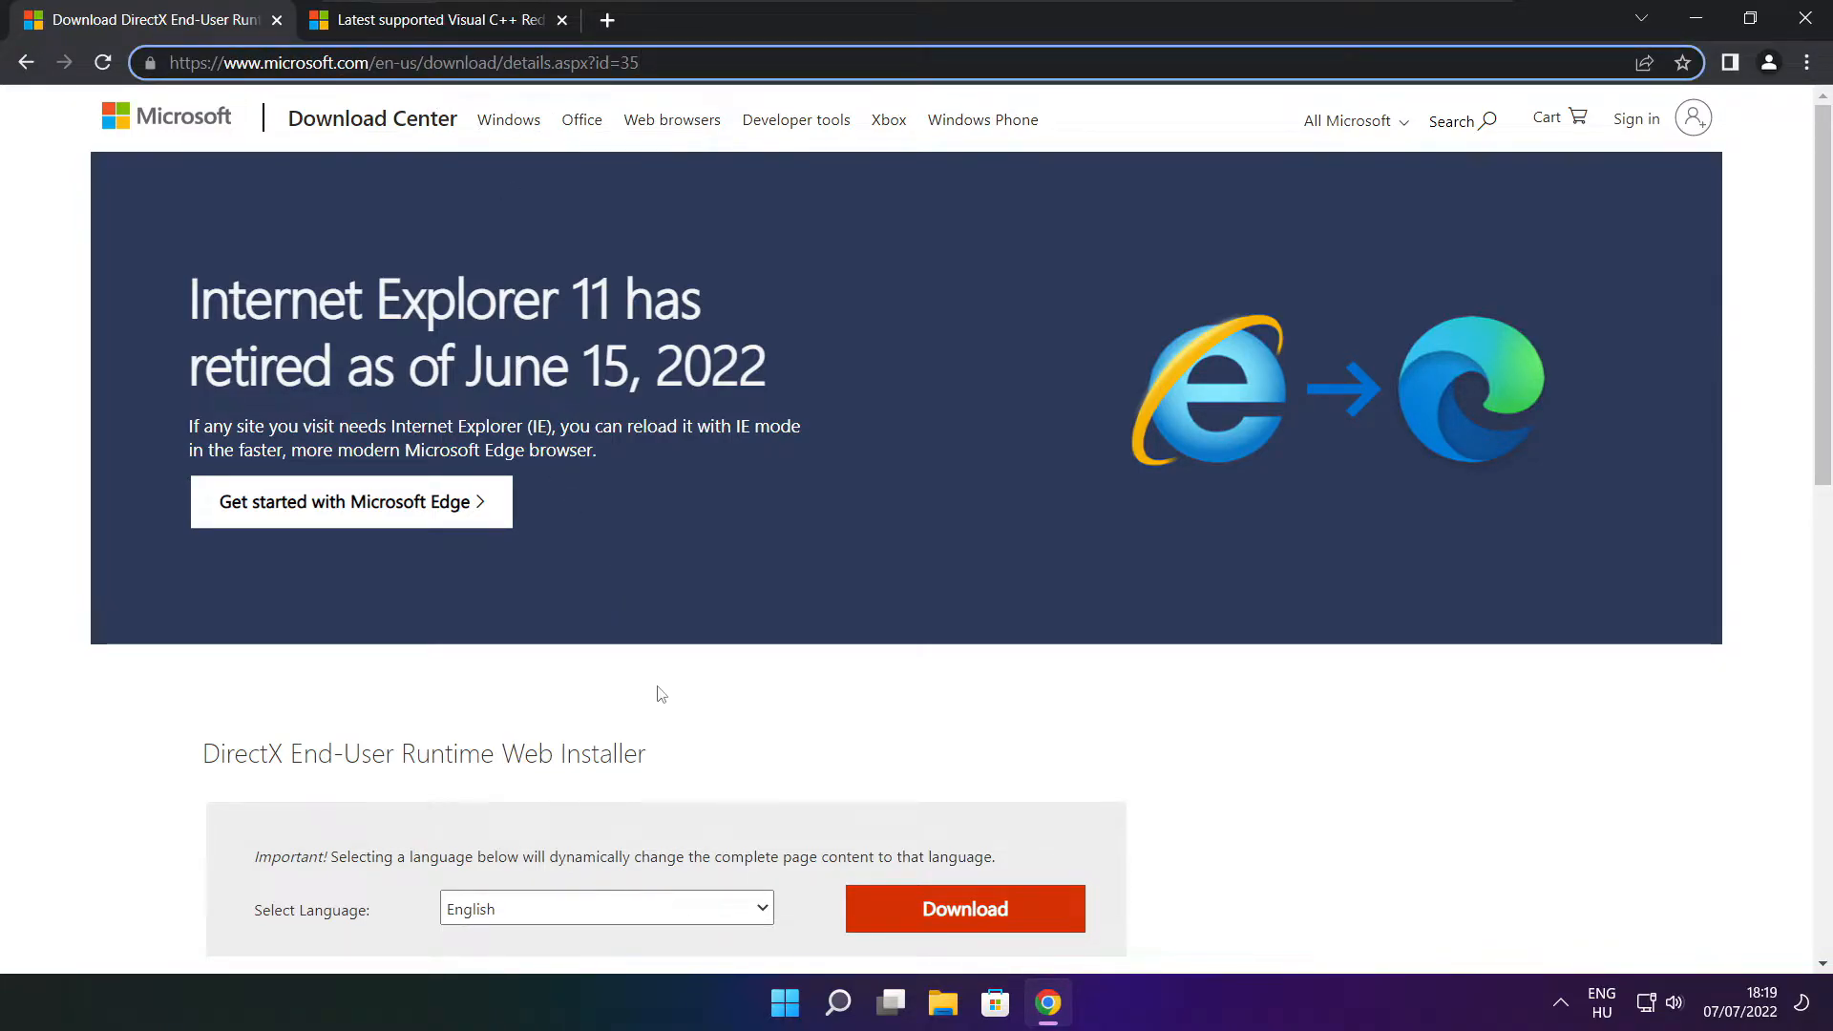
scroll(down, 3)
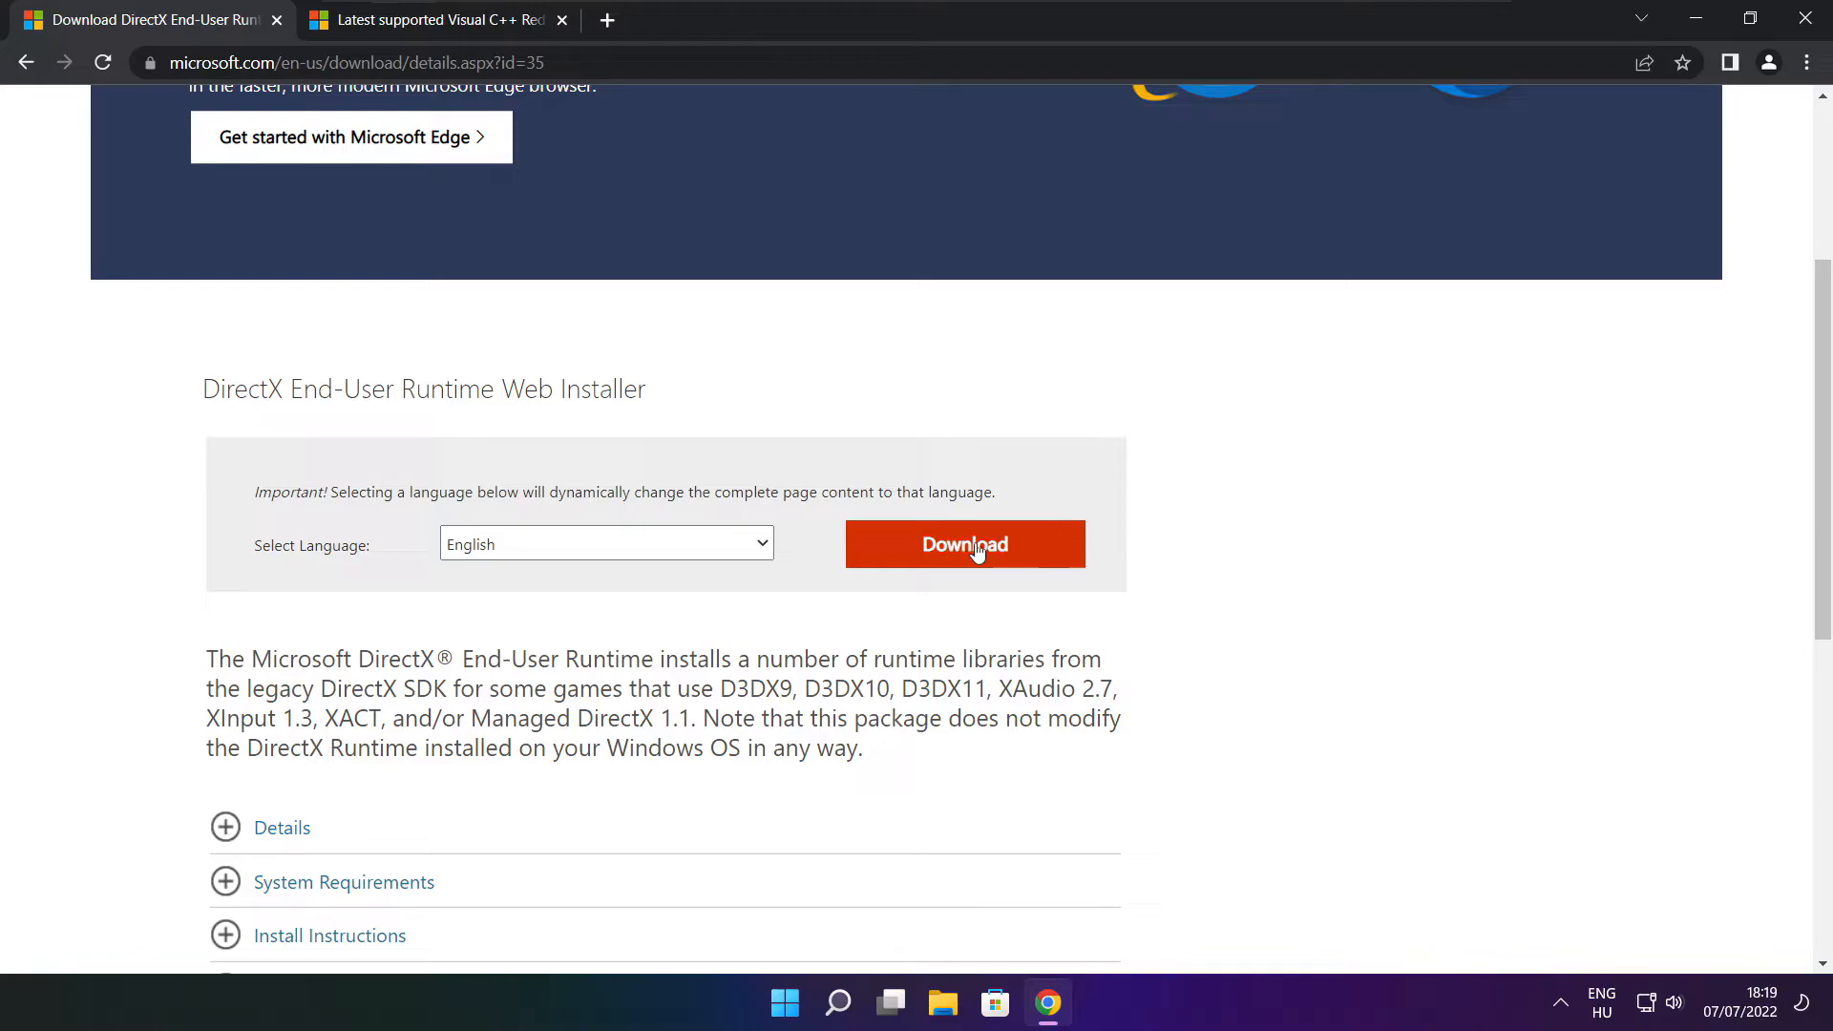
click(963, 543)
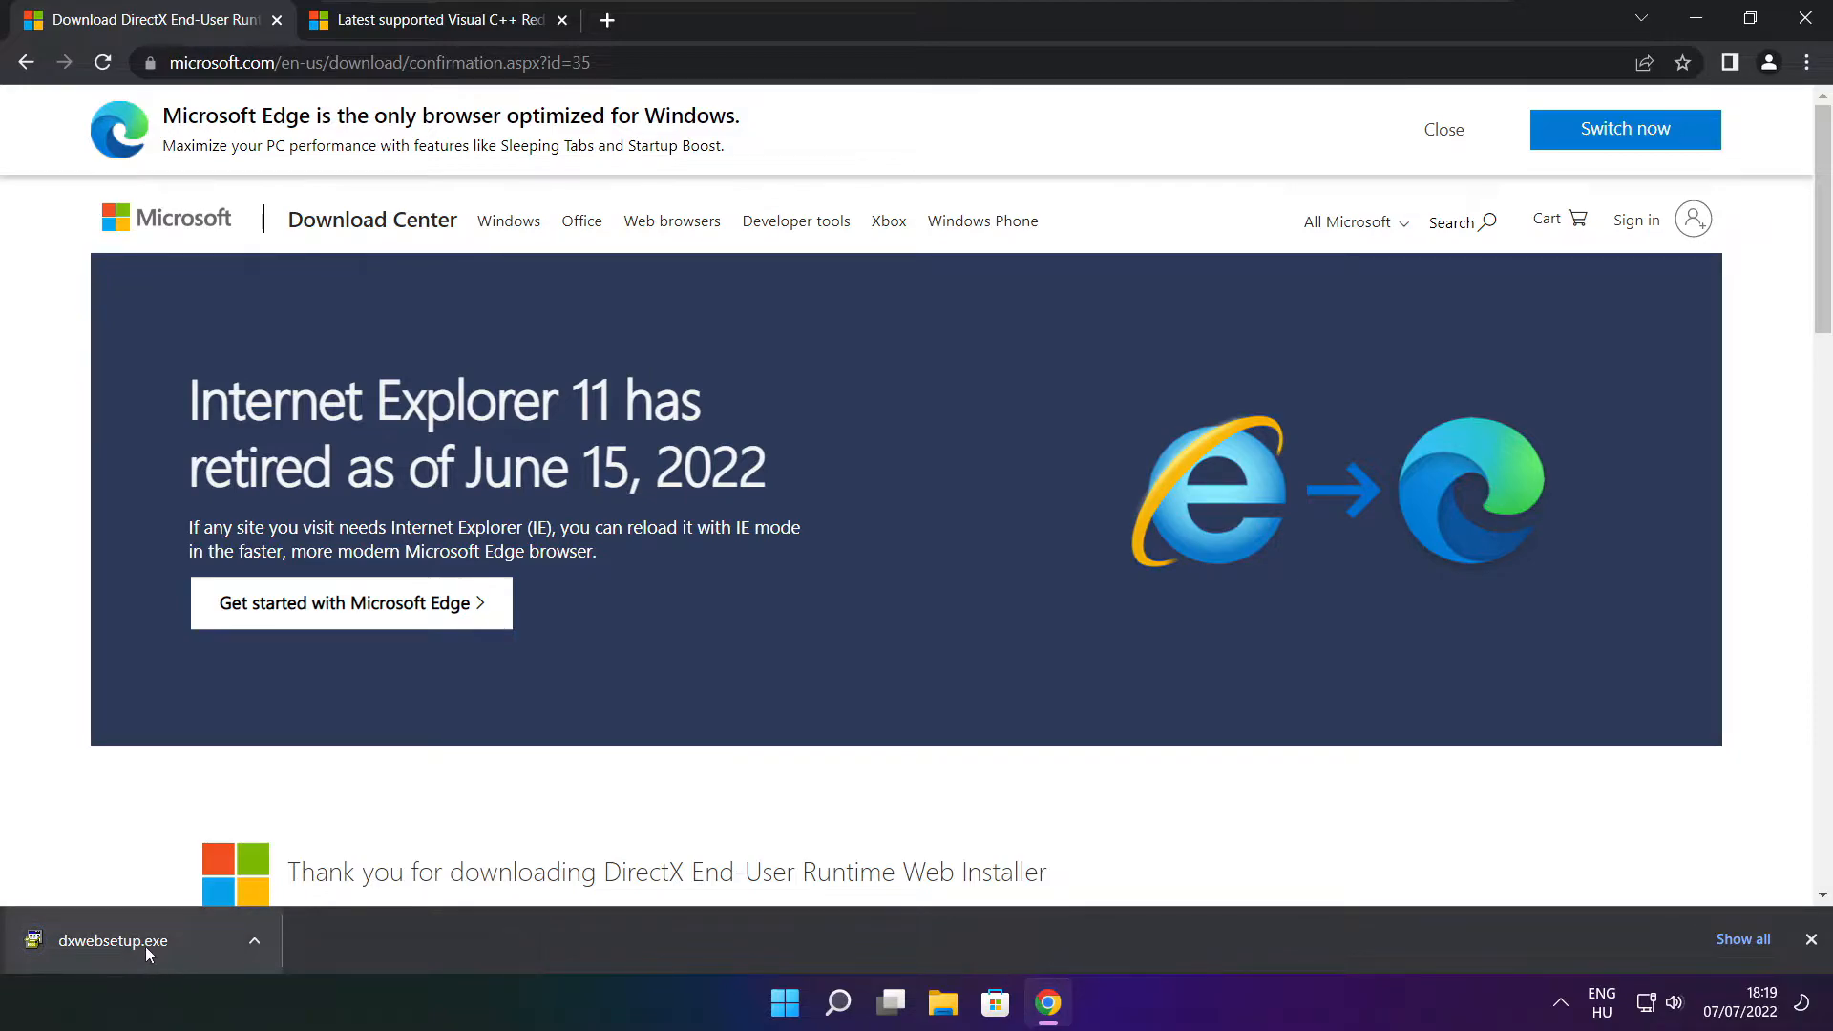
Run dxwebsetup.exe, accept the license, decline the Bing Bar, and install DirectX runtime components.
click(111, 941)
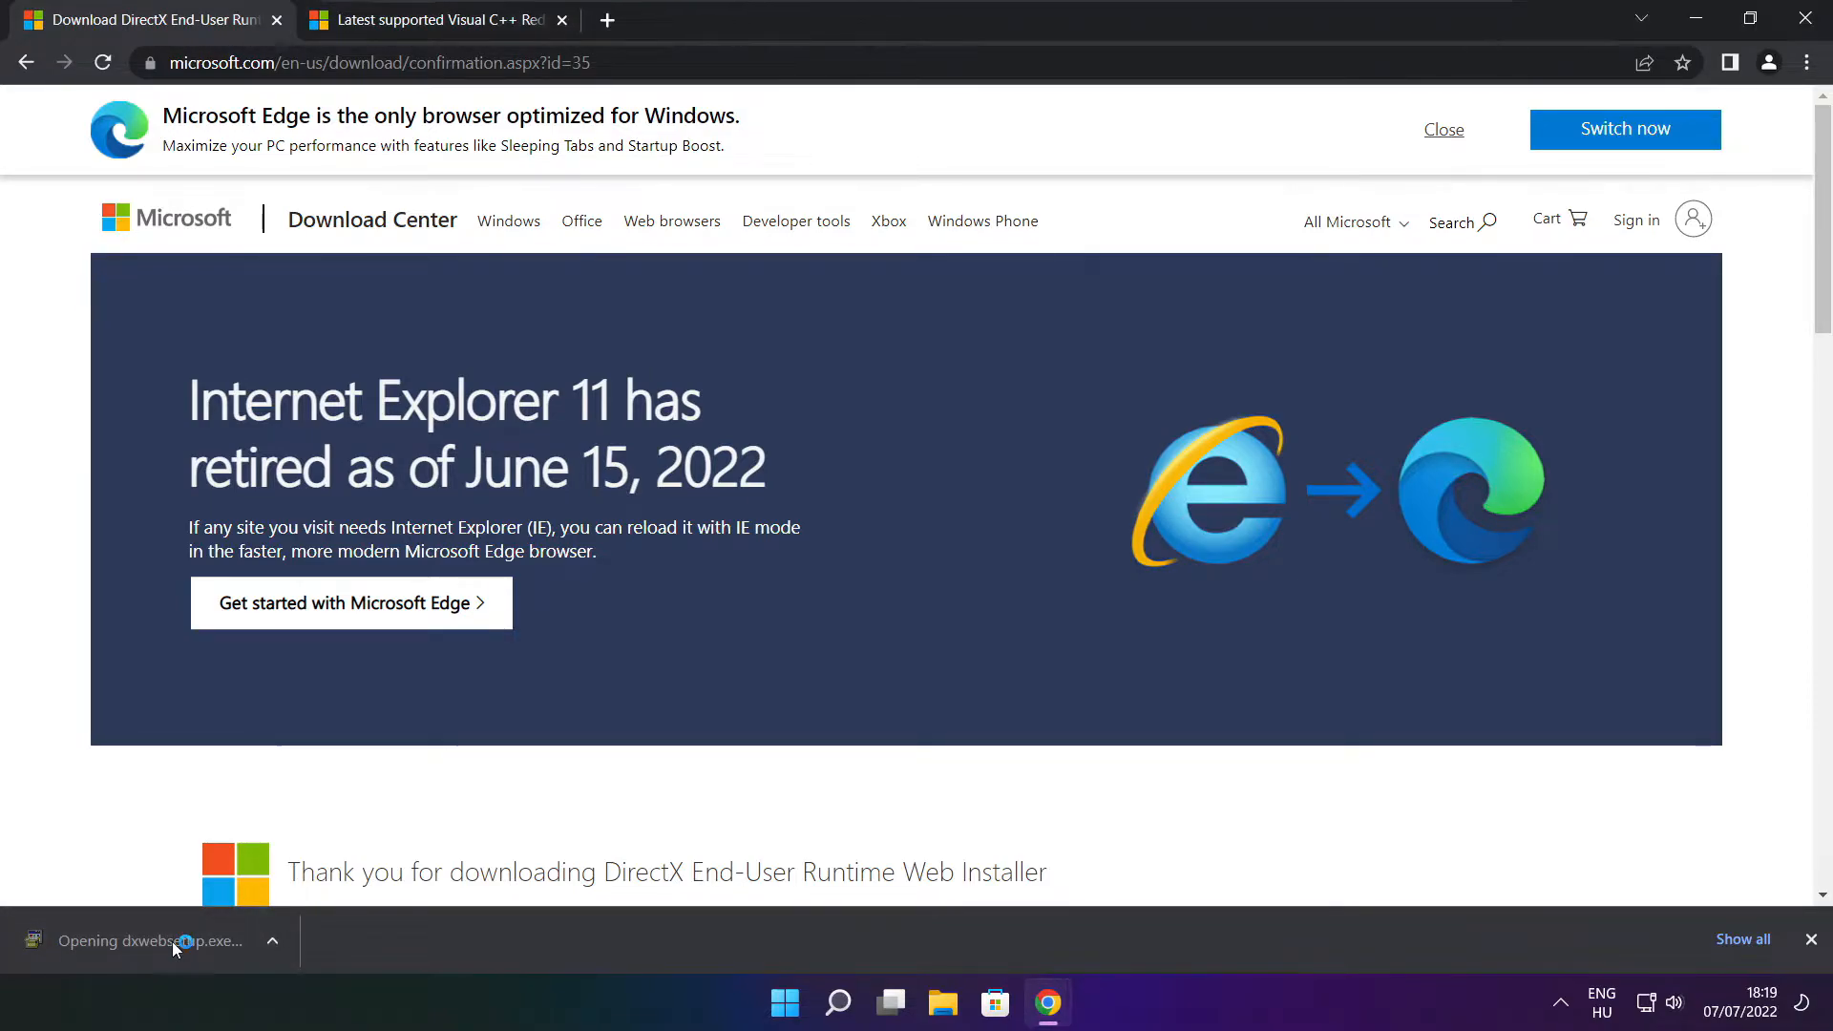
click(152, 942)
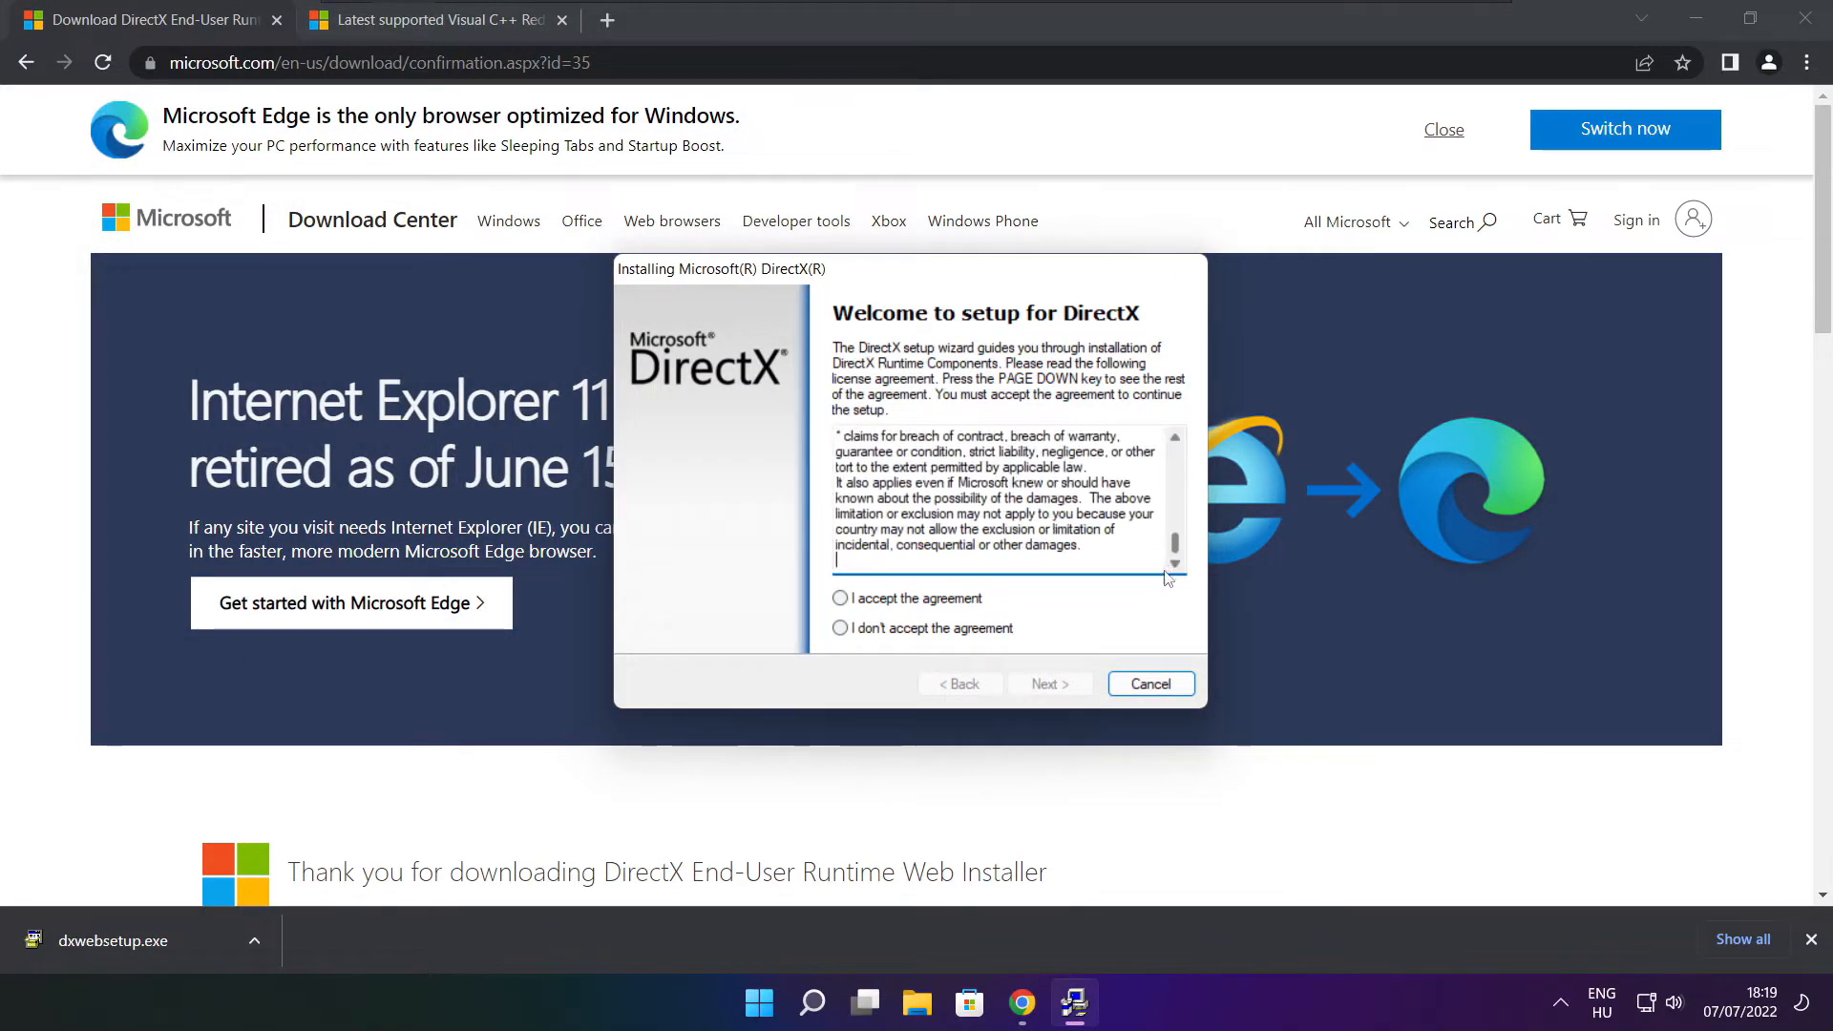
click(840, 599)
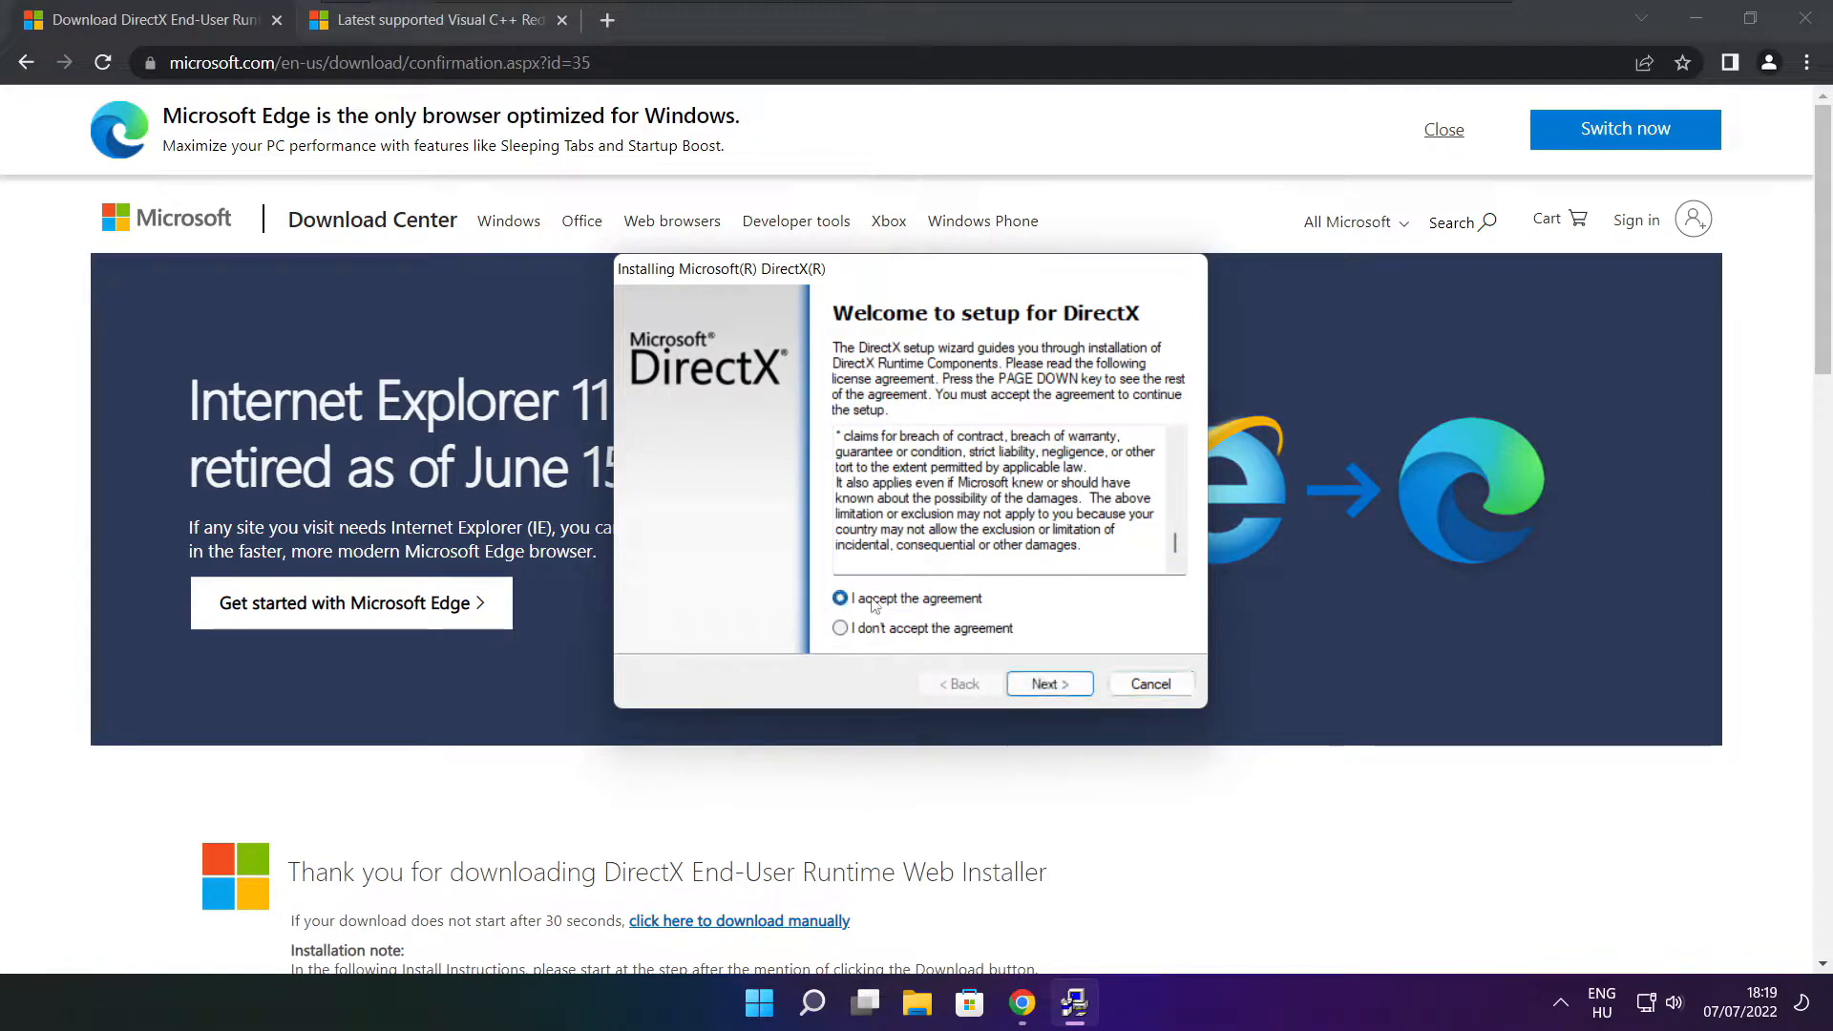
click(1046, 684)
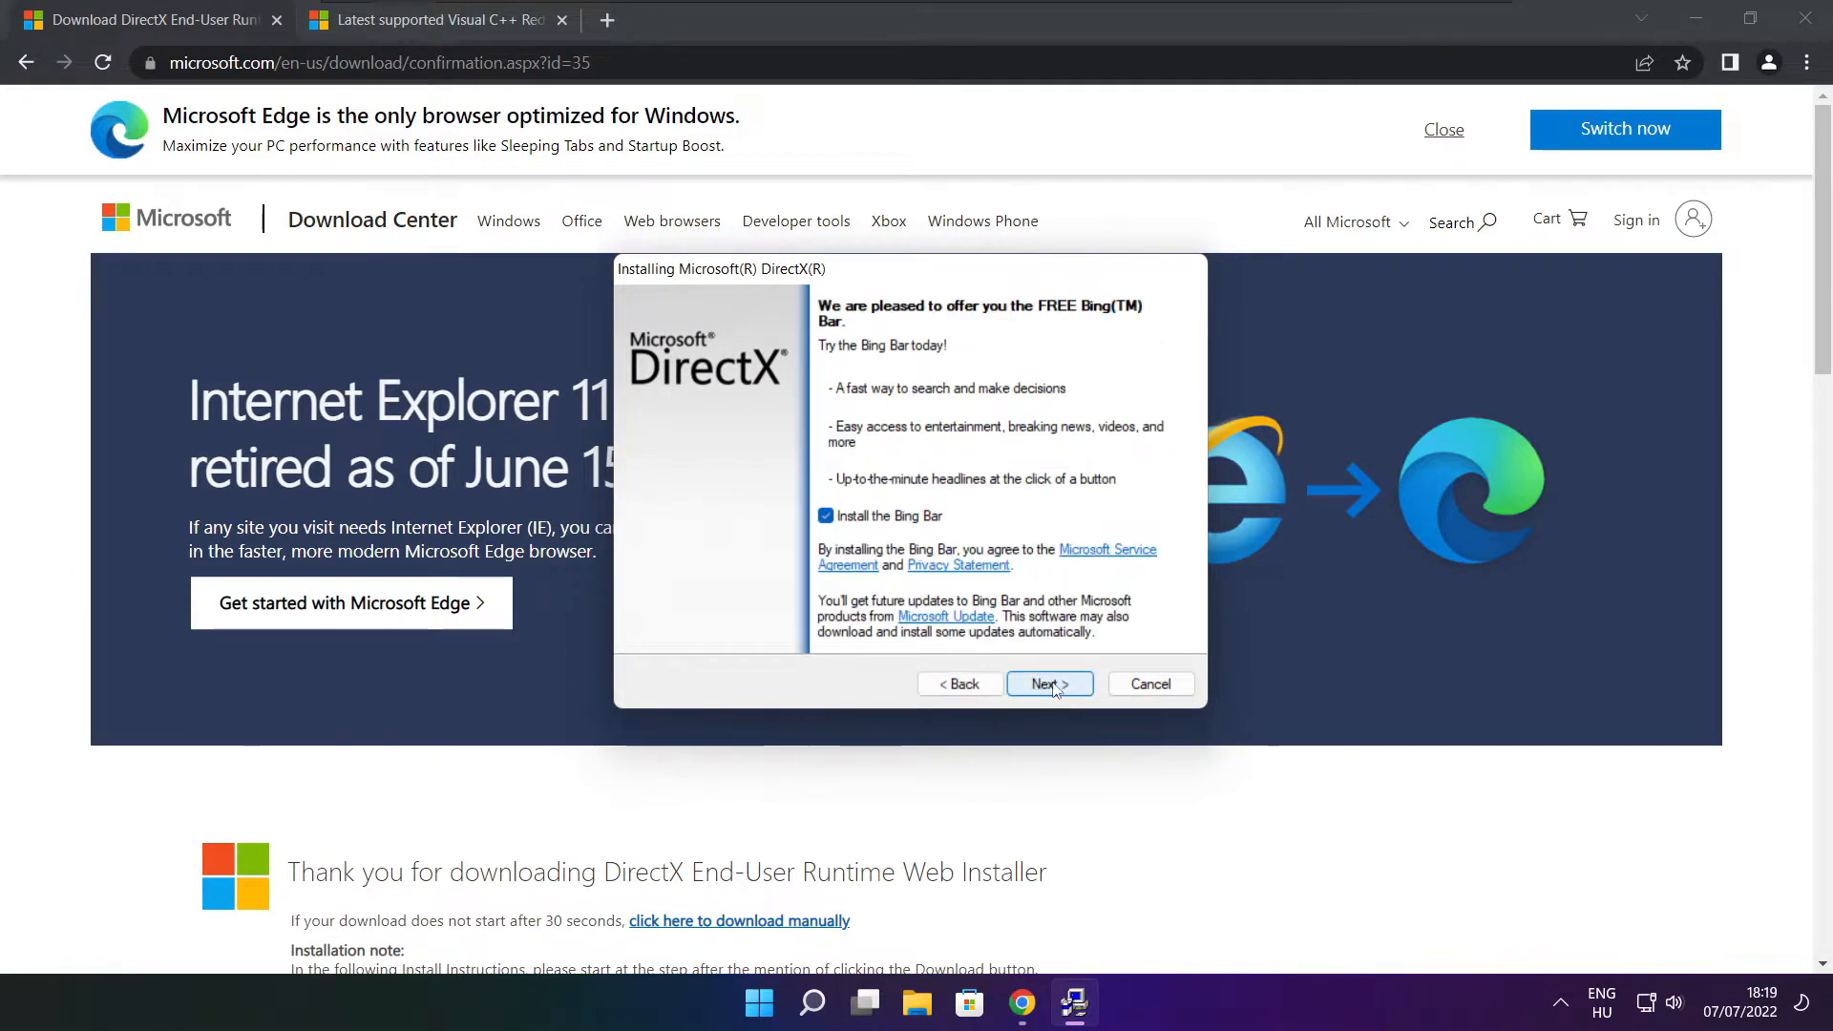
click(825, 516)
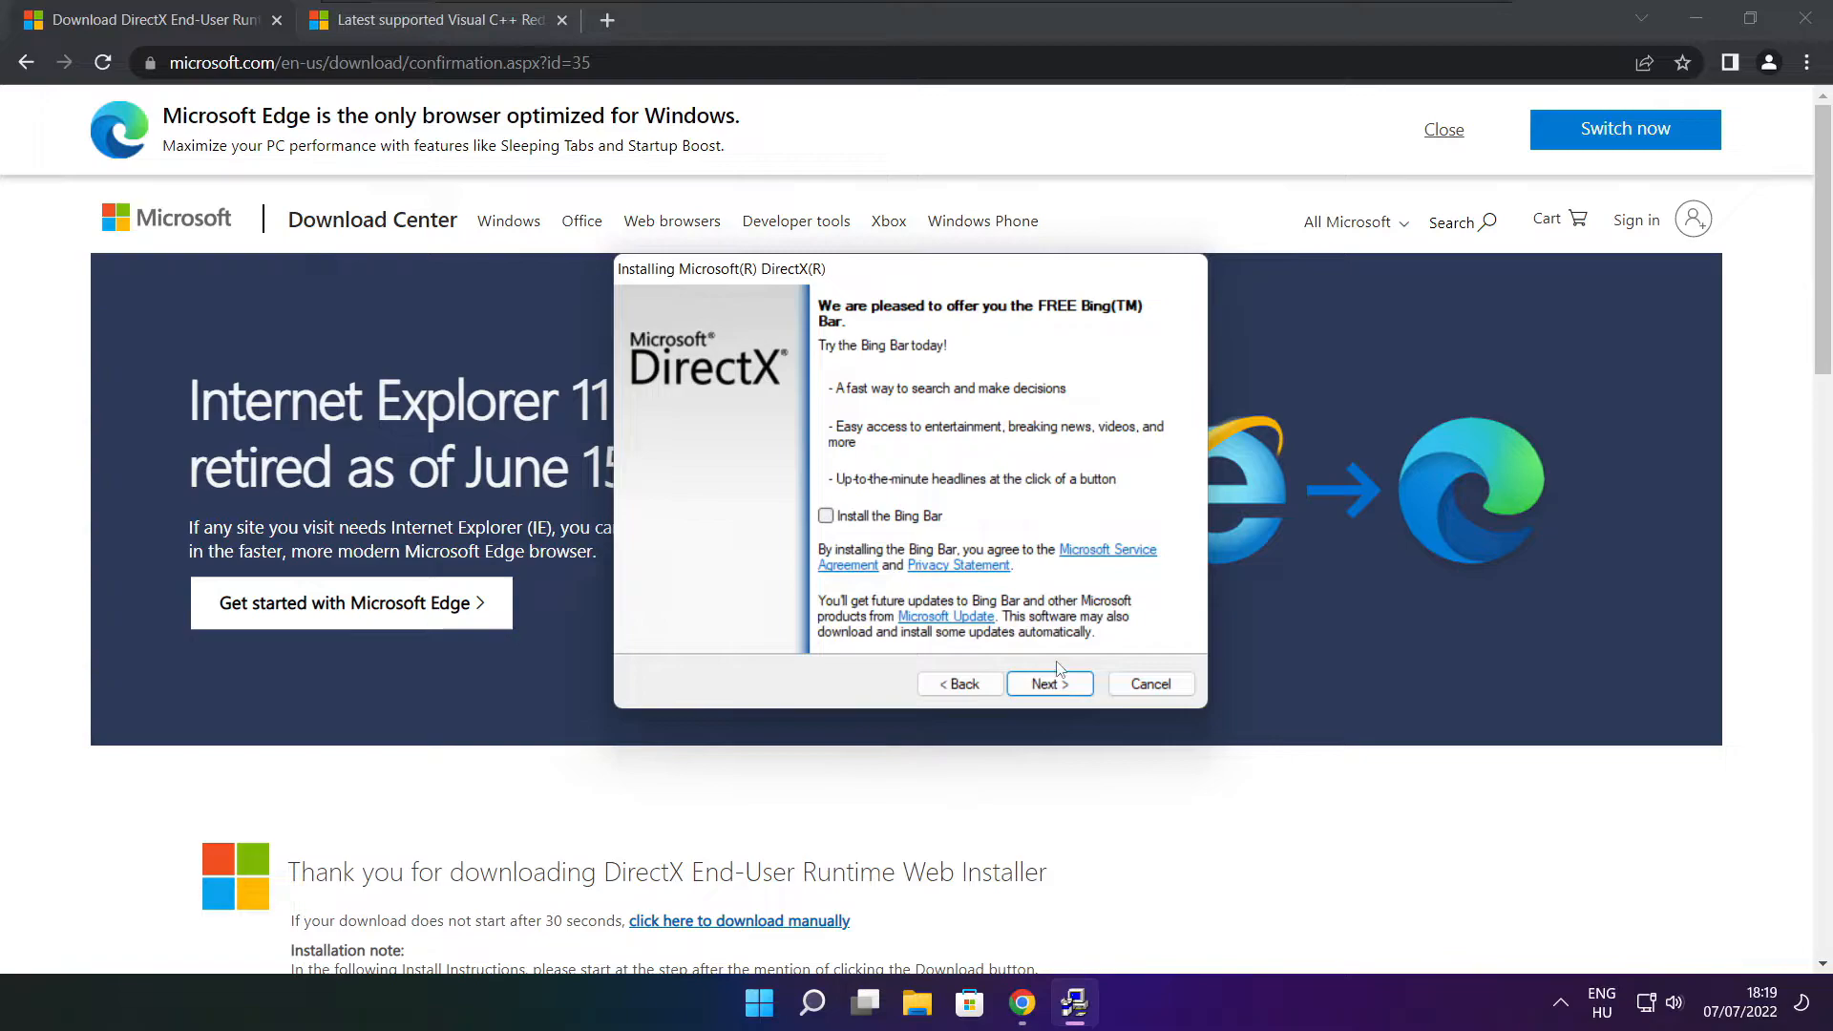
click(1048, 683)
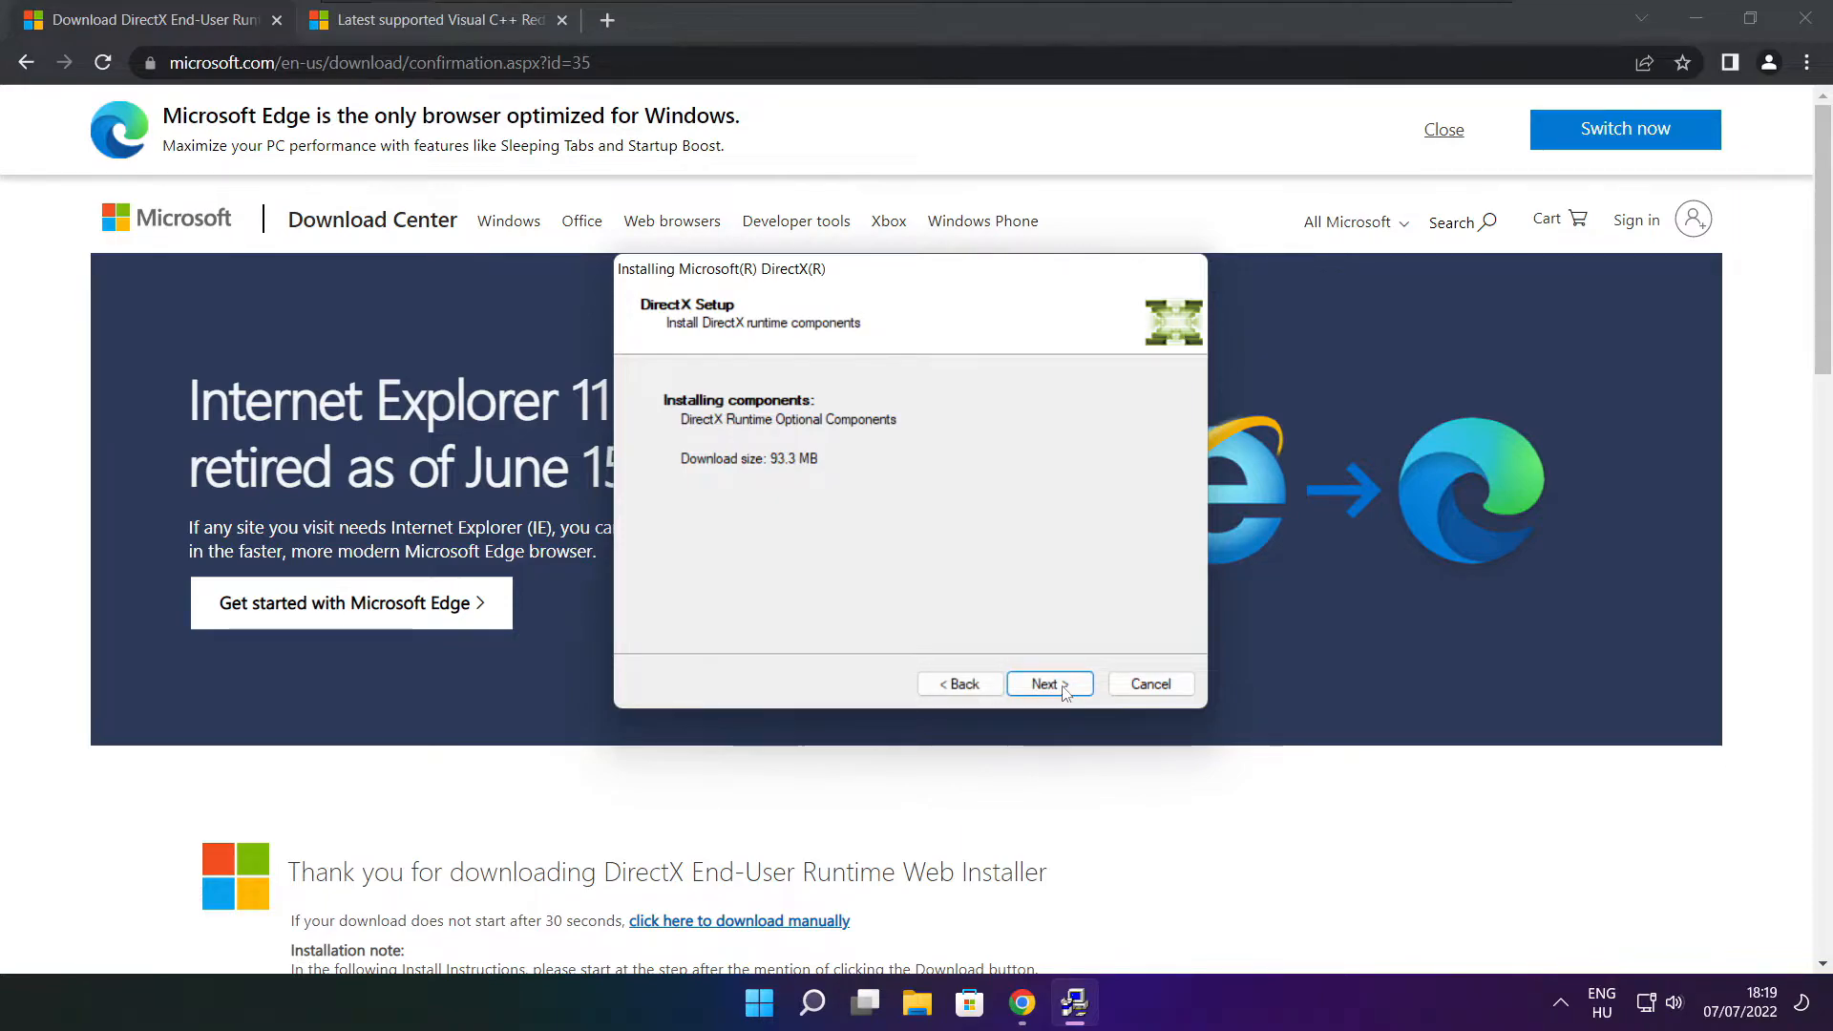
click(1047, 684)
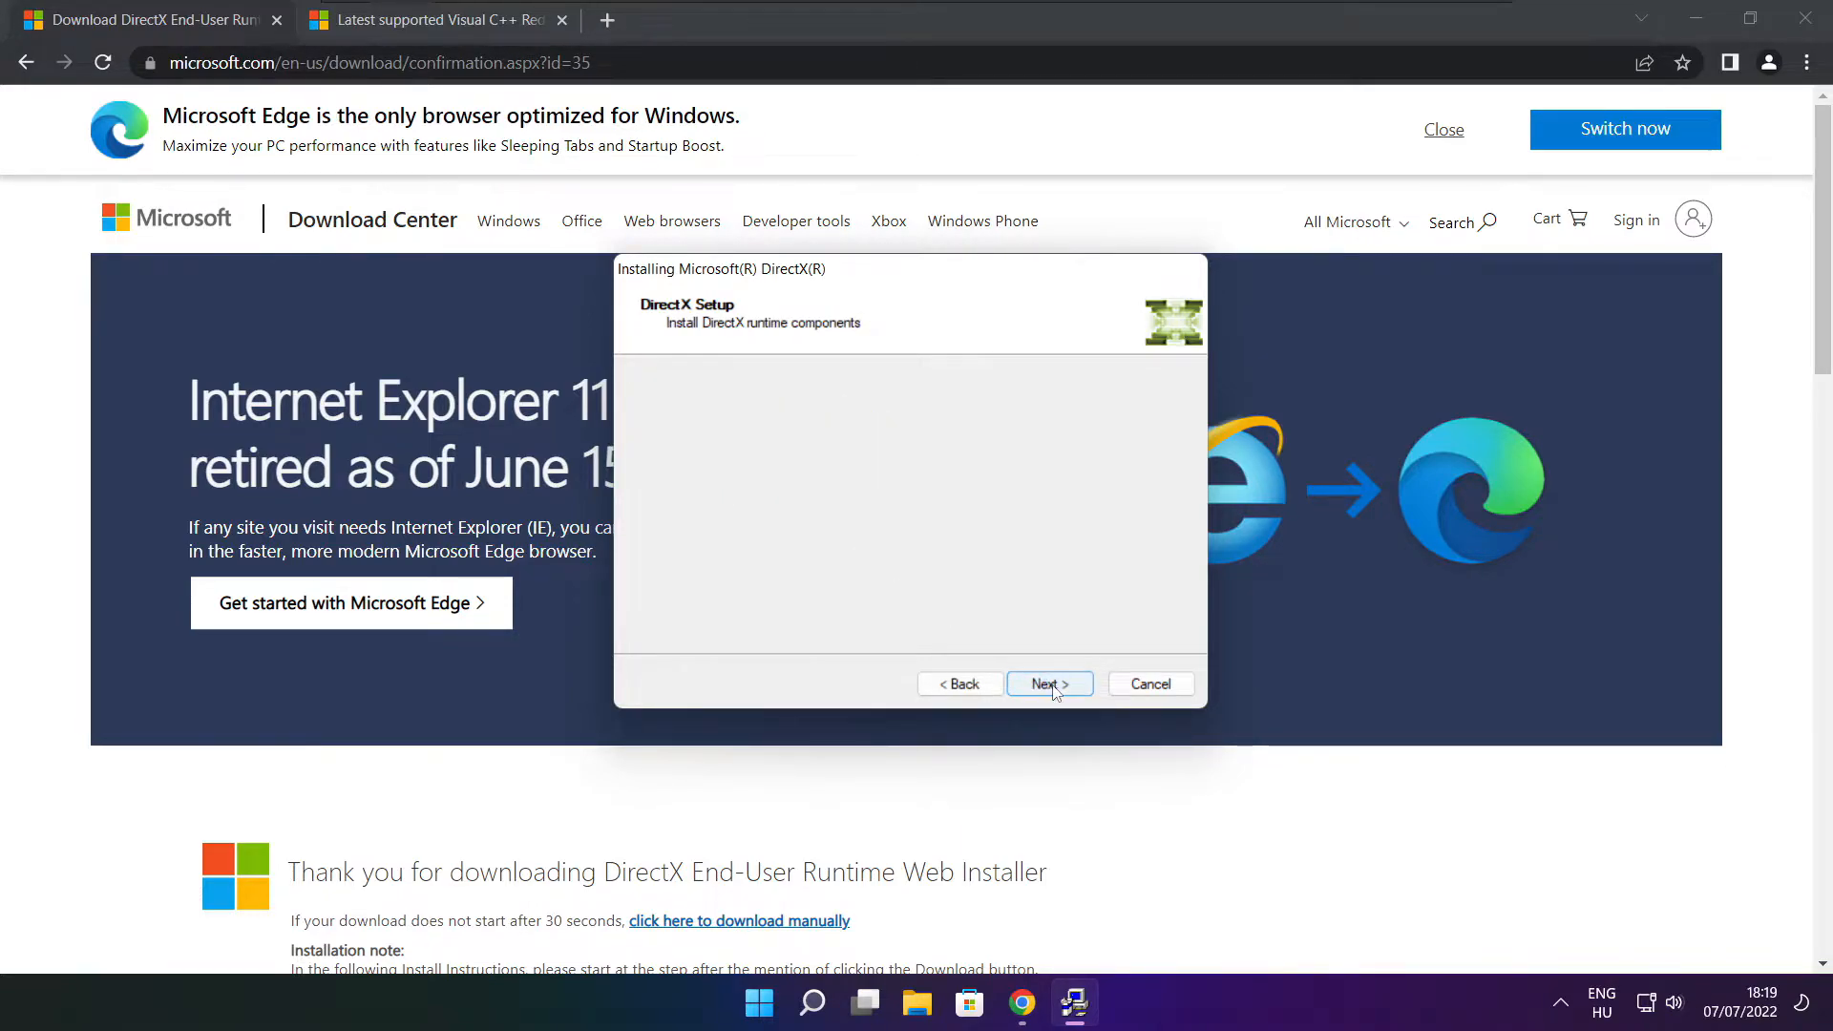
click(1048, 683)
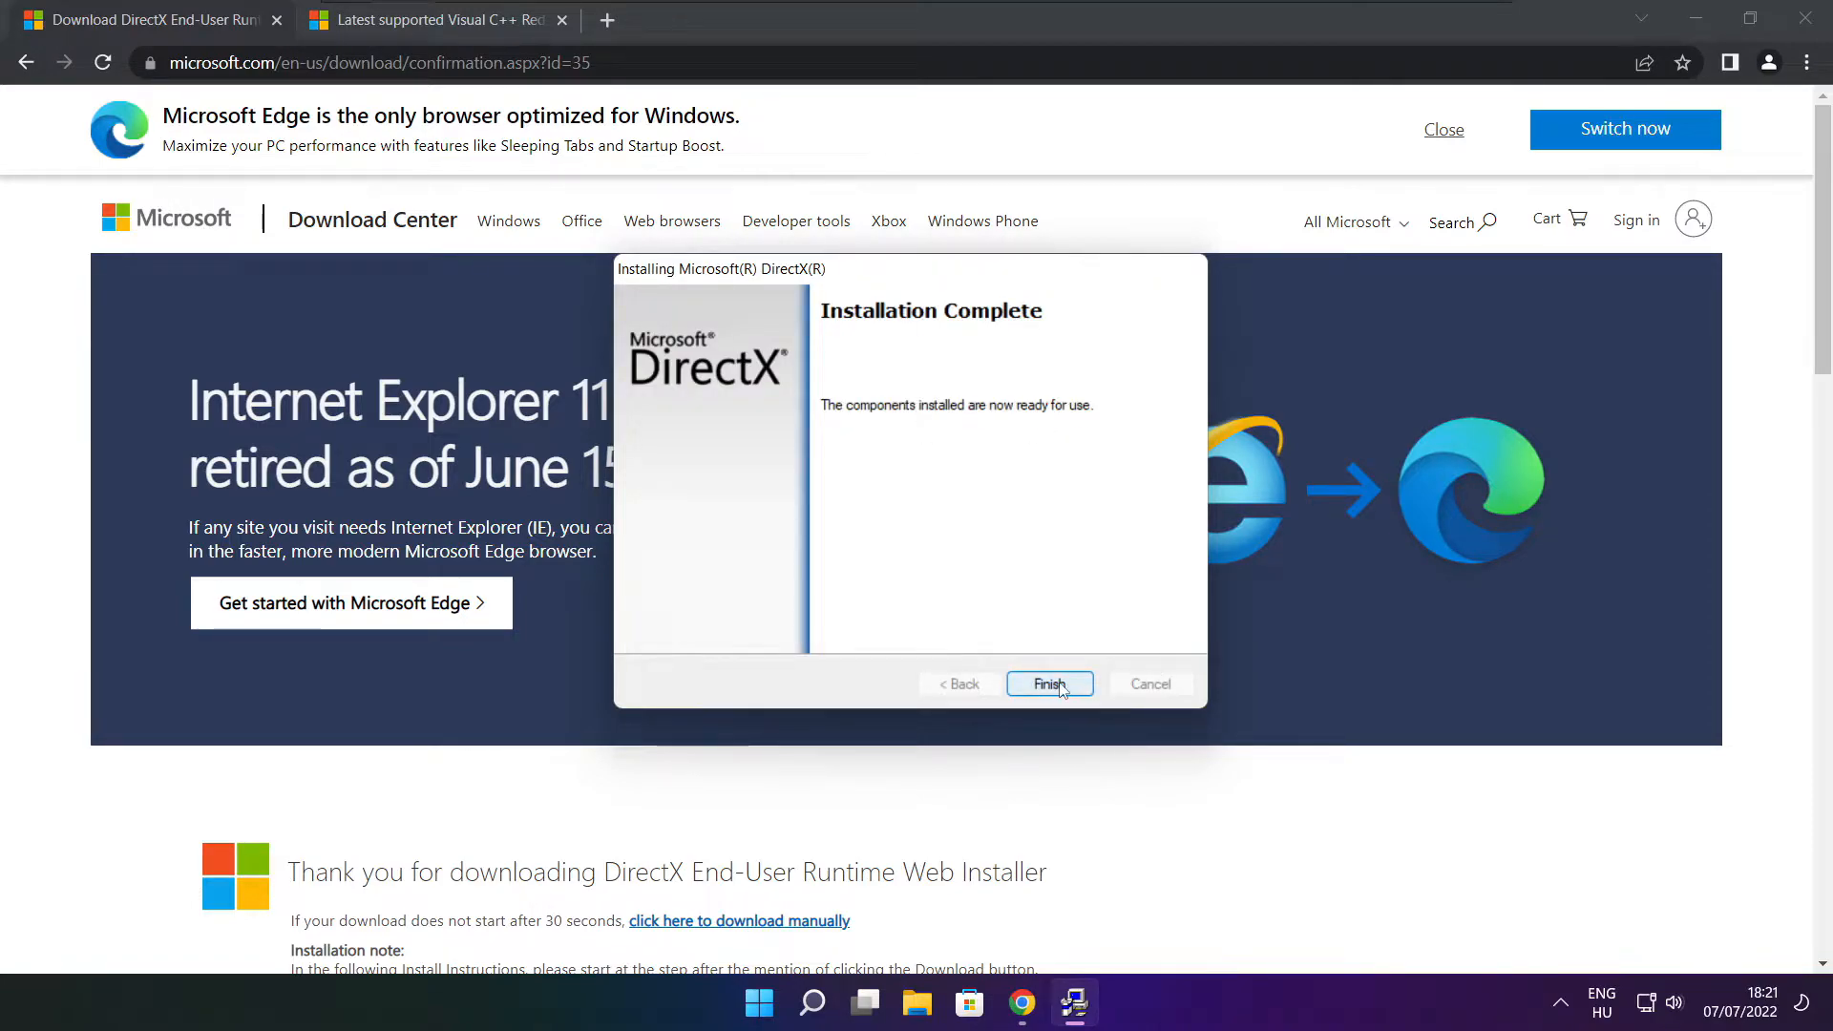
click(1048, 683)
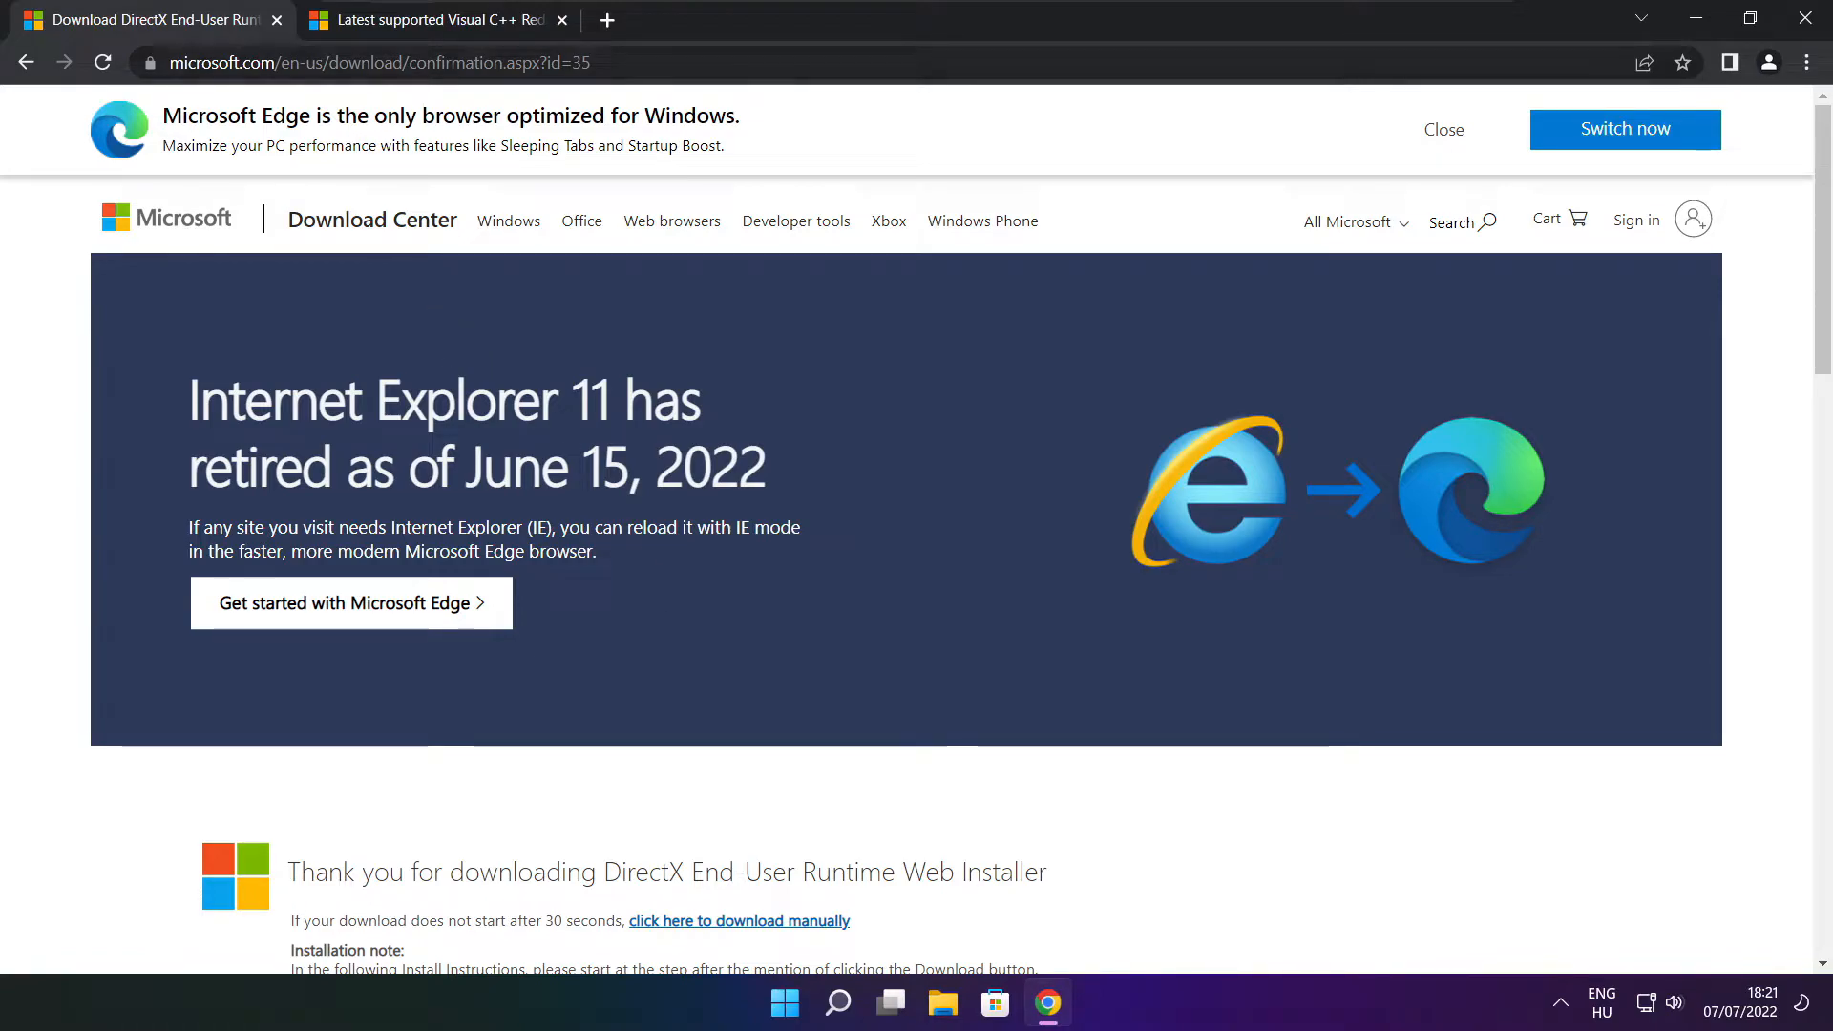
Close the DirectX download tab and scroll to the redistributables table.
click(432, 20)
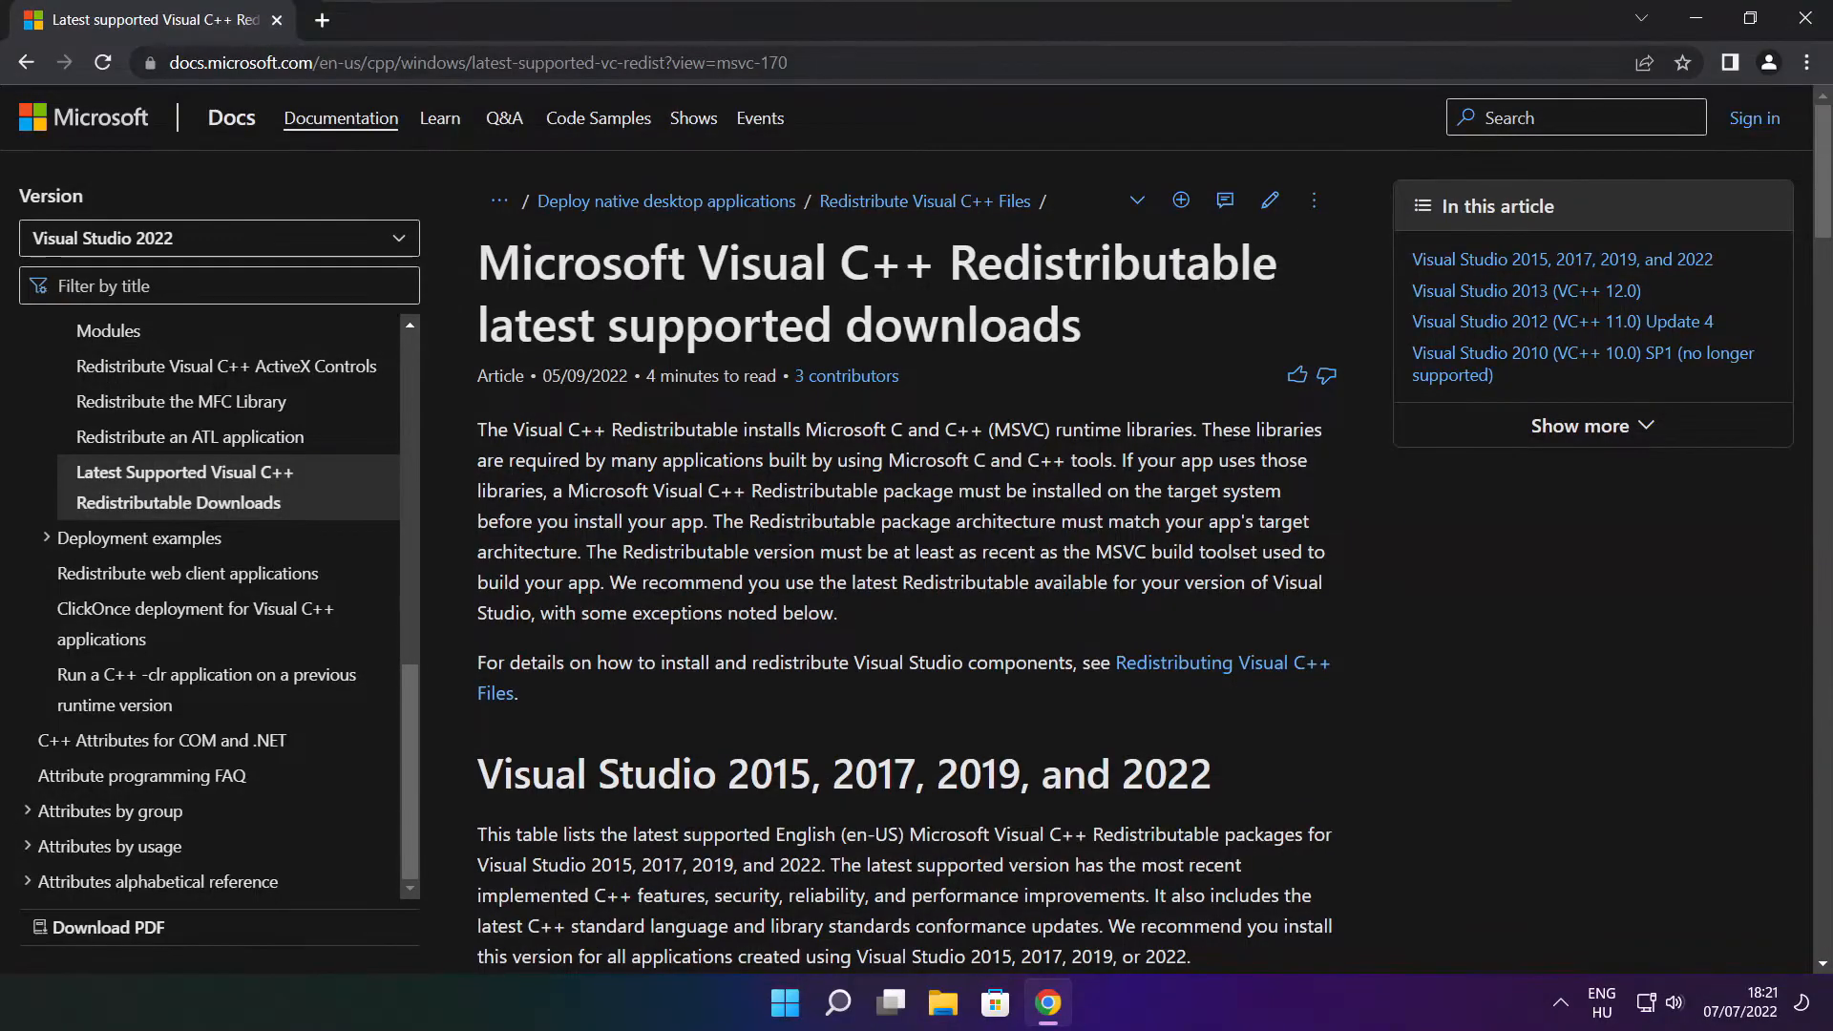
click(467, 62)
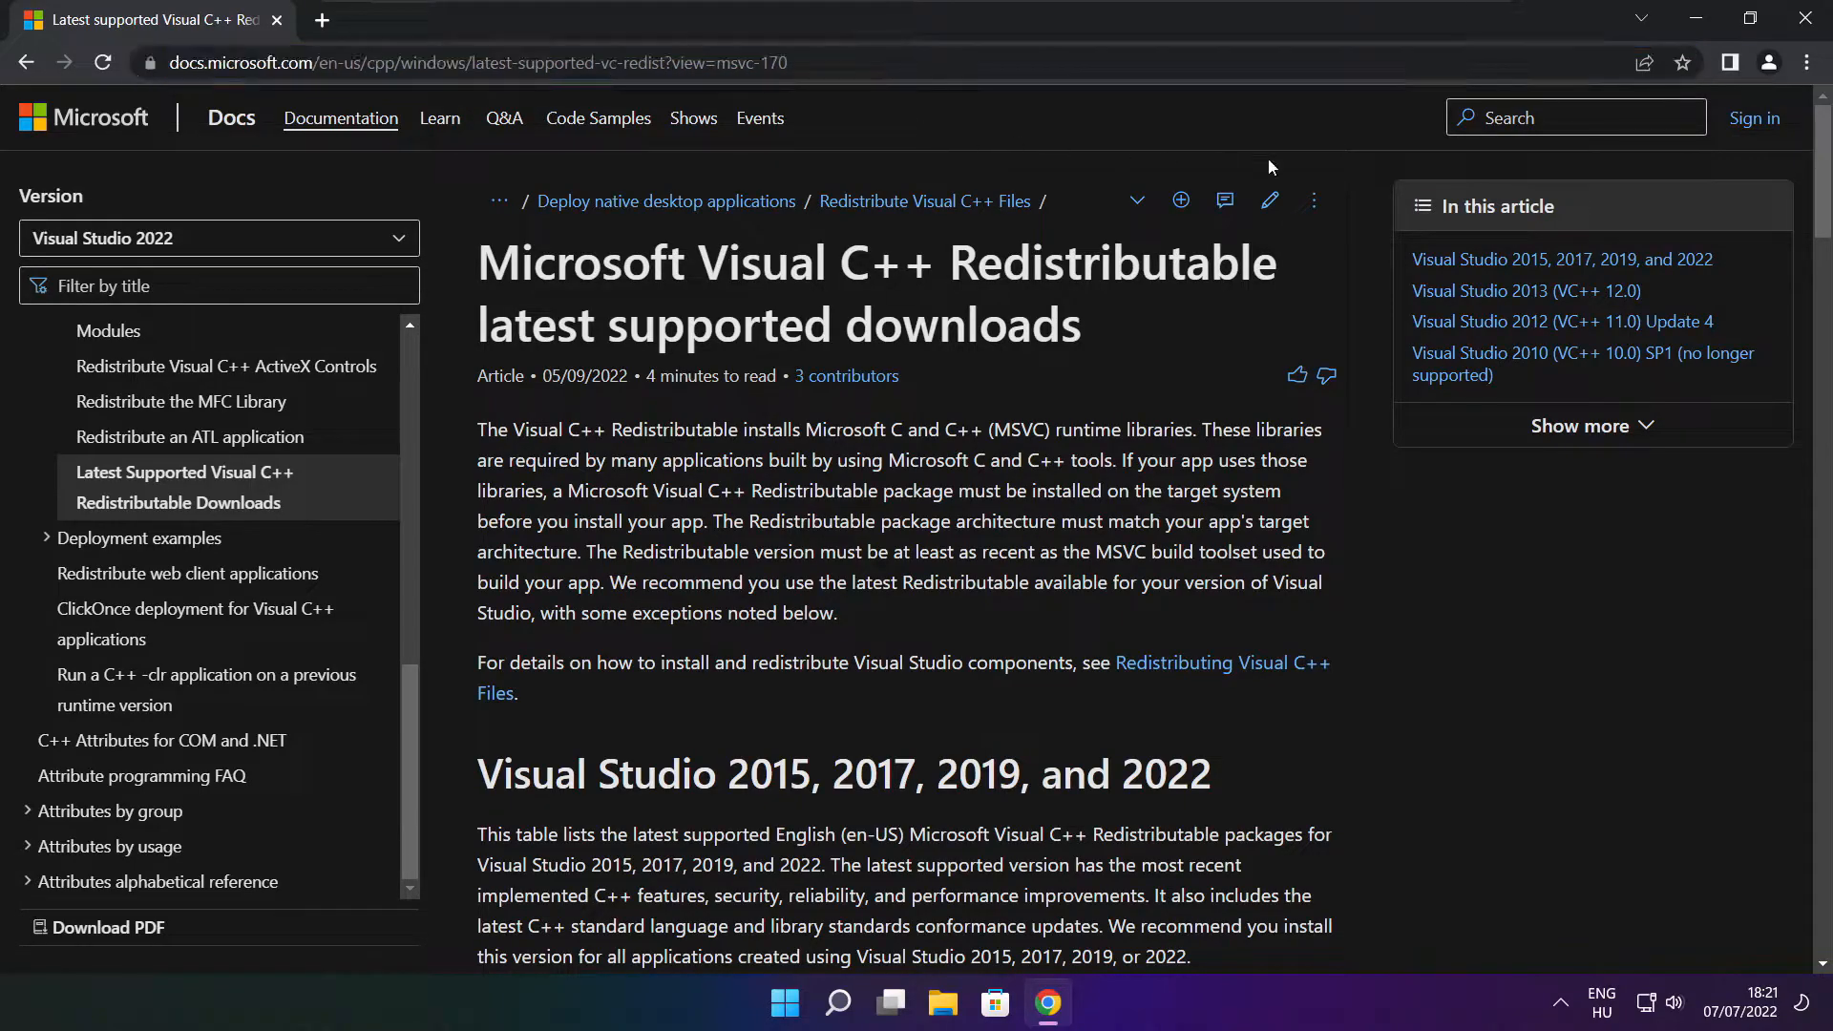
scroll(down, 3)
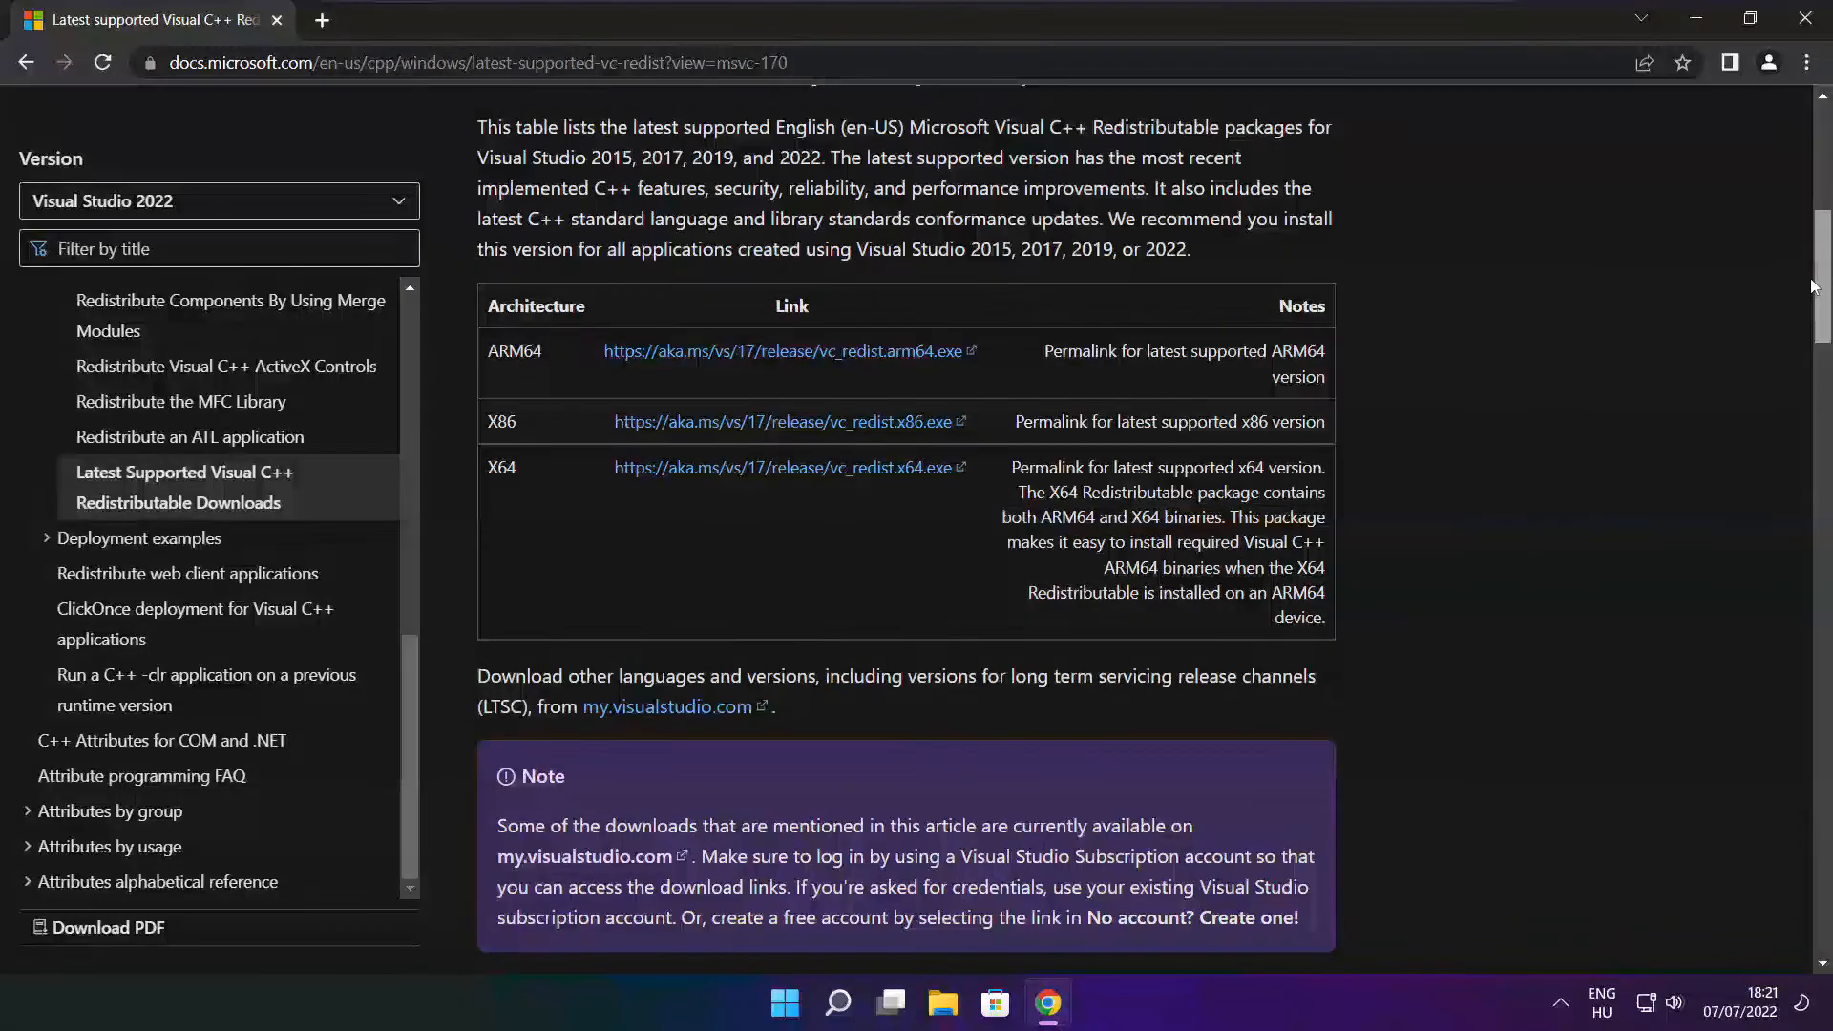
scroll(up, 3)
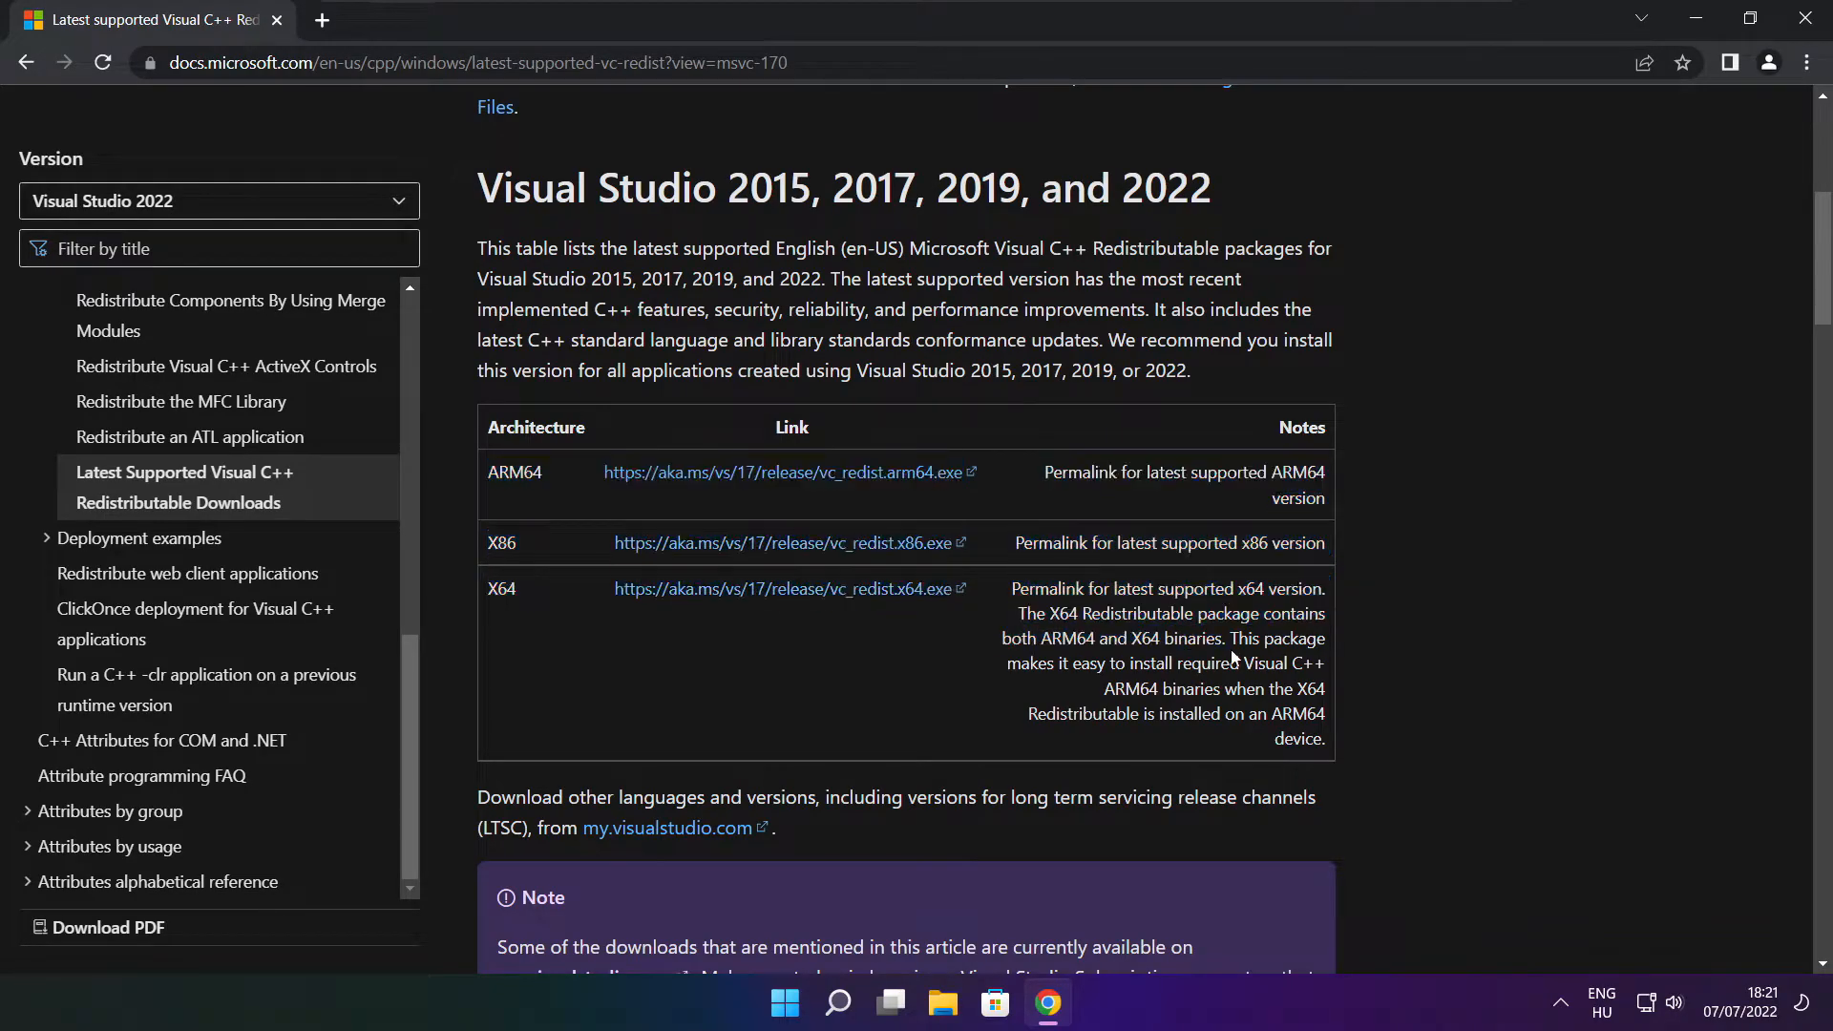
mouse_move(760, 480)
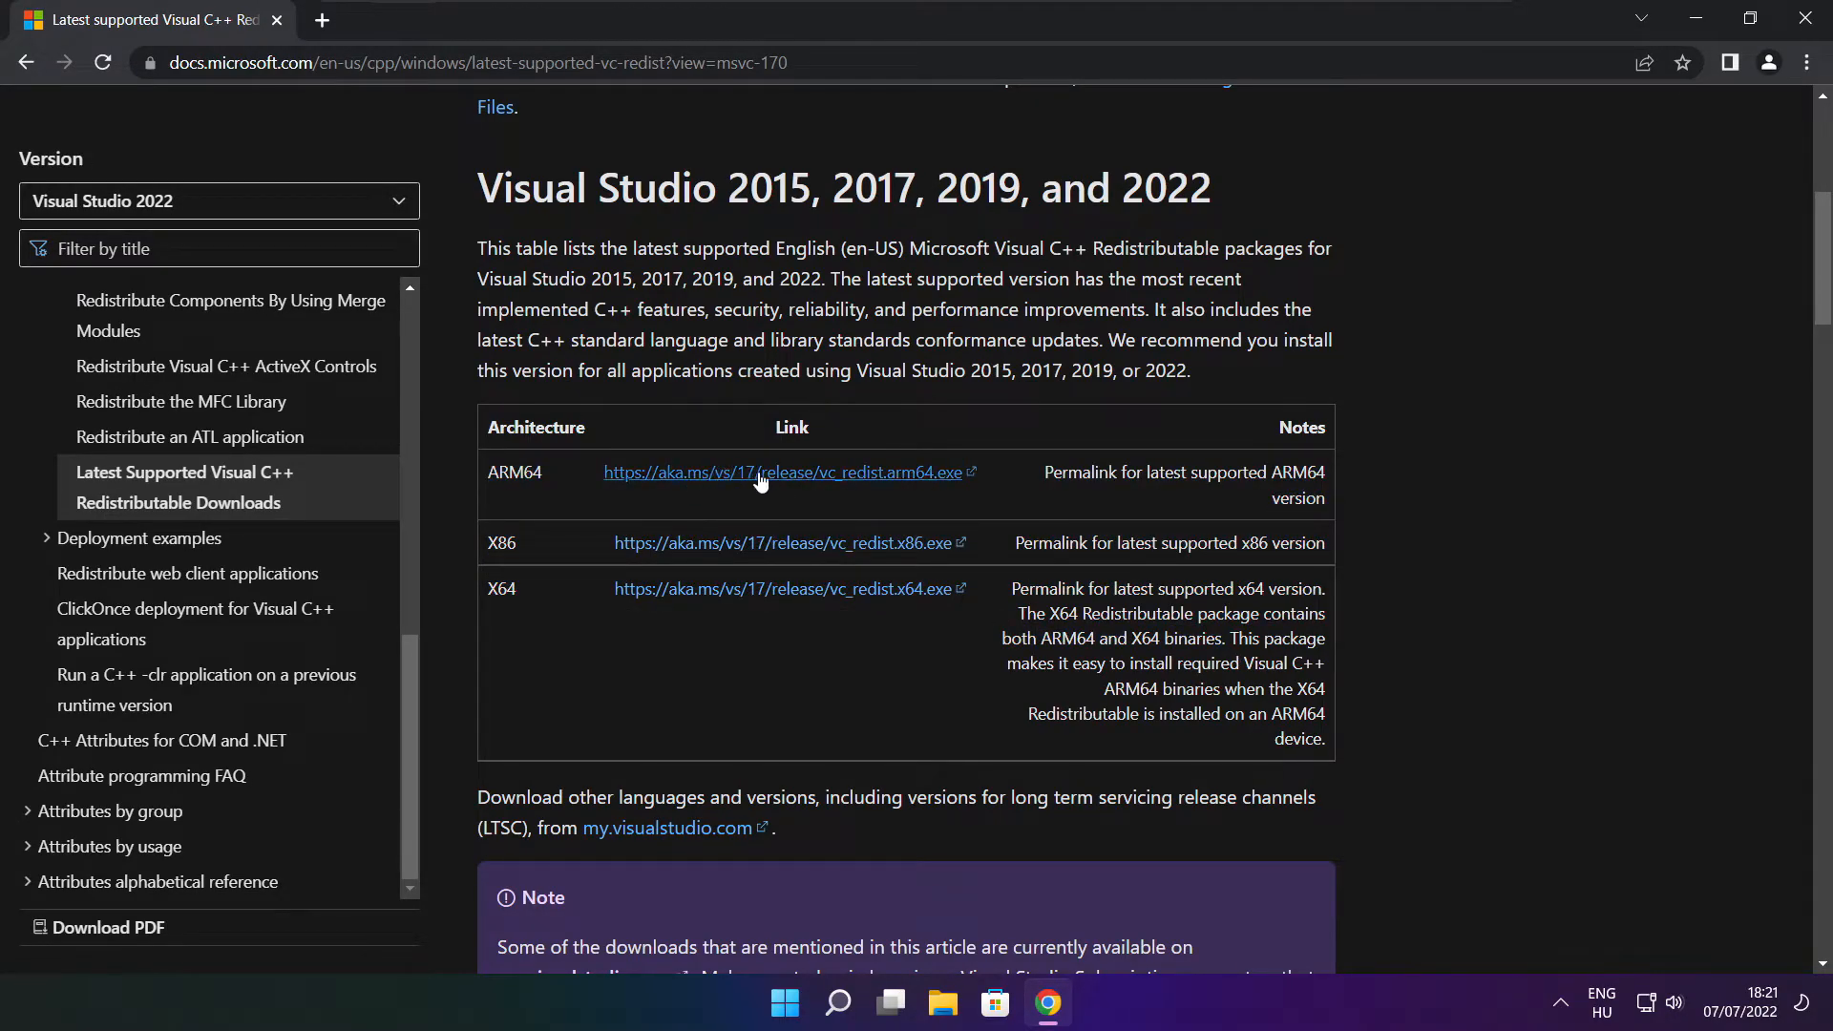
Download the ARM64, x86 and x64 Visual C++ redistributables and run VC_redist.arm64.exe.
click(788, 473)
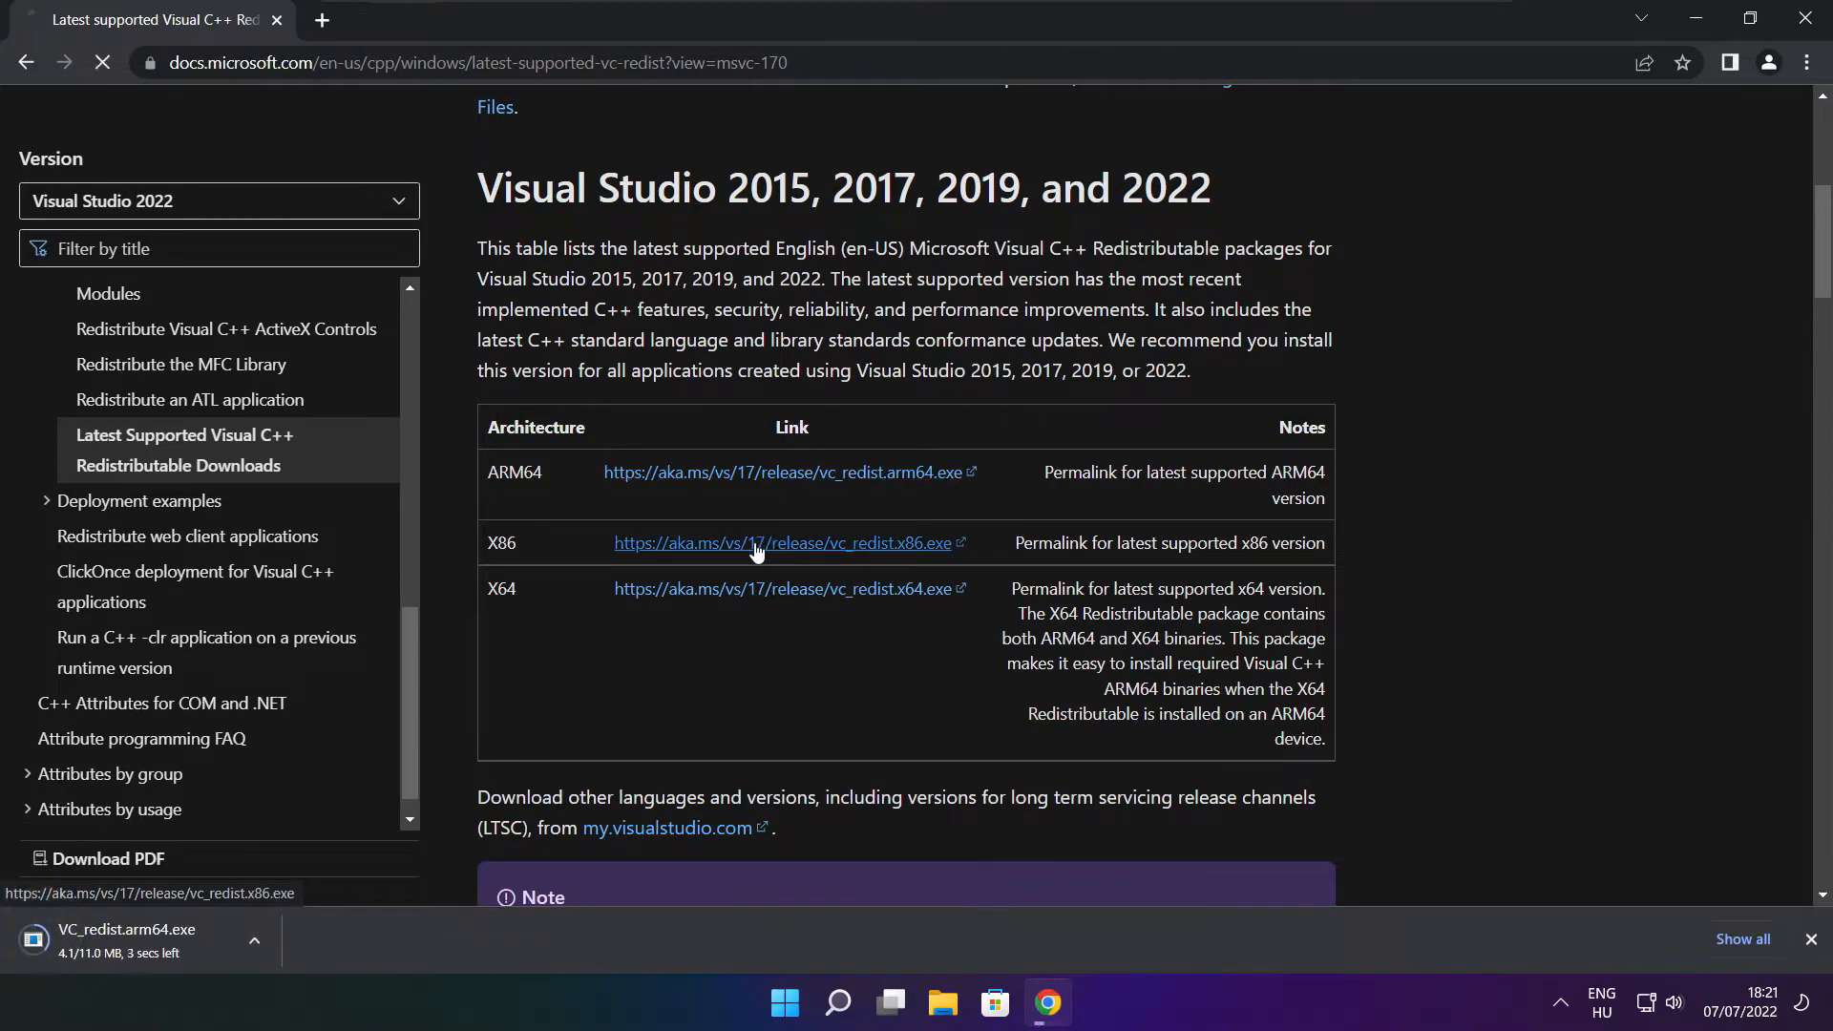
click(782, 588)
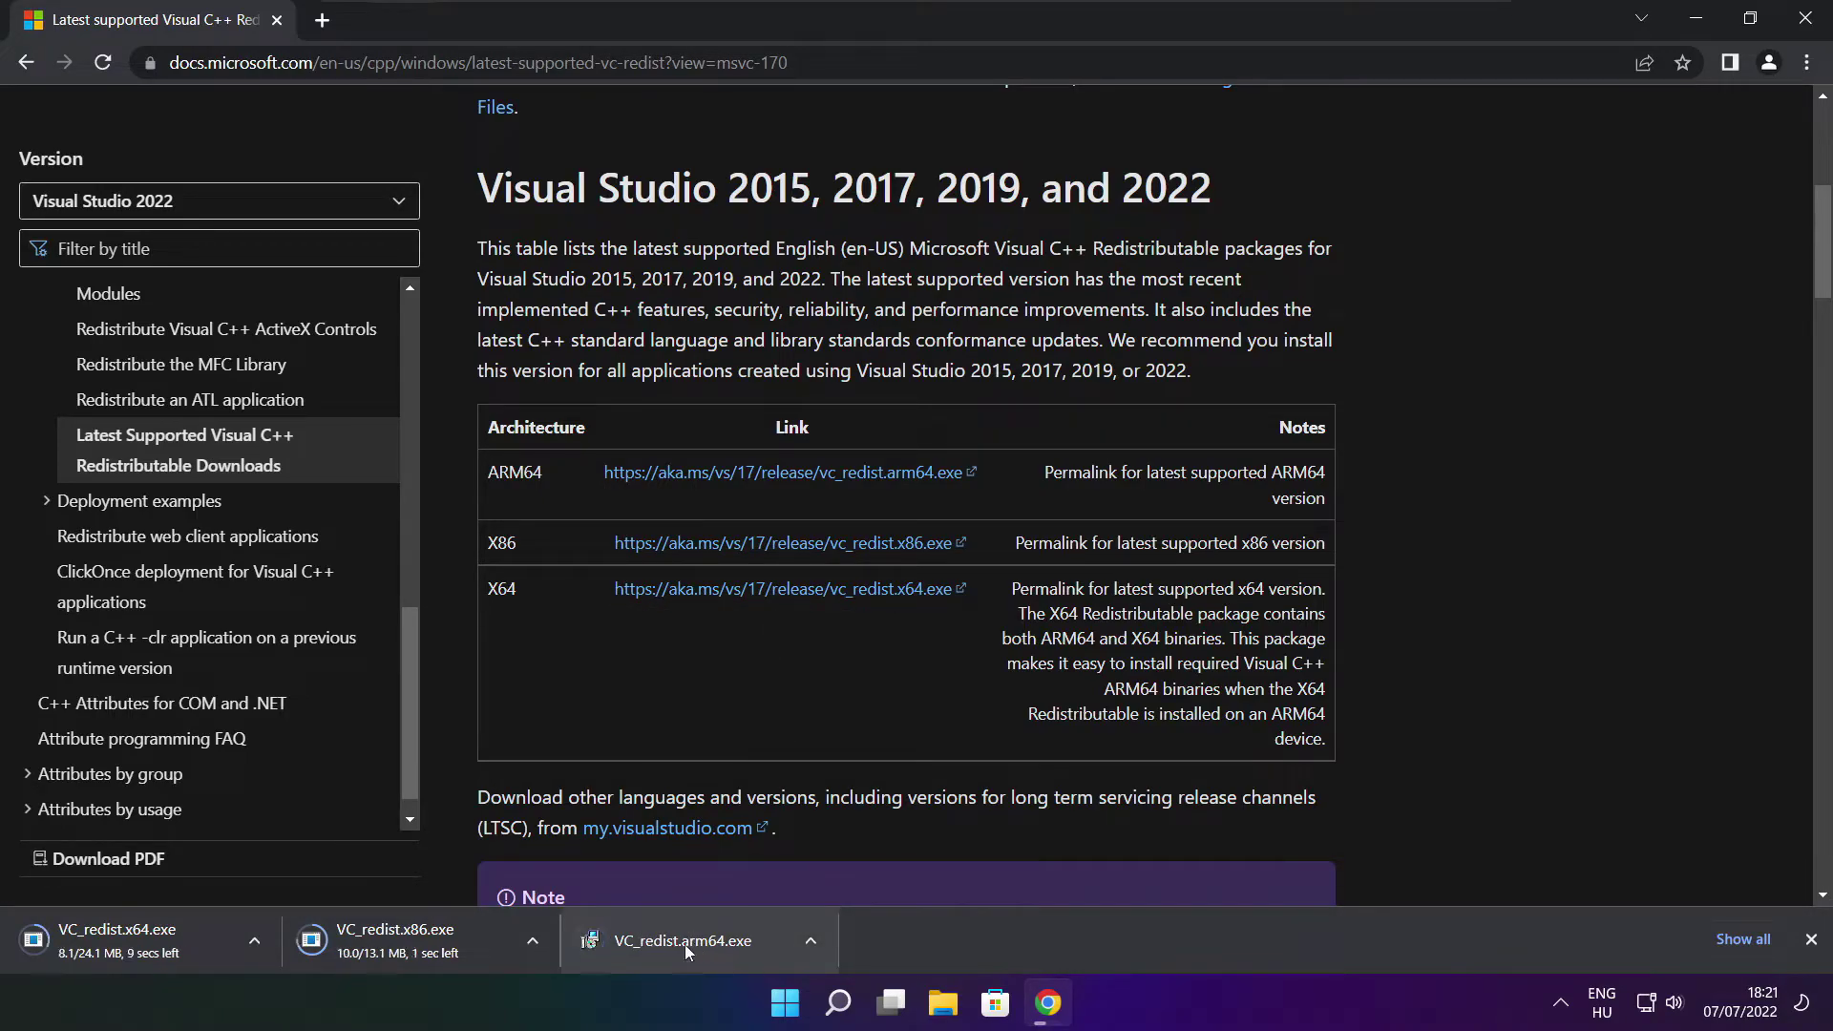
click(689, 940)
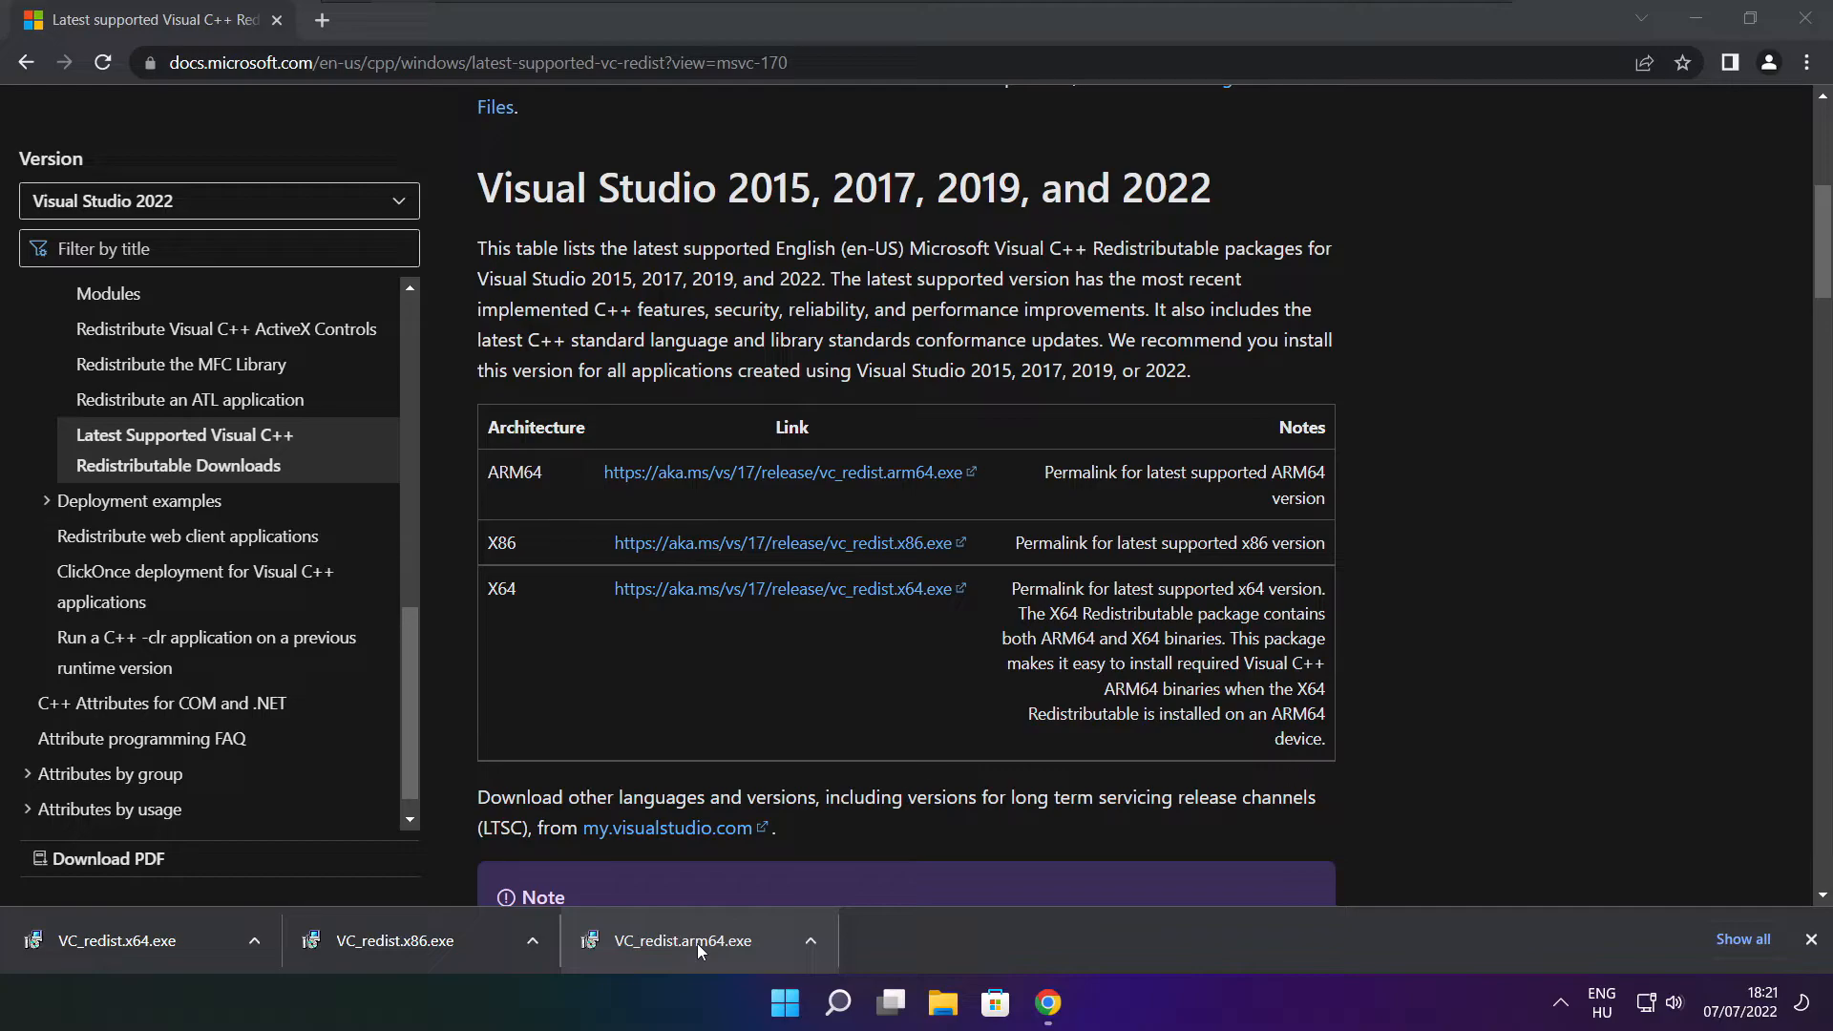
click(696, 939)
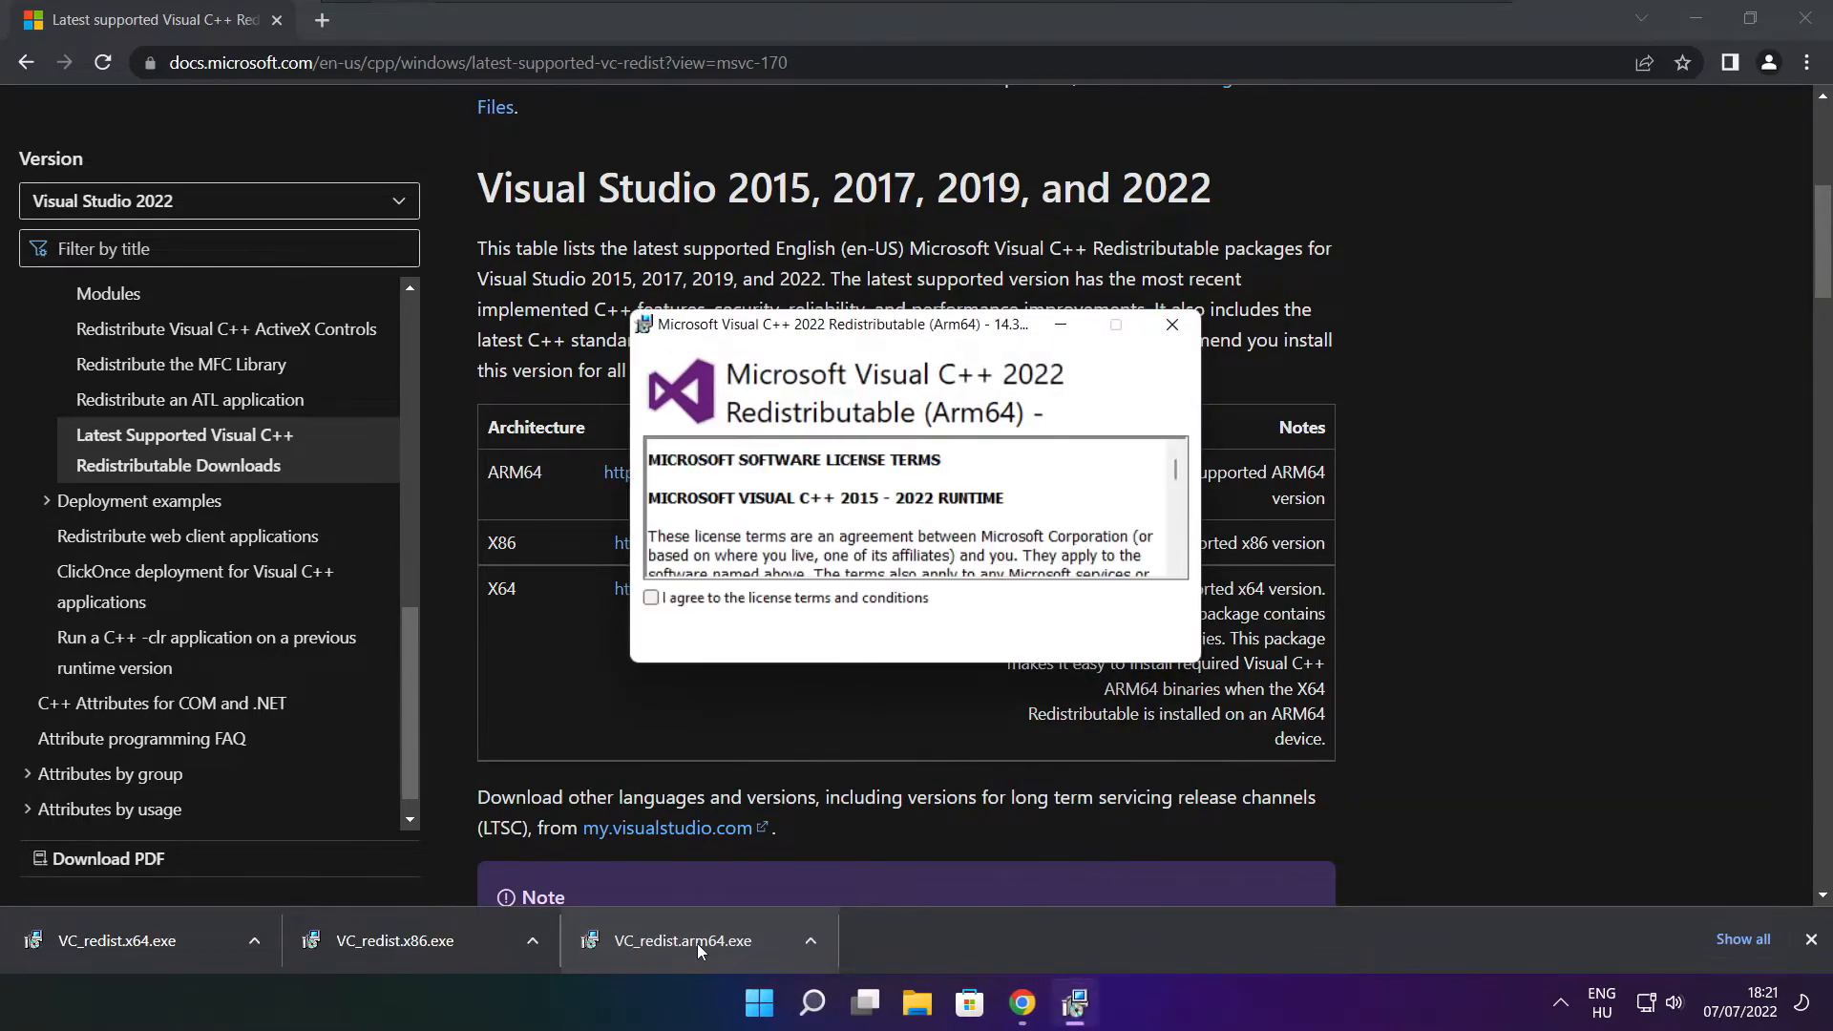
Accept the ARM64 license, attempt install, and dismiss the unsupported-processor Setup Failed error.
scroll(down, 3)
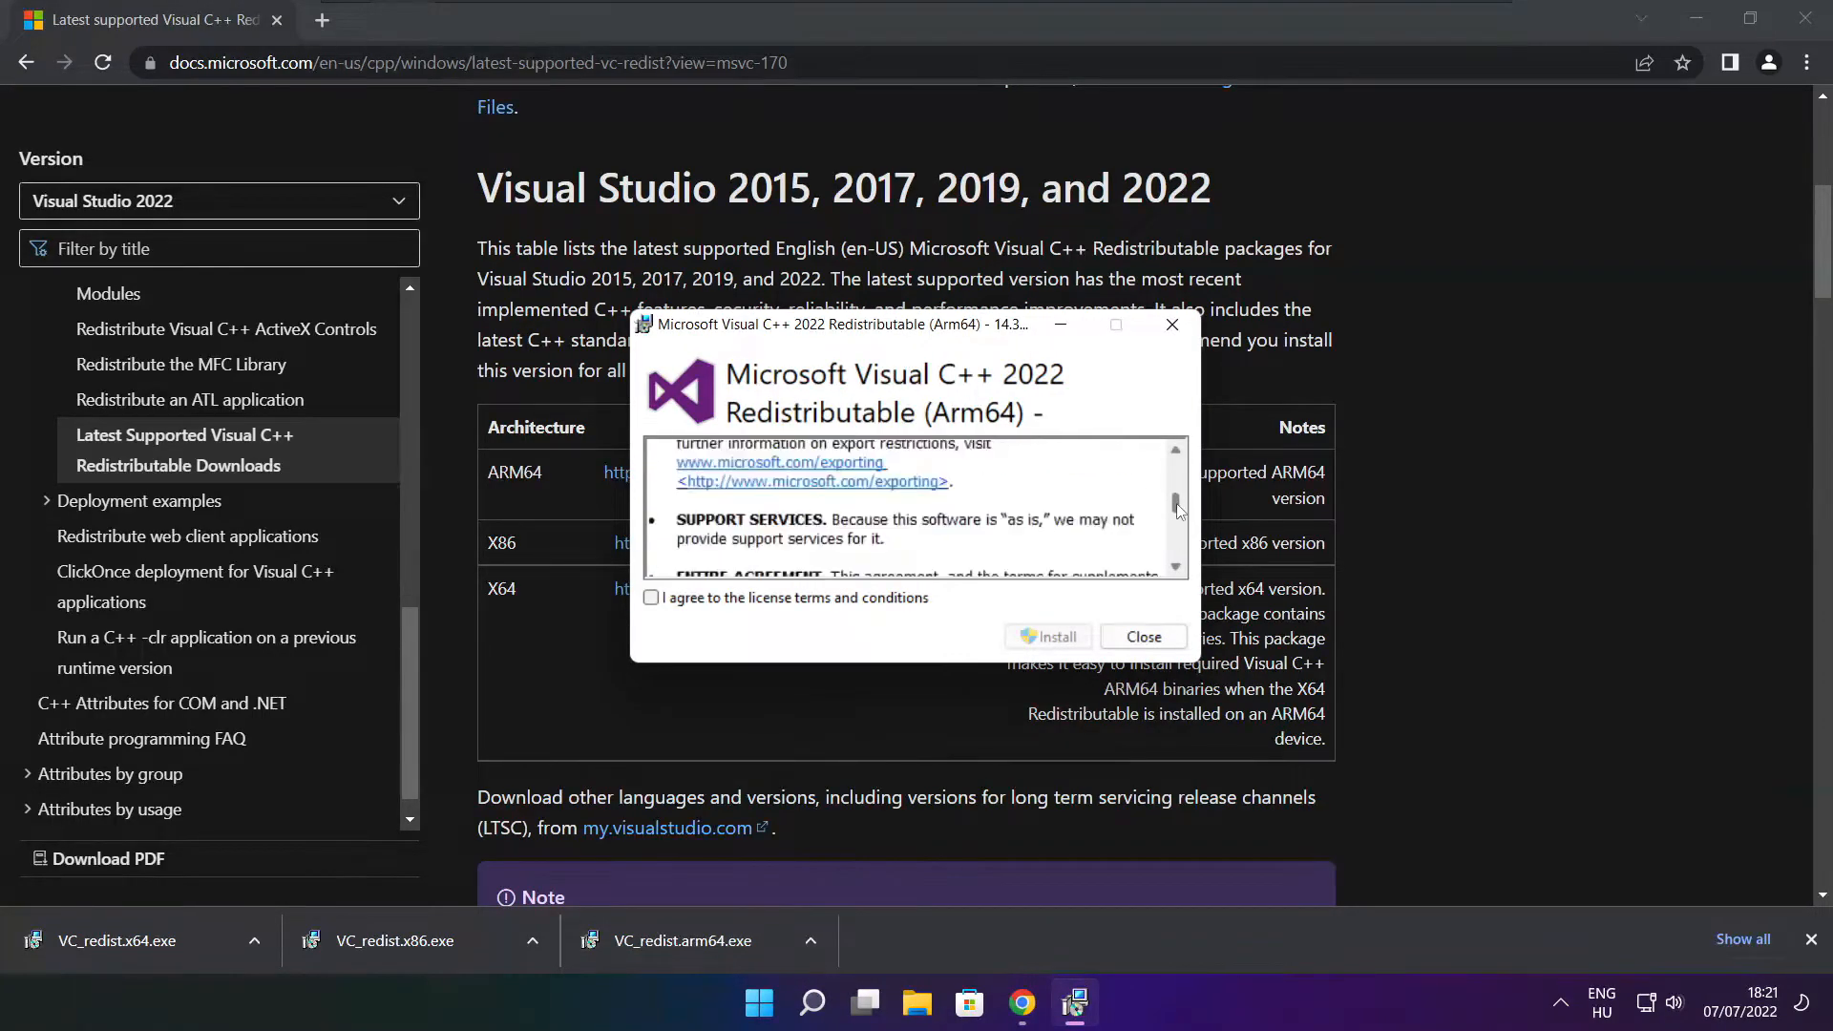
scroll(down, 3)
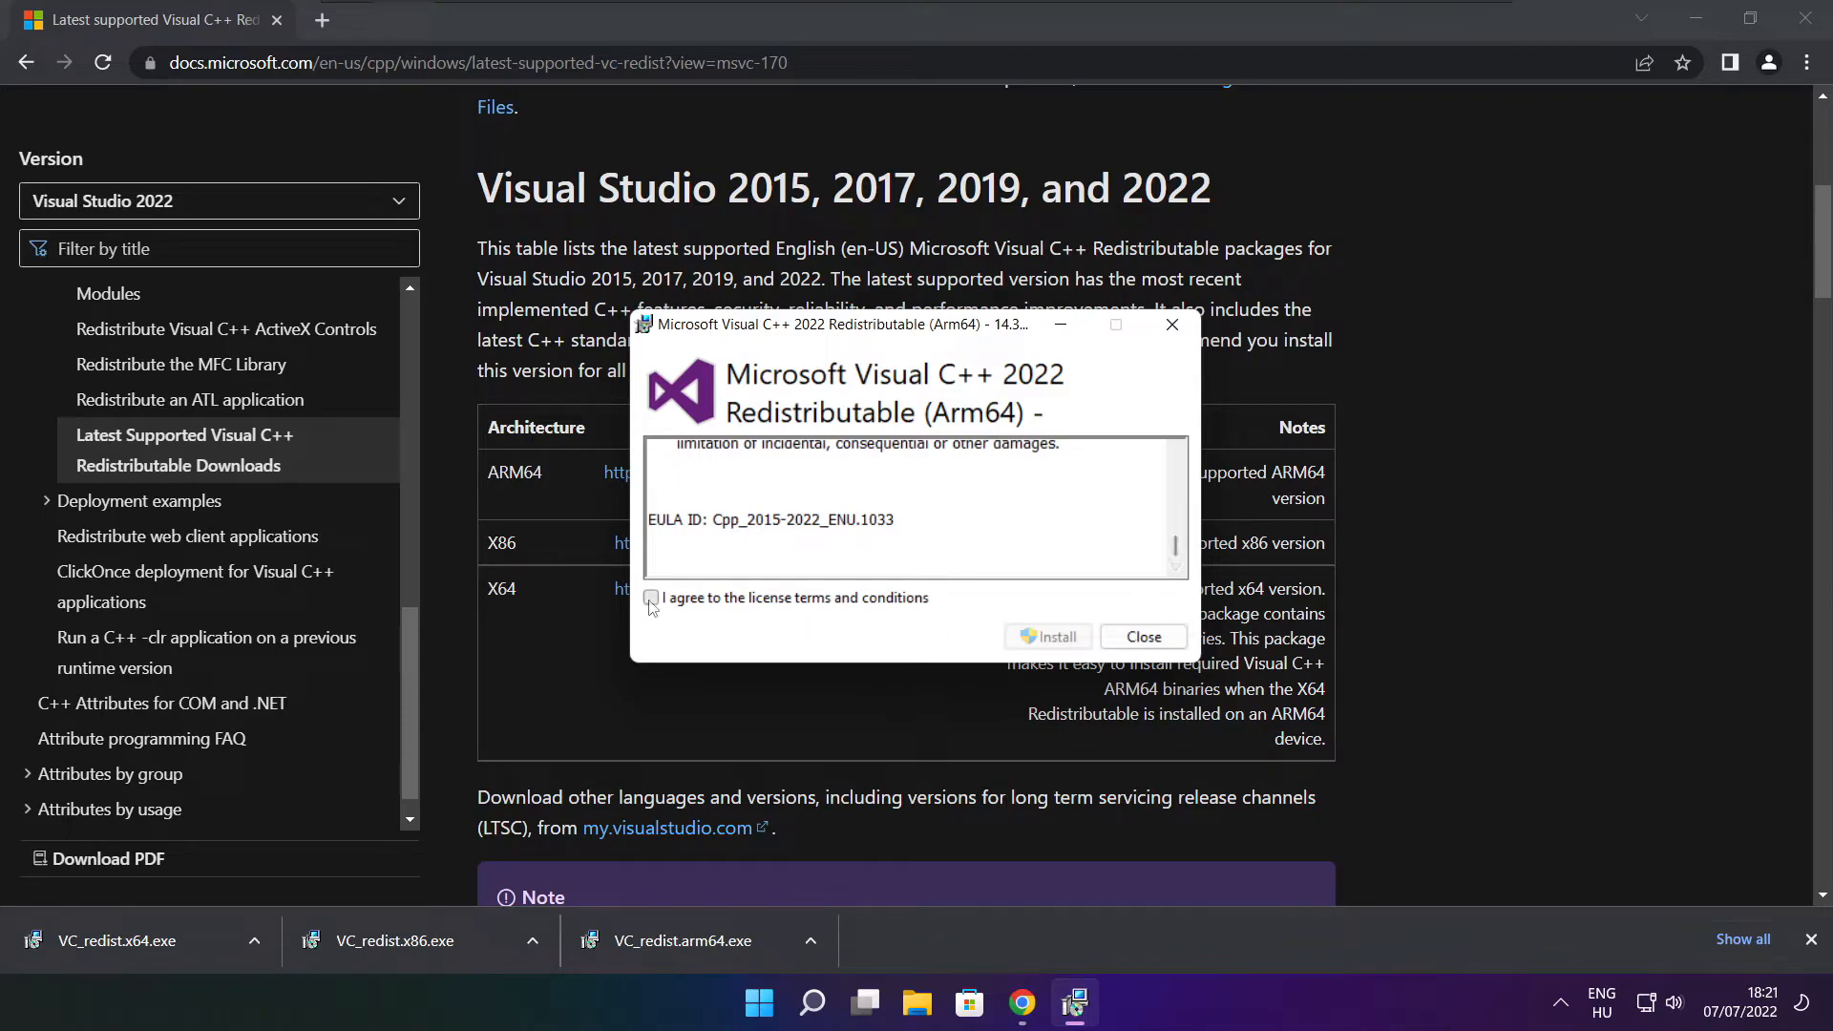
click(650, 598)
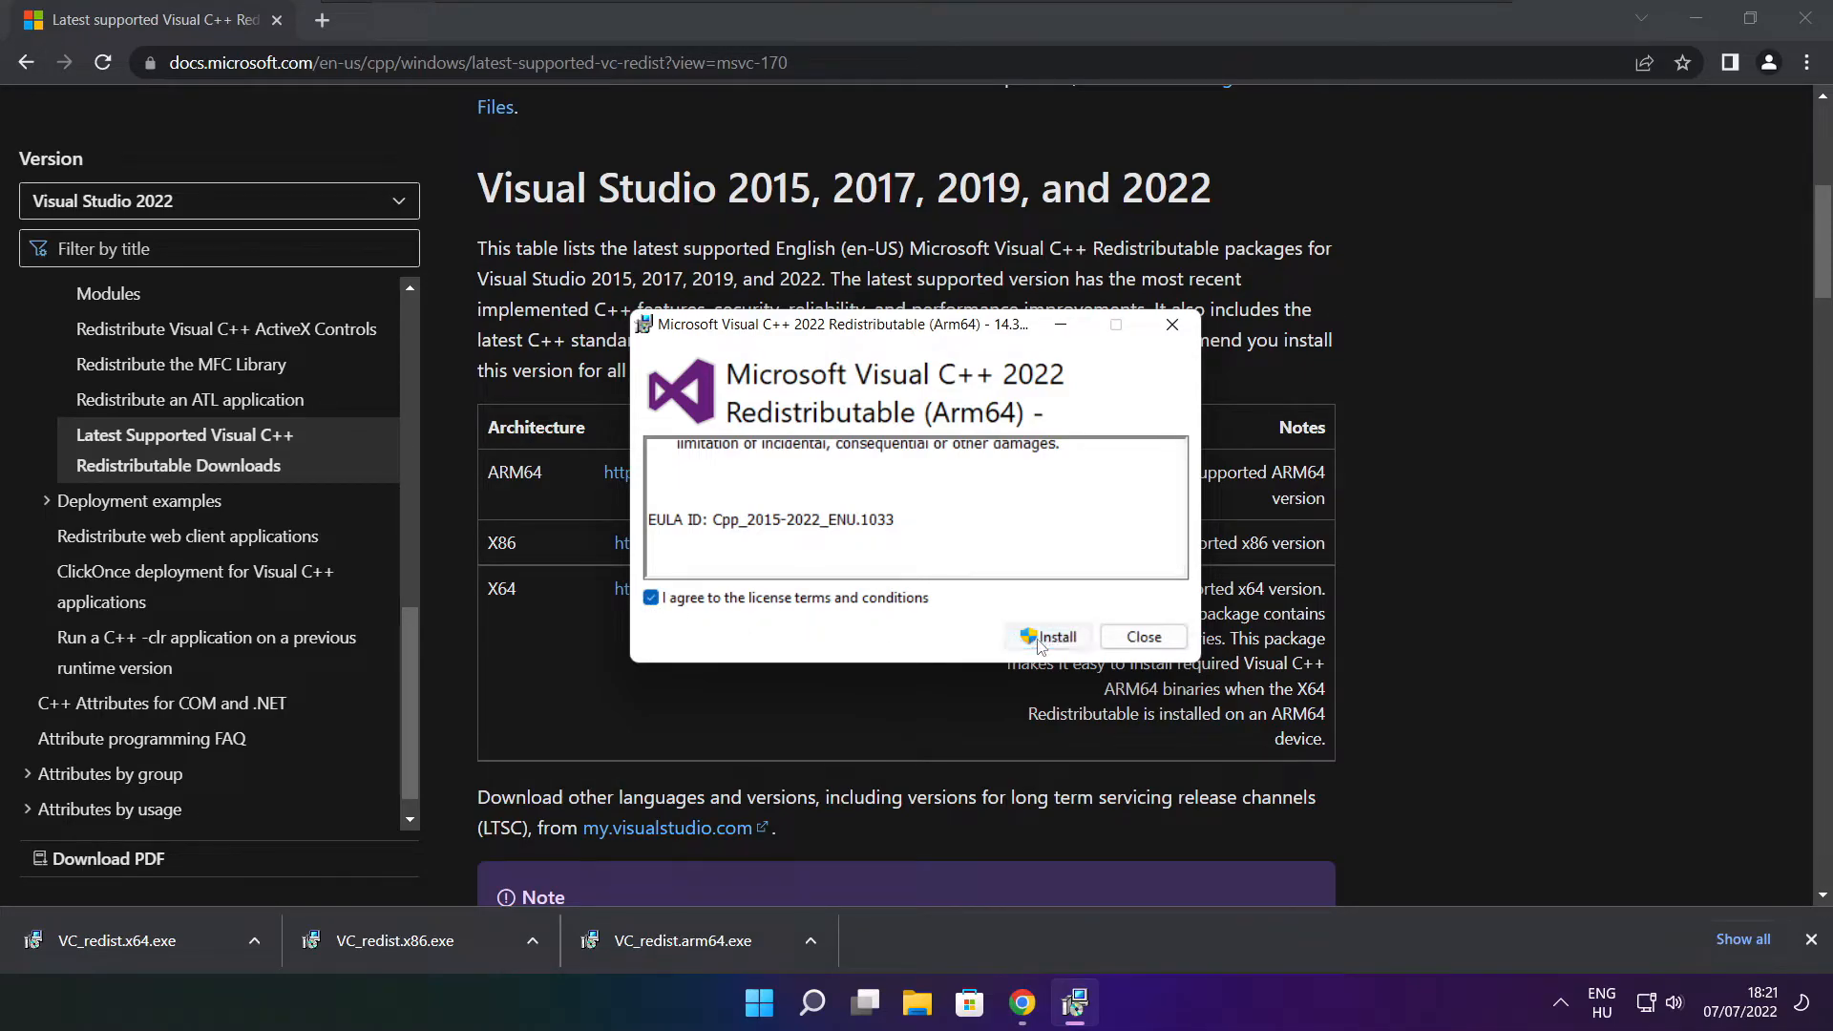
click(1048, 636)
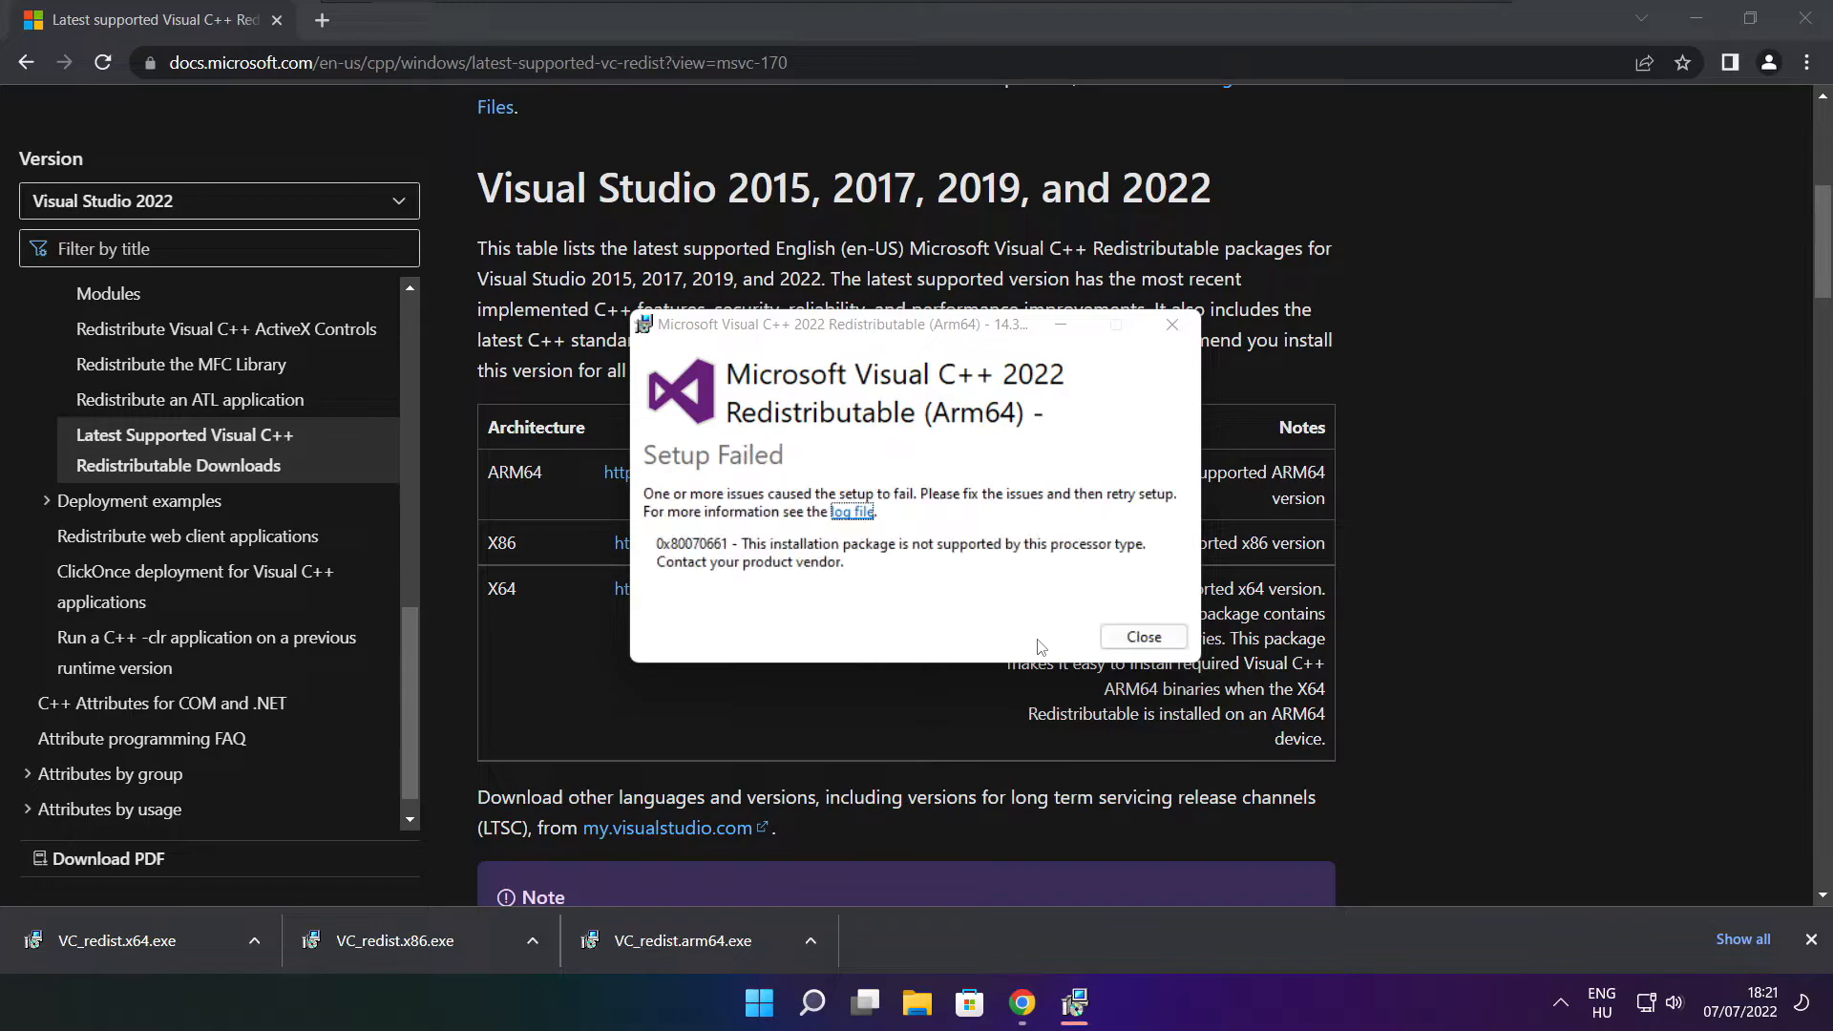
click(1141, 636)
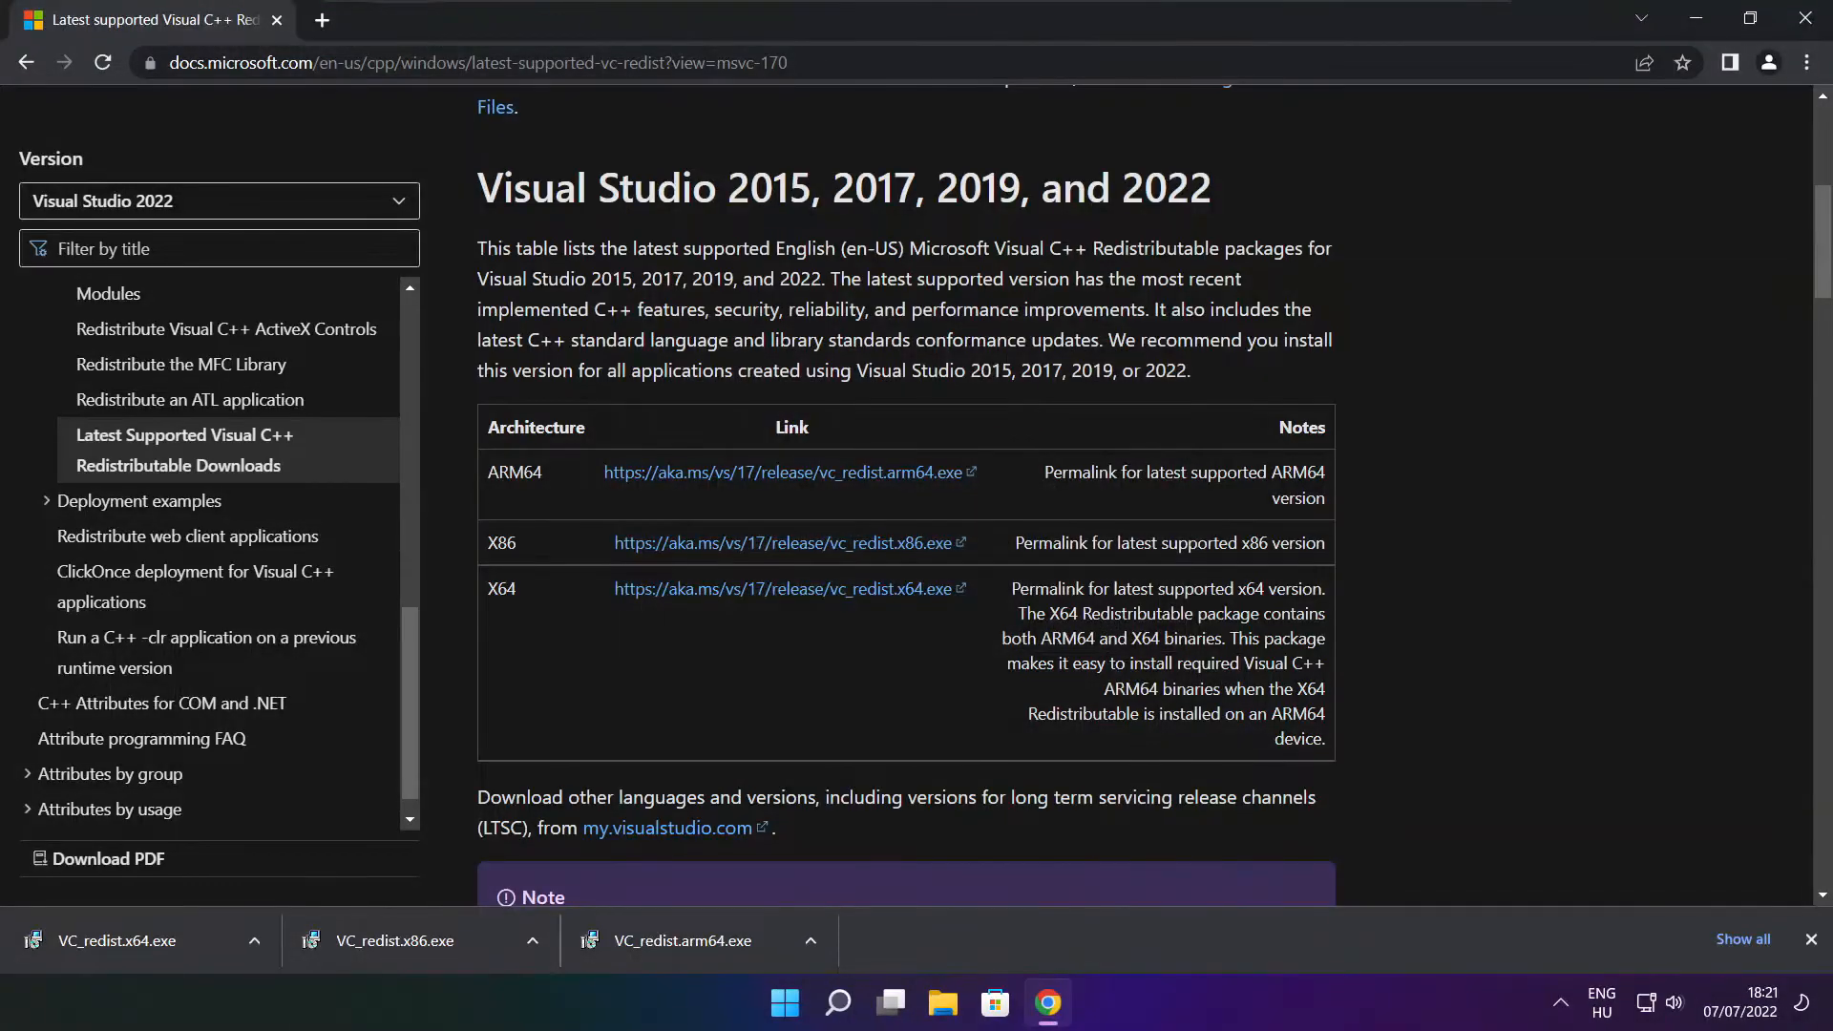
click(401, 939)
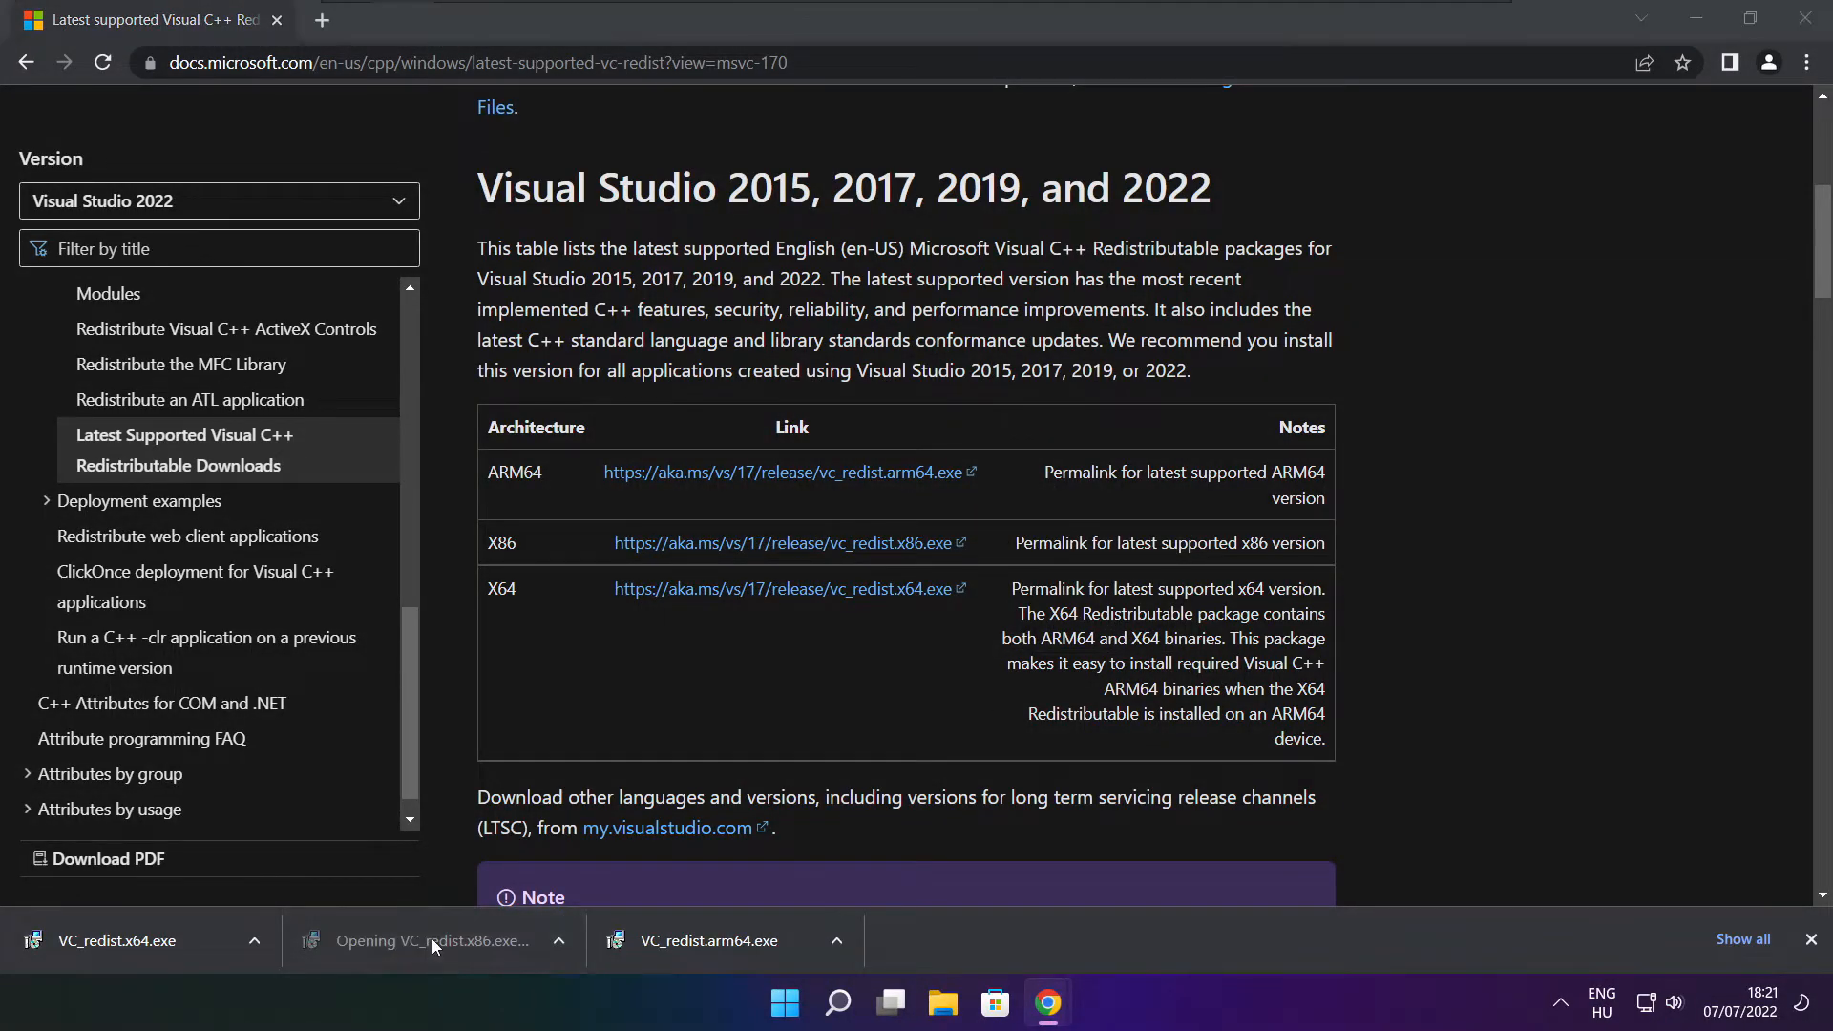
Install the x86 Visual C++ 2015-2022 Redistributable 14.32.31332 and close its setup window.
click(433, 939)
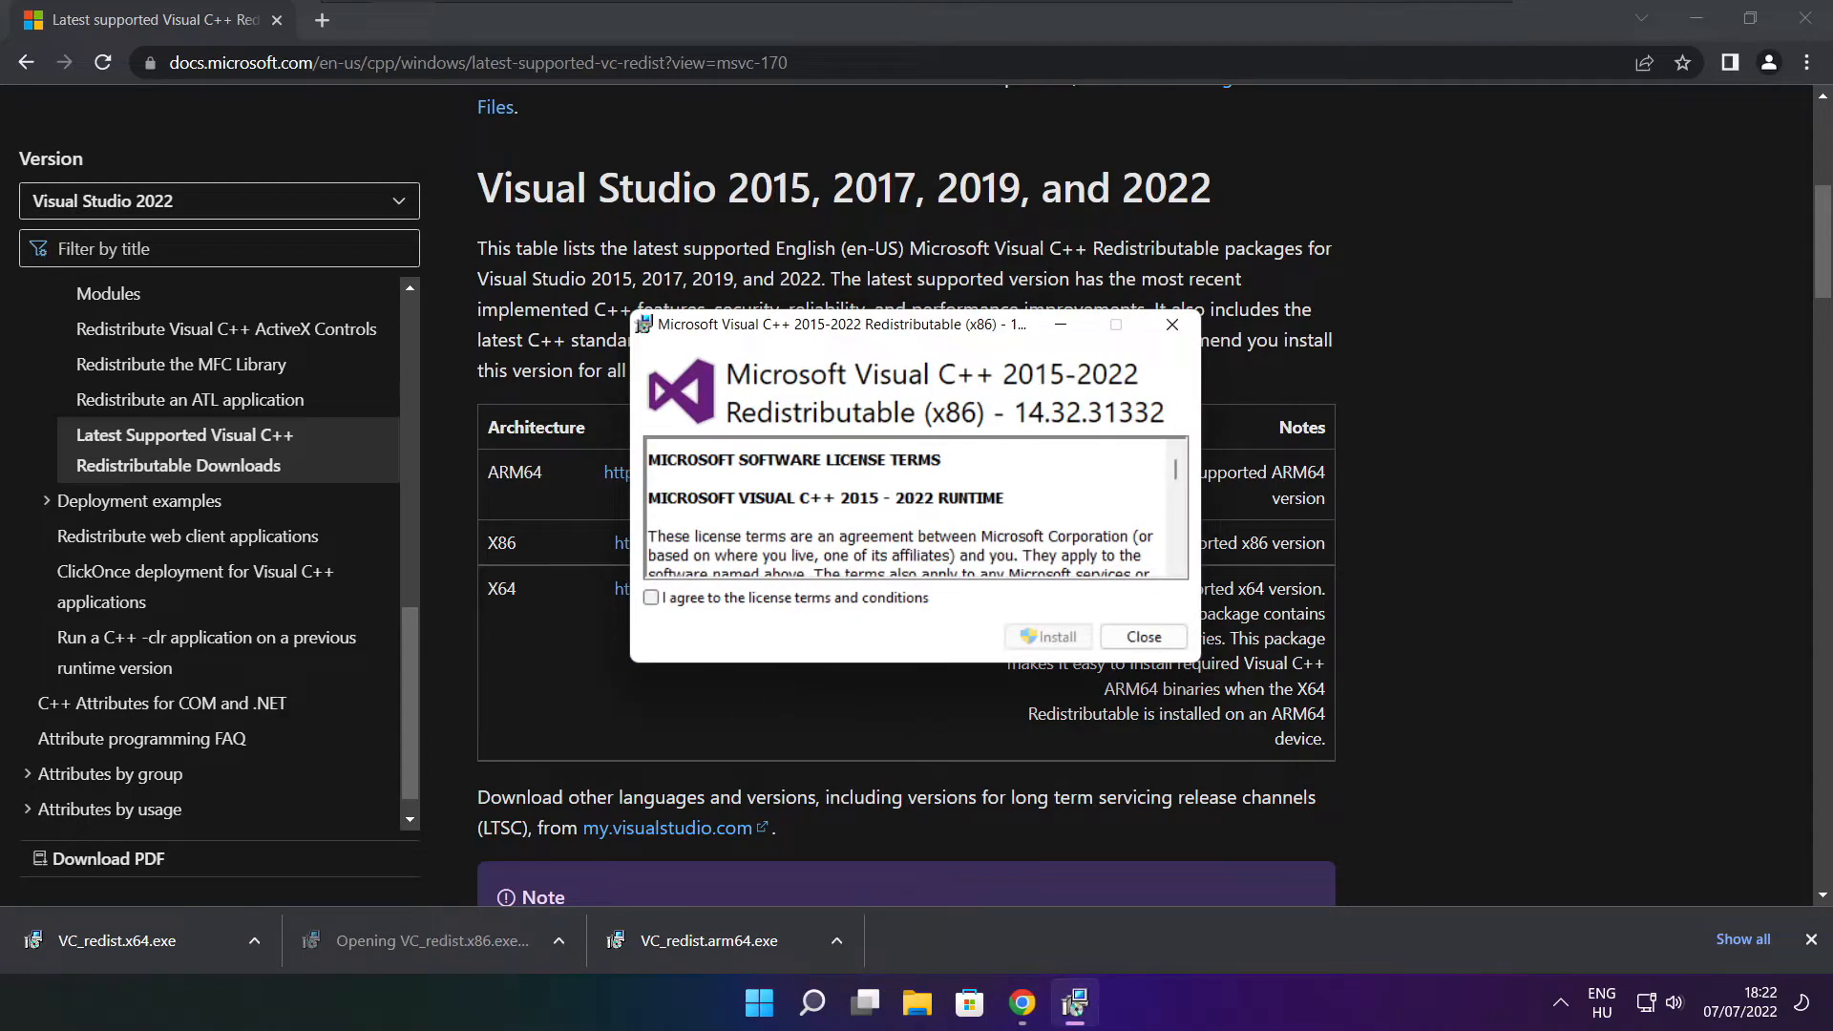
scroll(down, 3)
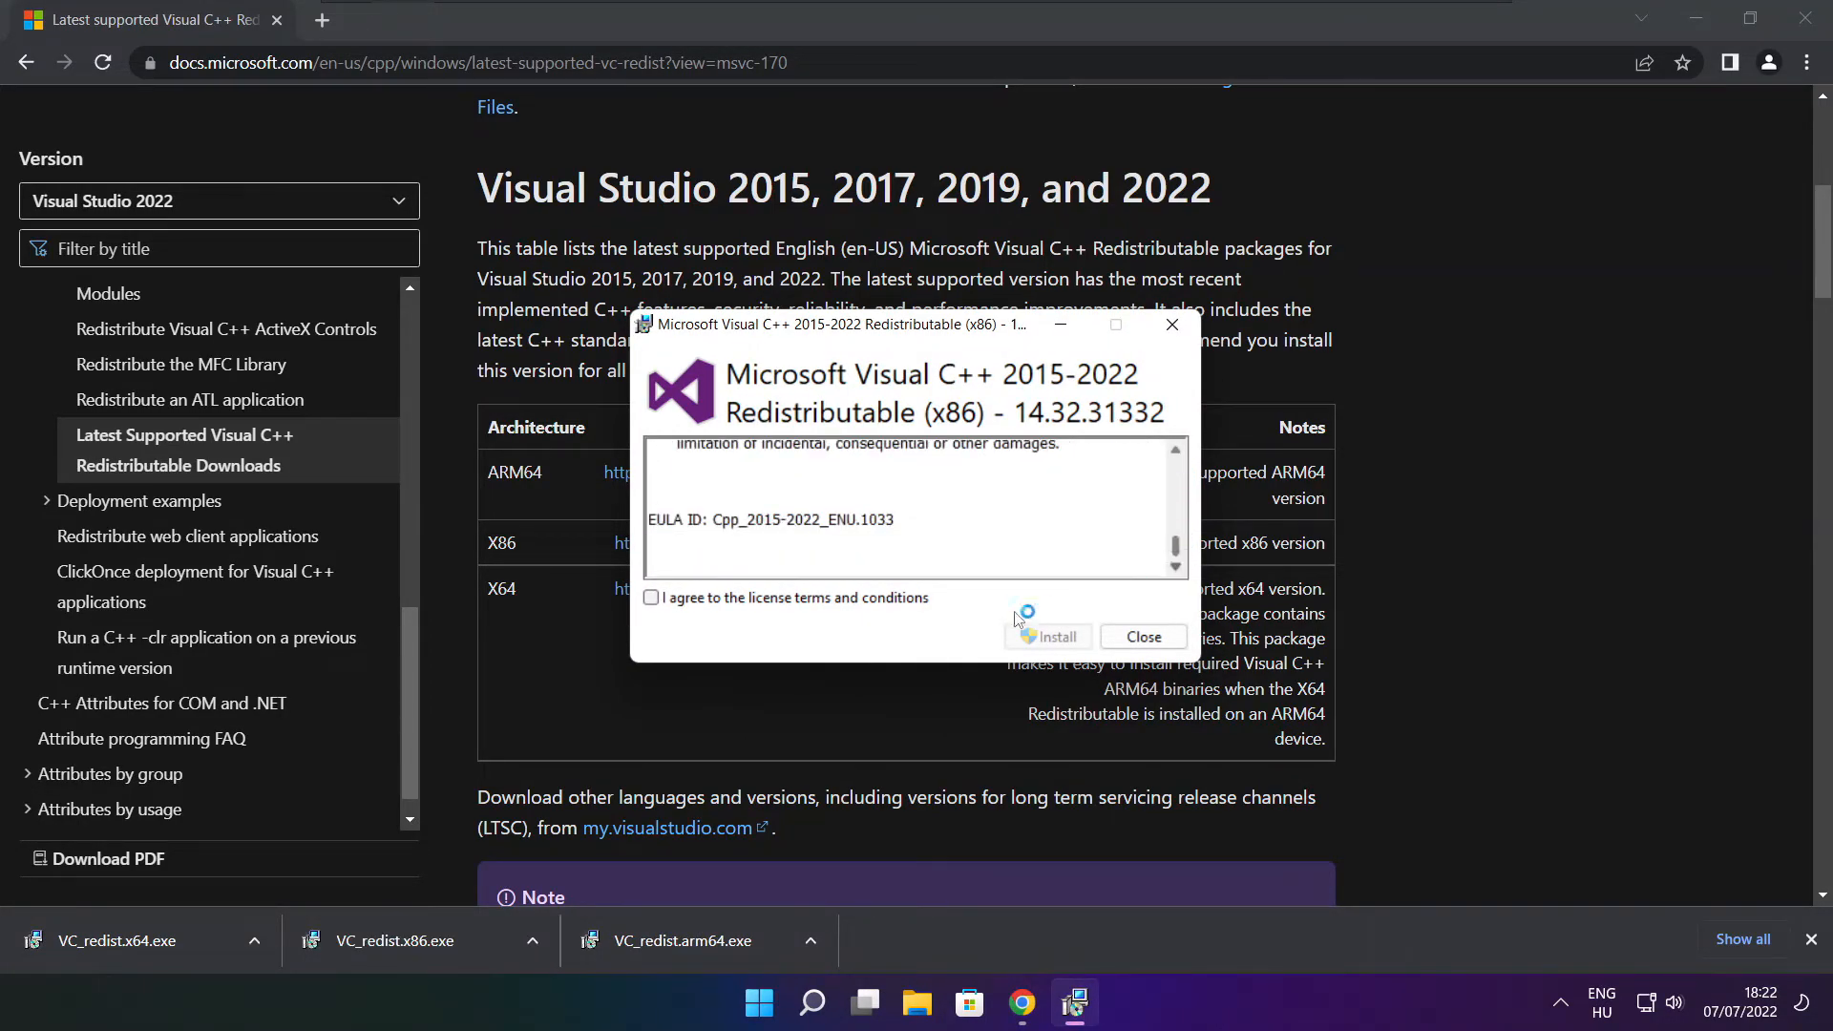
click(651, 597)
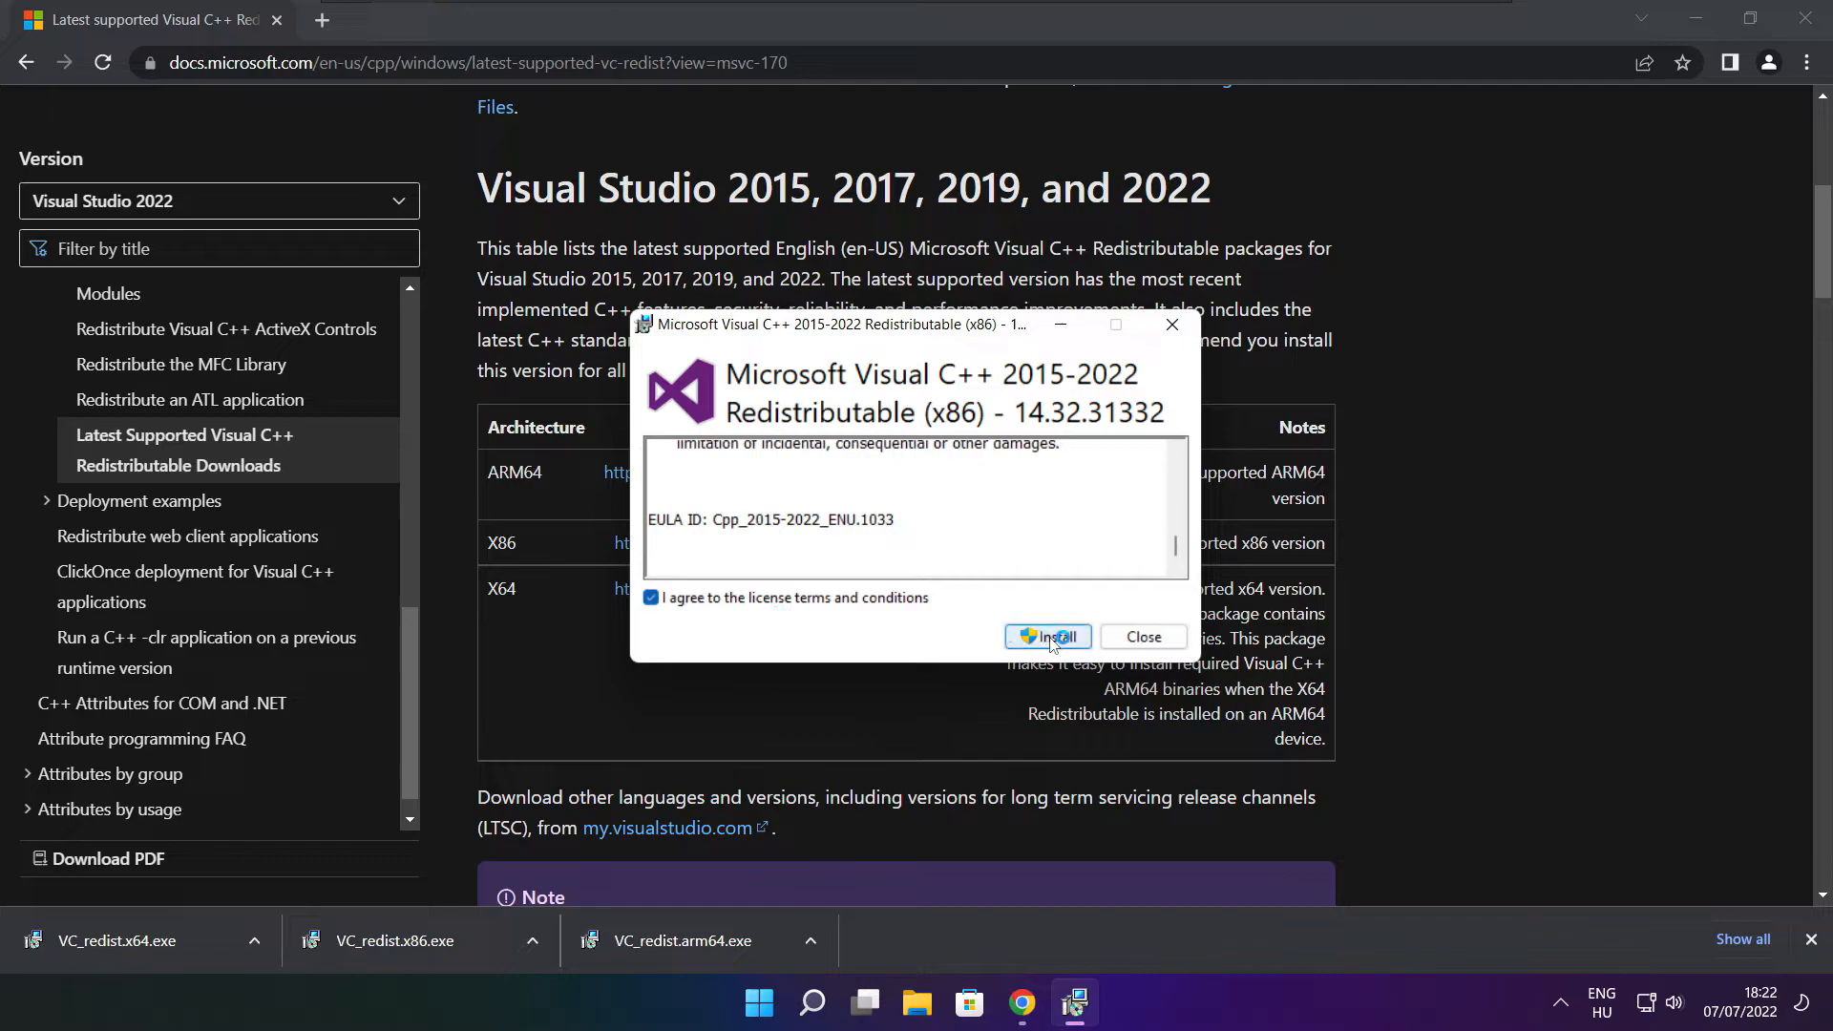
click(1047, 636)
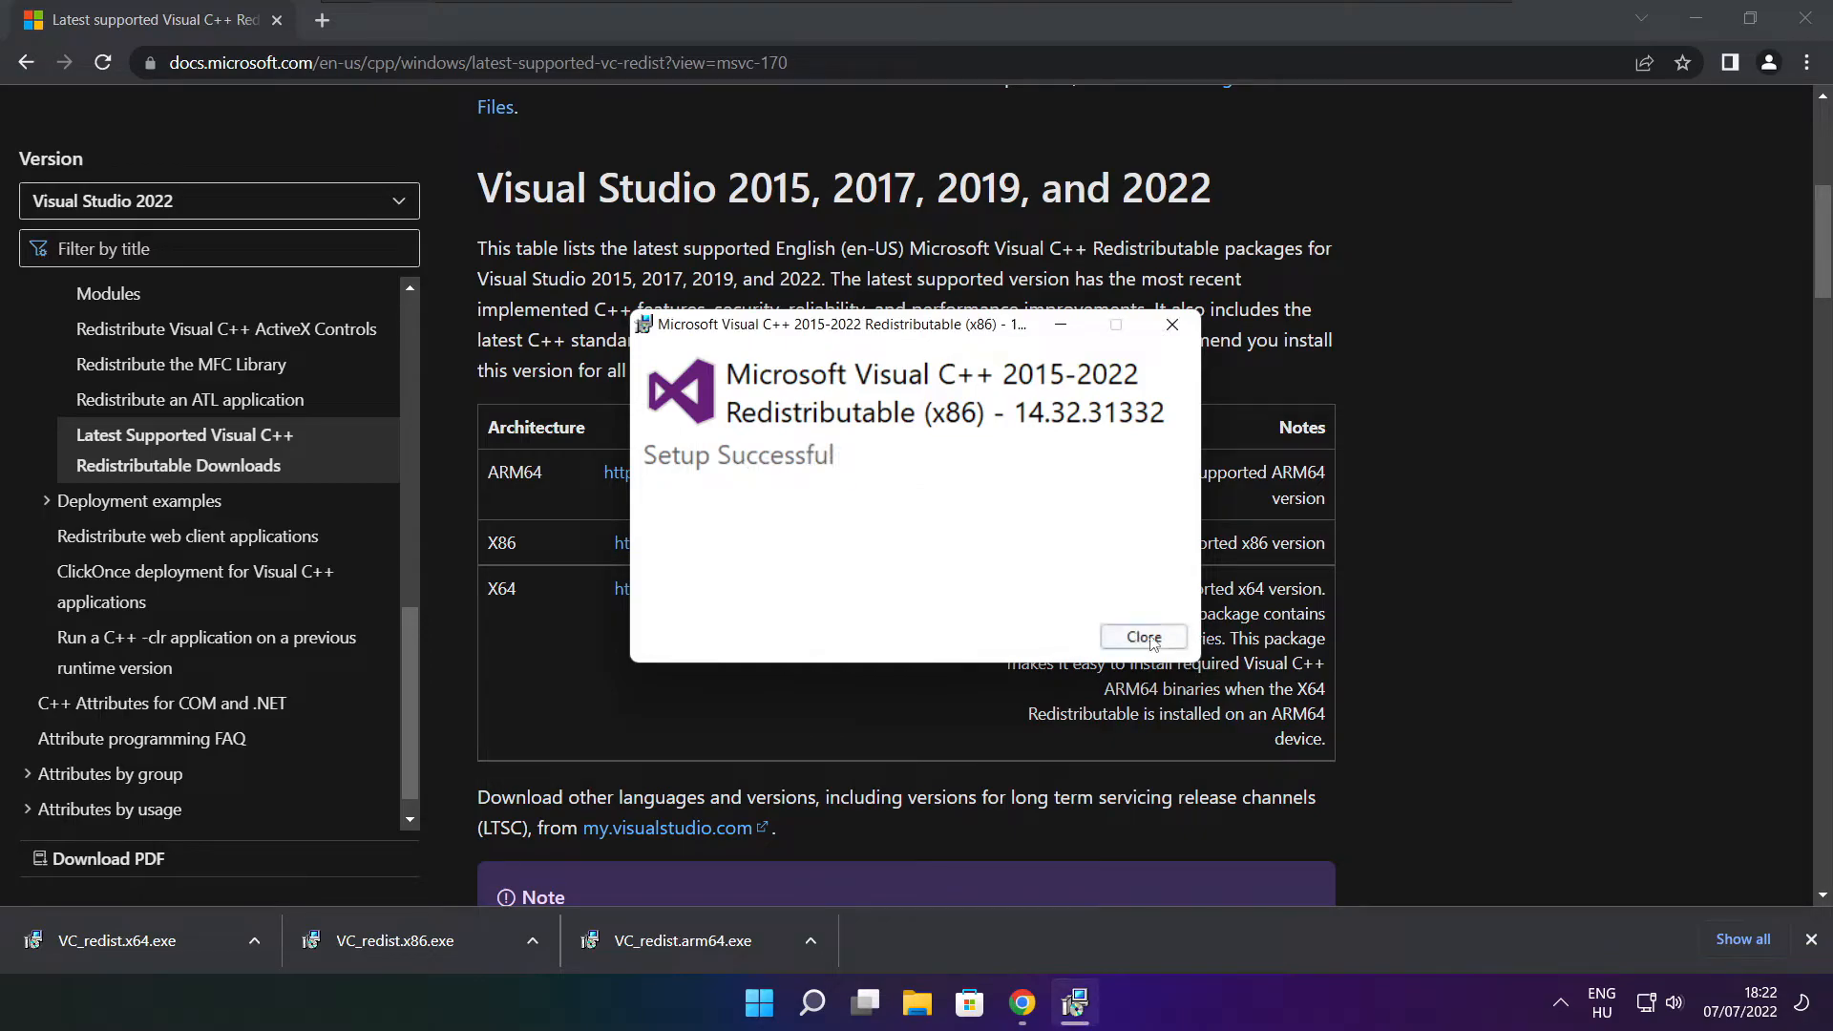
click(1142, 636)
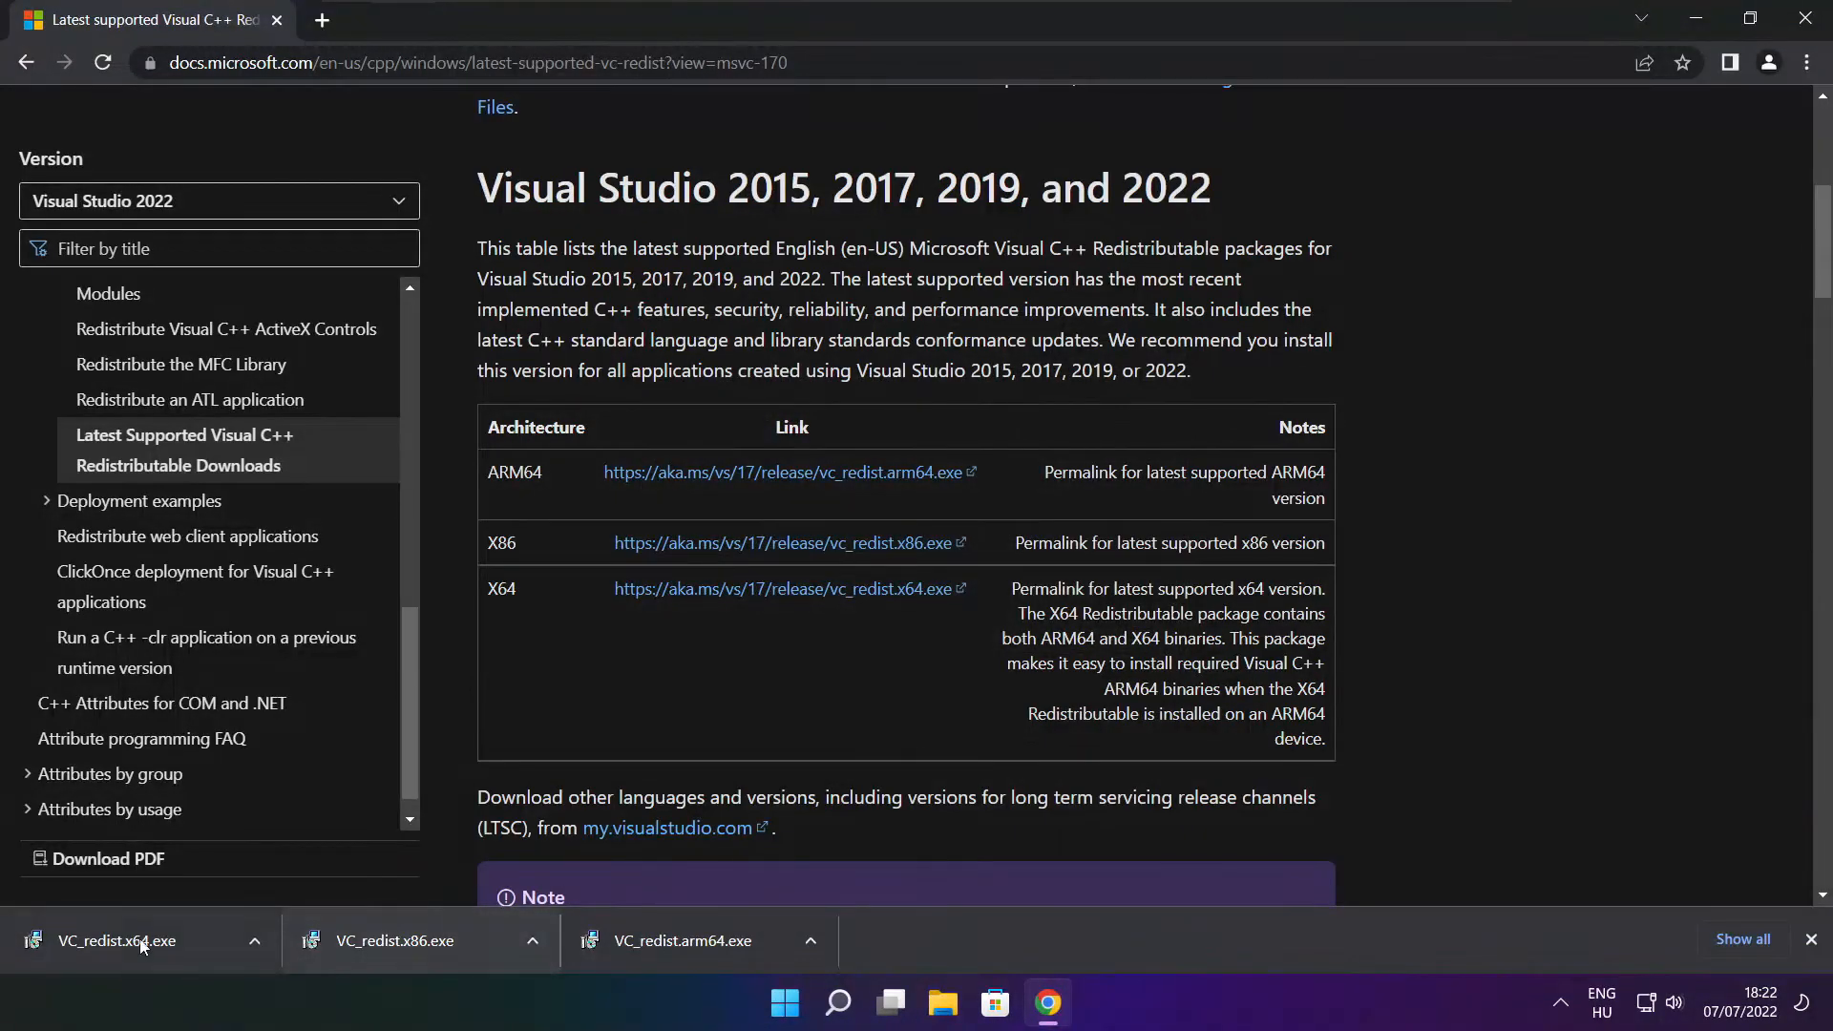
click(116, 939)
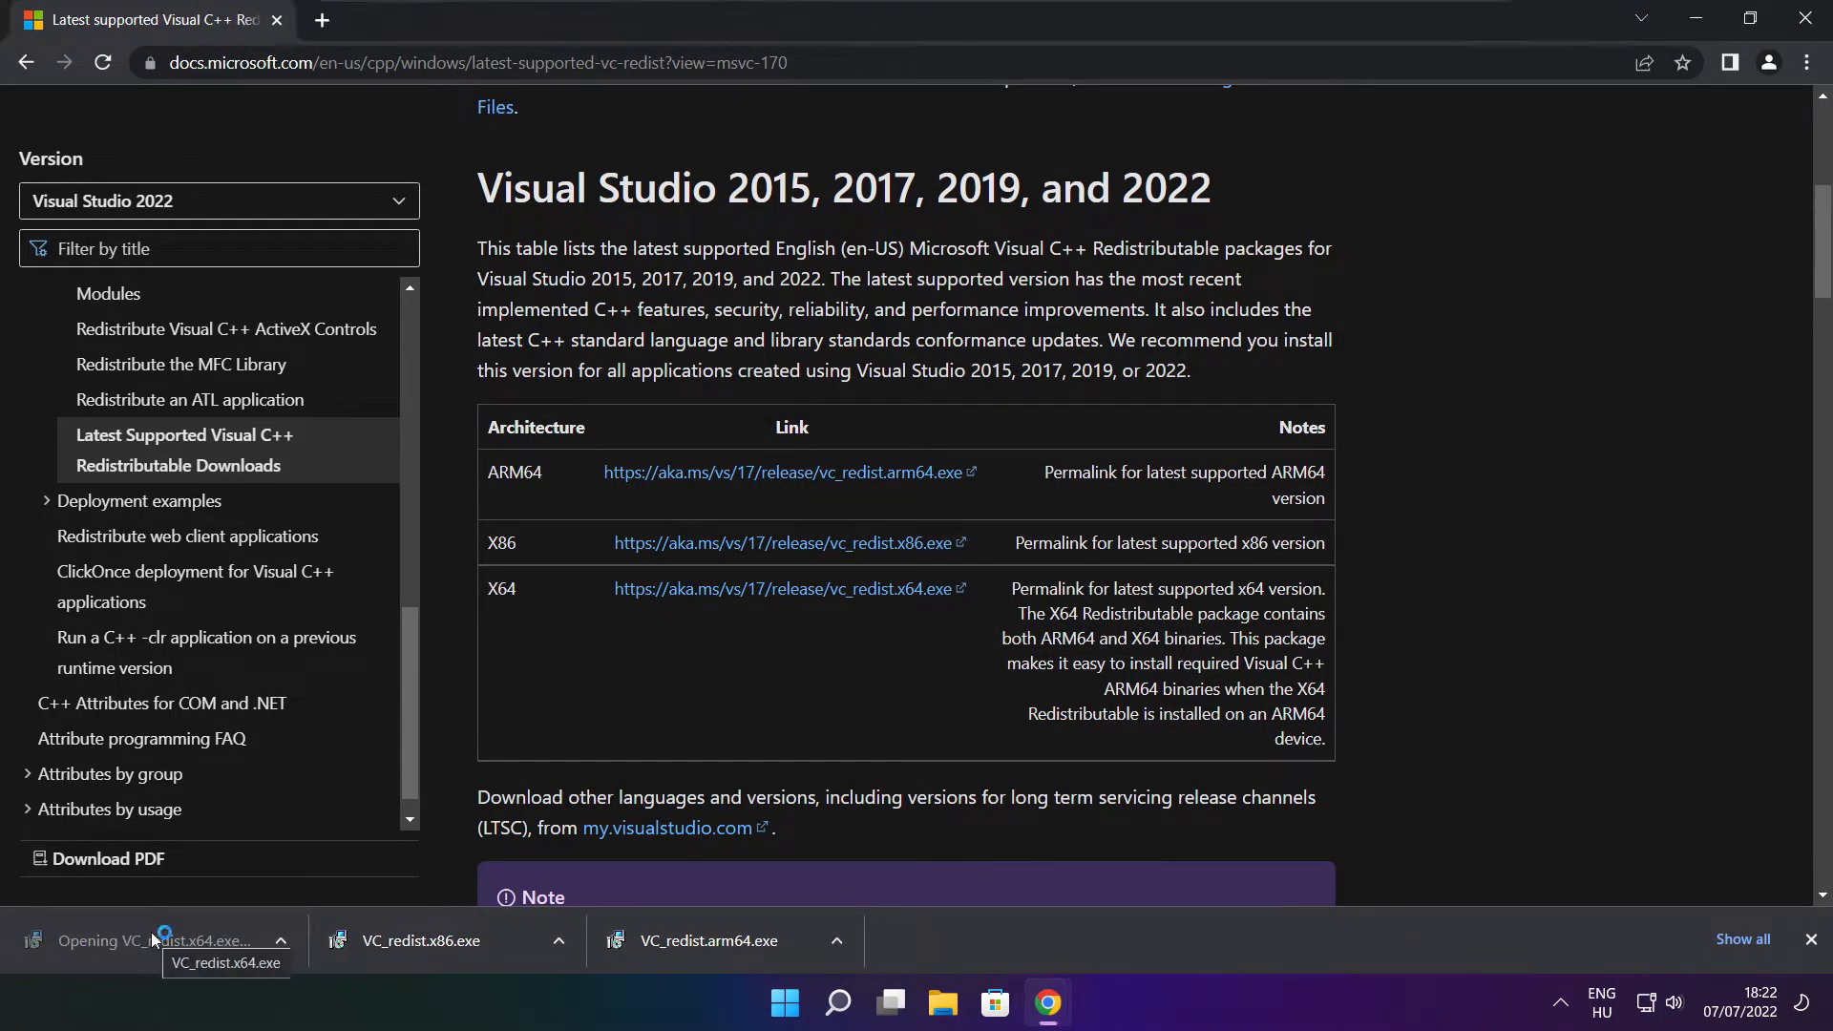
Accept the license and install the x64 Visual C++ 2015-2022 Redistributable, then close setup.
click(163, 940)
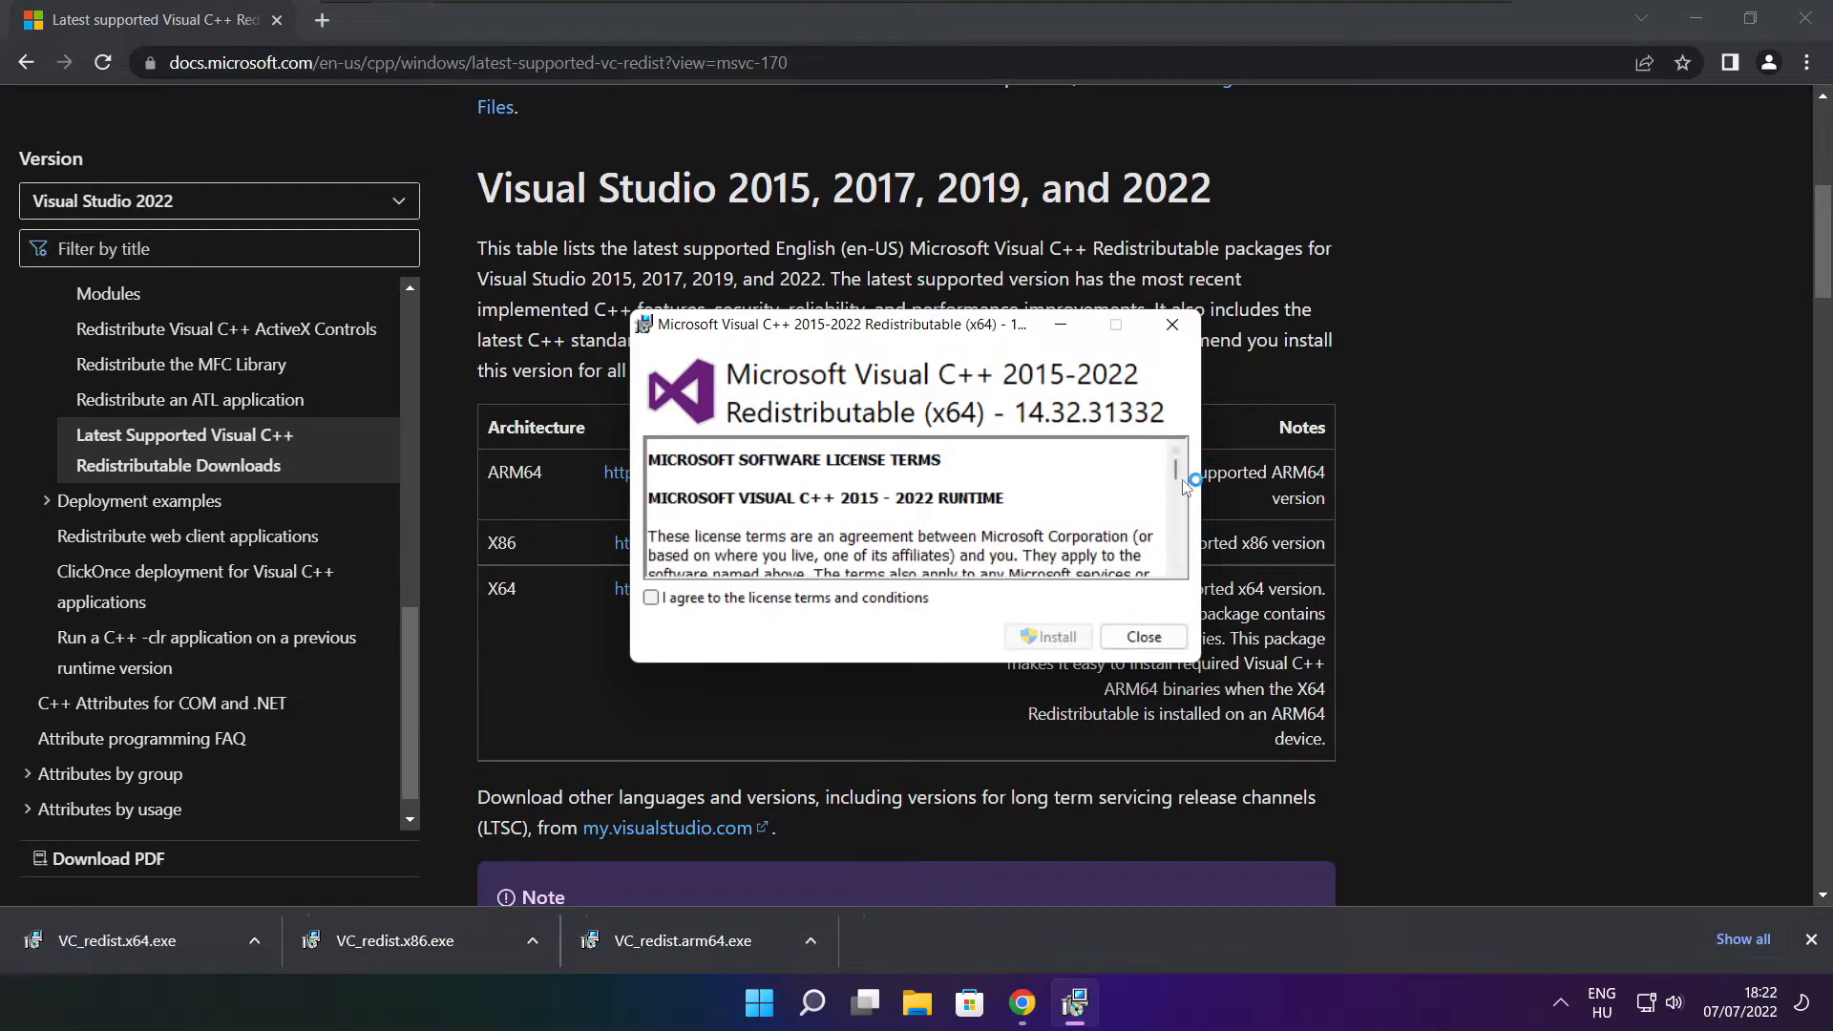
scroll(down, 3)
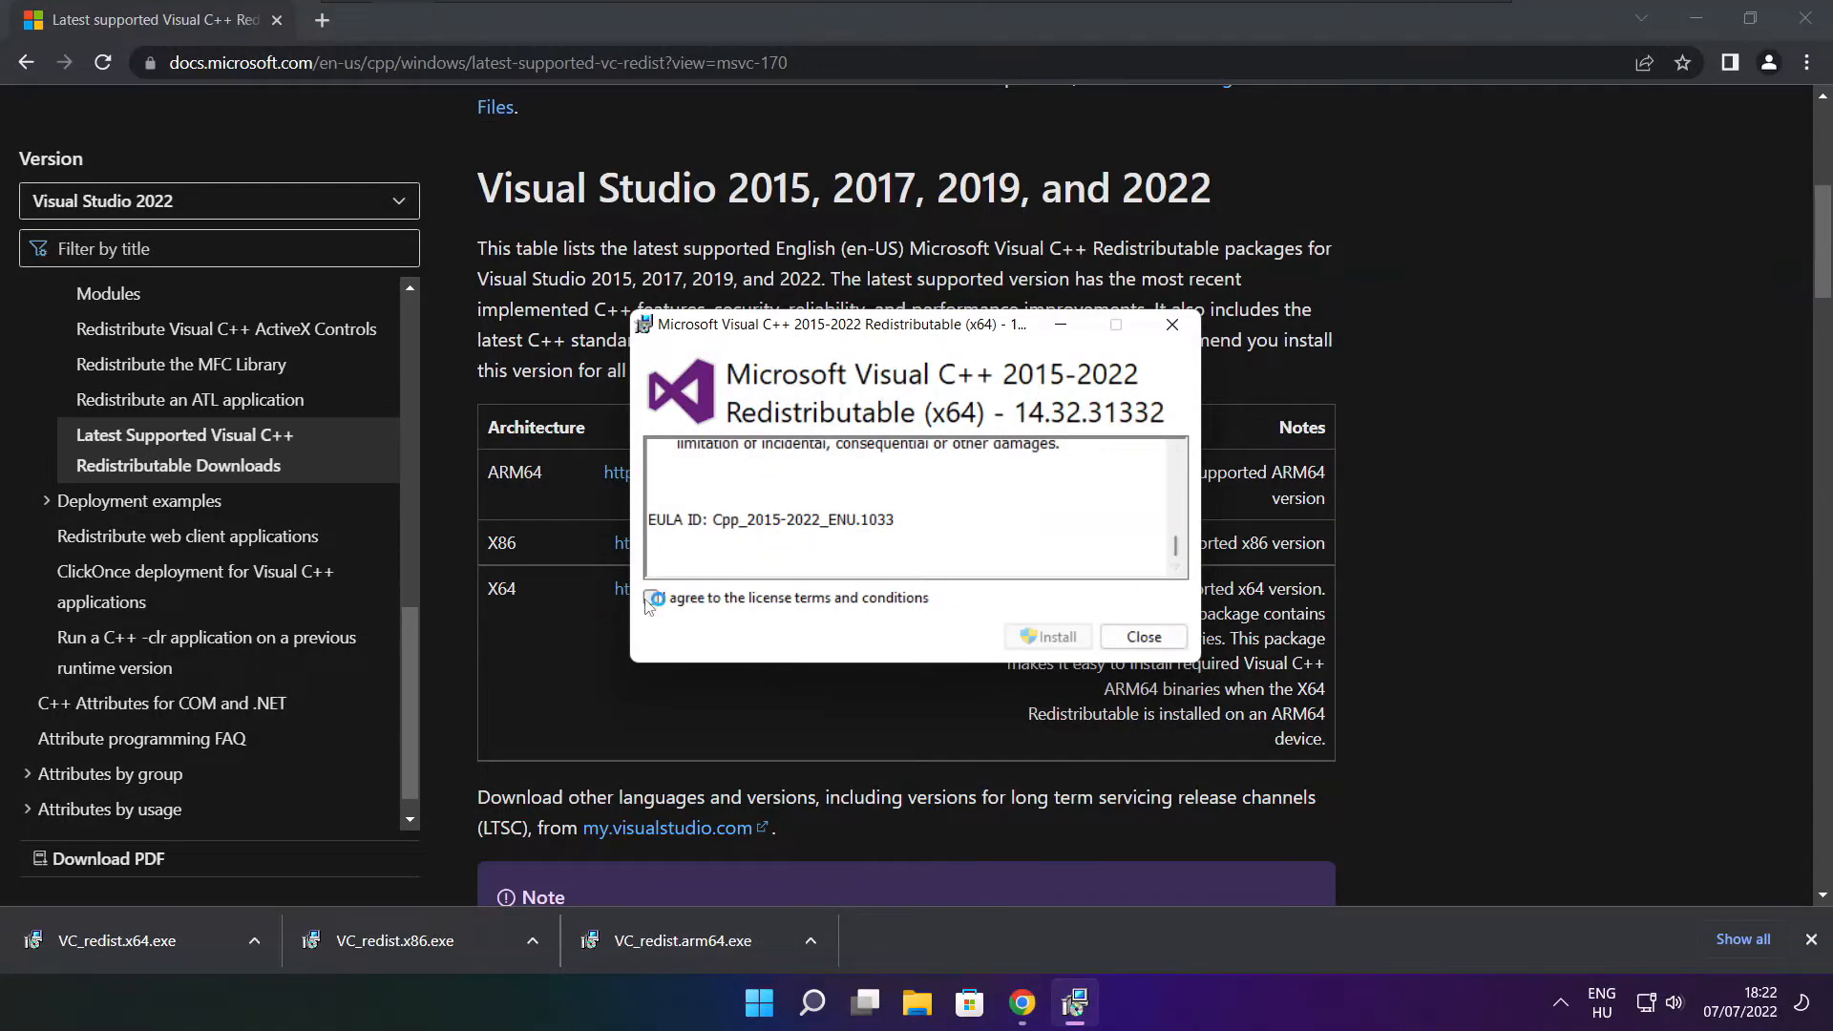
click(1047, 635)
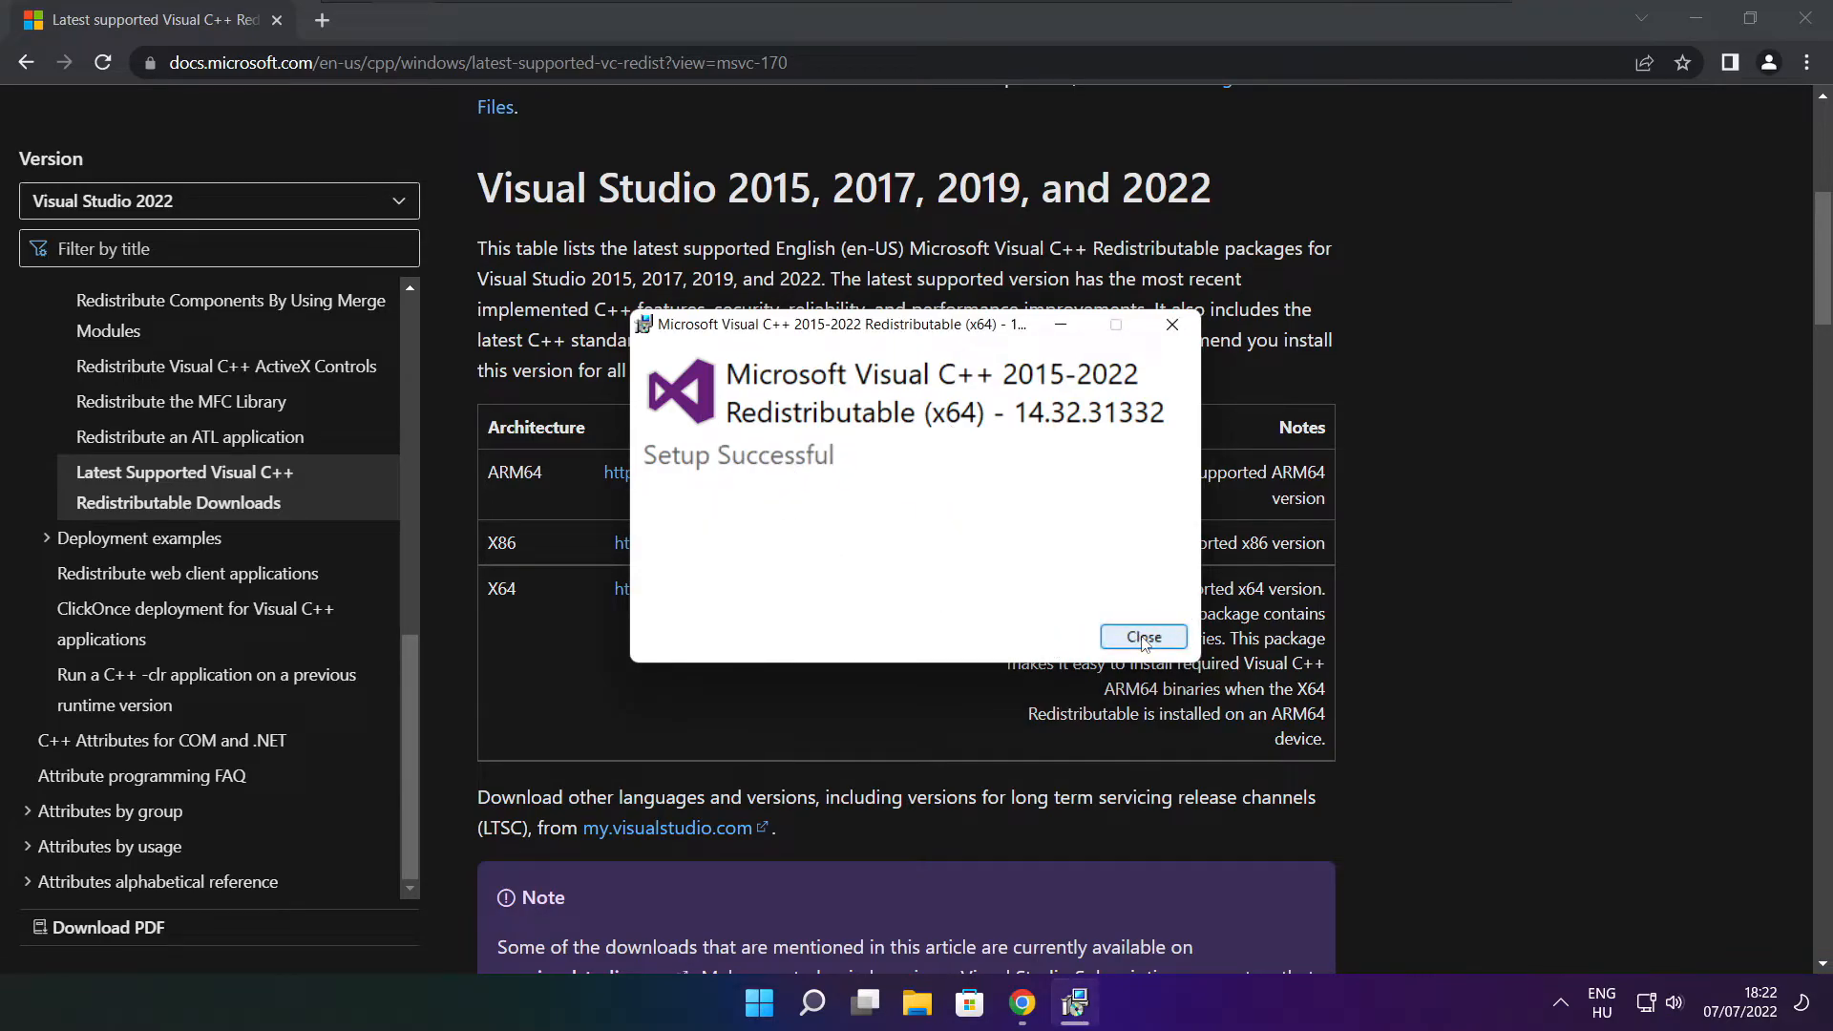
click(1142, 636)
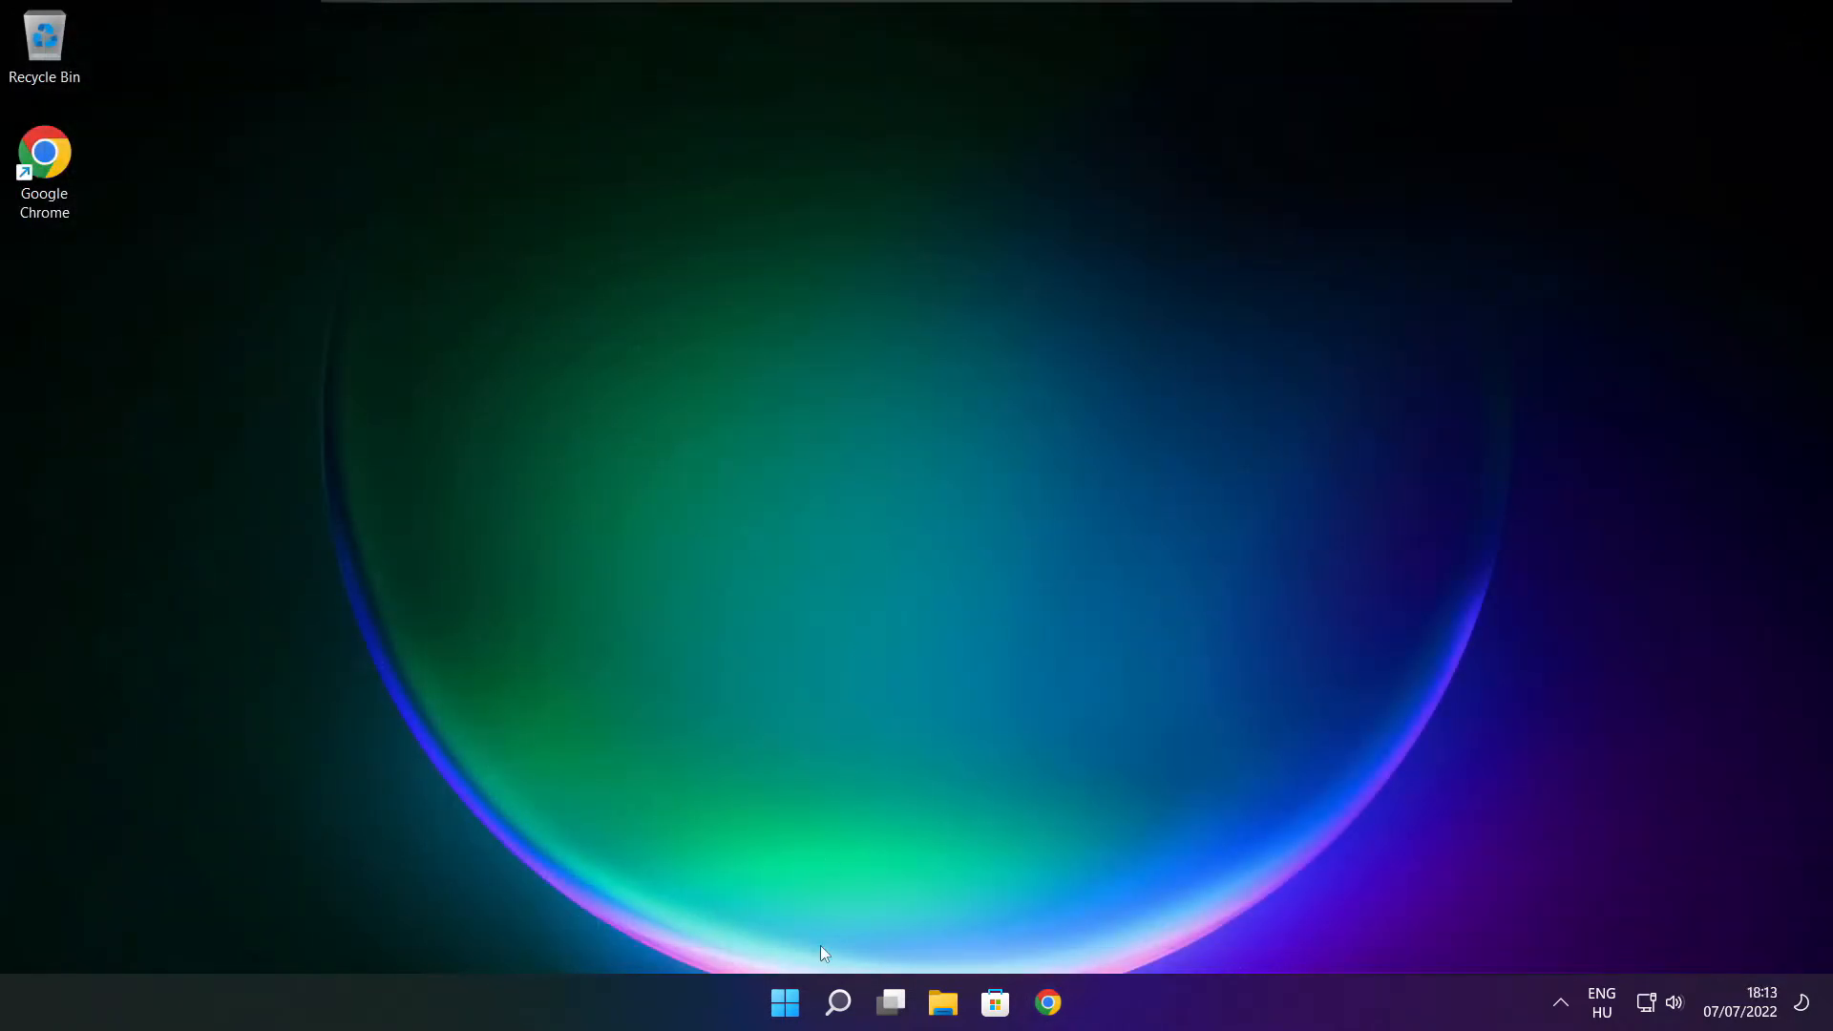
mouse_move(785, 1003)
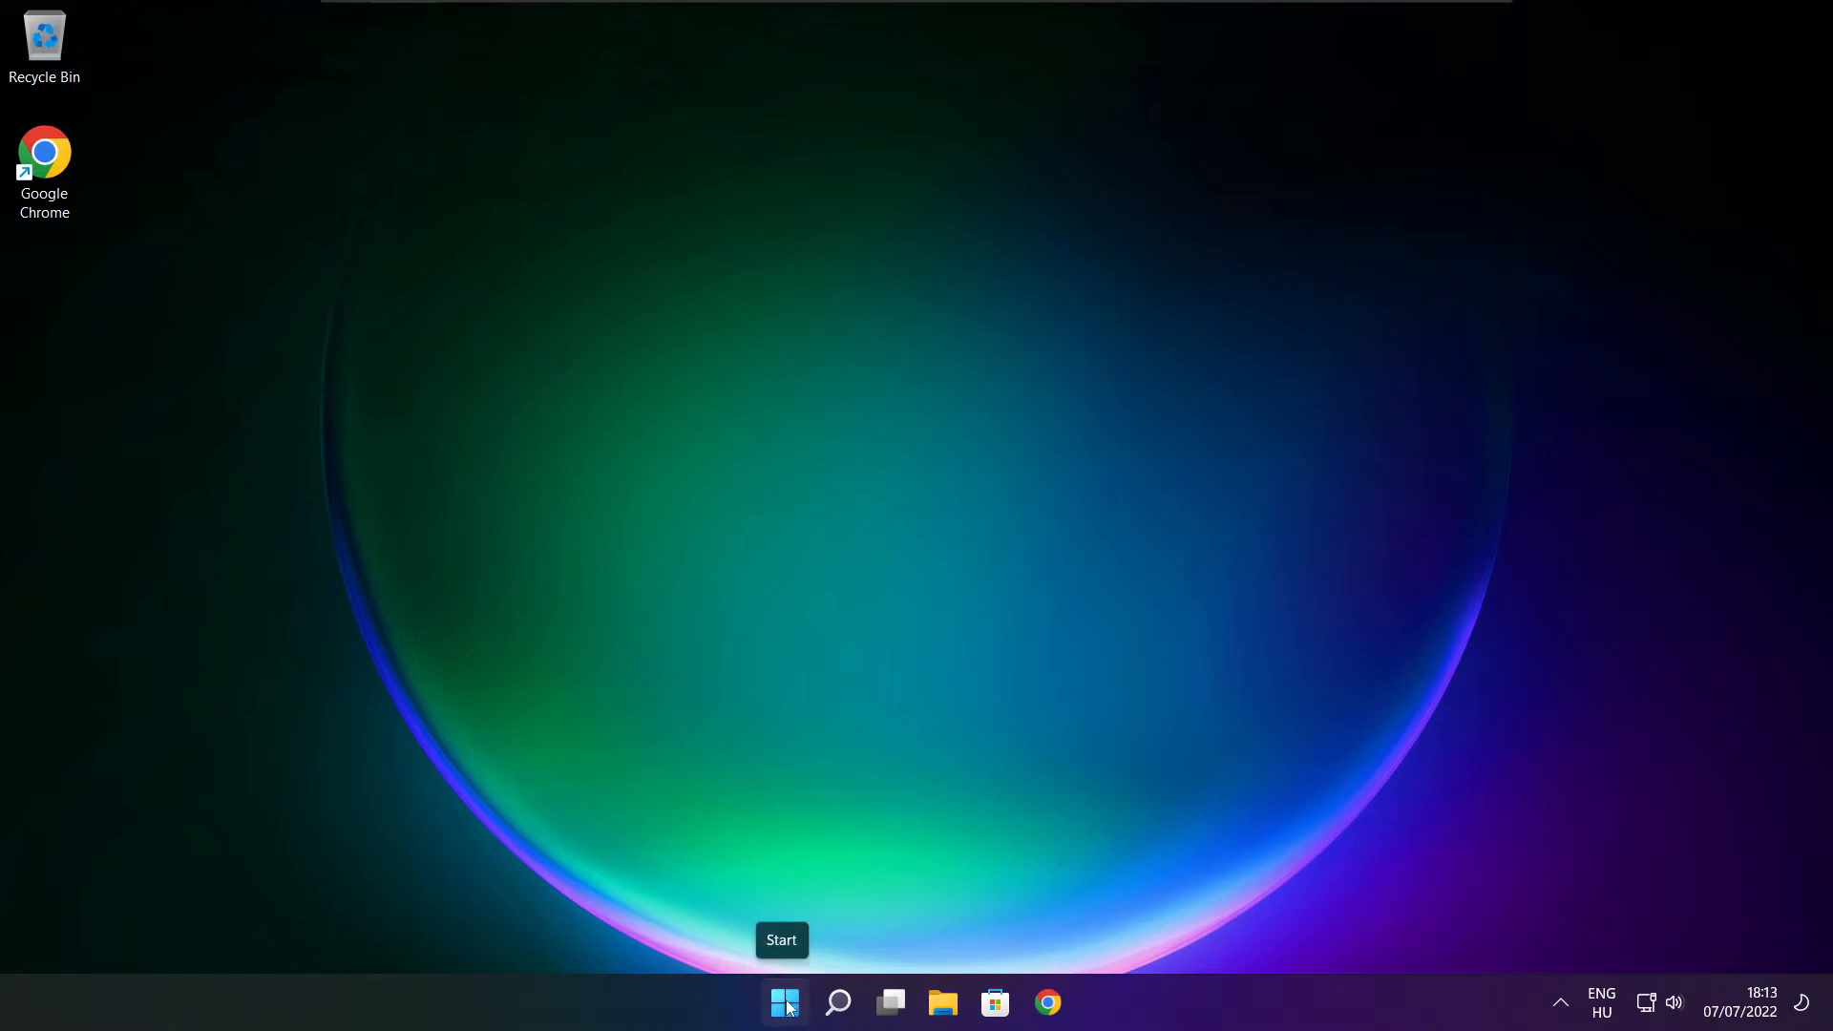
Launch Task Manager from the Start button's quick link menu.
right_click(783, 1001)
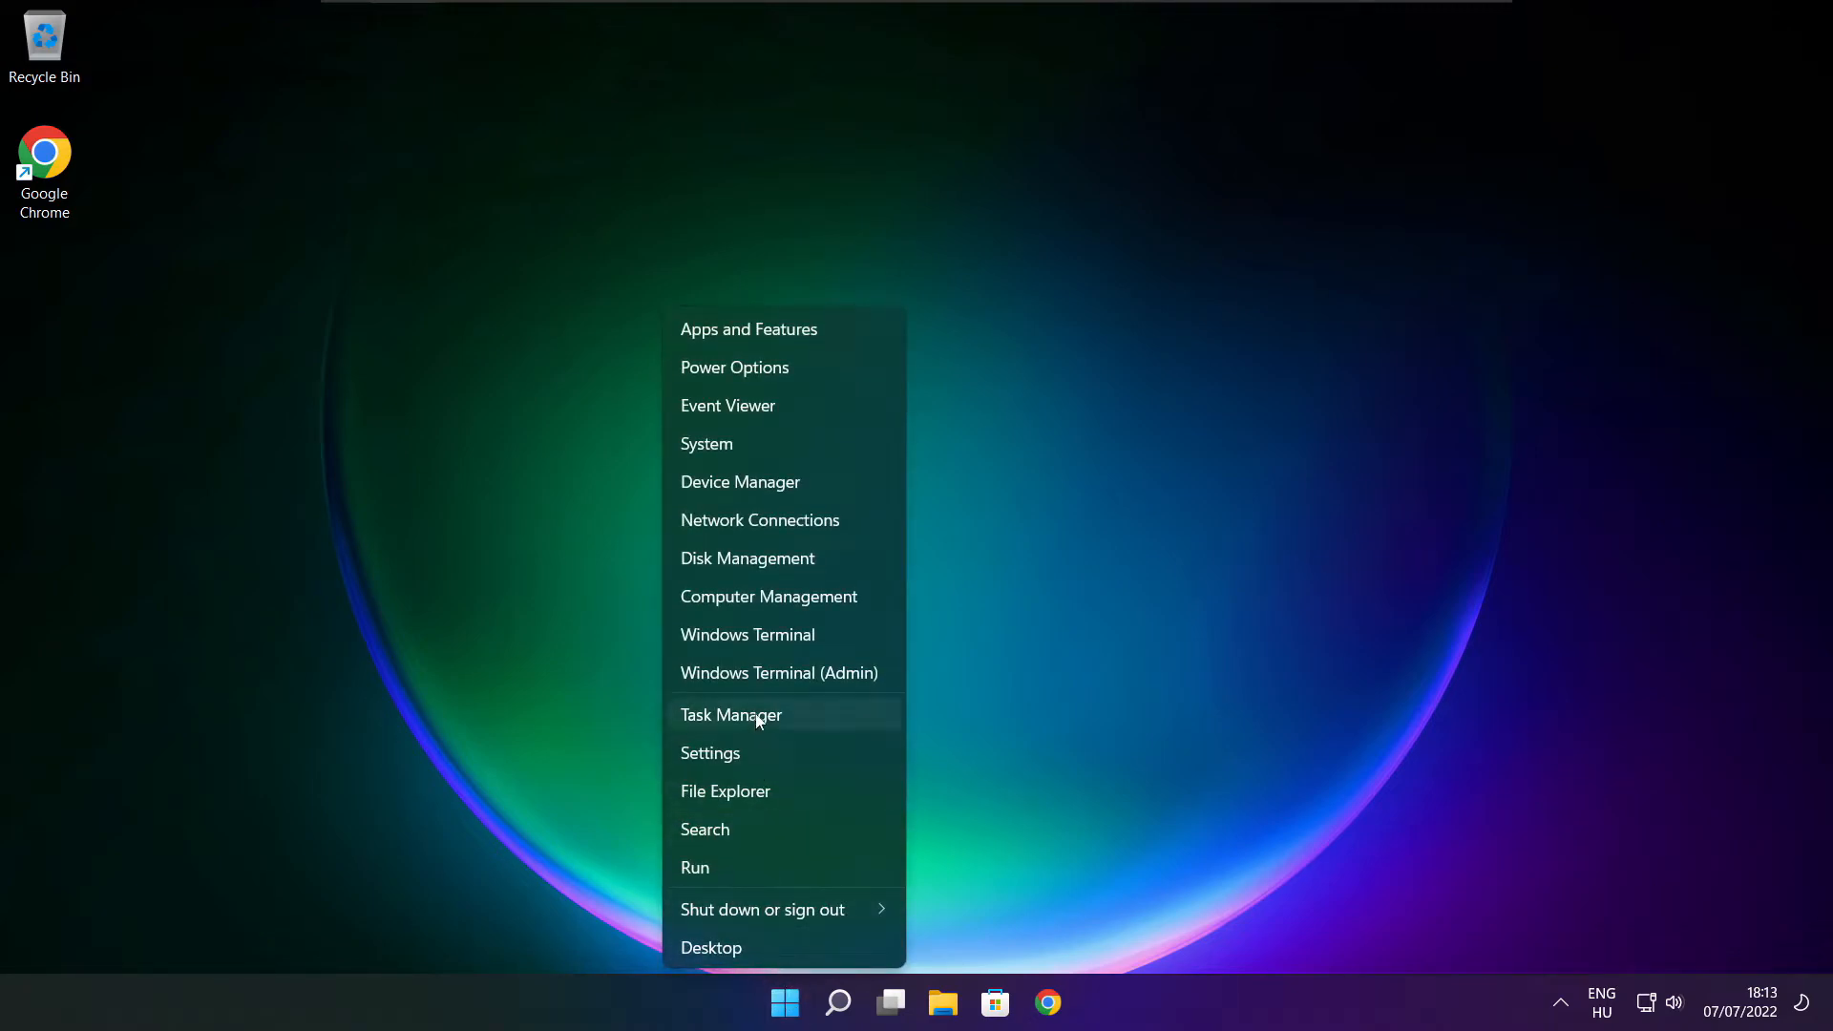
mouse_move(793, 714)
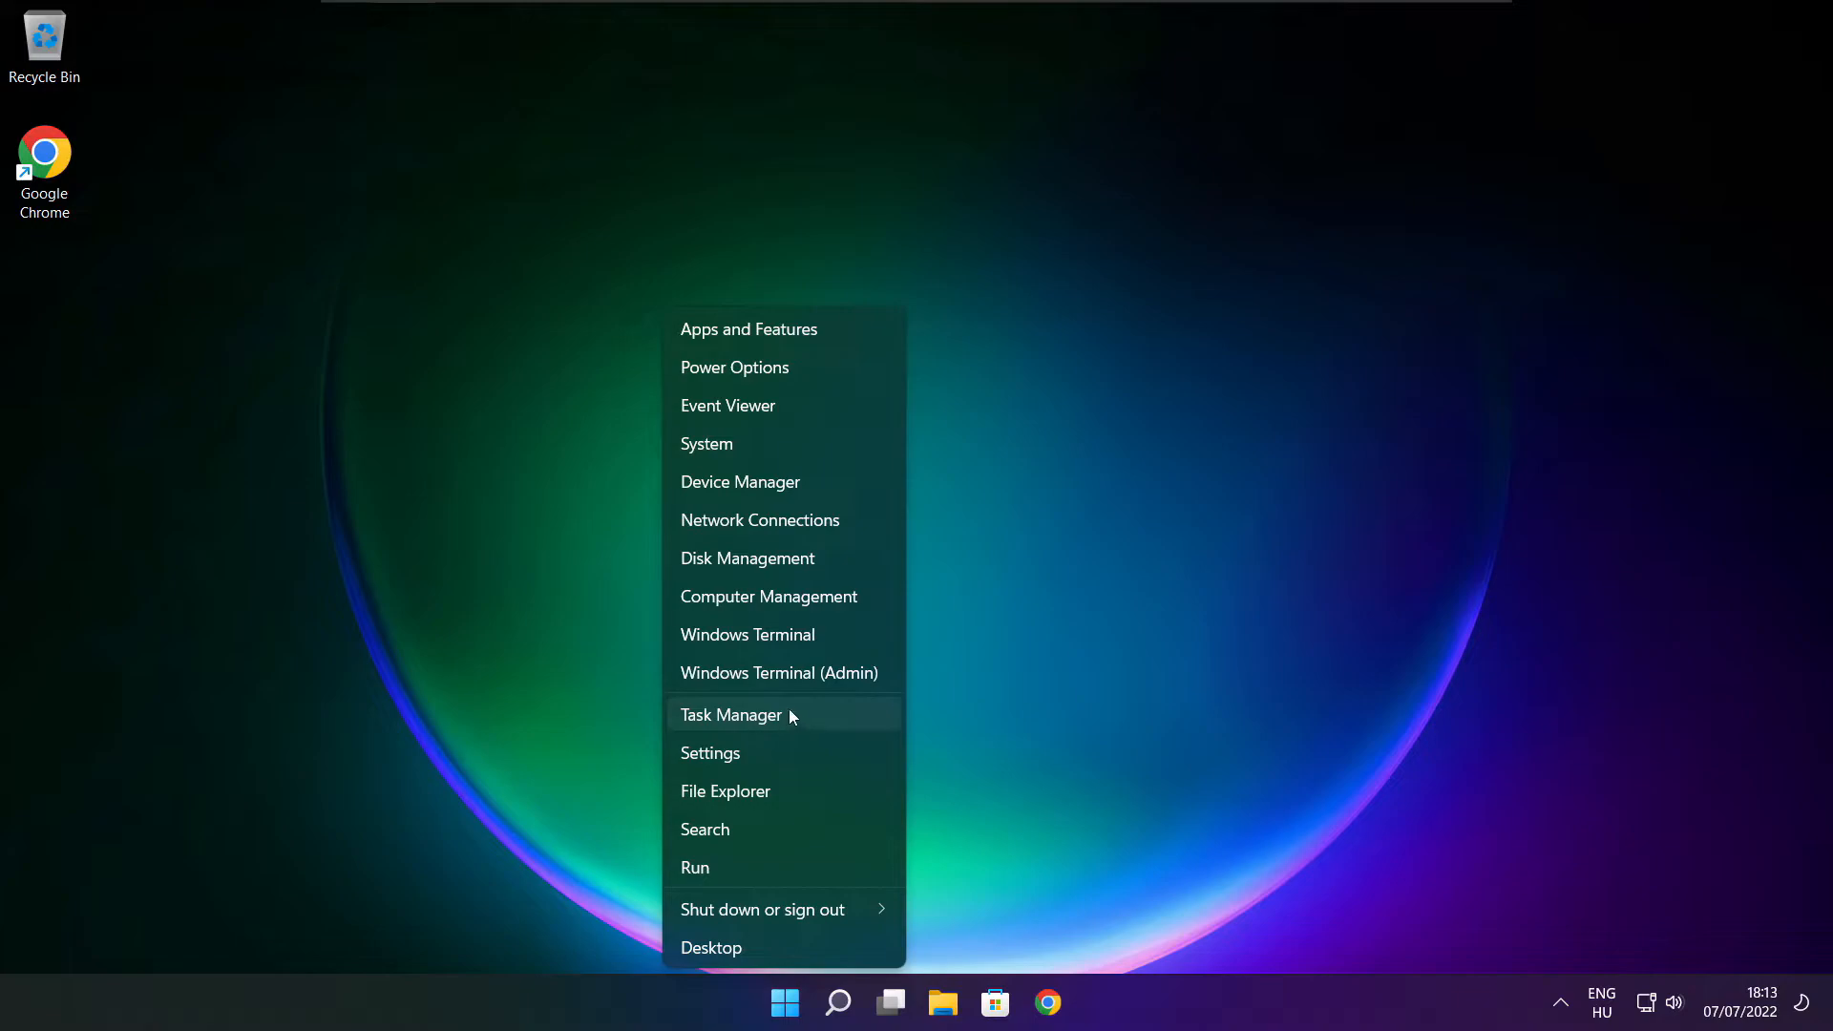
click(731, 714)
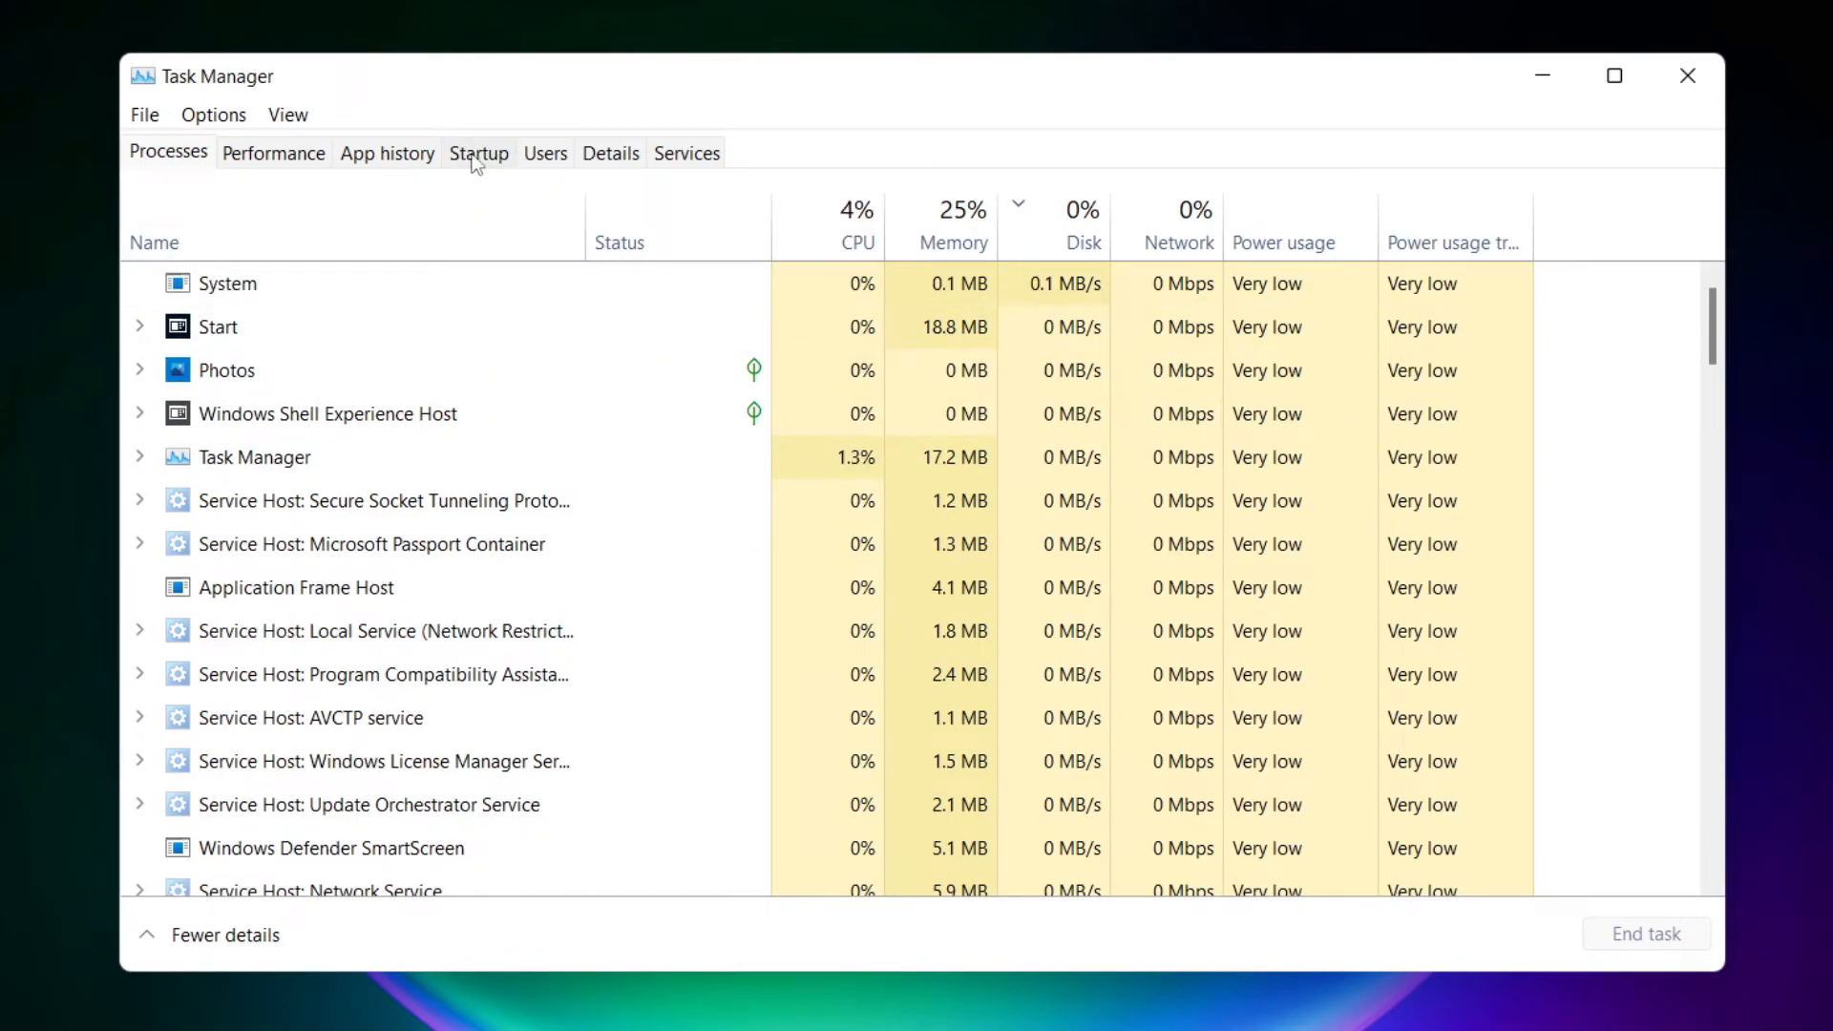
Disable Cortana, Microsoft Edge, Teams and Terminal at startup, then close Task Manager.
click(478, 152)
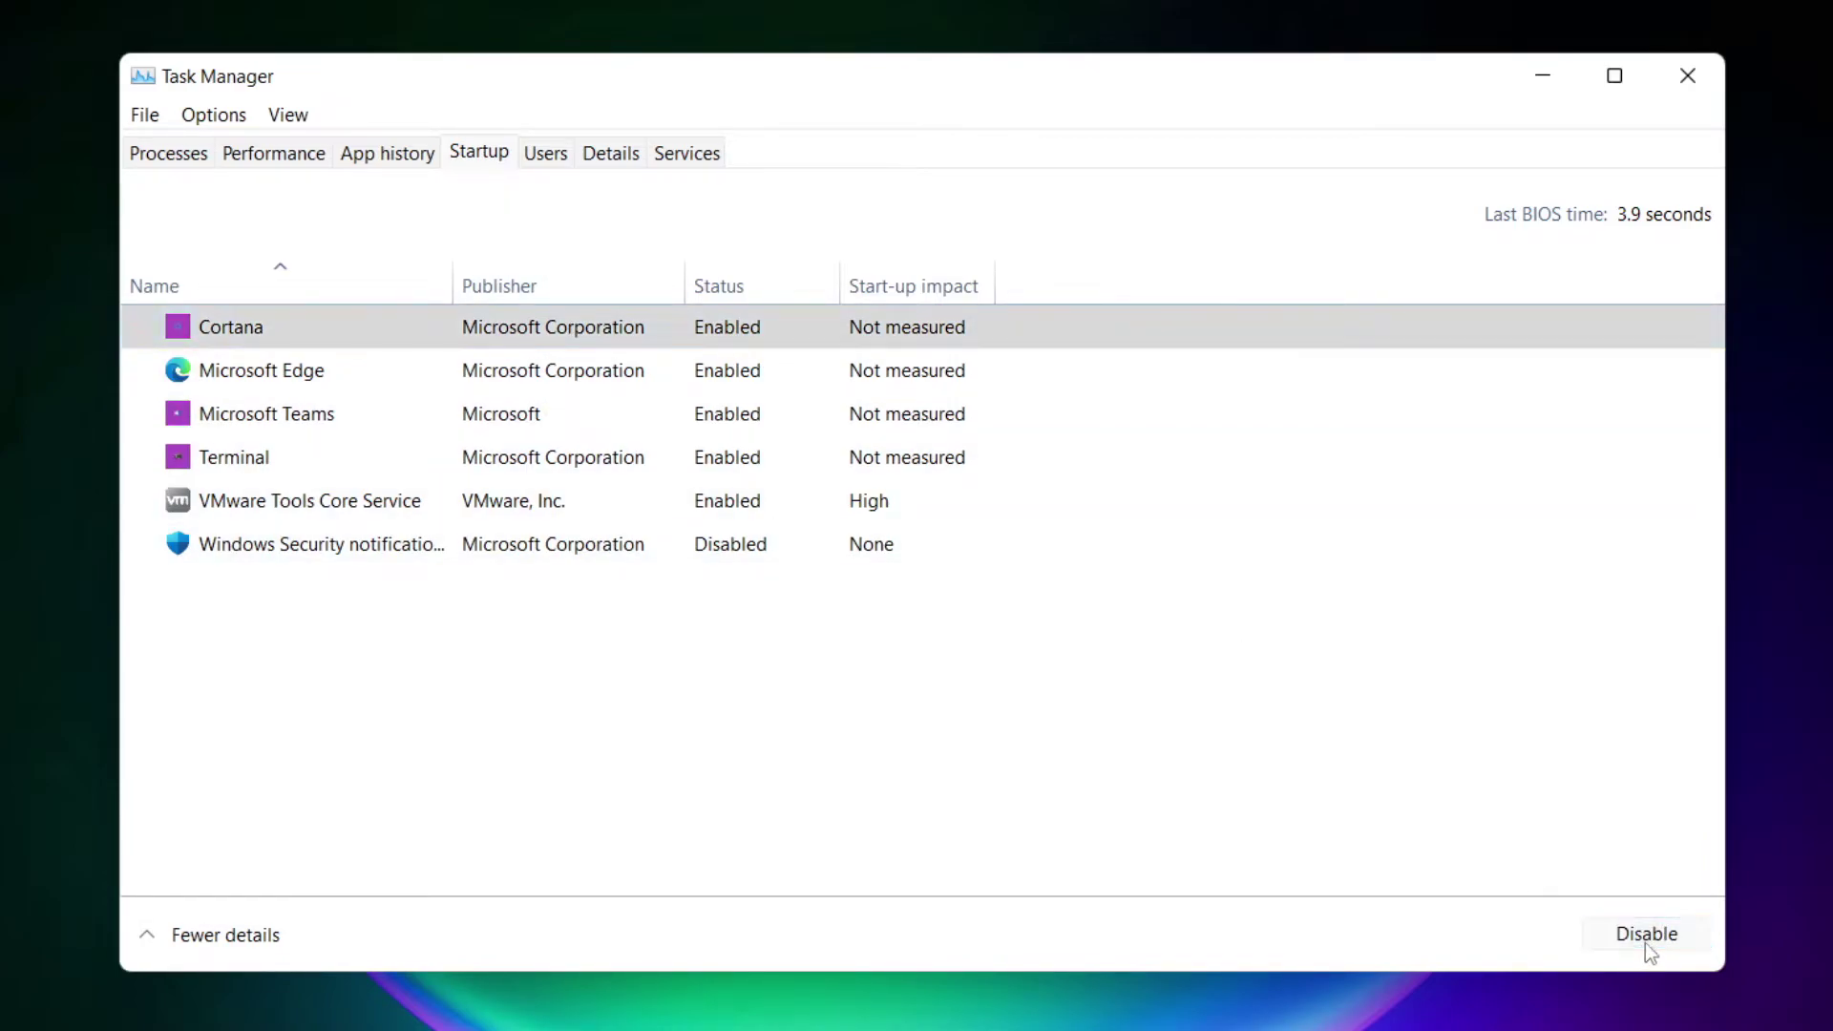
click(1645, 933)
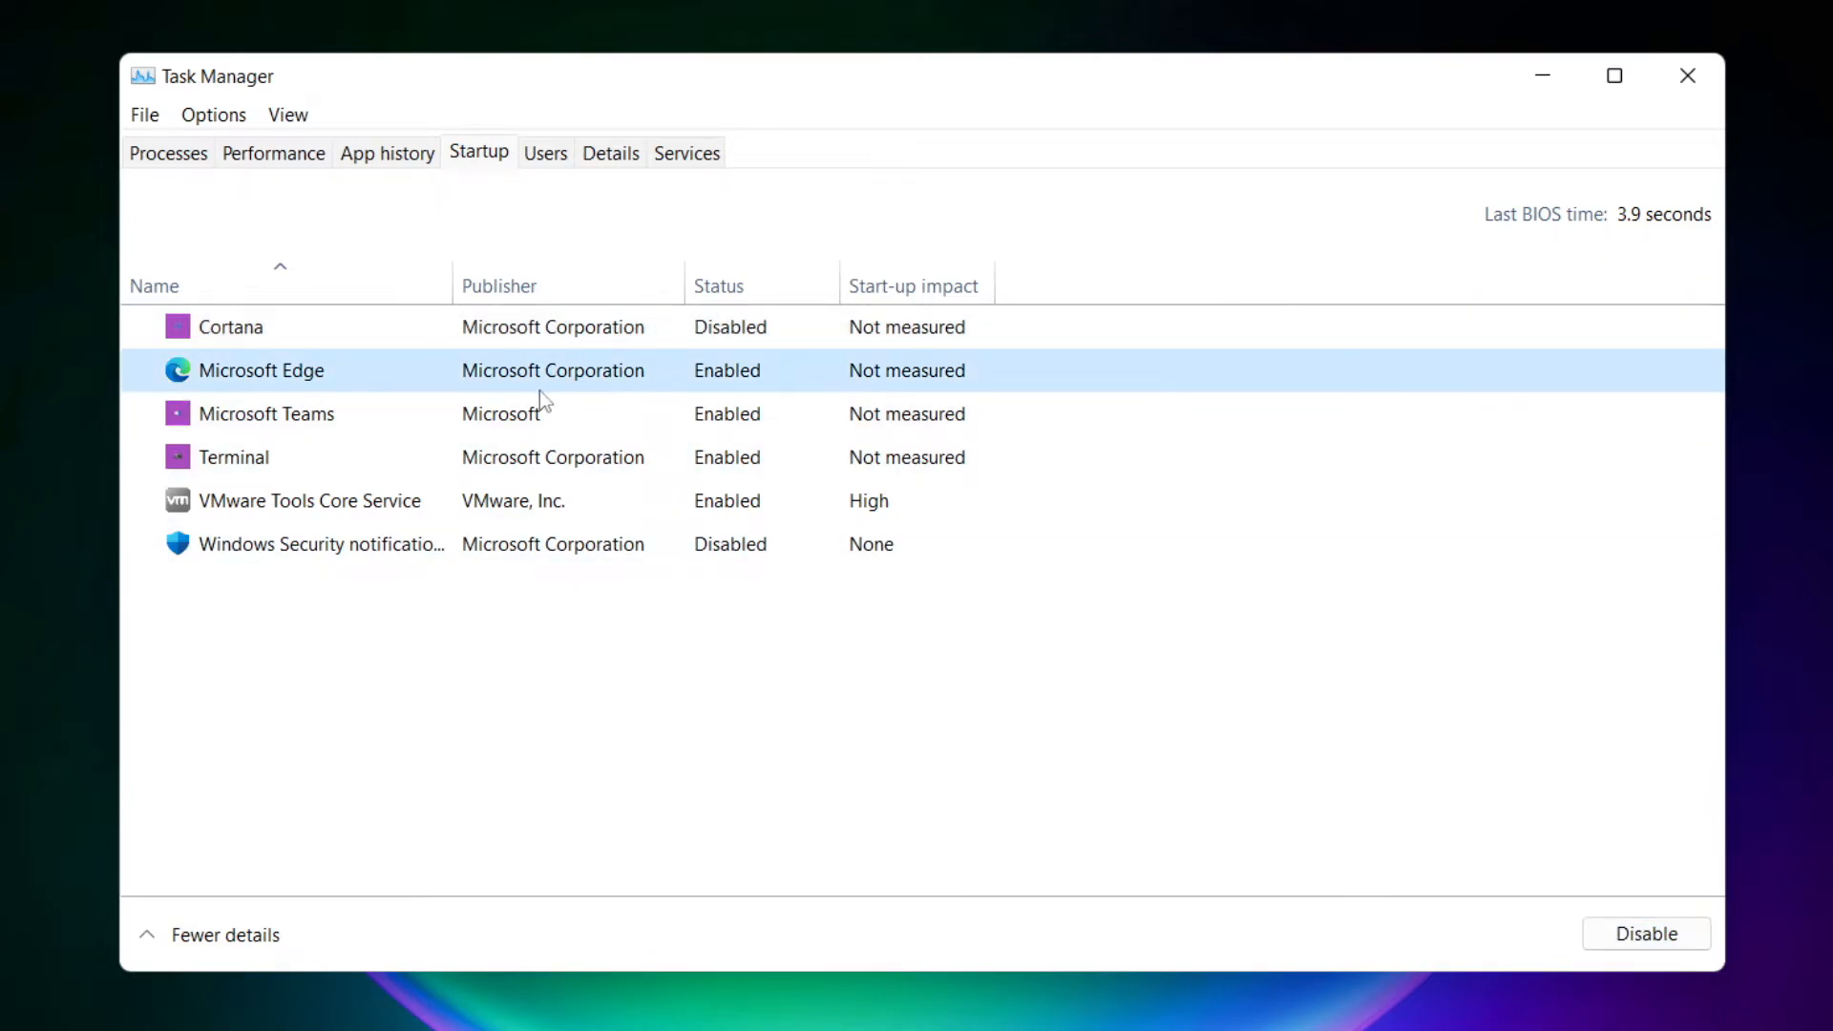
mouse_move(720, 401)
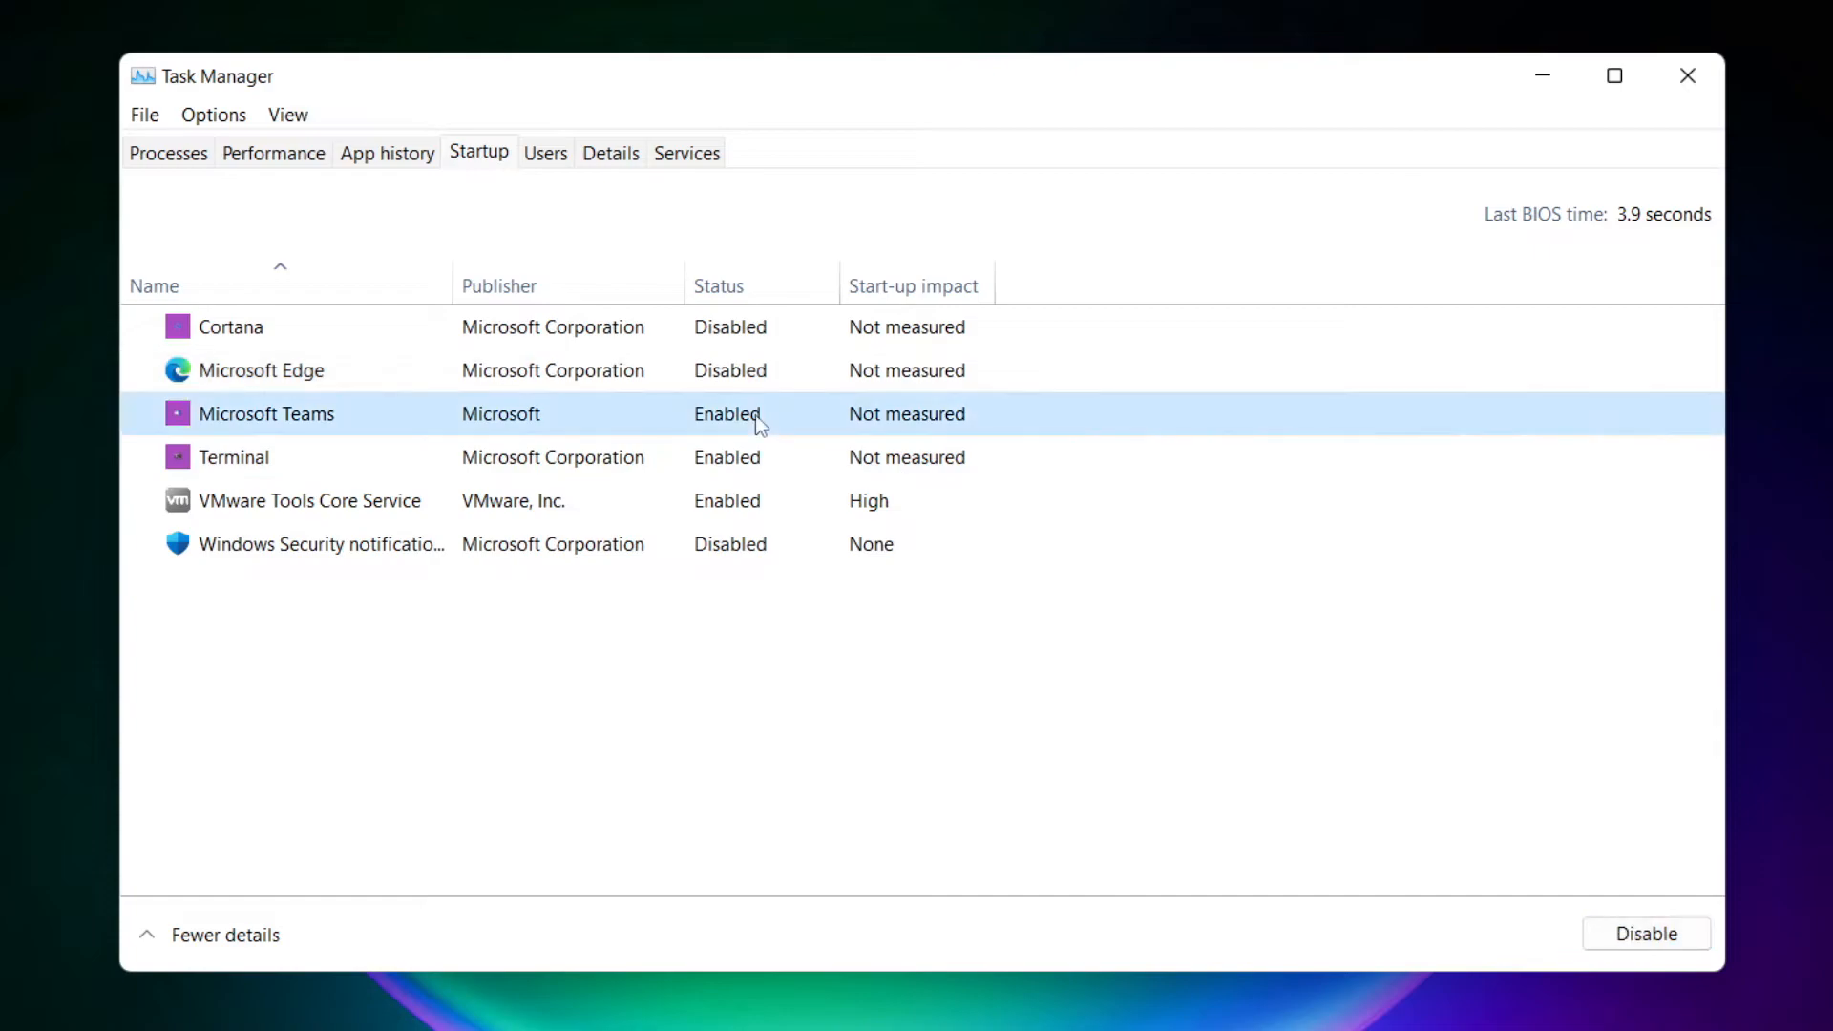
mouse_move(1008, 641)
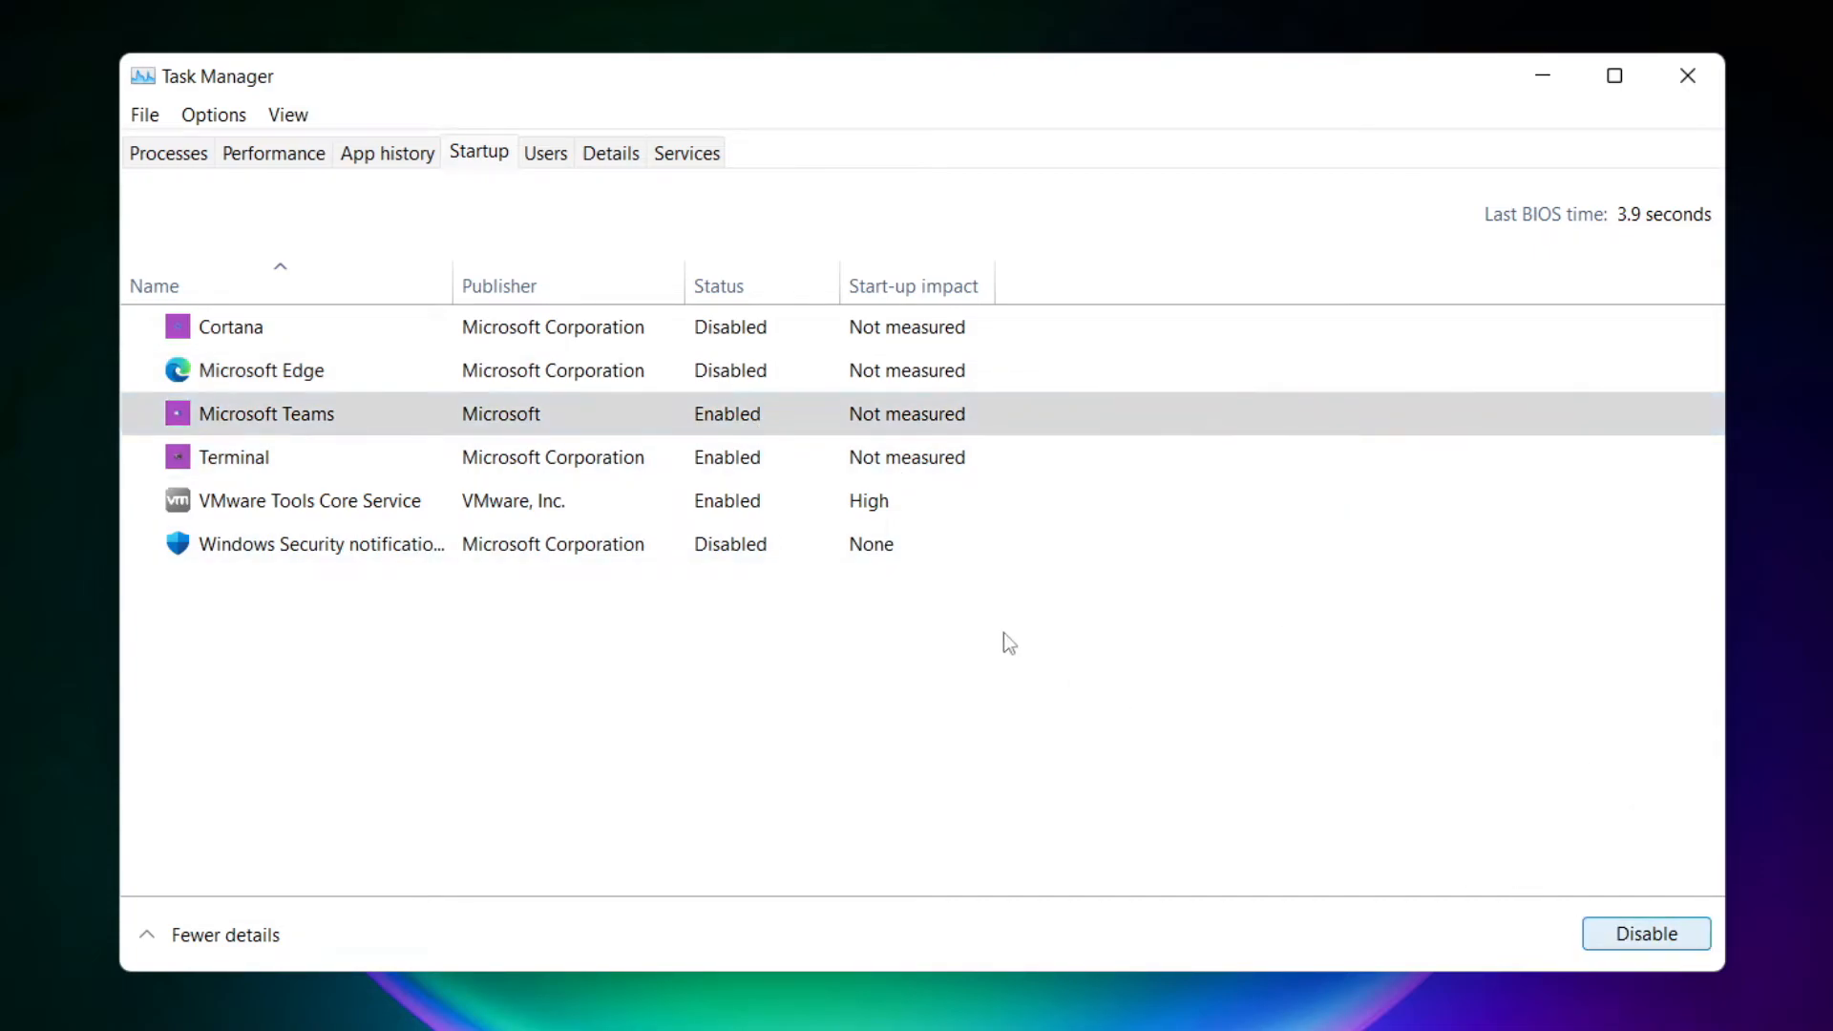
click(1645, 933)
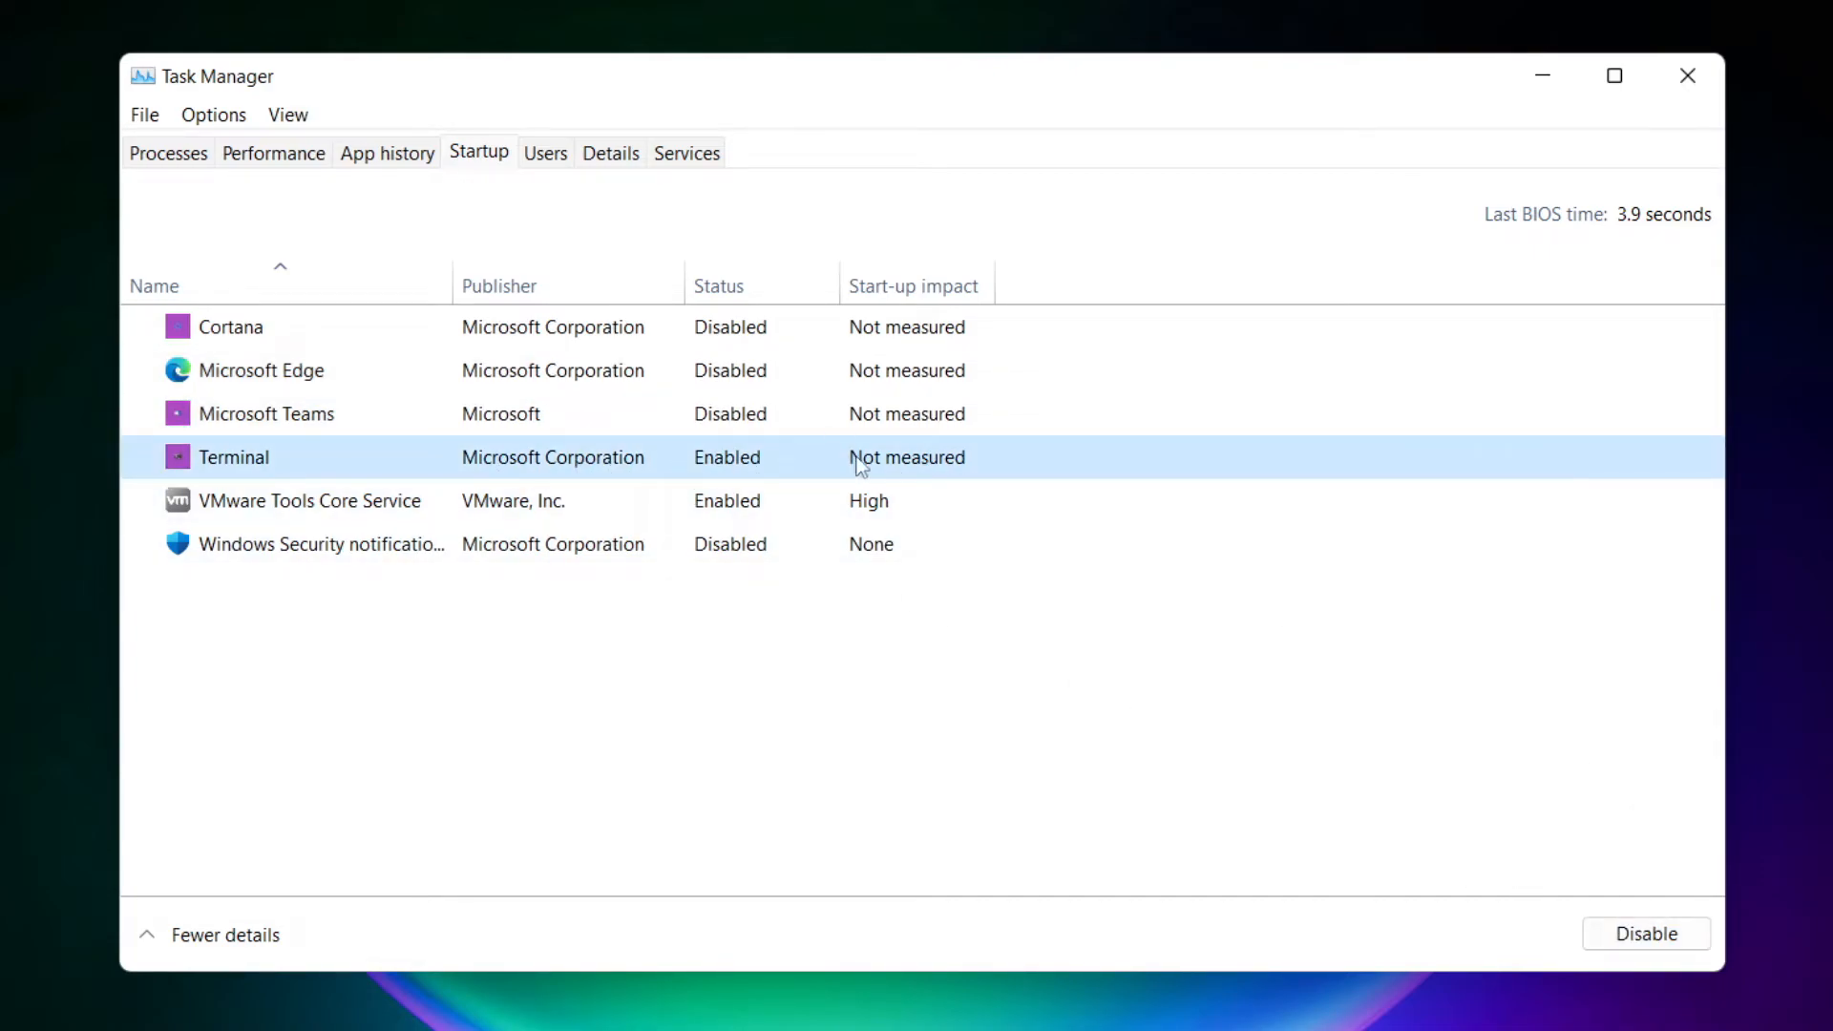
click(1644, 932)
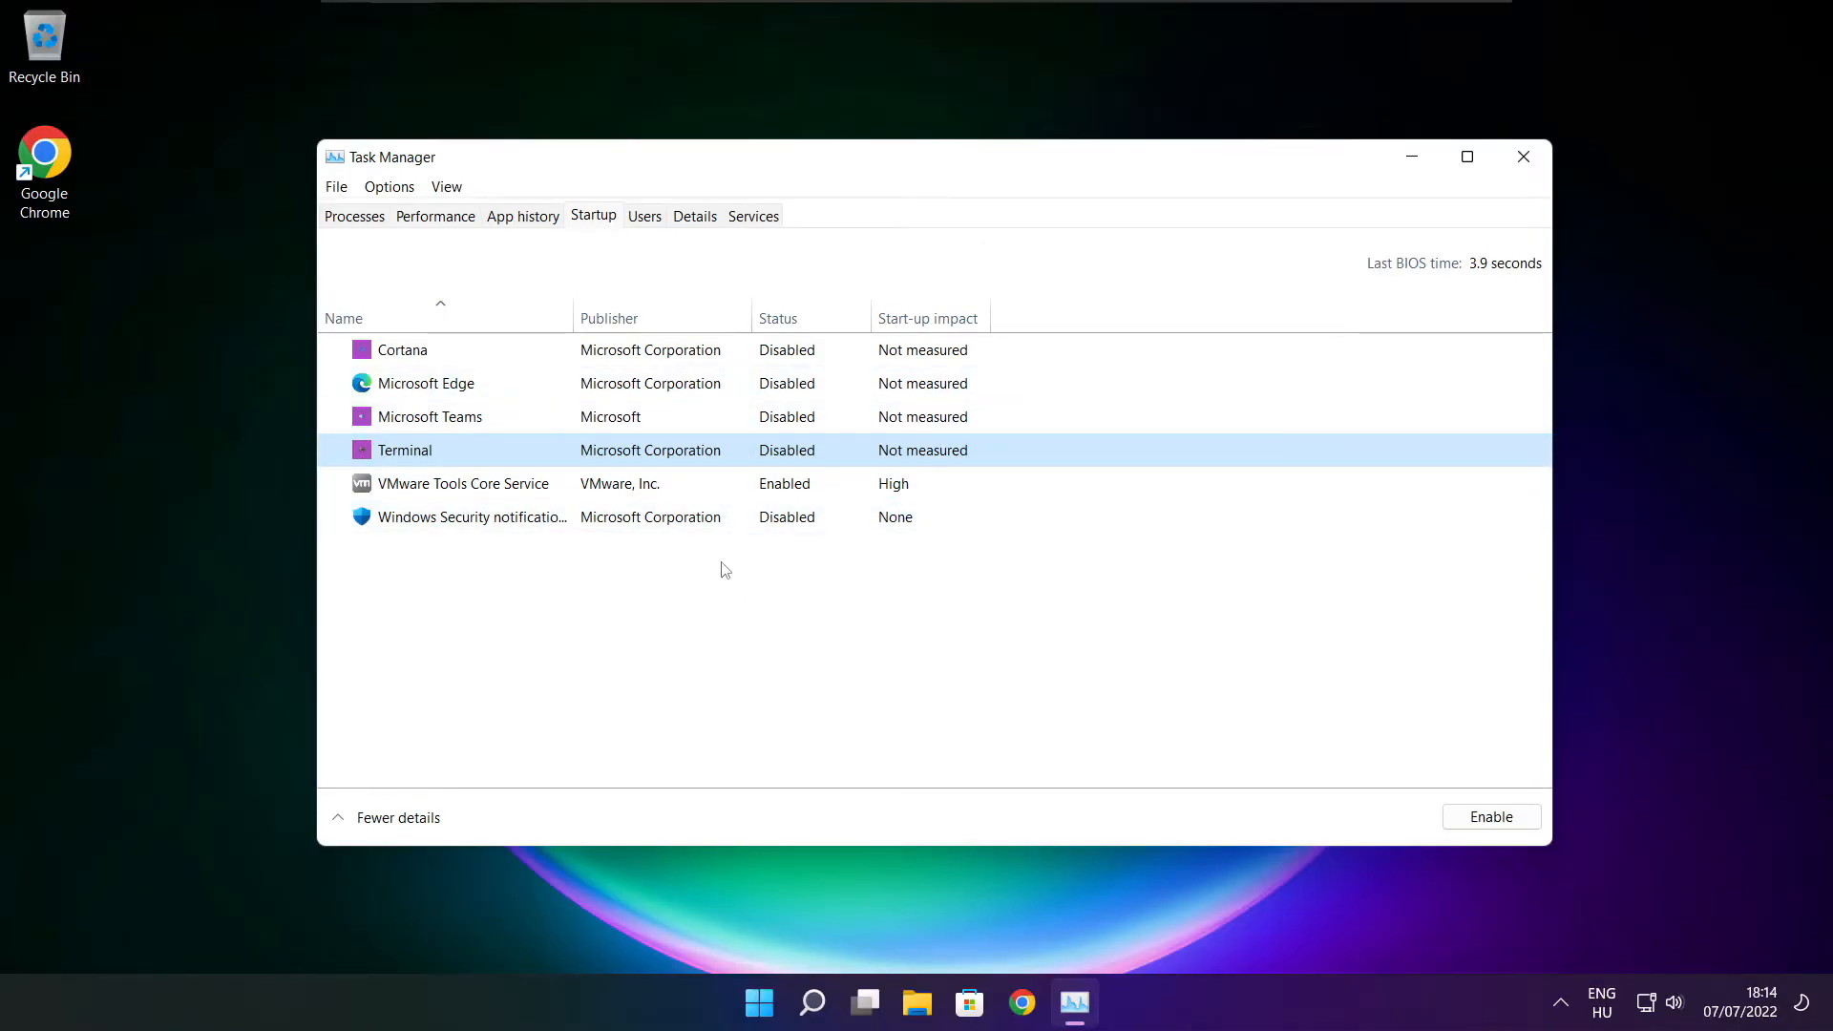
click(1524, 155)
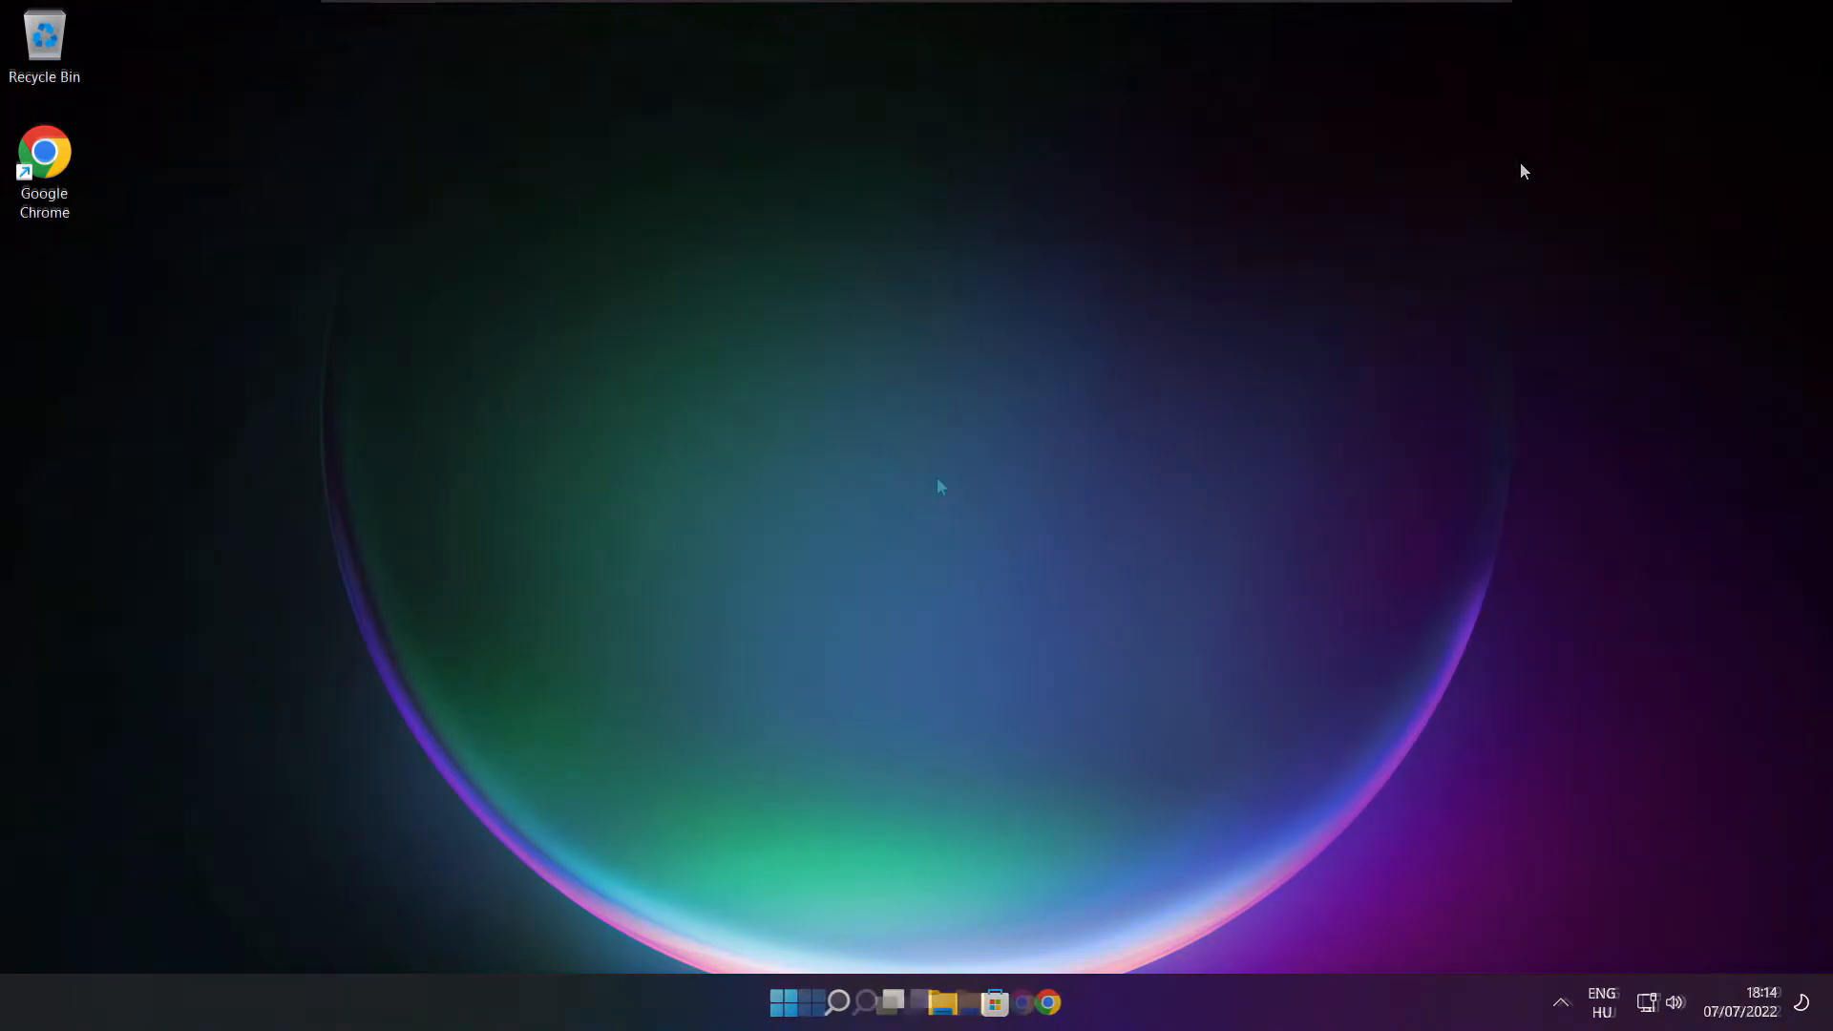
Search for cmd and bring up Command Prompt's Run as administrator option.
click(864, 1002)
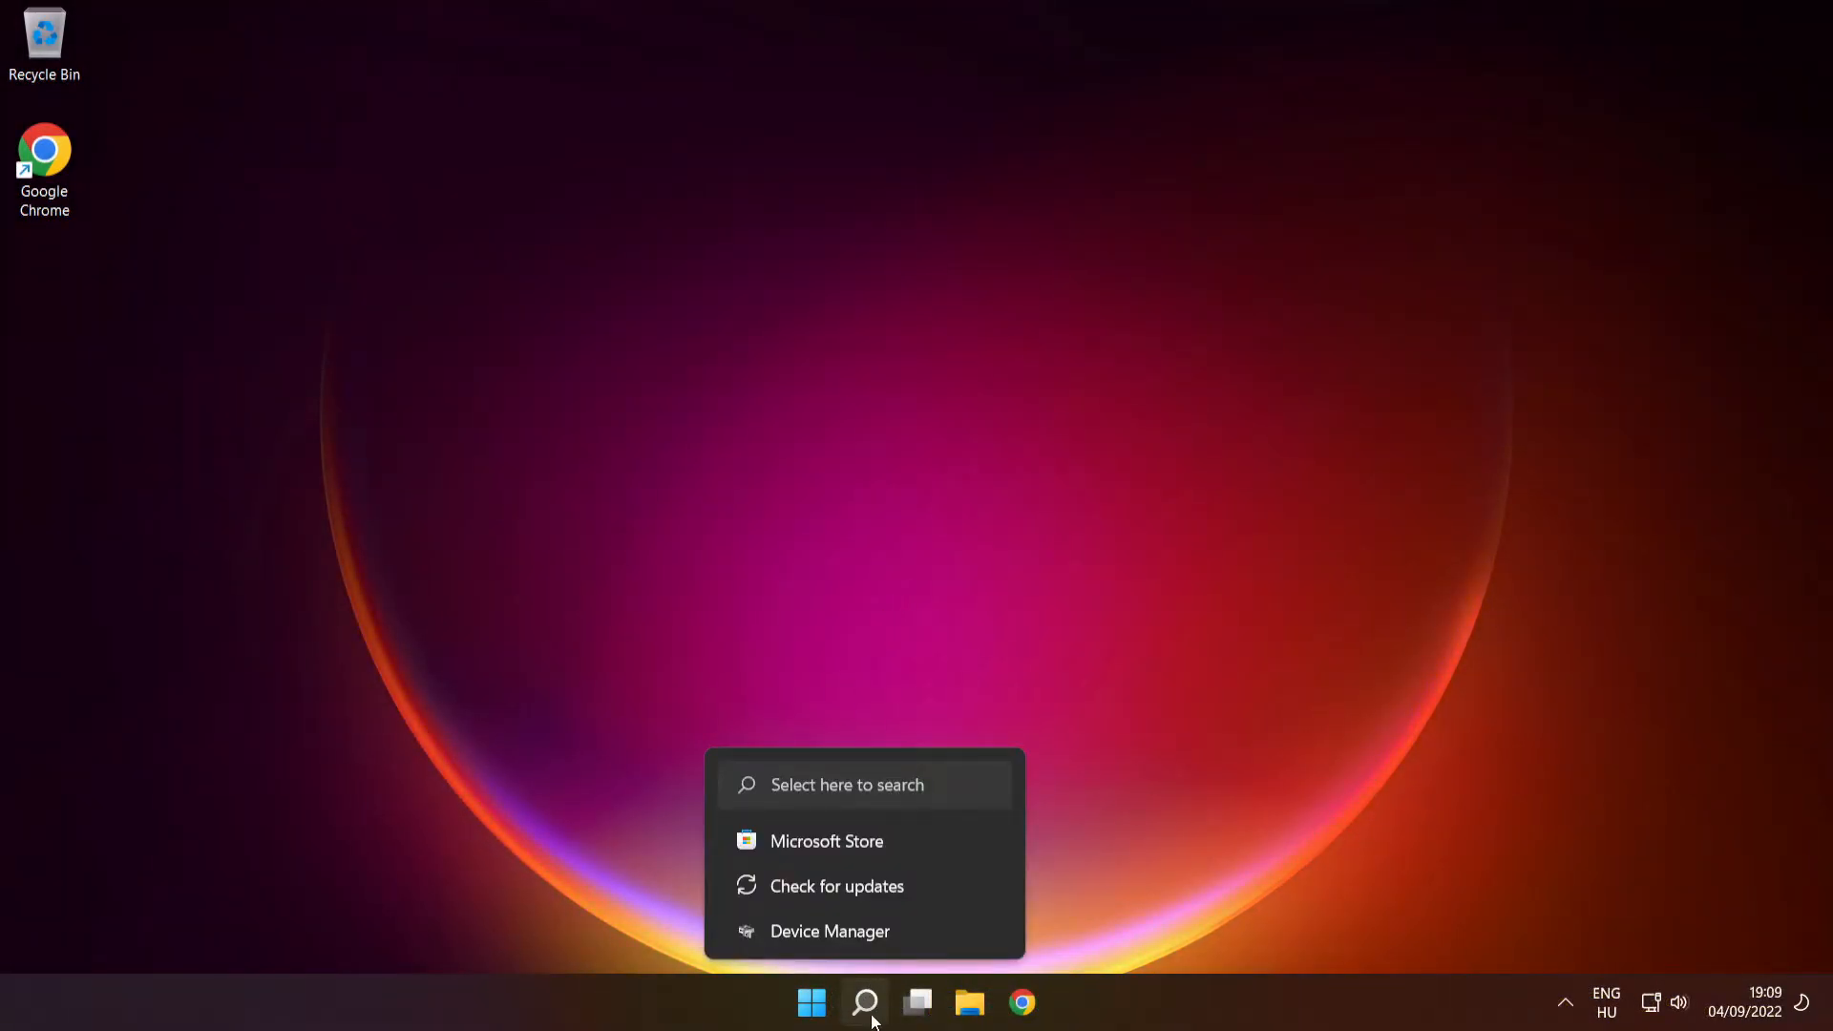
click(865, 1002)
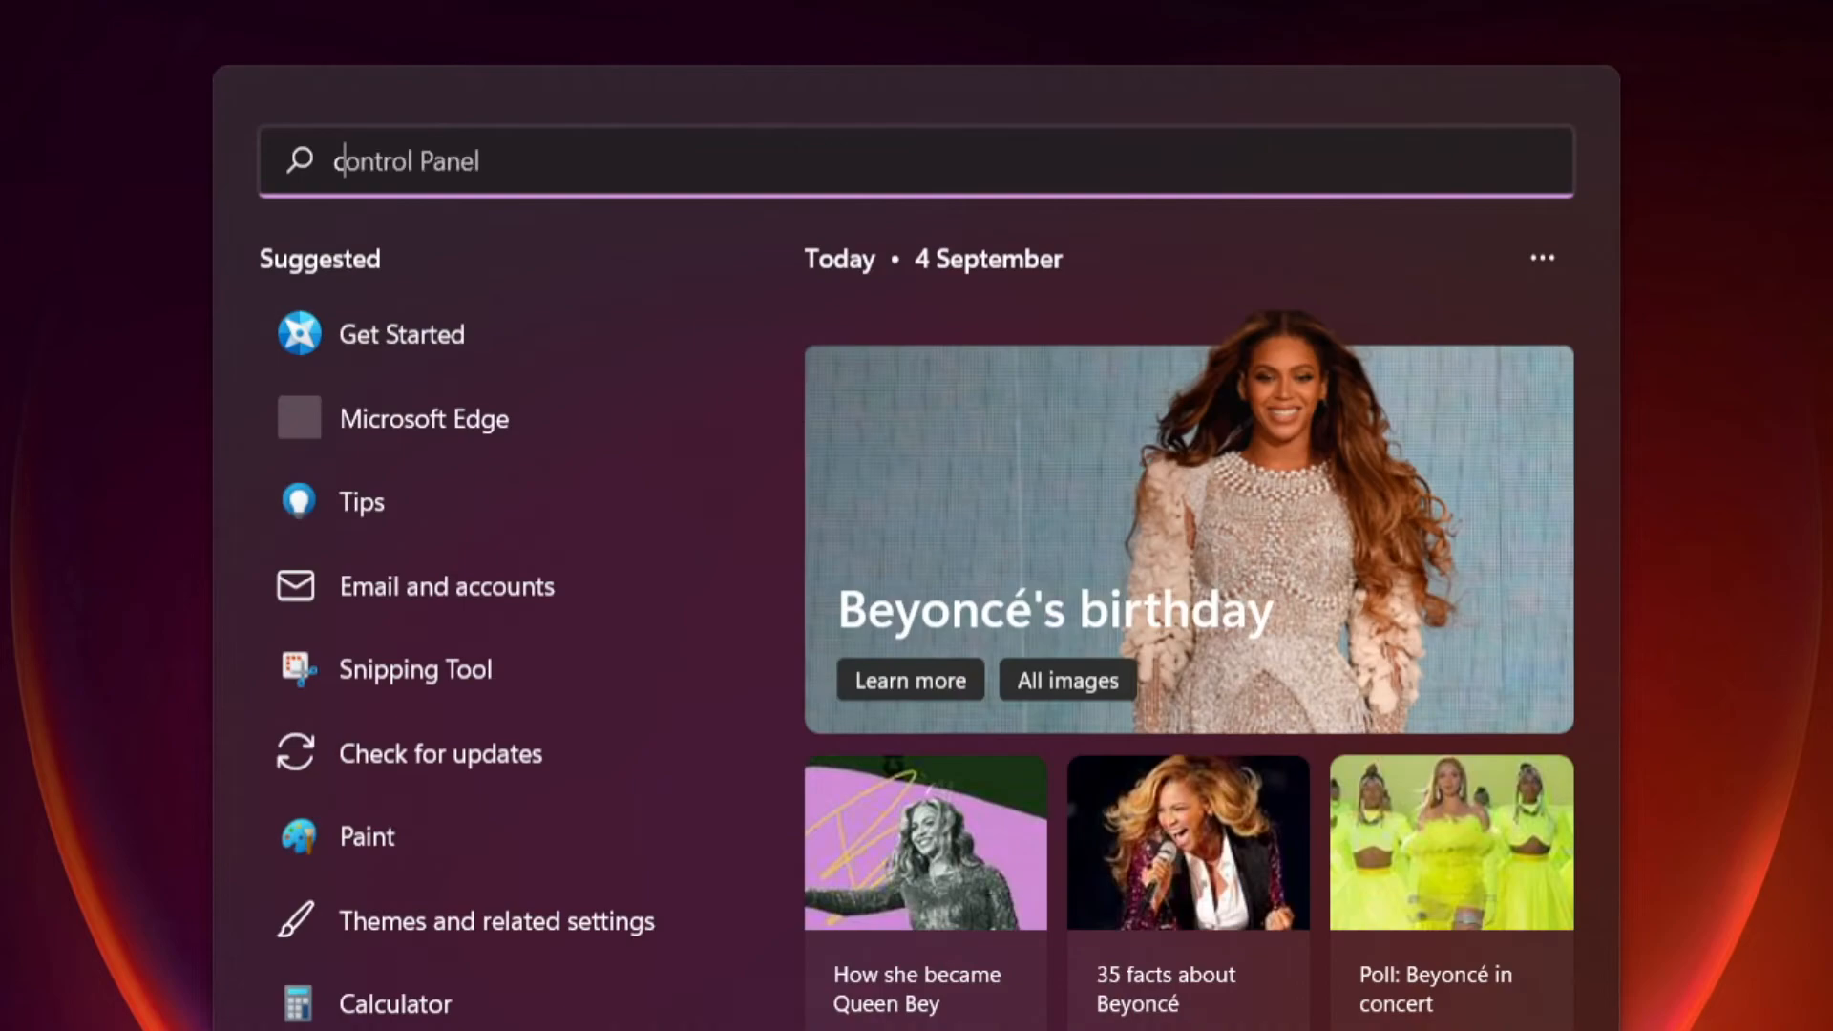
text(cmd)
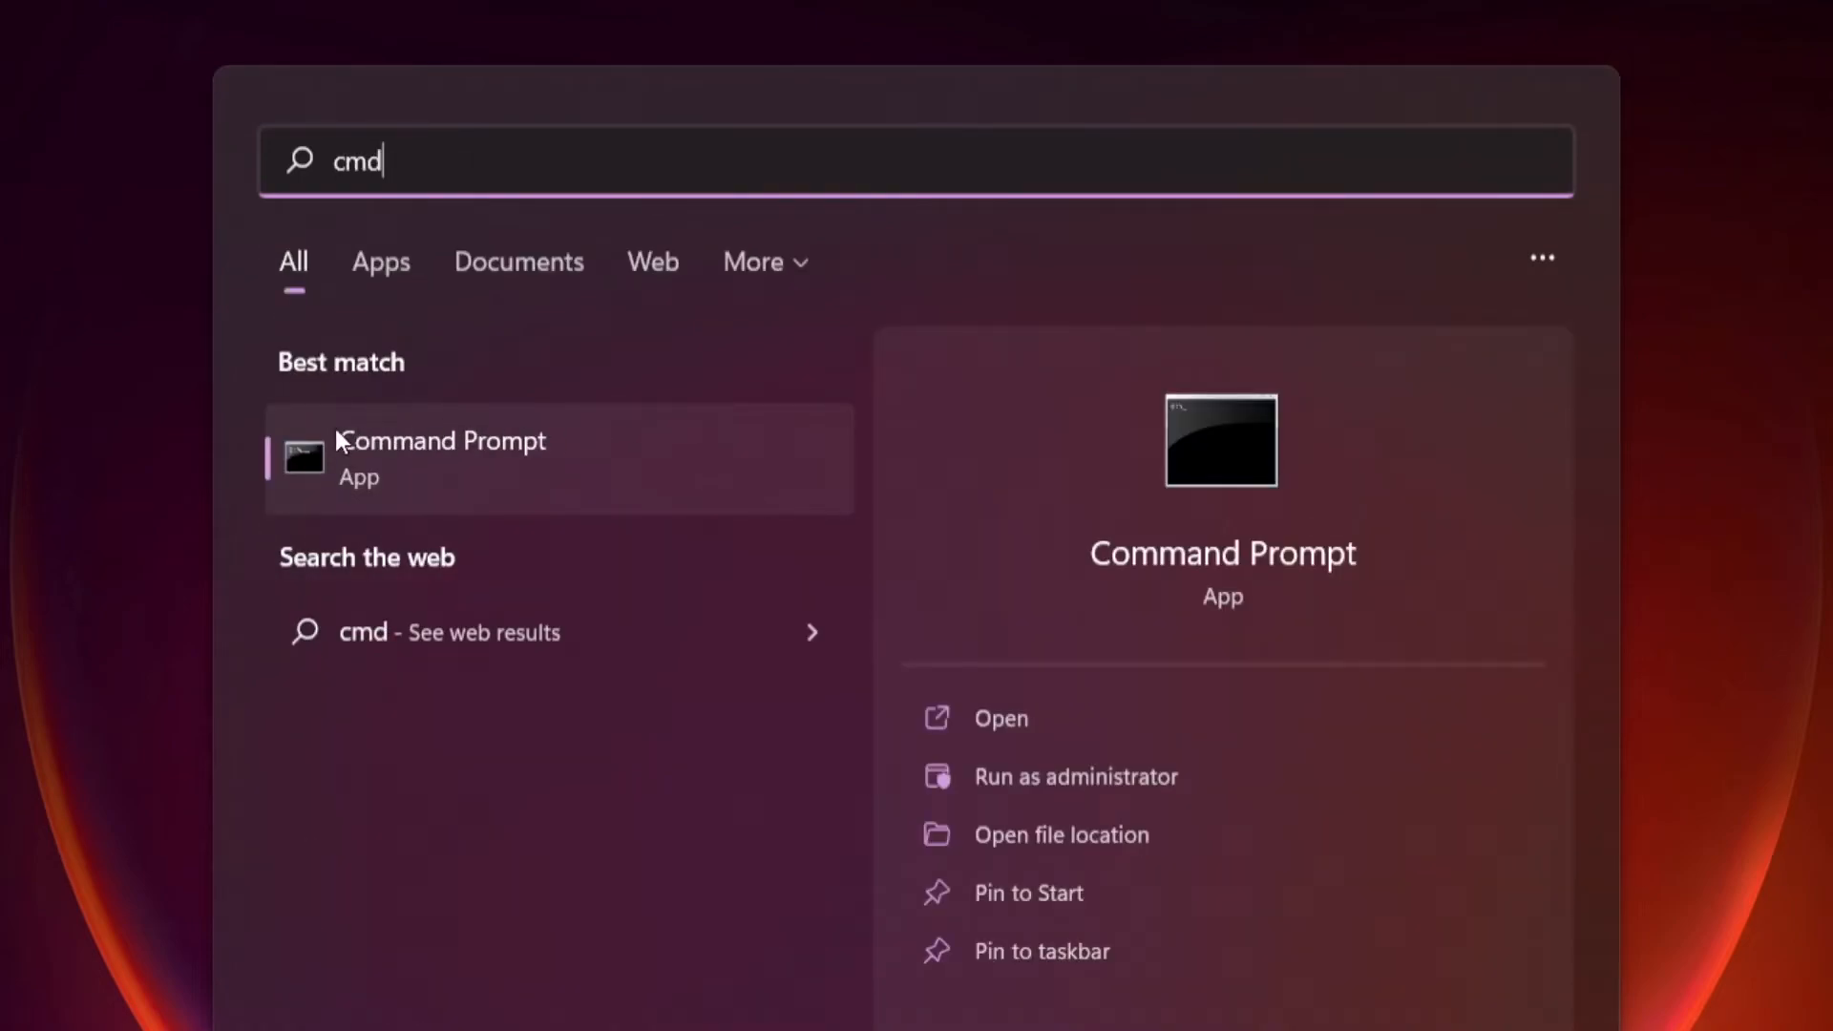
mouse_move(491, 503)
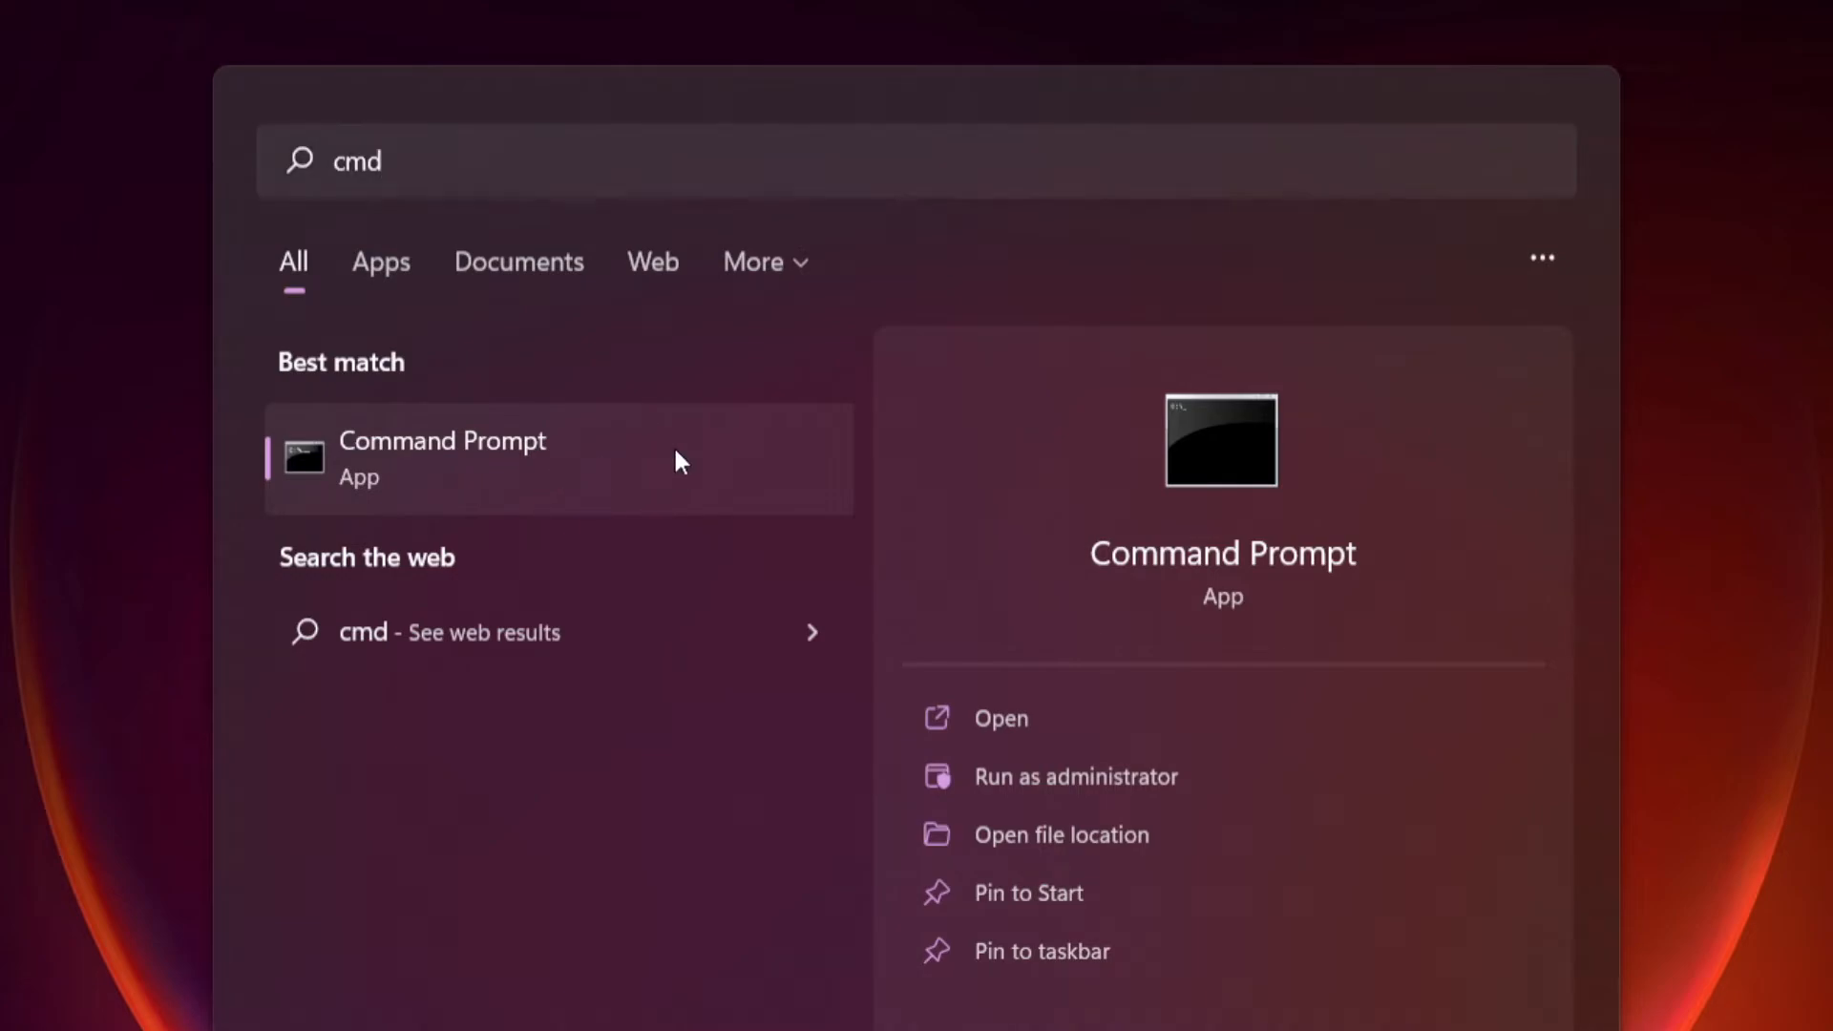
right_click(468, 457)
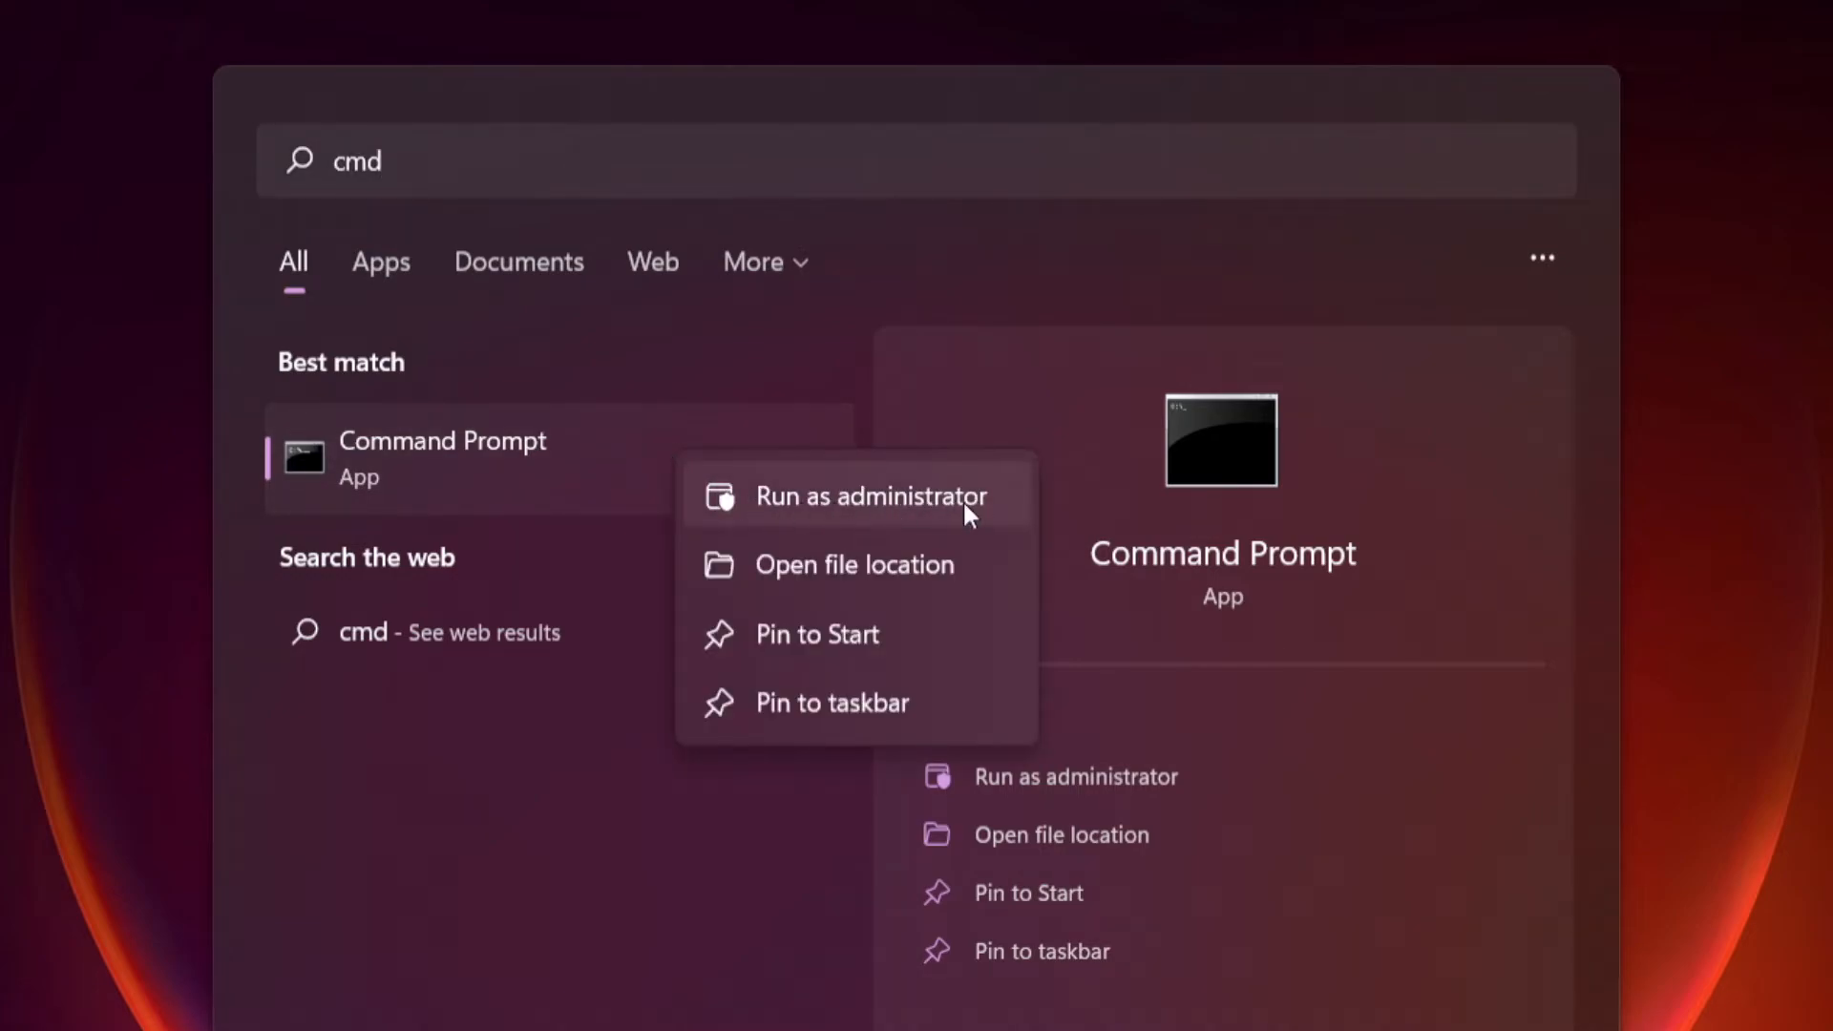
mouse_move(879, 505)
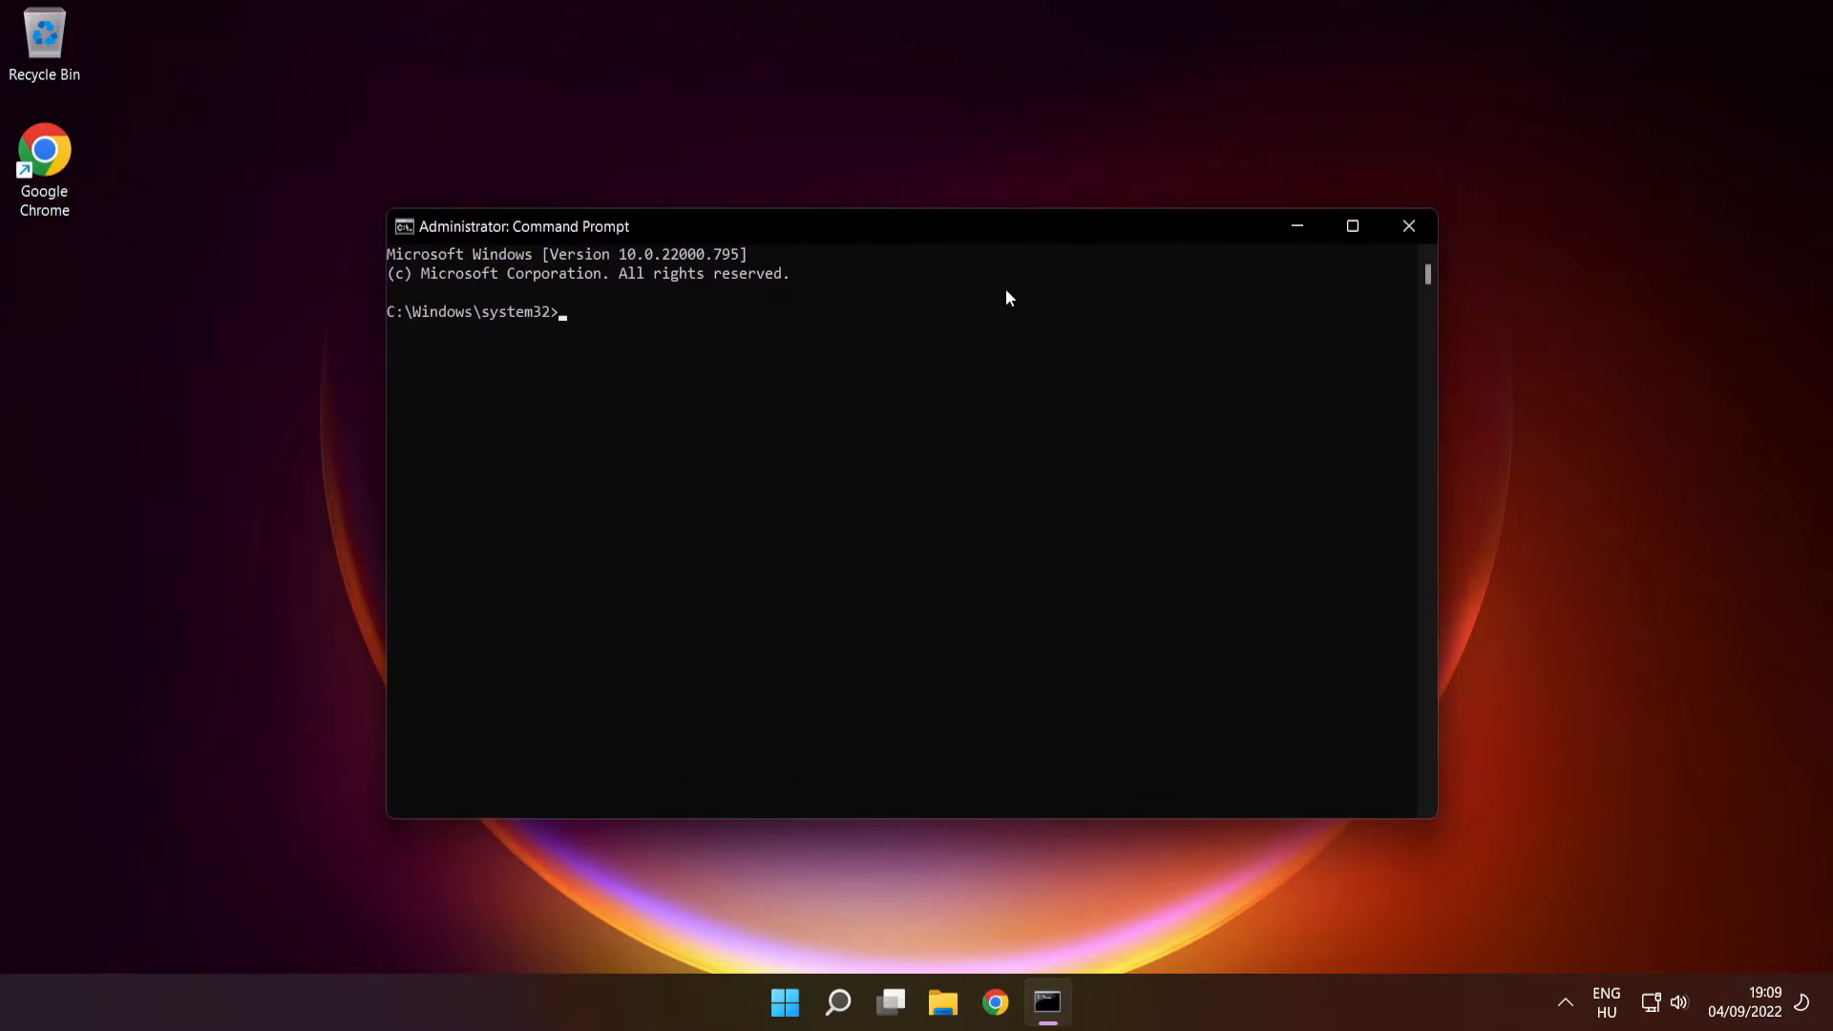
Run sfc /scannow to repair corrupt system files, then close Command Prompt.
text(sfc)
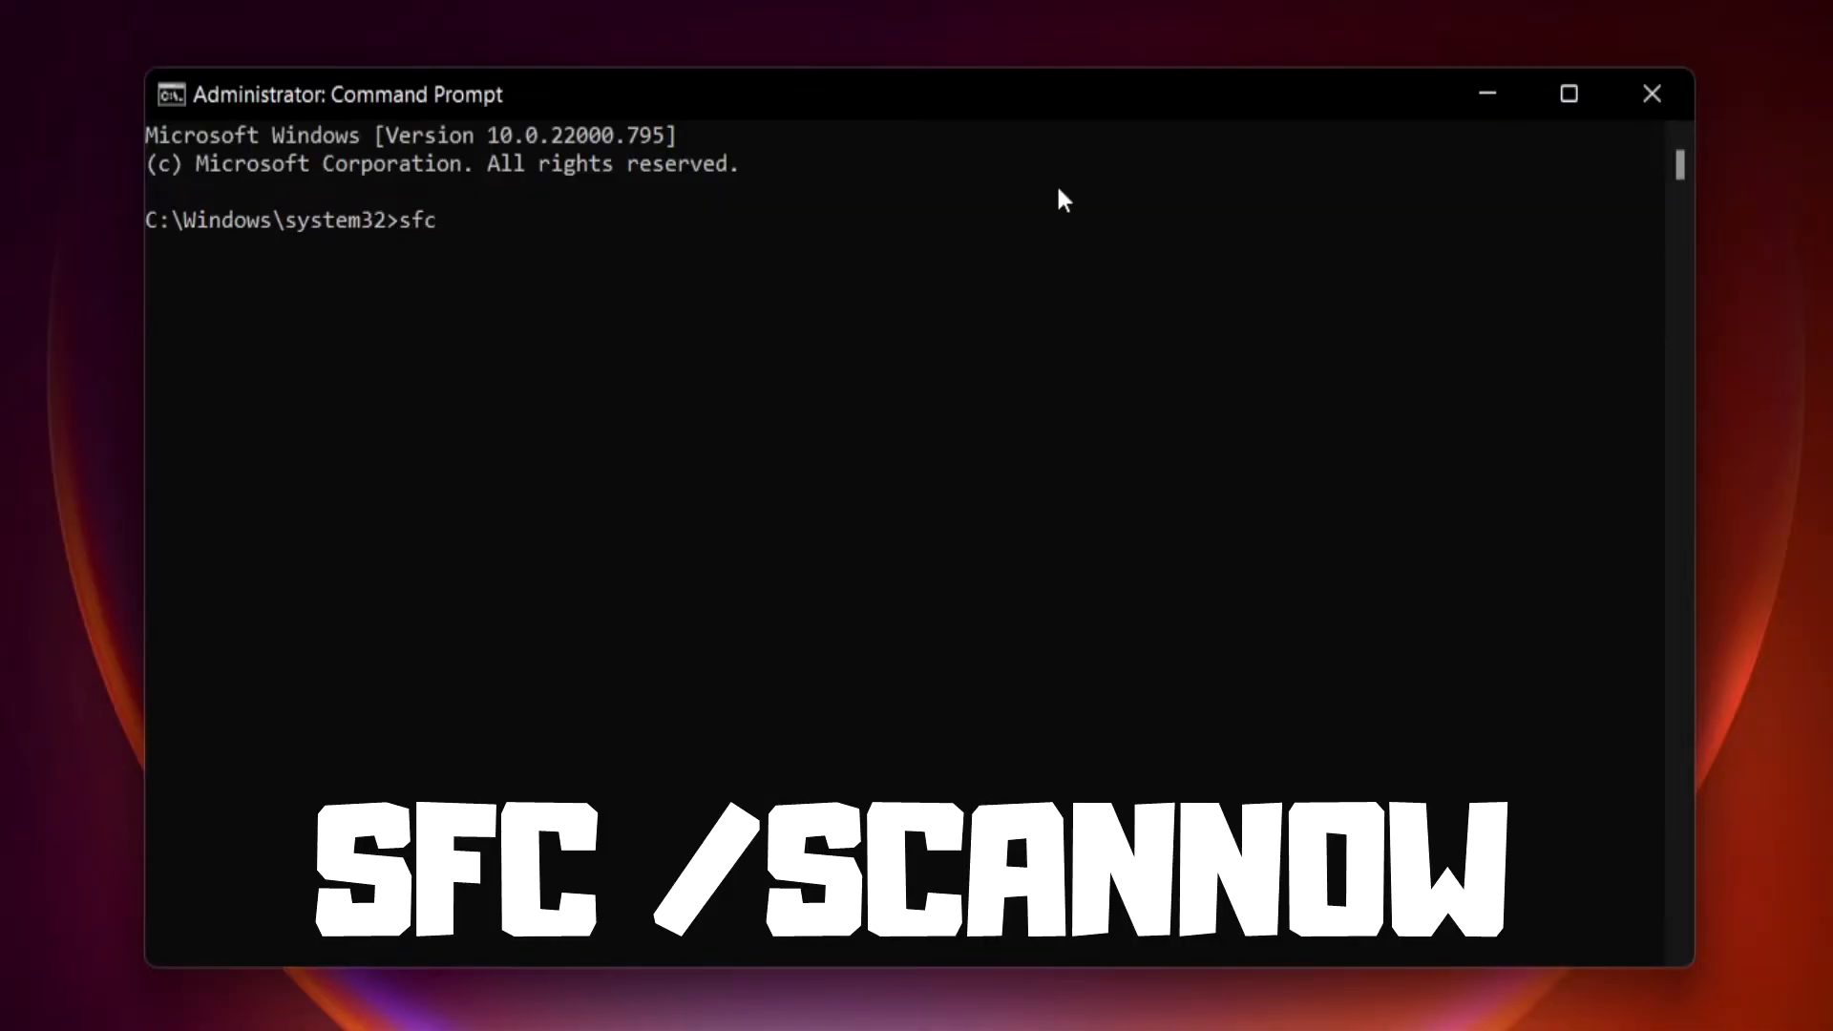
text(/scann)
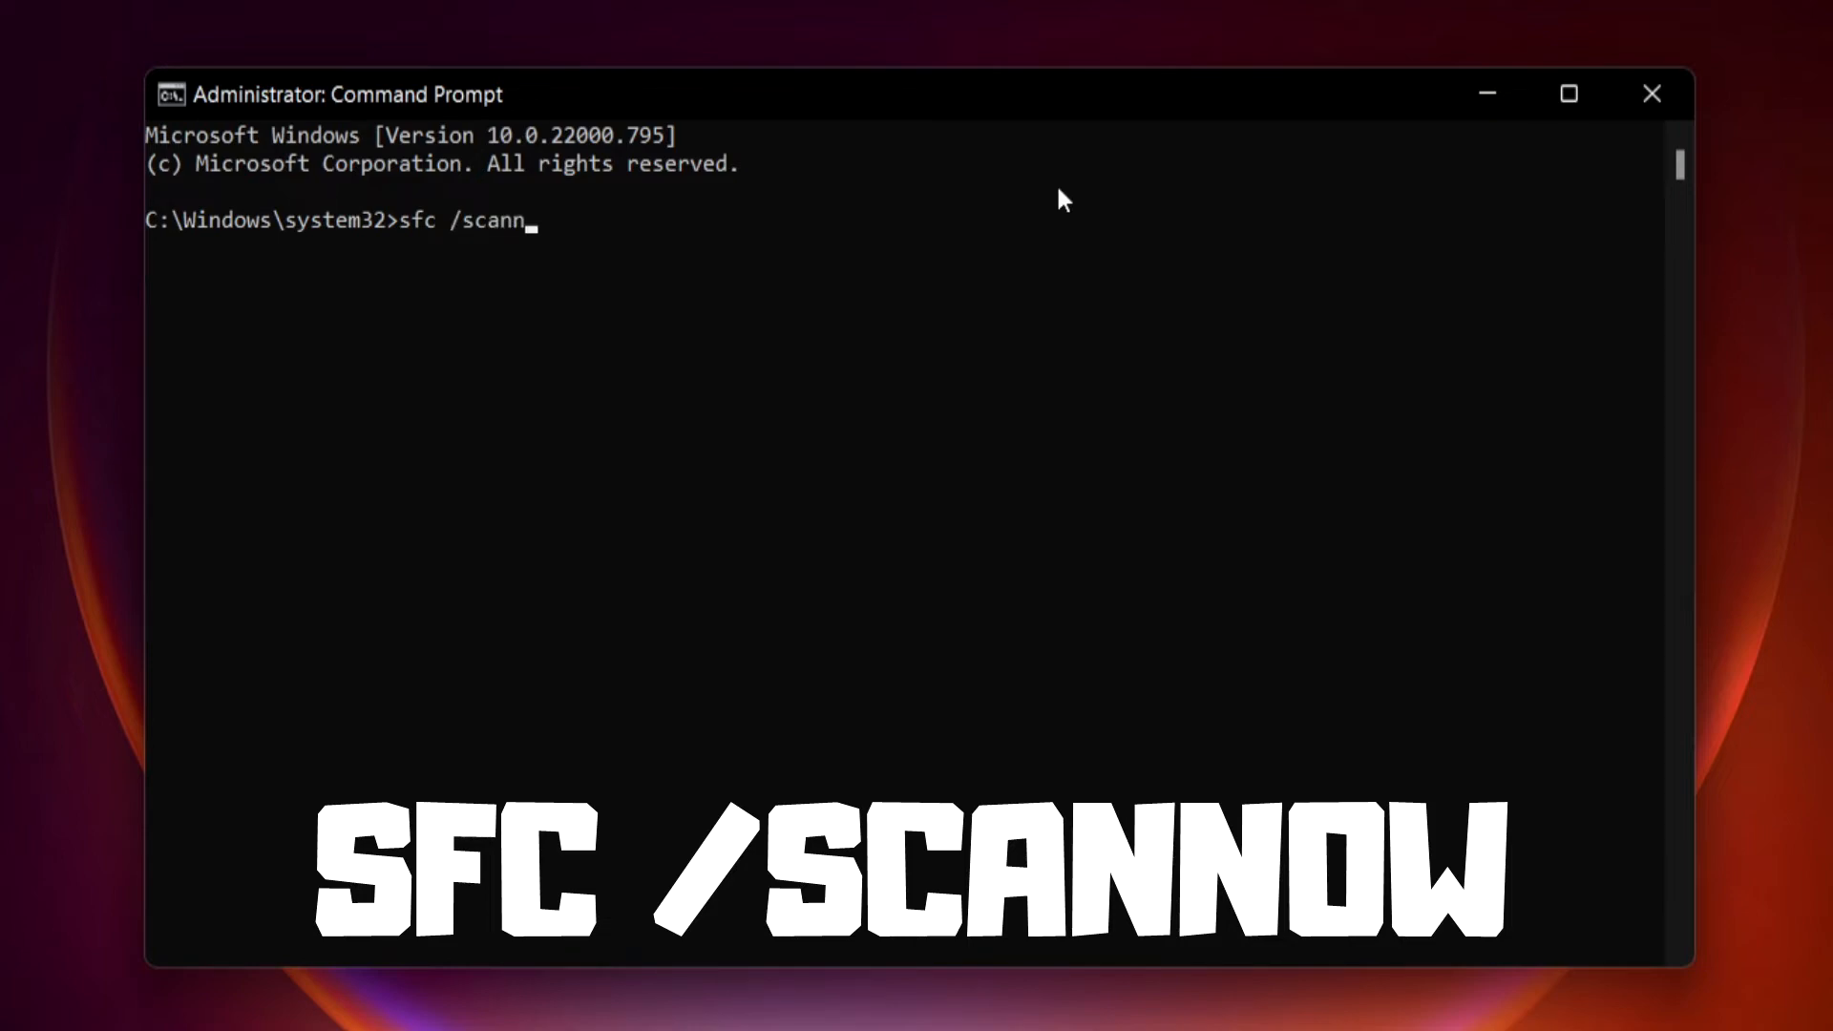
text(ow)
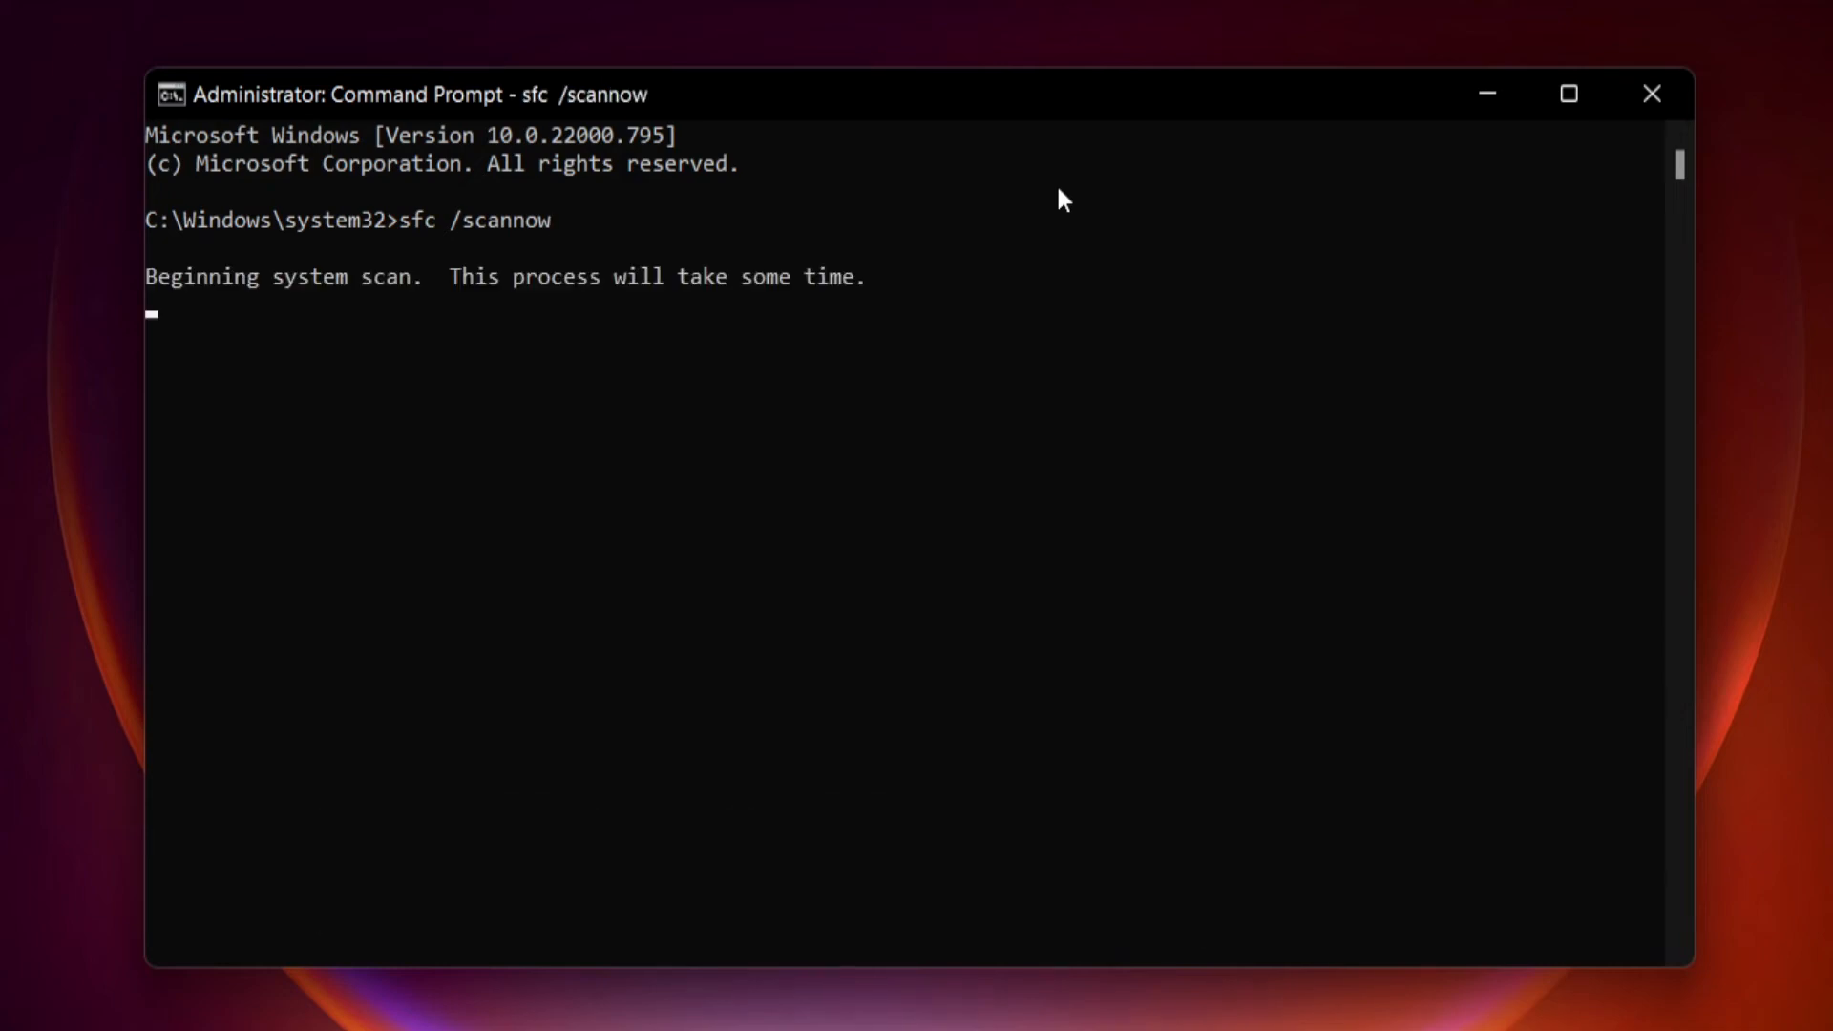
mouse_move(1044, 228)
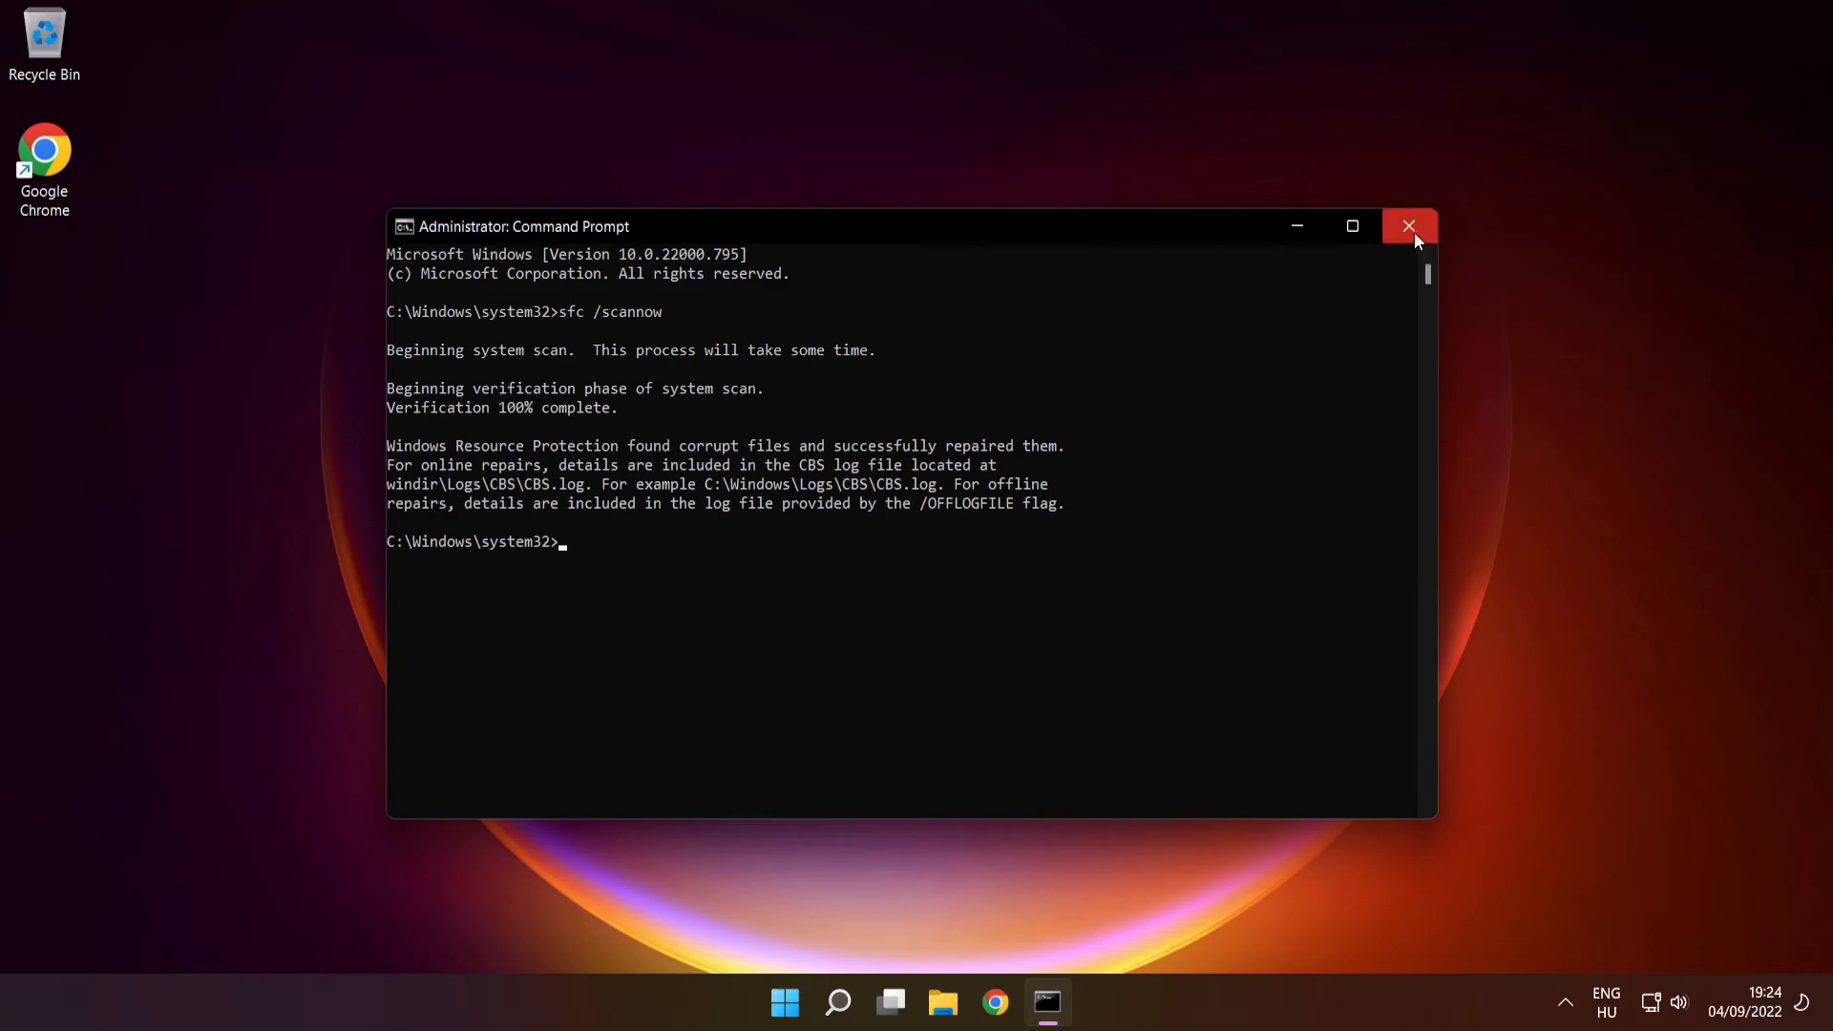
click(1409, 225)
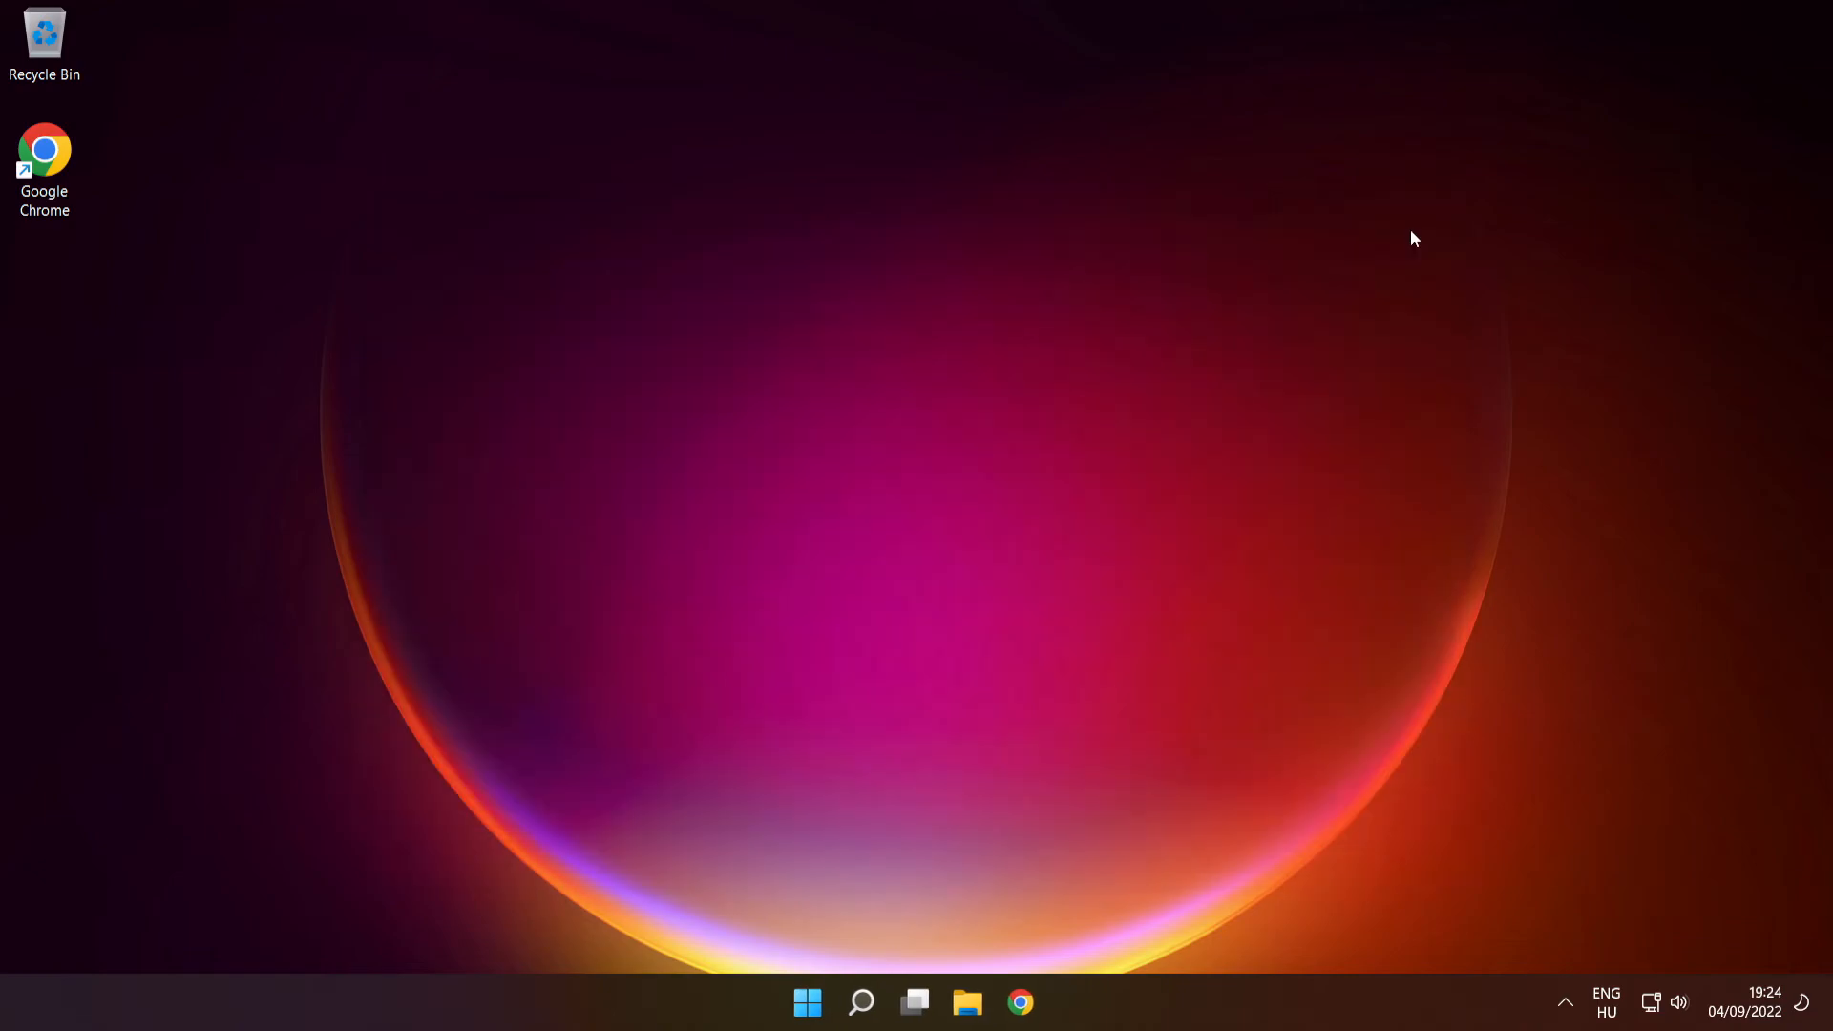
Open the Start menu power options showing Sleep, Shut down and Restart.
click(806, 1003)
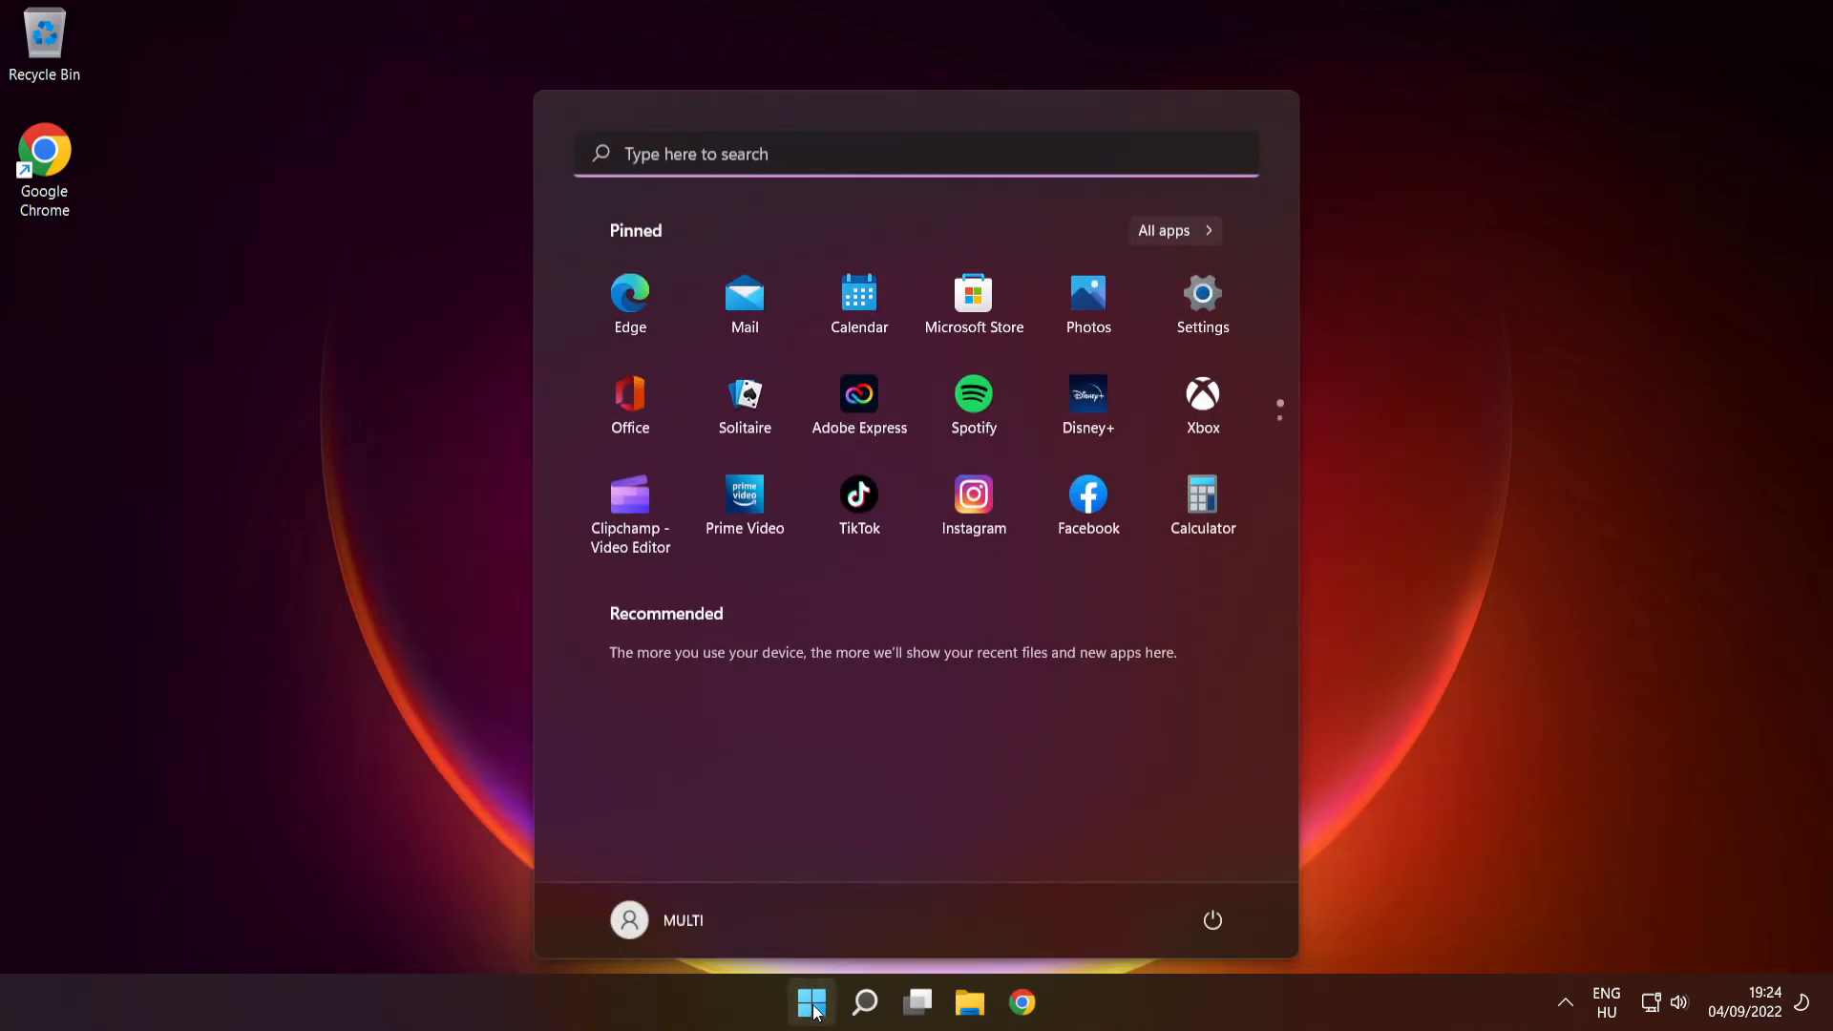
click(1212, 920)
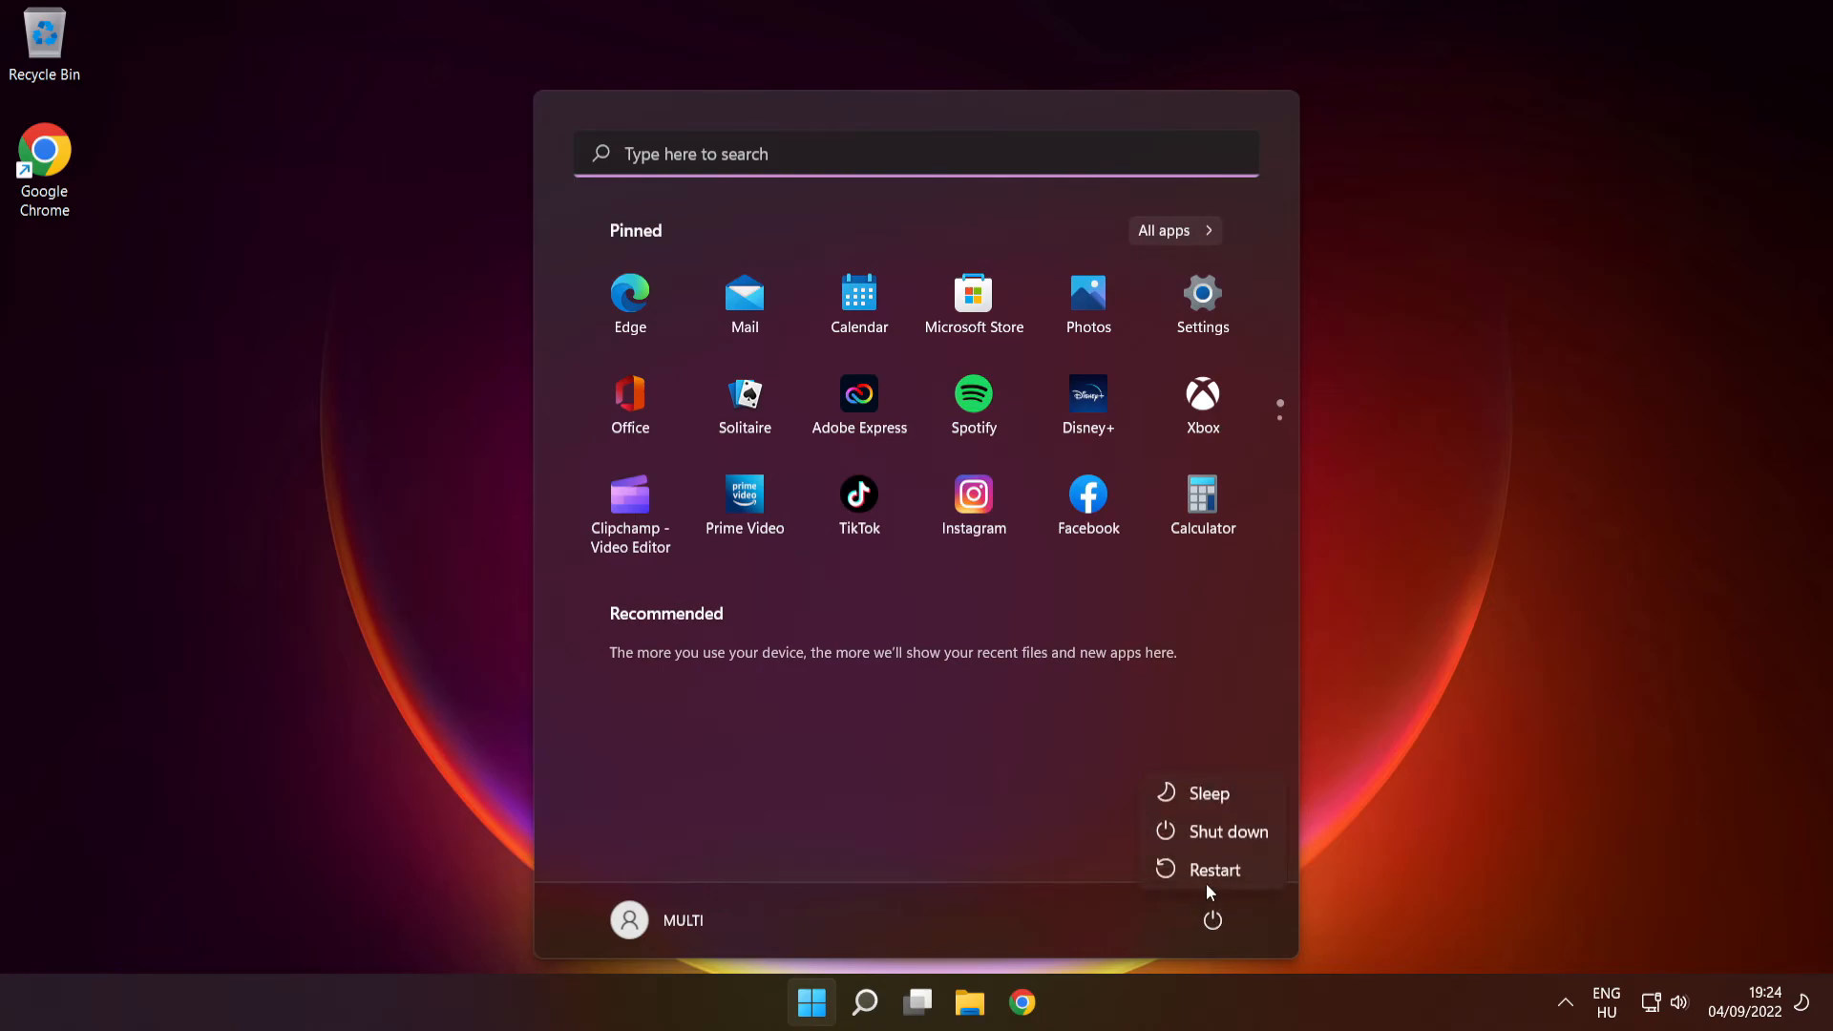
mouse_move(1215, 870)
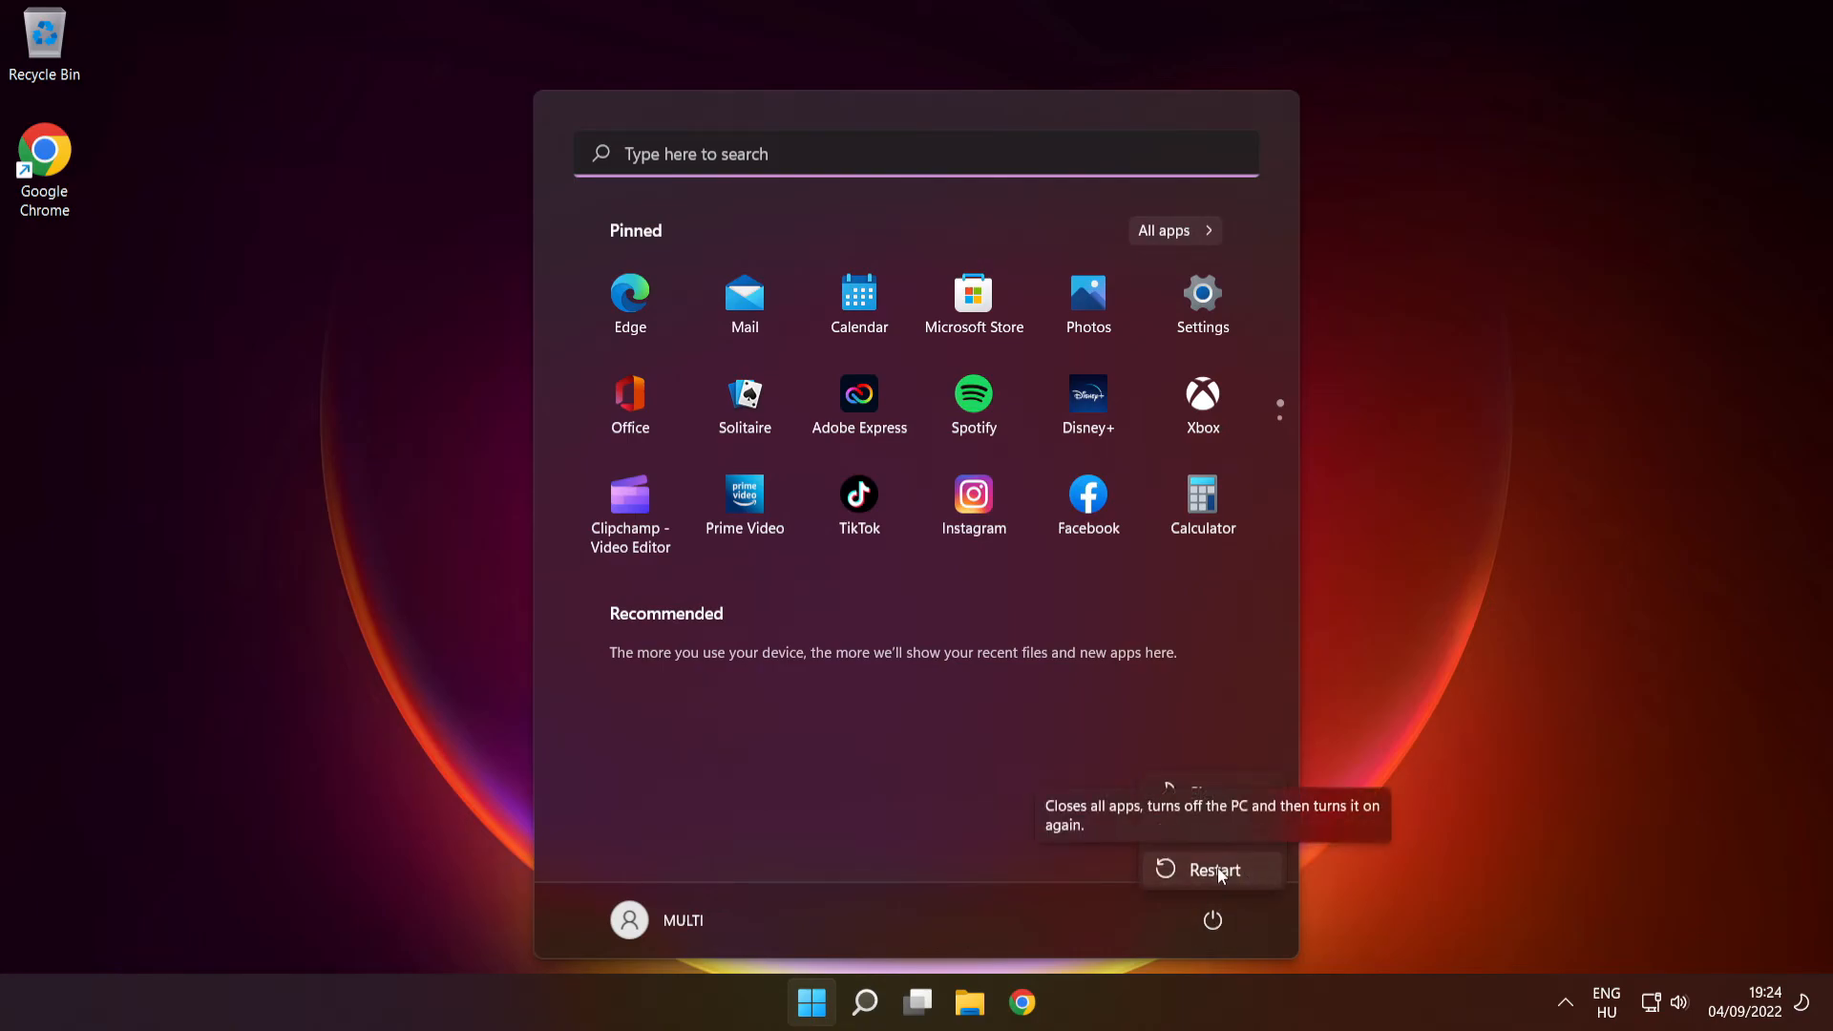